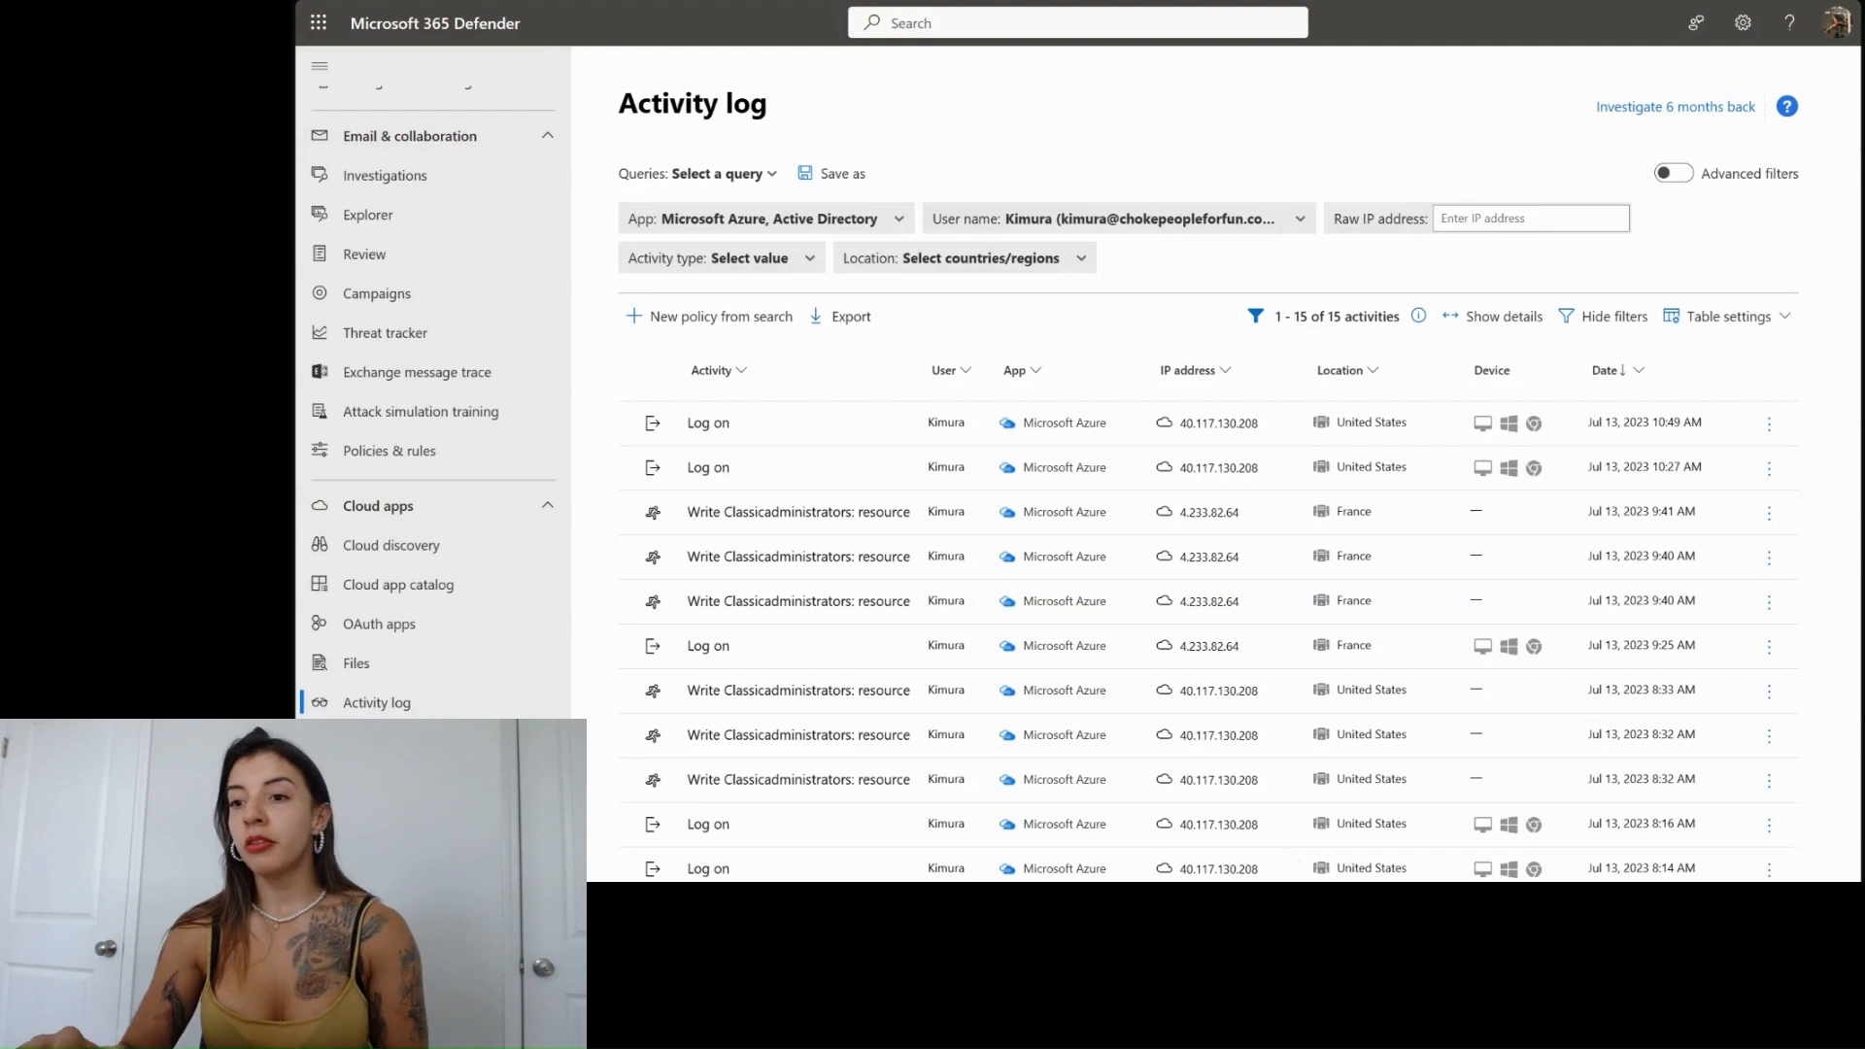
# - Review the user's Write Classicadministrators entries in Defender's Cloud apps activity log
pyautogui.click(798, 509)
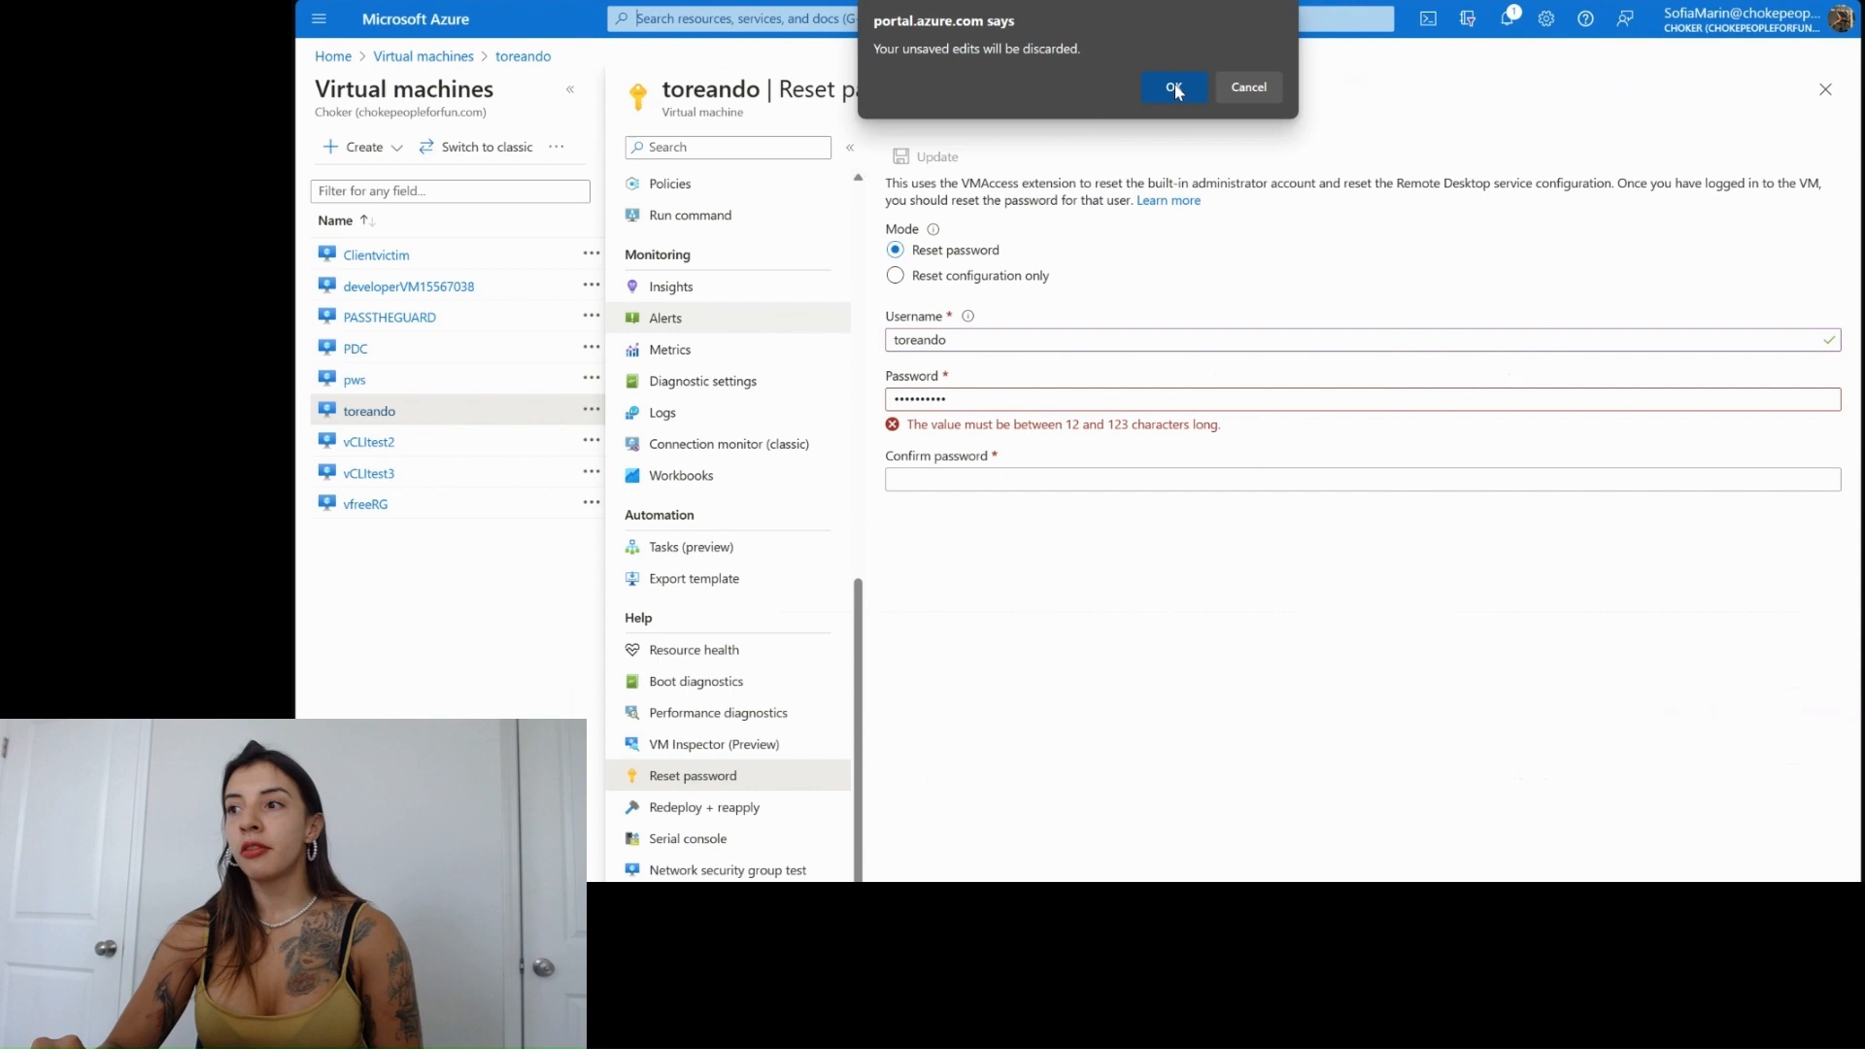
# - Discard the password reset edits and include the demo subscription in the Subscriptions list
pyautogui.click(1174, 88)
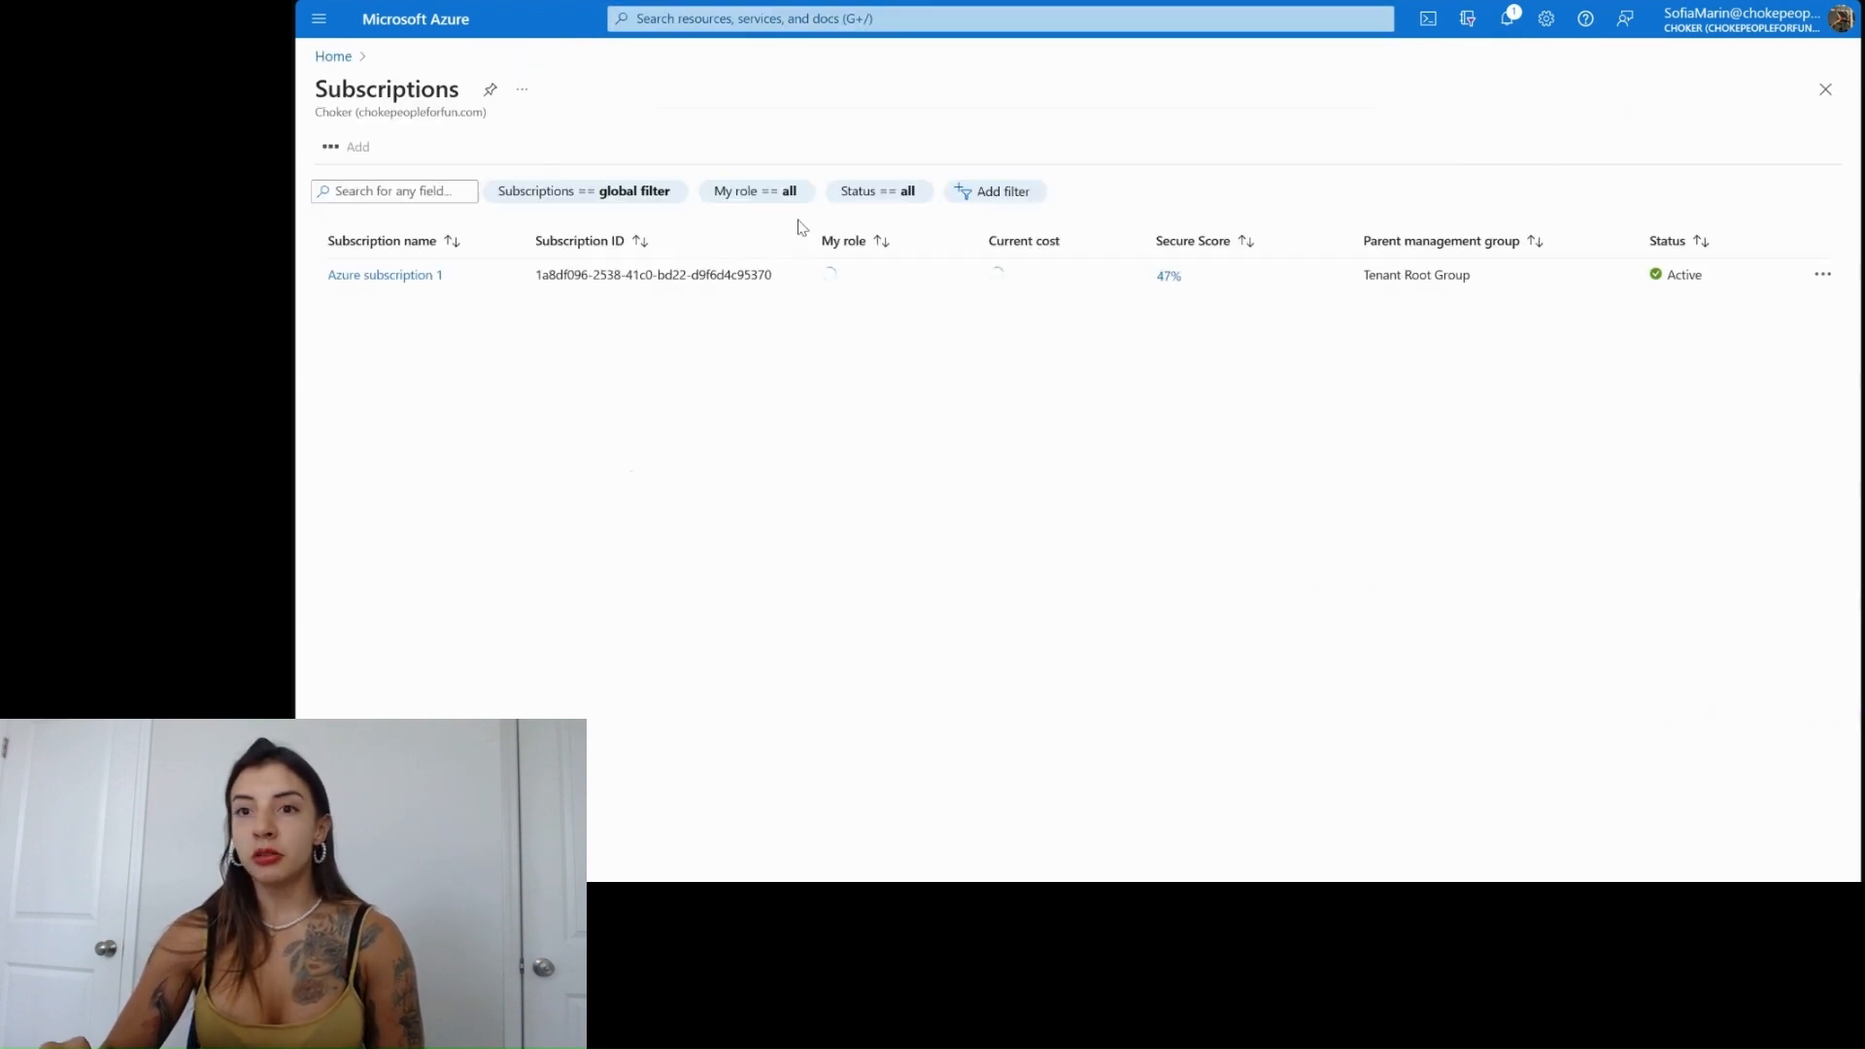
pyautogui.click(583, 190)
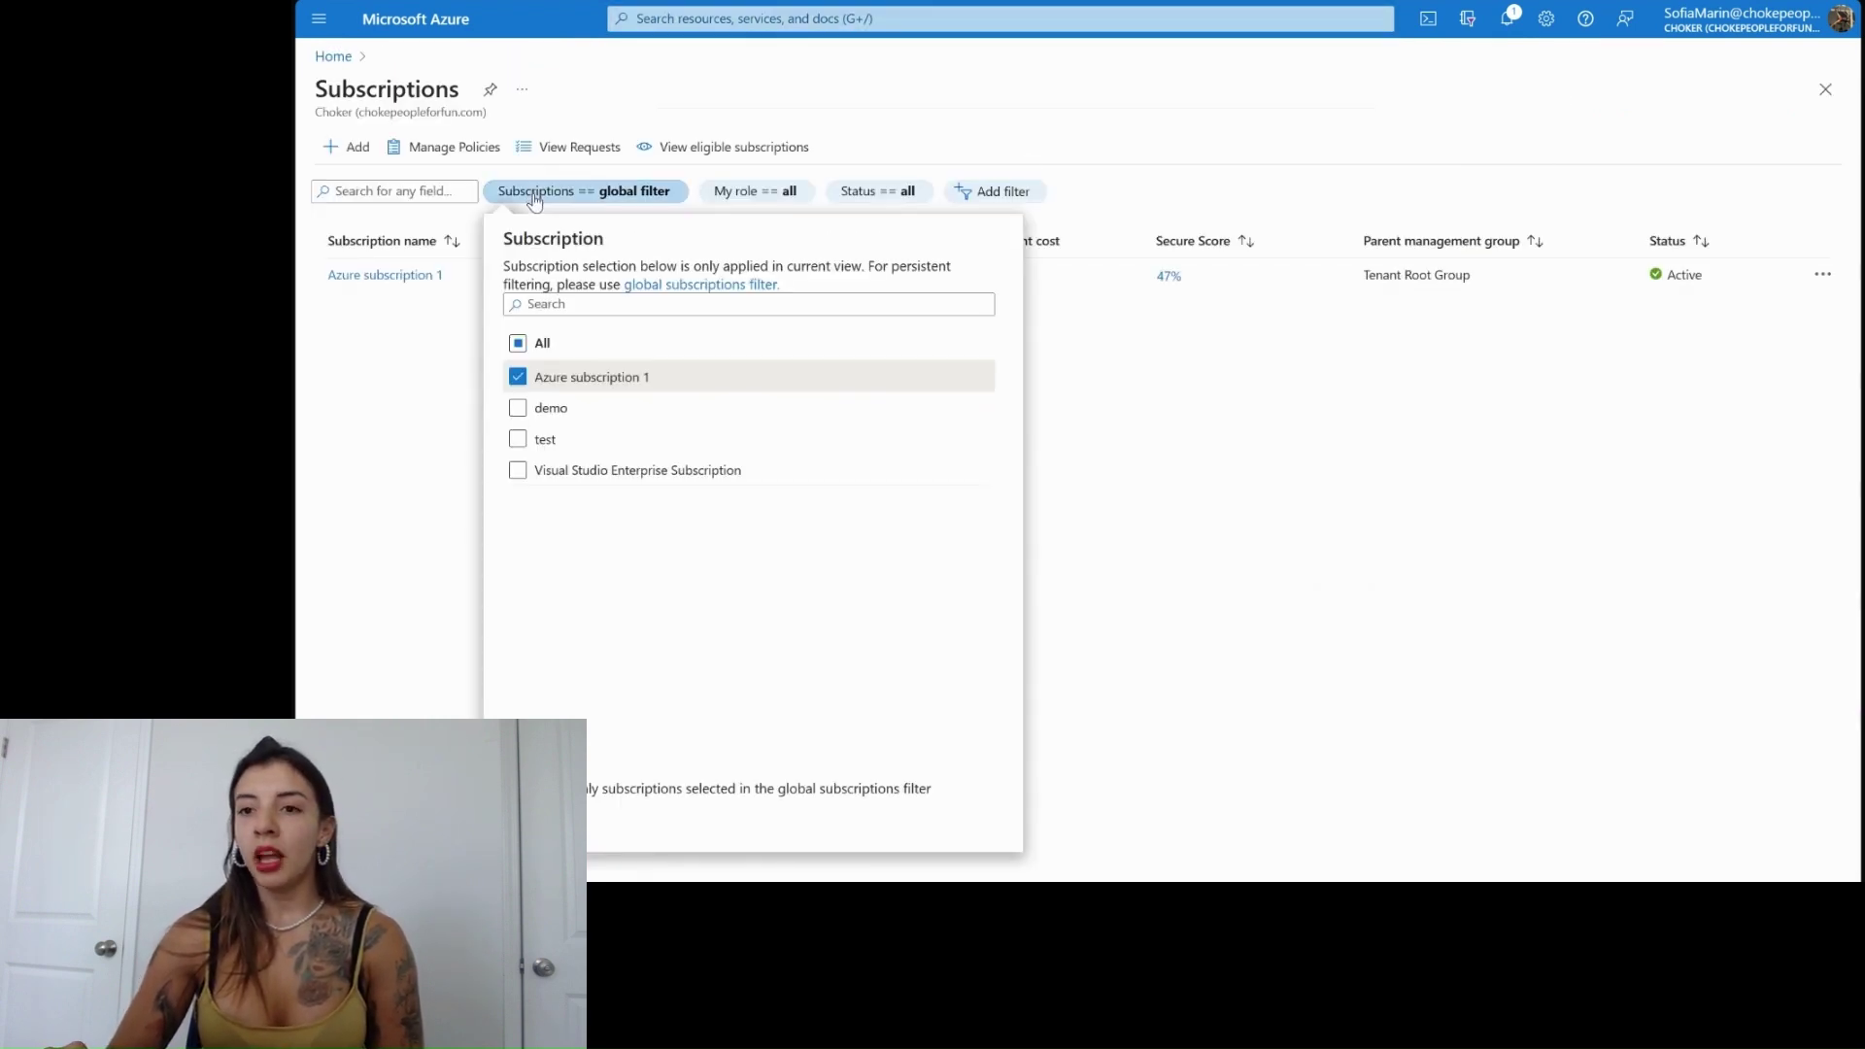
pyautogui.moveTo(550, 406)
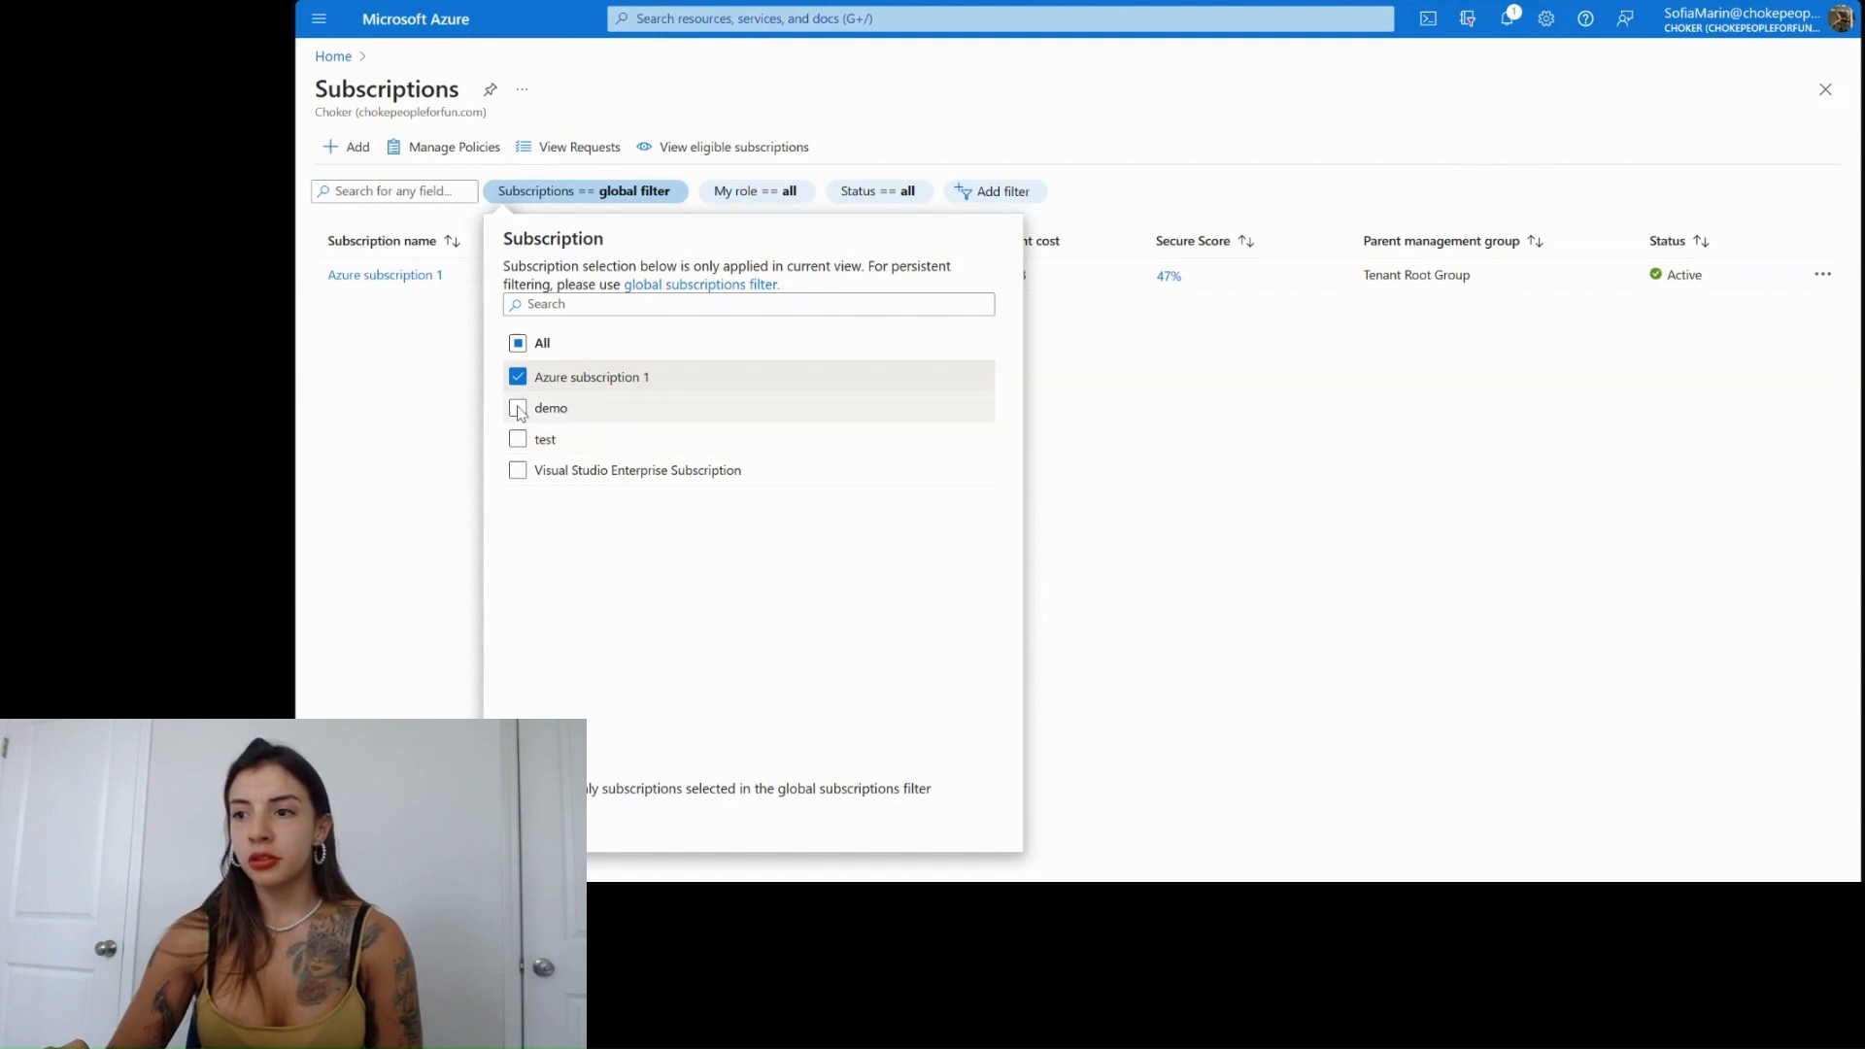
pyautogui.click(517, 408)
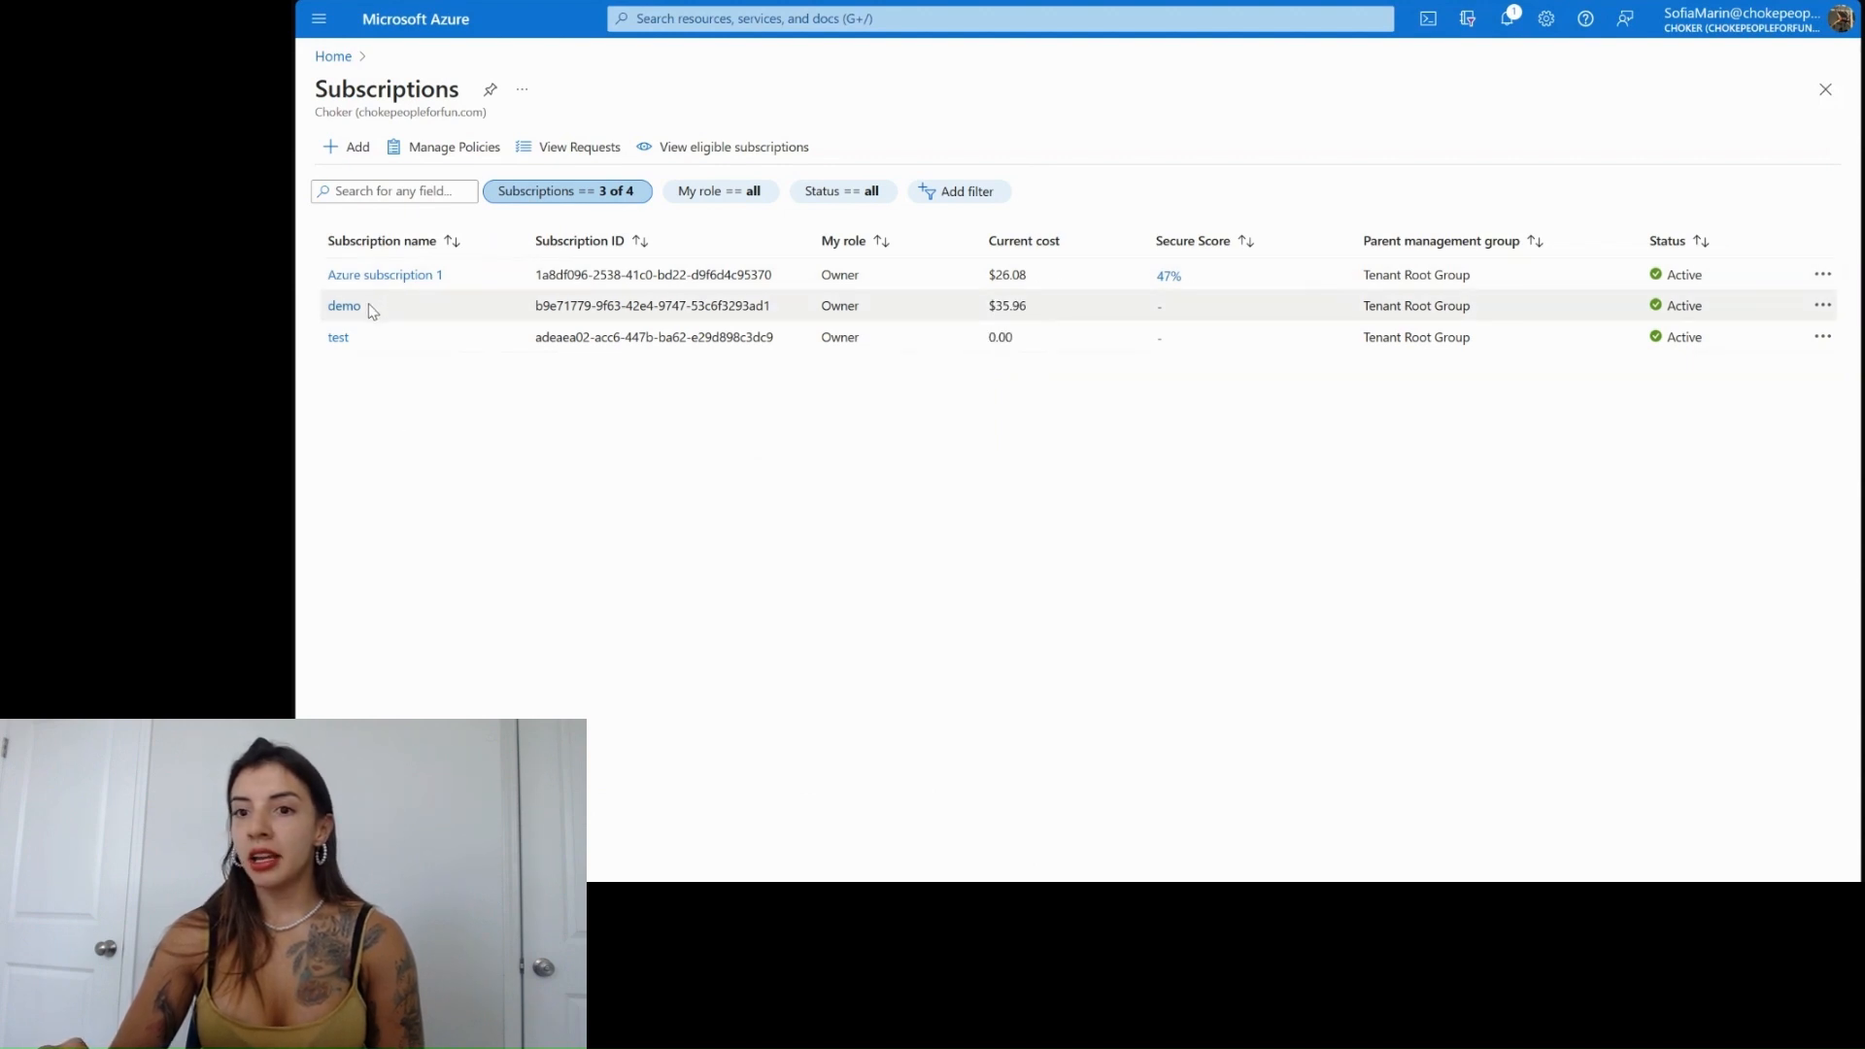
# - View the demo subscription's classic administrators under Access control (IAM)
pyautogui.click(344, 305)
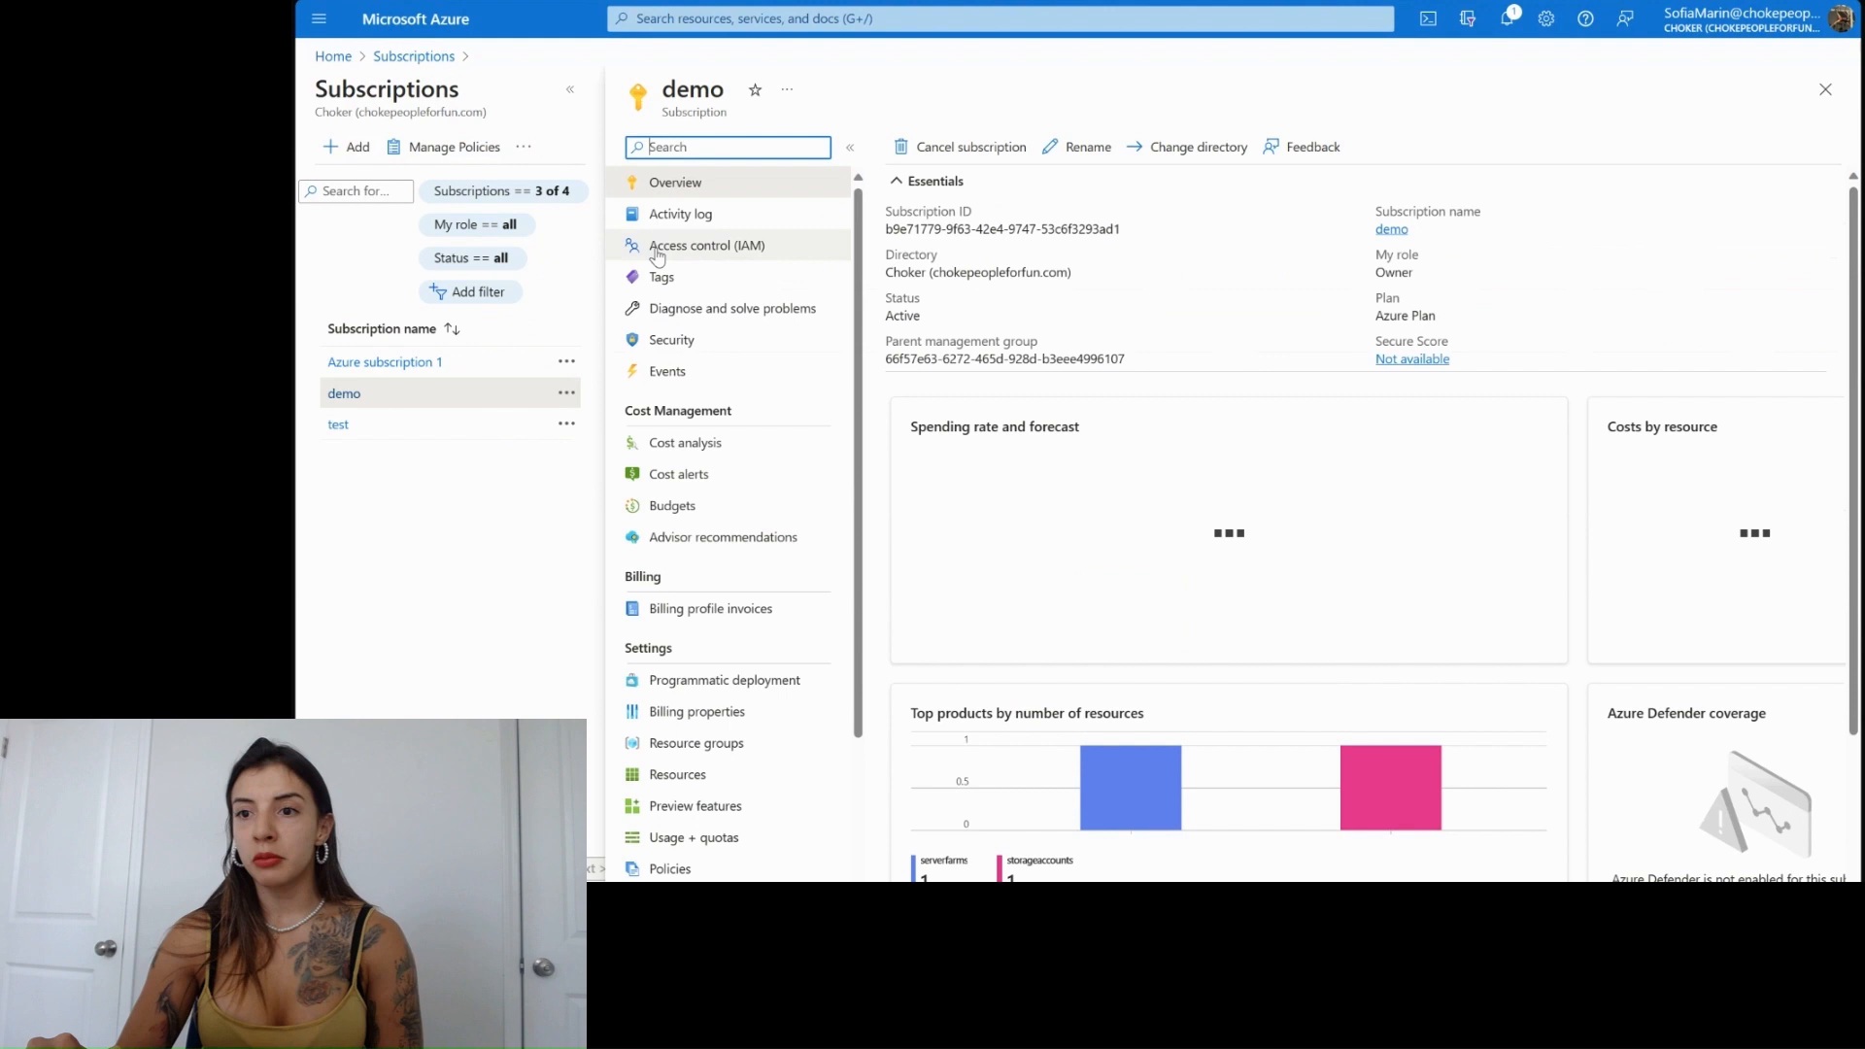
pyautogui.click(706, 245)
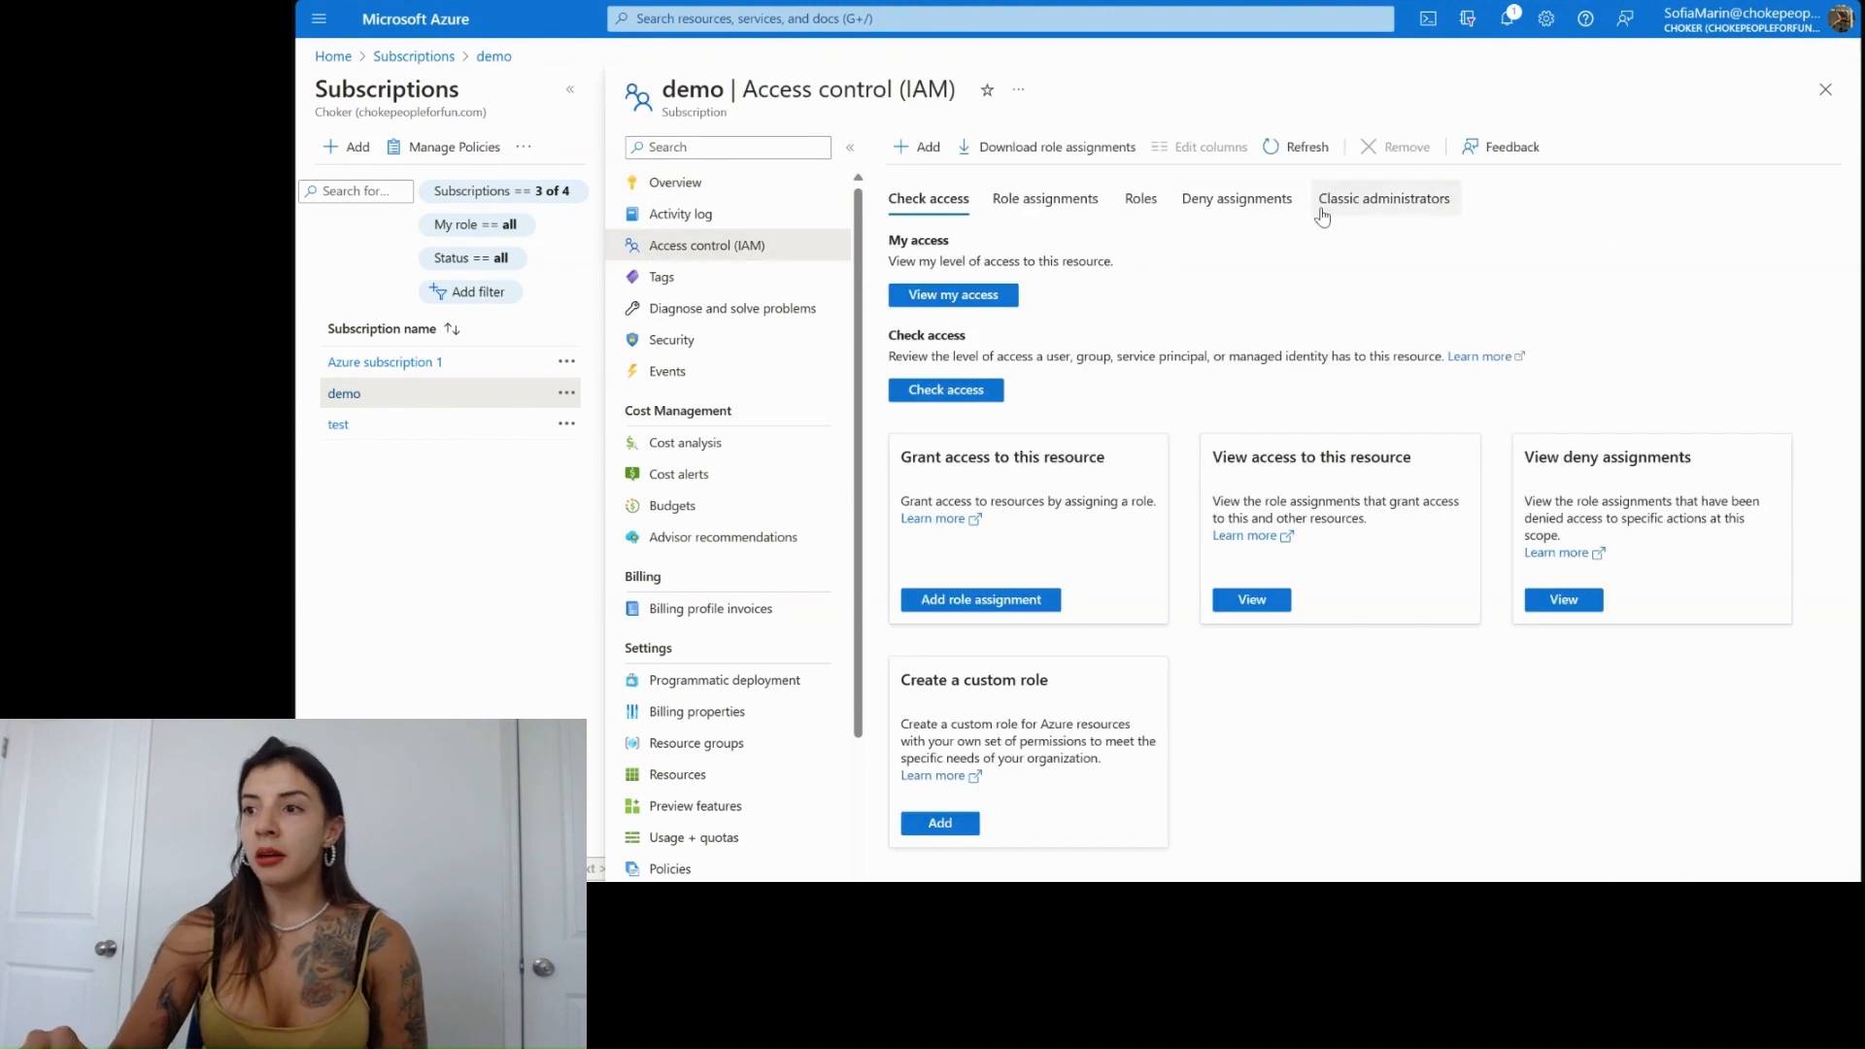
pyautogui.click(1383, 198)
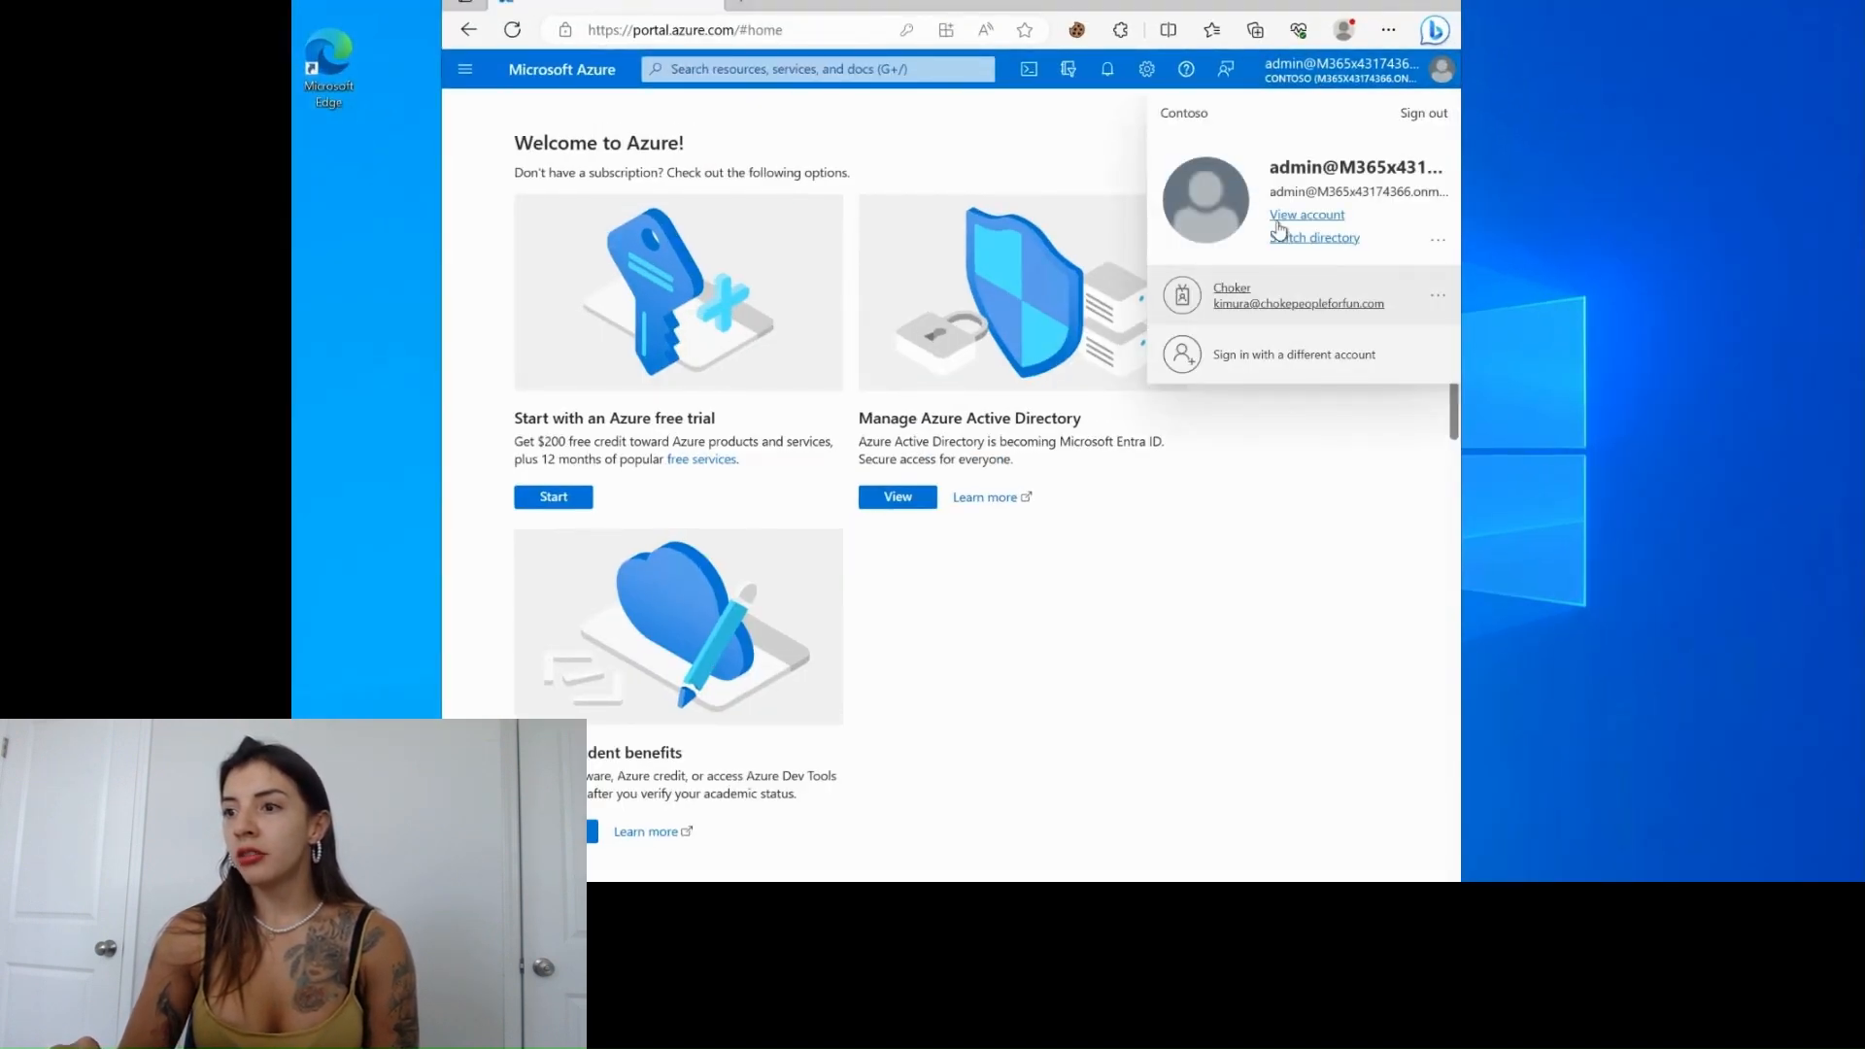
# - Switch the Contoso admin account into the Choker directory from the account menu
pyautogui.click(1315, 237)
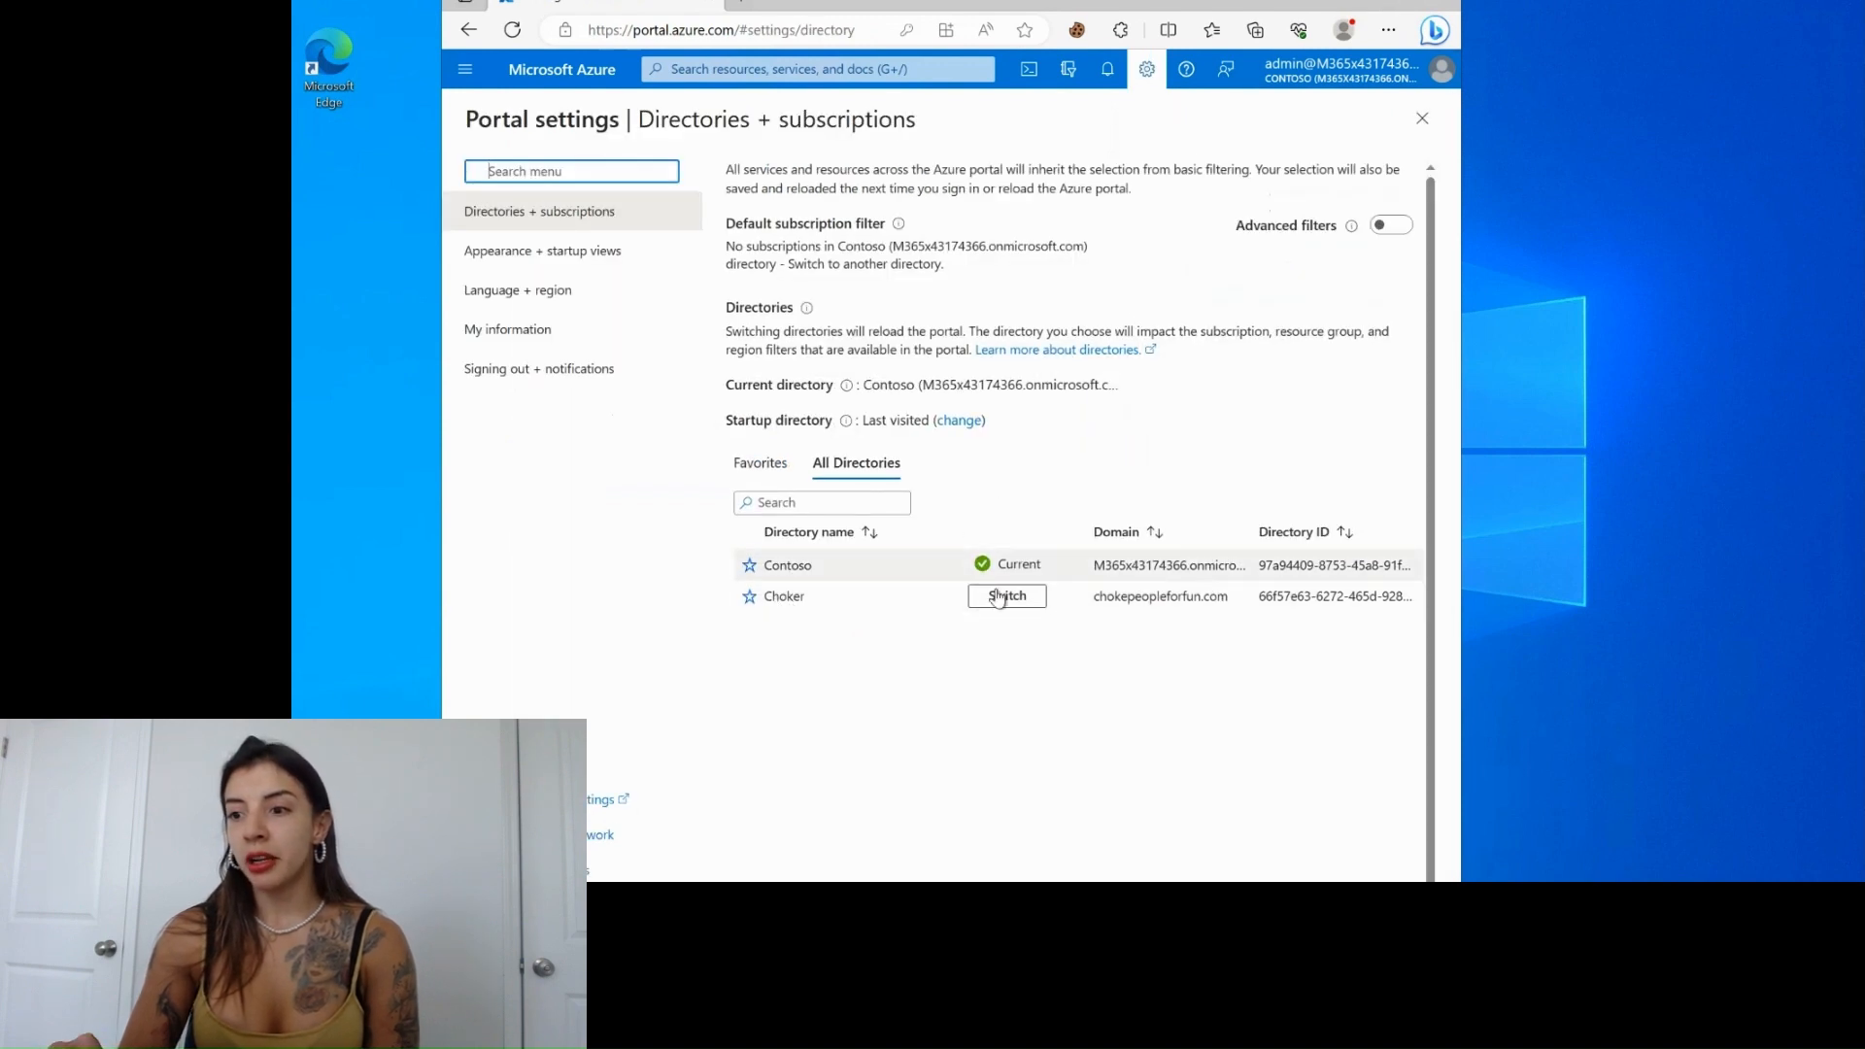
pyautogui.click(1007, 596)
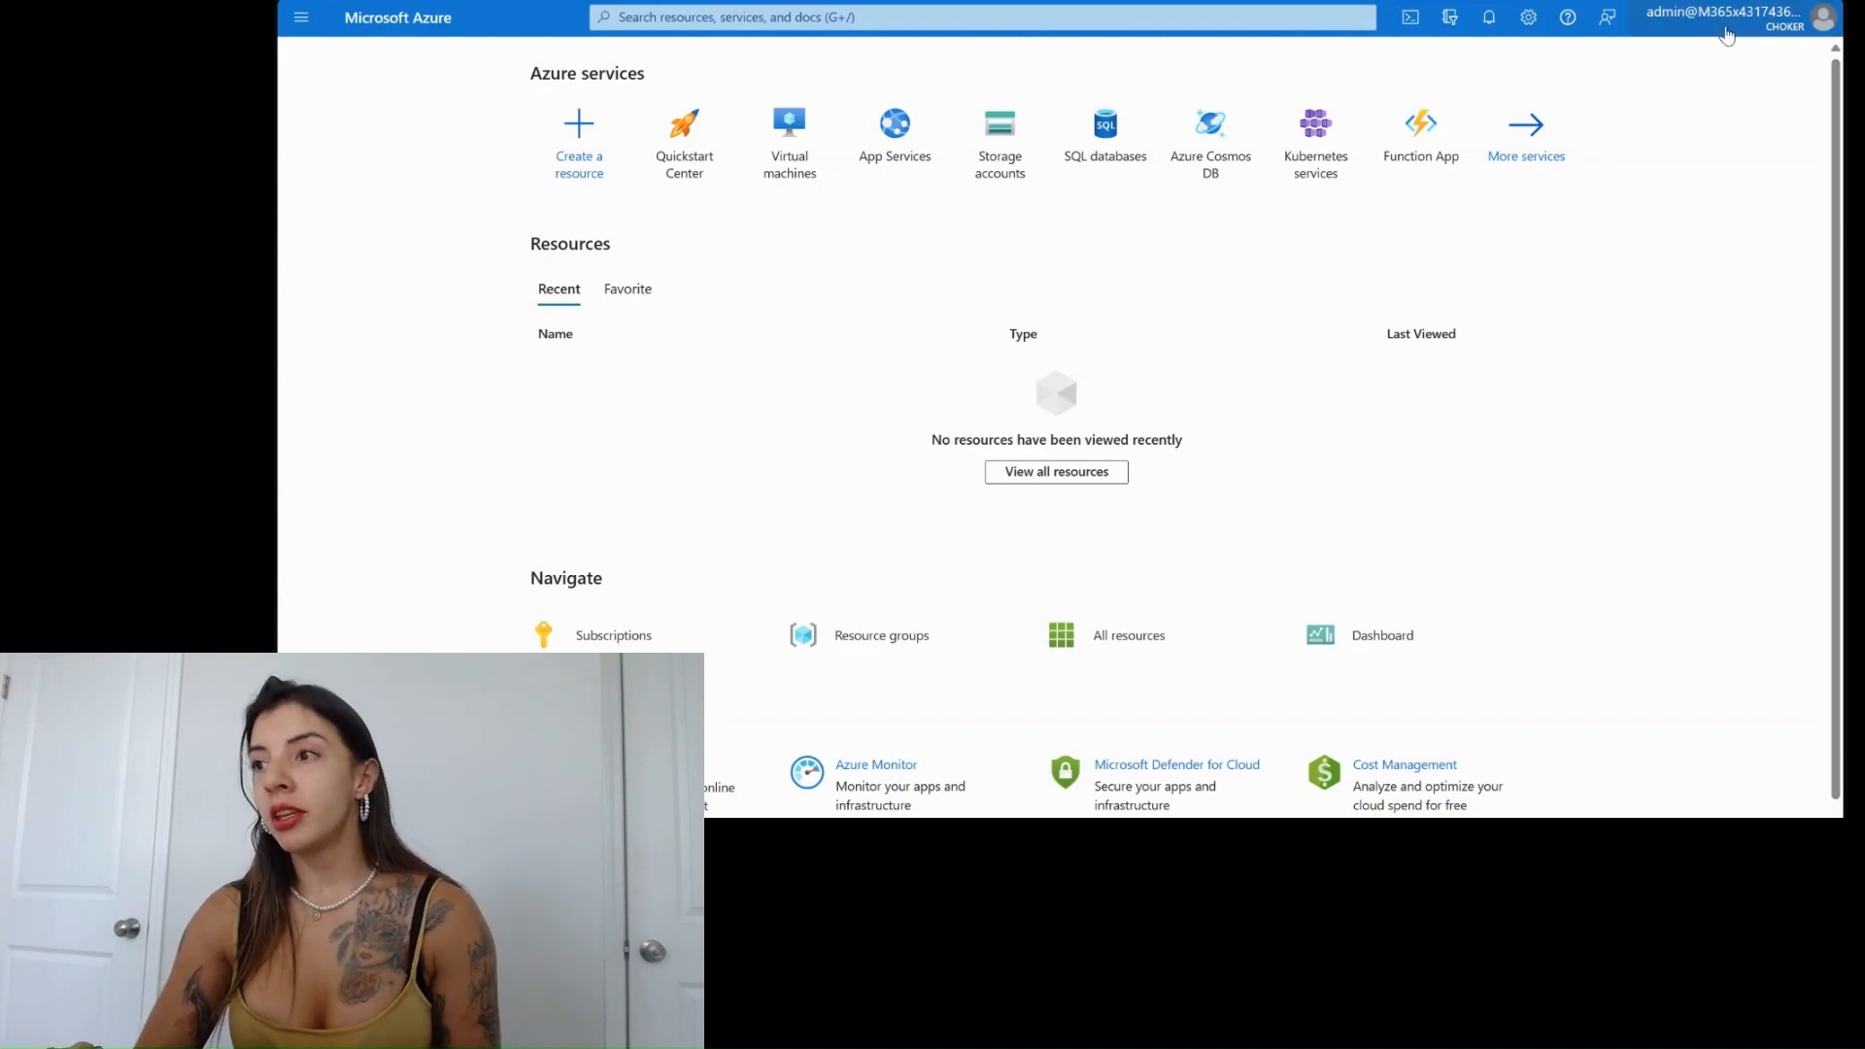
# - Confirm the Choker directory, then find and open the demo subscription via the 'sub' search
pyautogui.click(1823, 18)
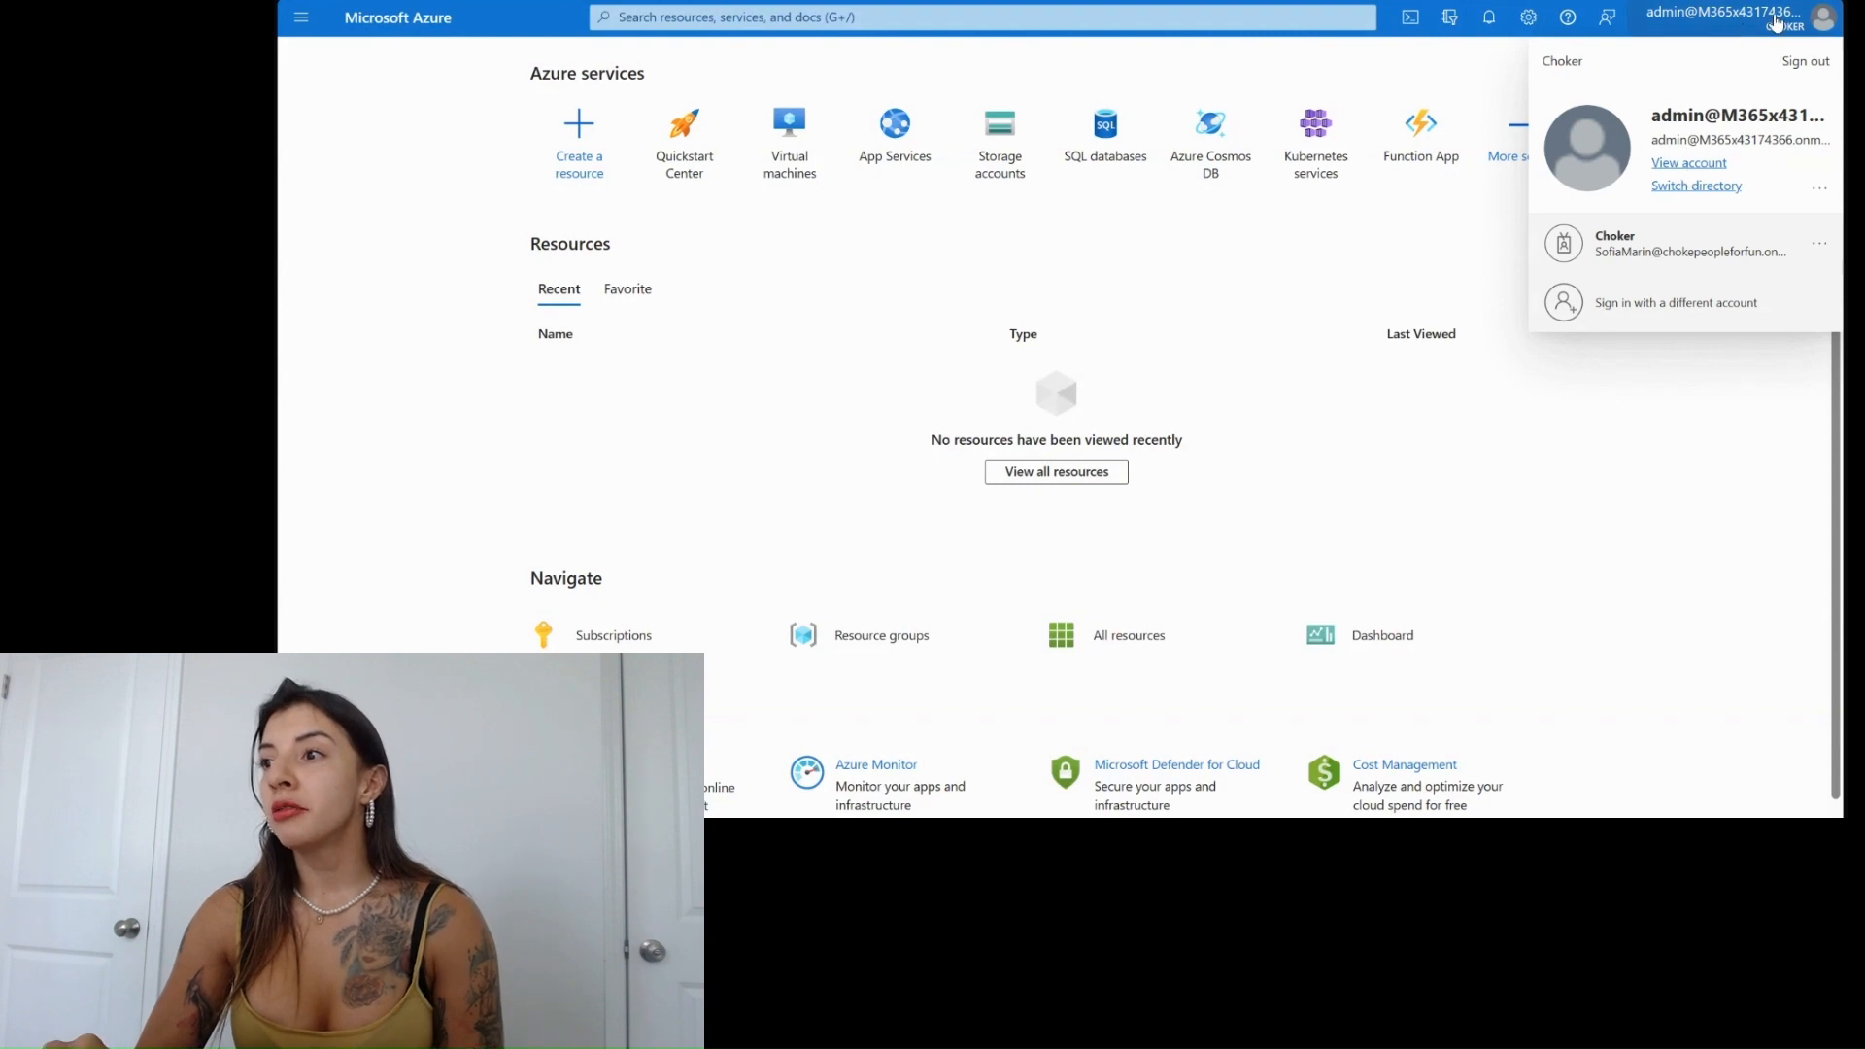
pyautogui.moveTo(1104, 140)
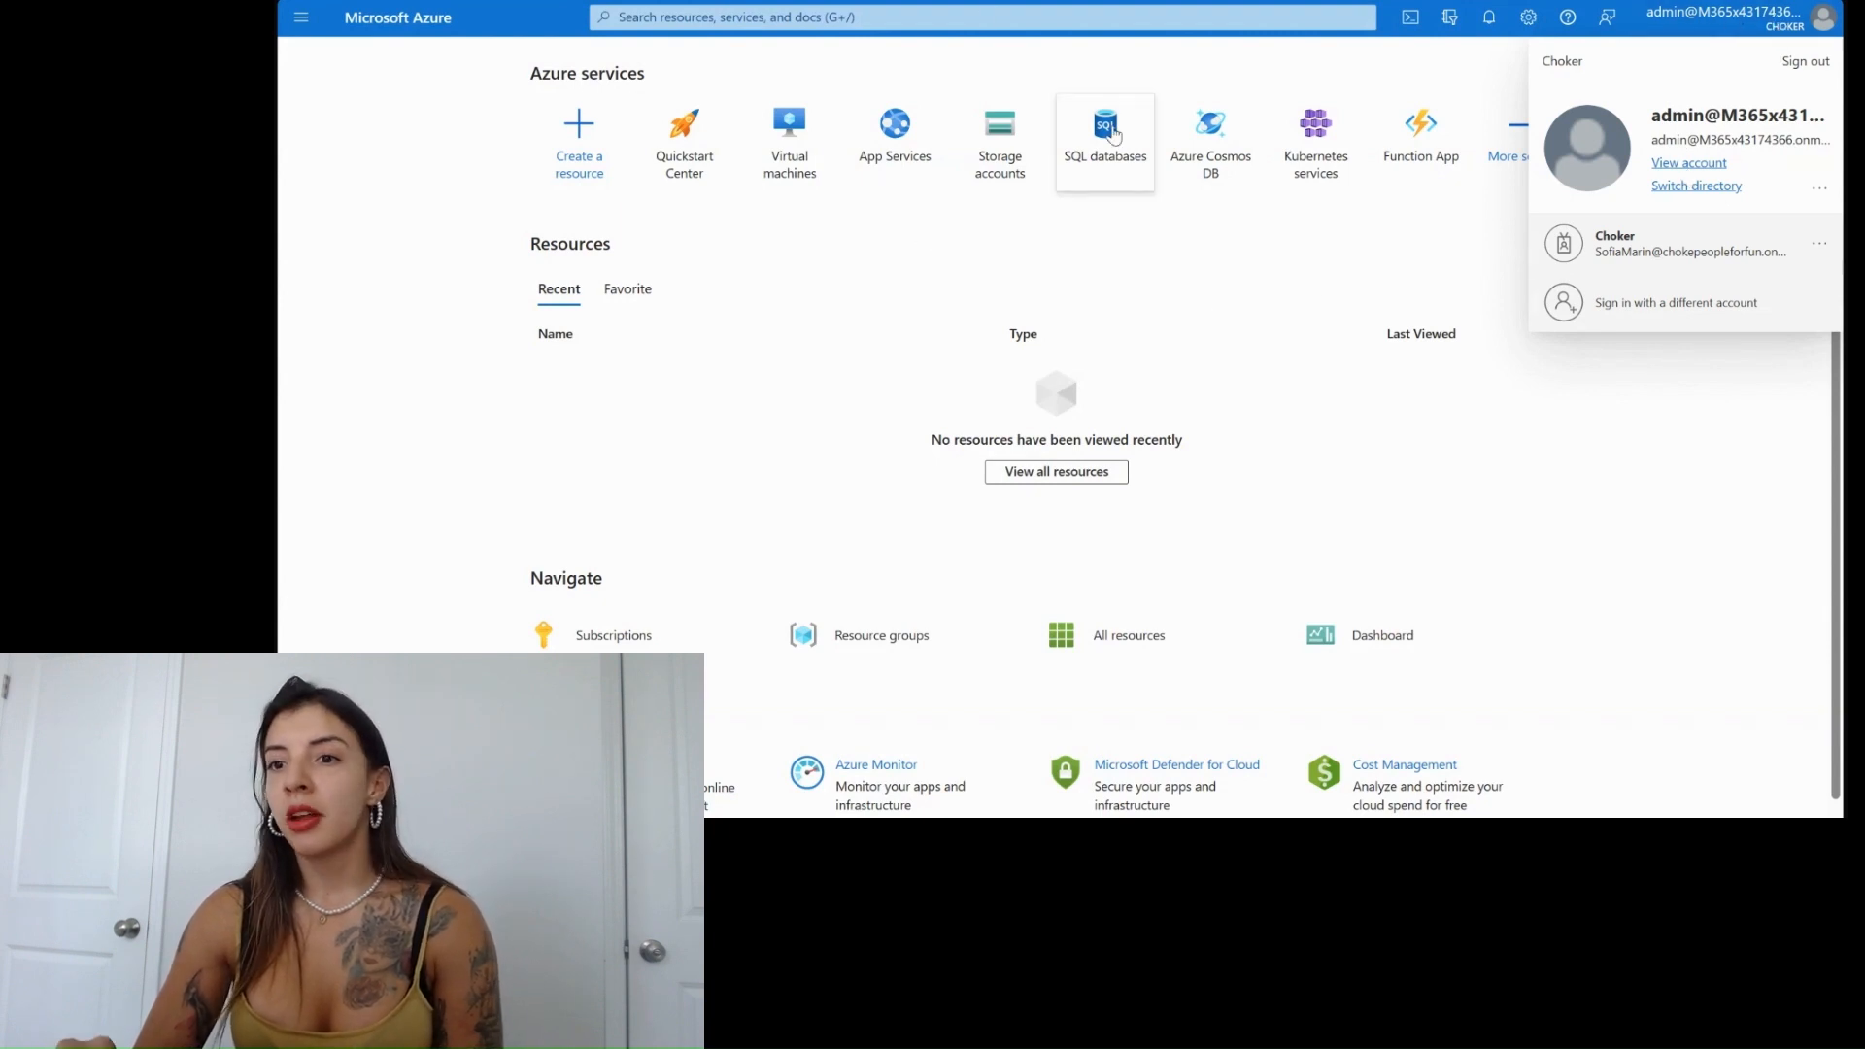
pyautogui.moveTo(1280, 334)
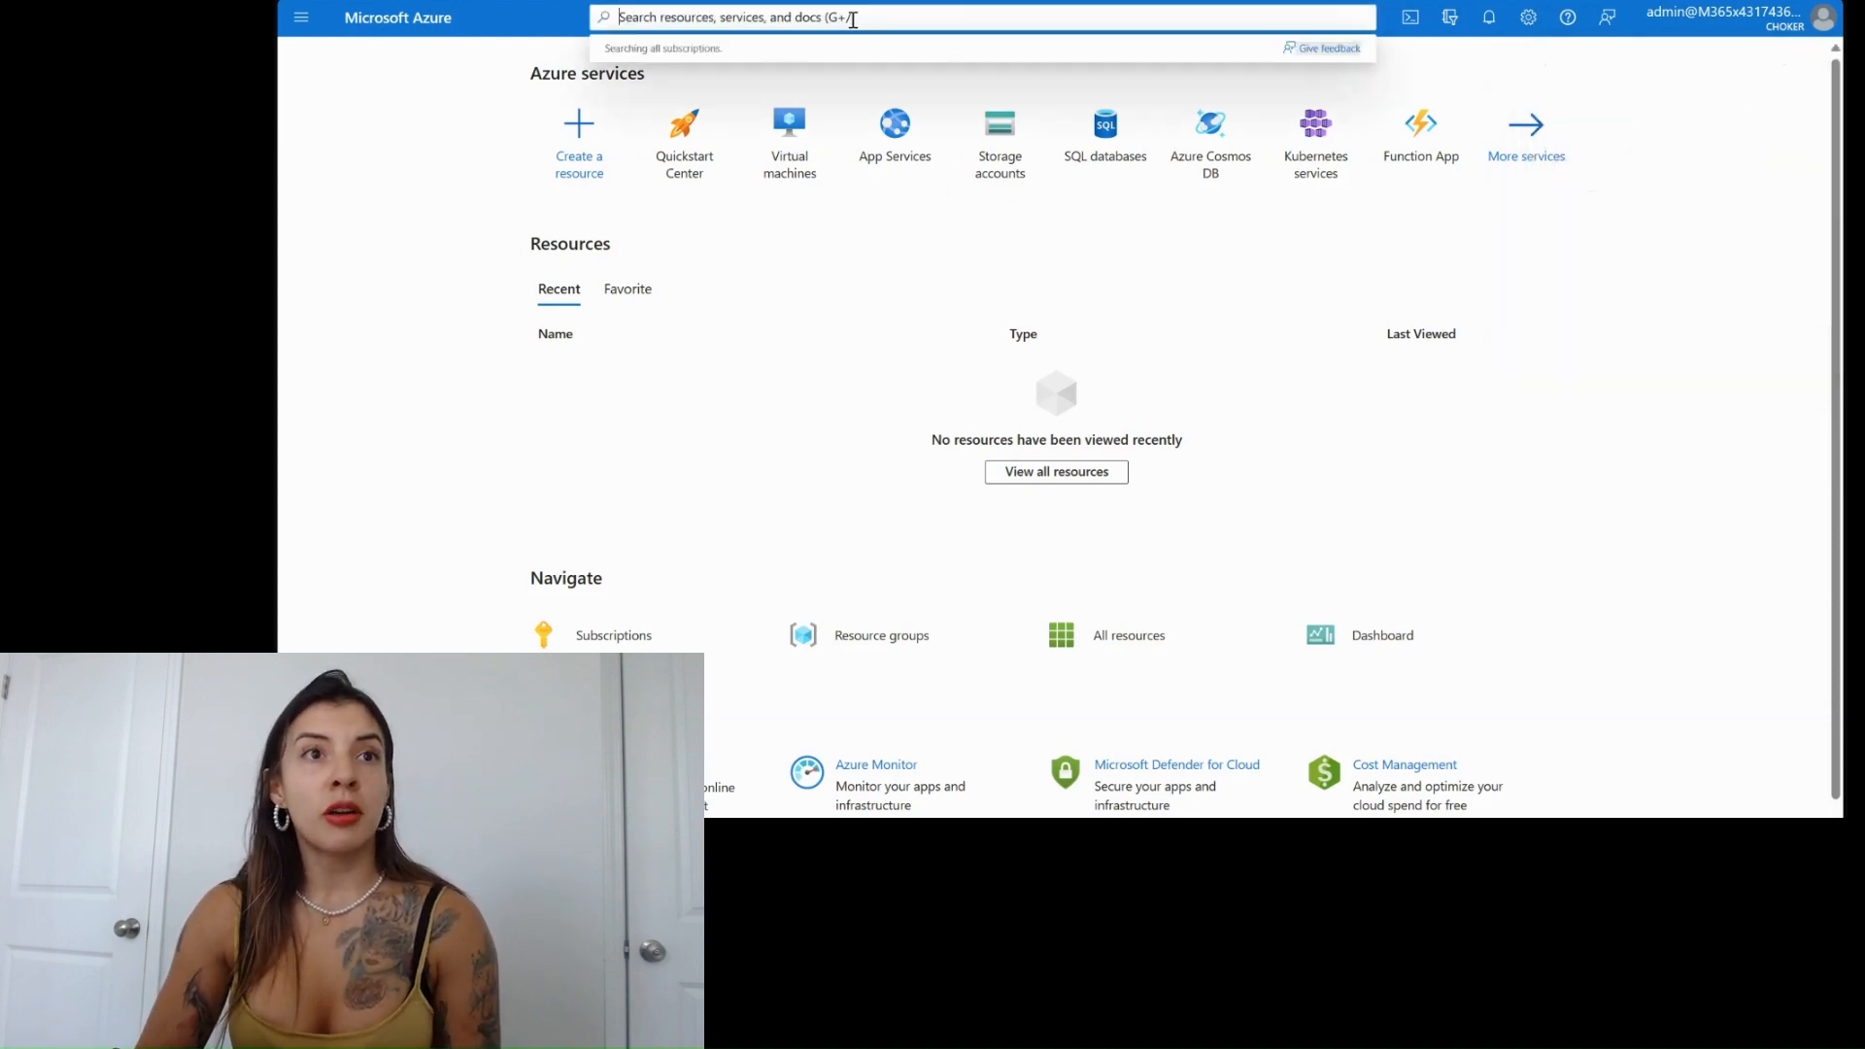
pyautogui.write('s')
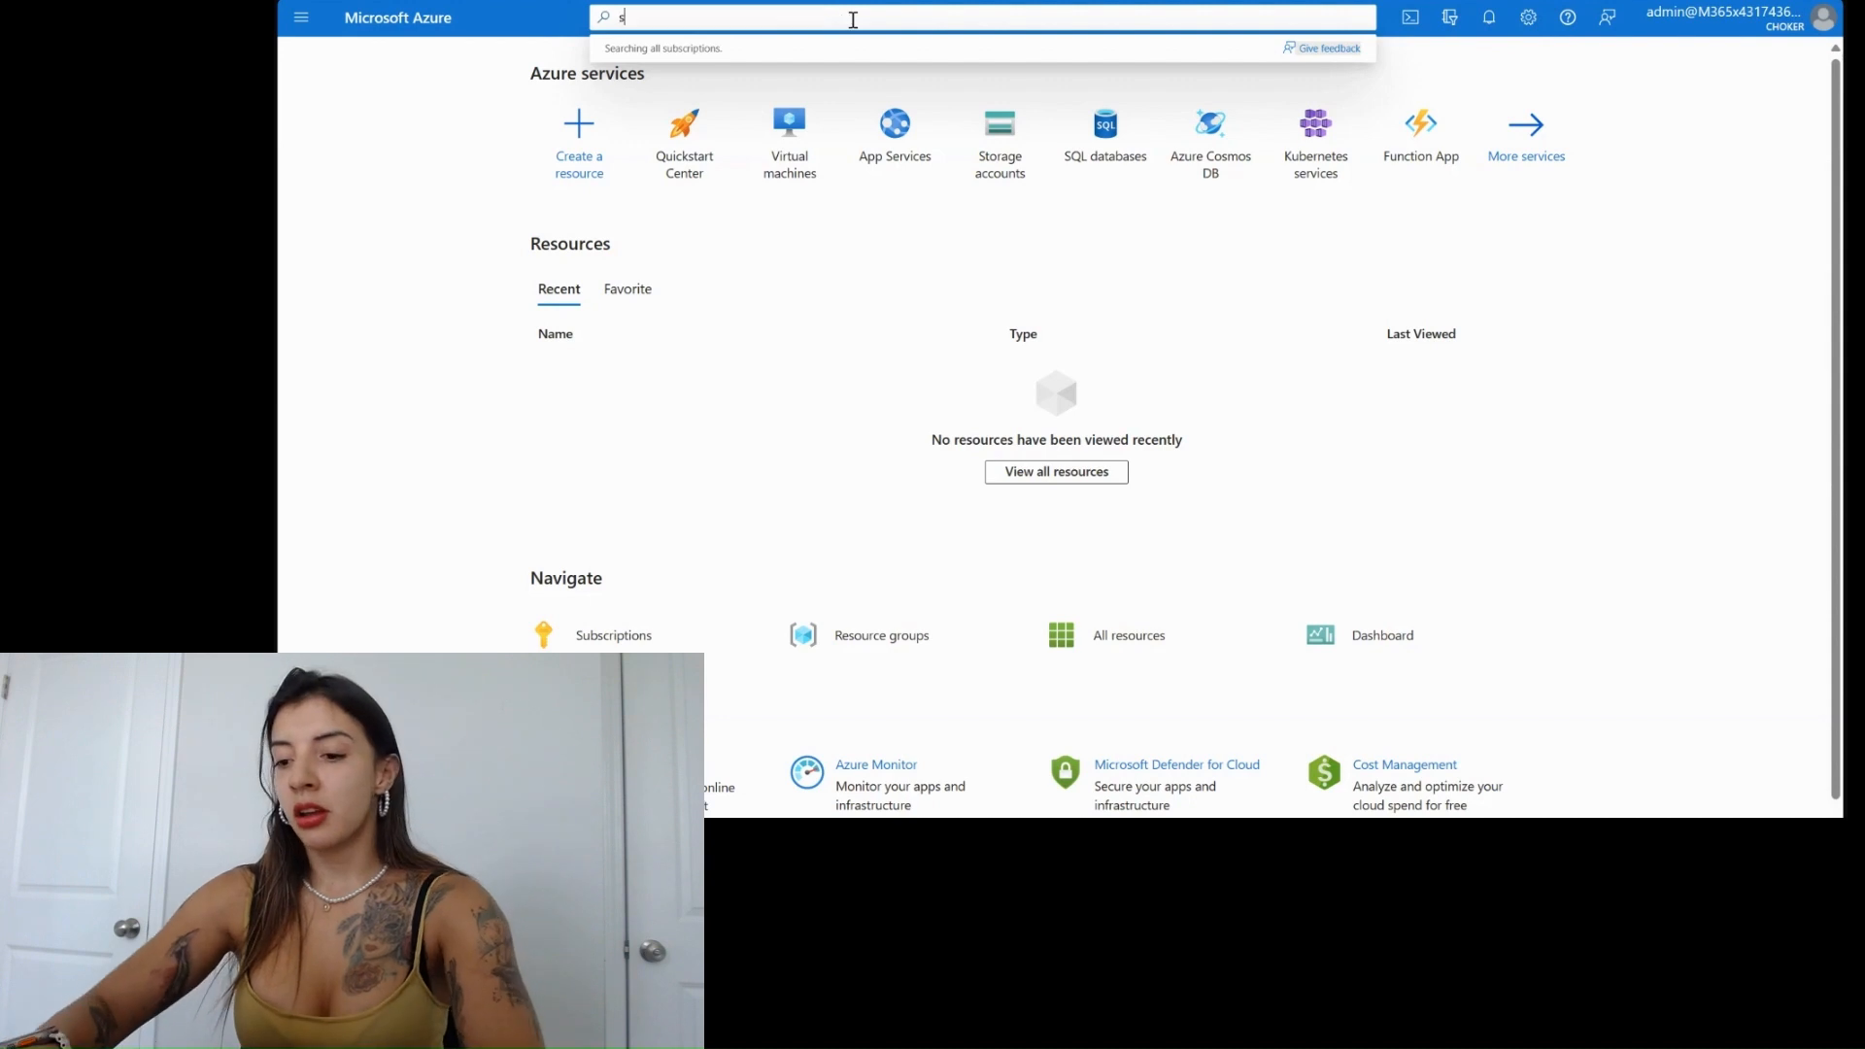
pyautogui.write('ub')
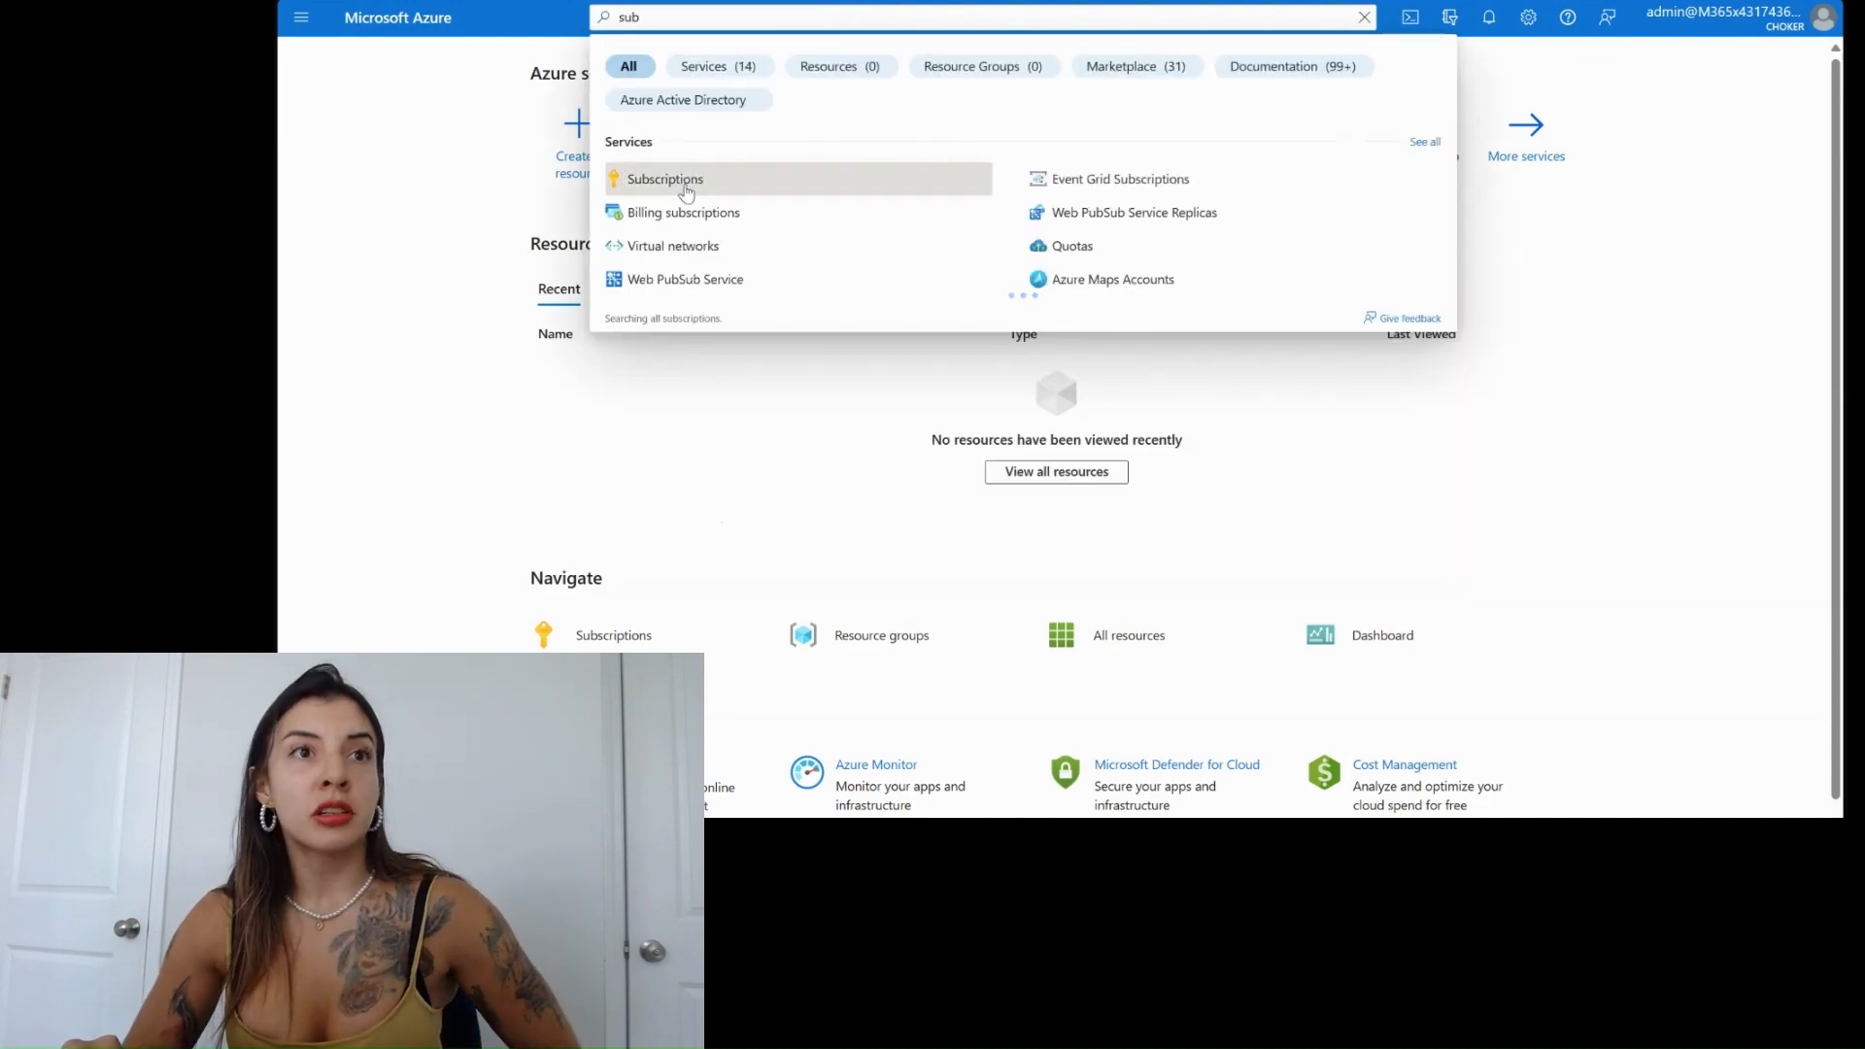
pyautogui.click(664, 178)
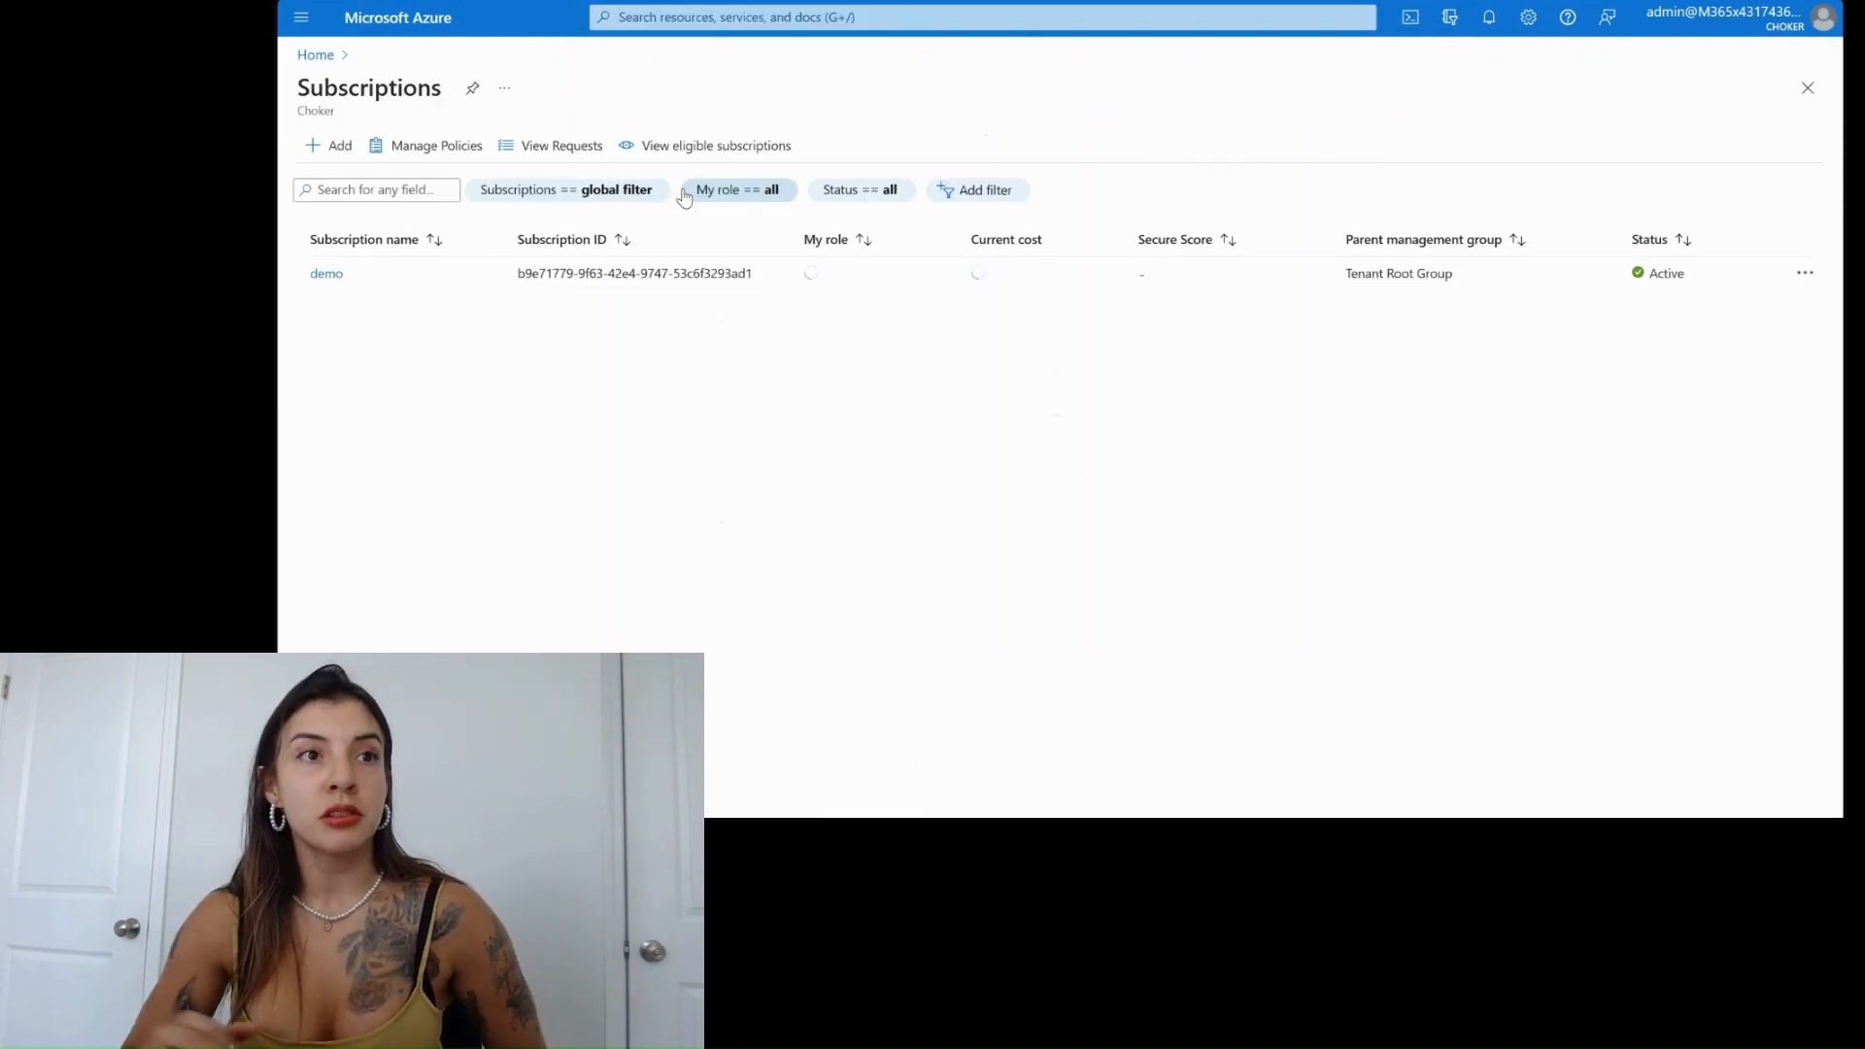
pyautogui.click(327, 272)
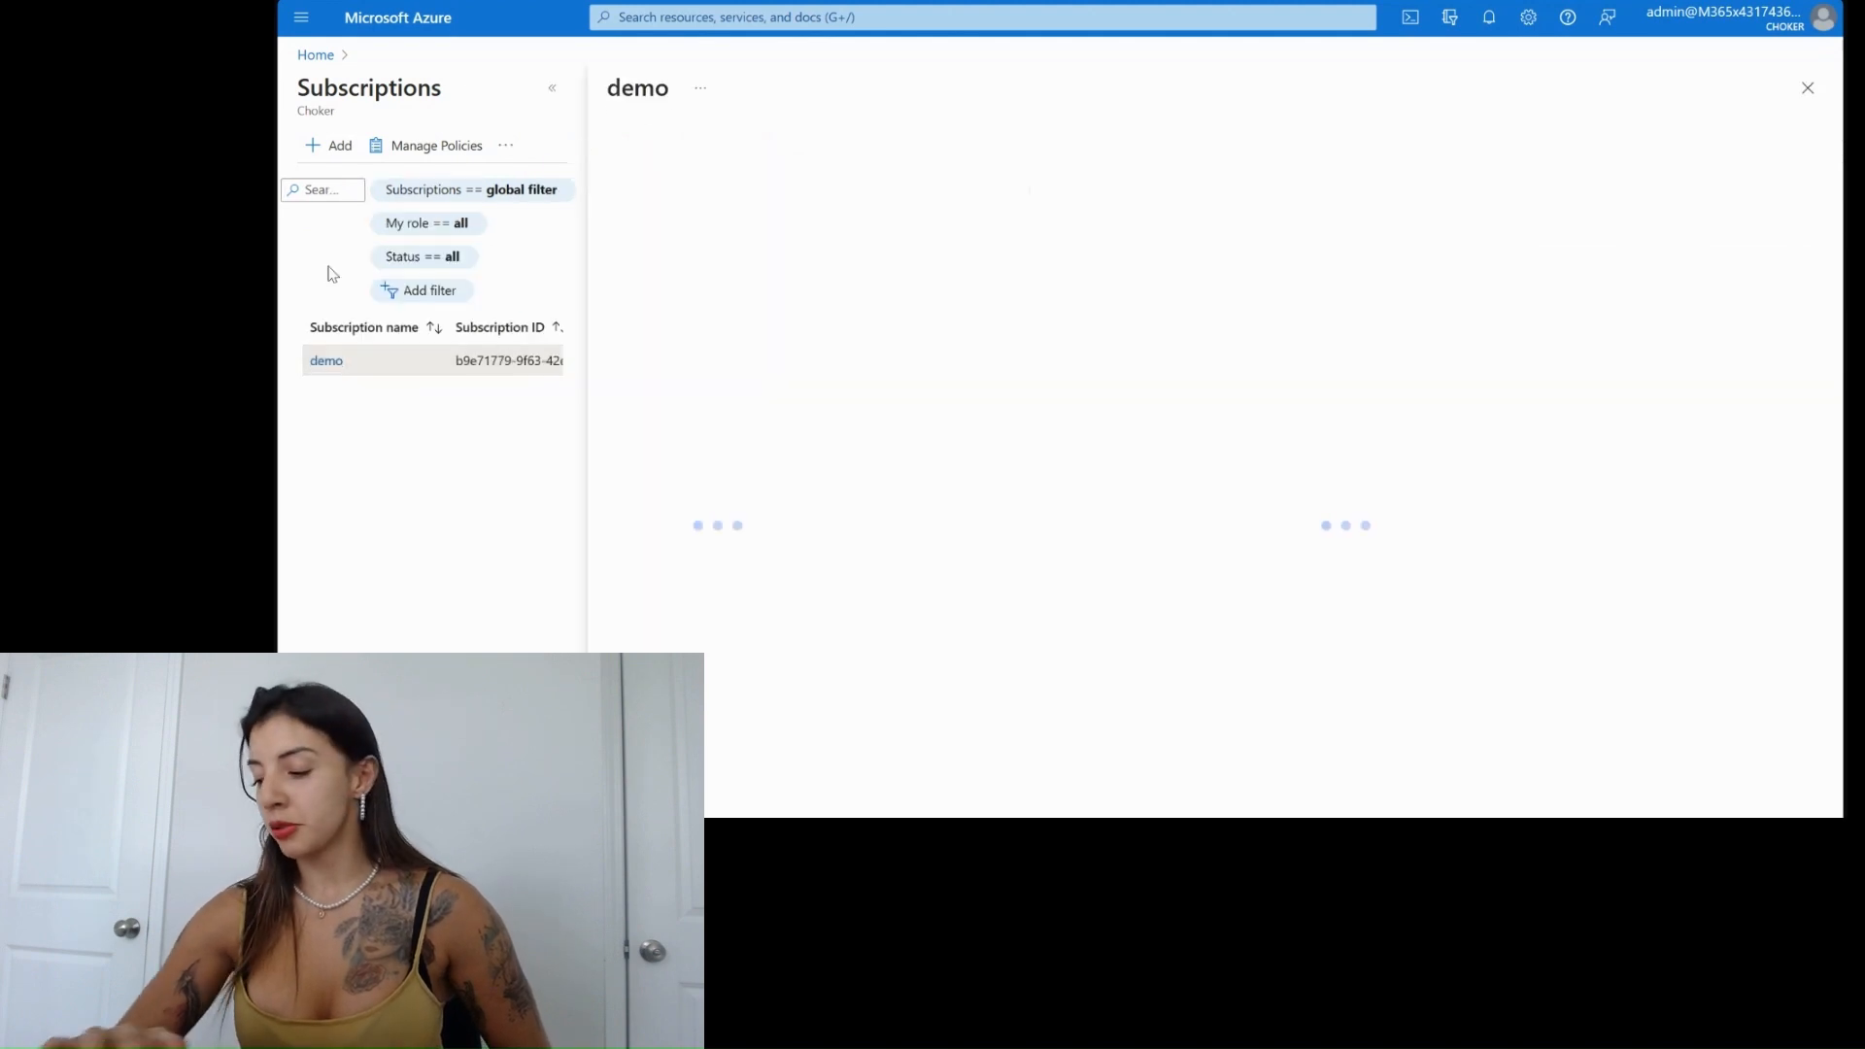
pyautogui.click(327, 361)
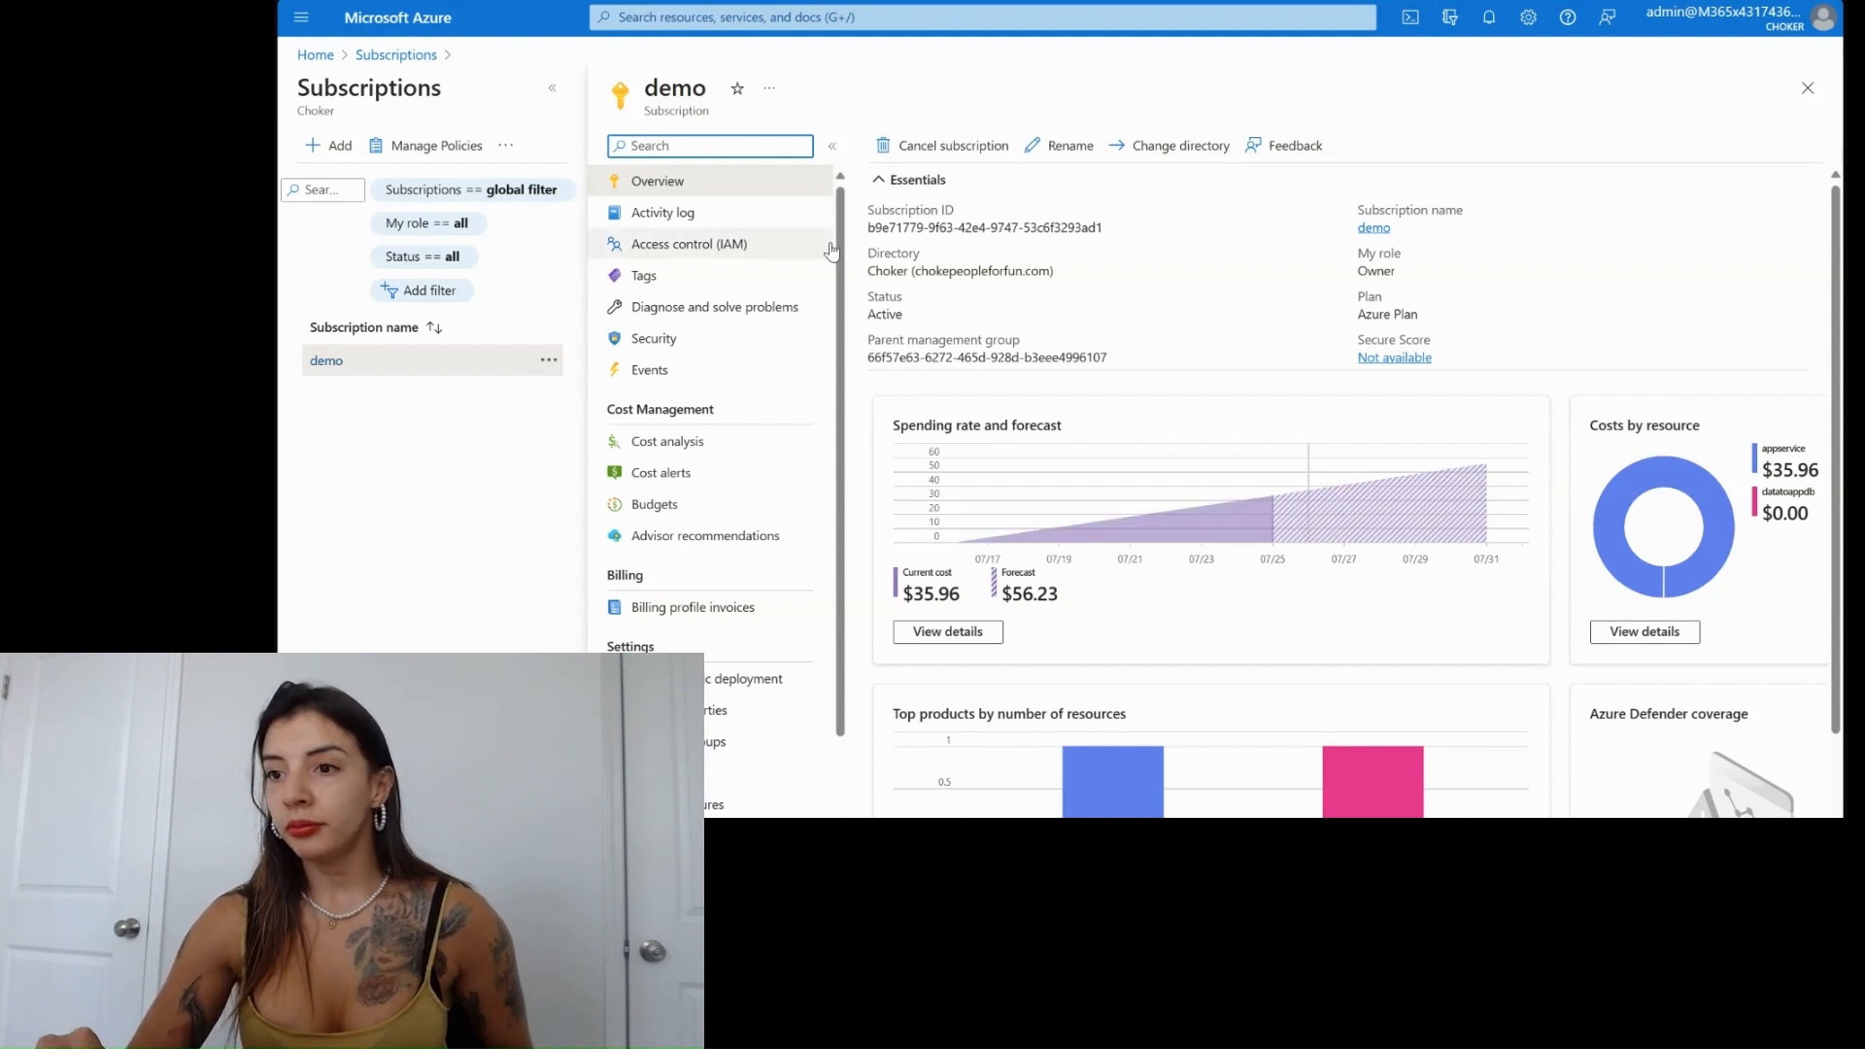
pyautogui.moveTo(700, 245)
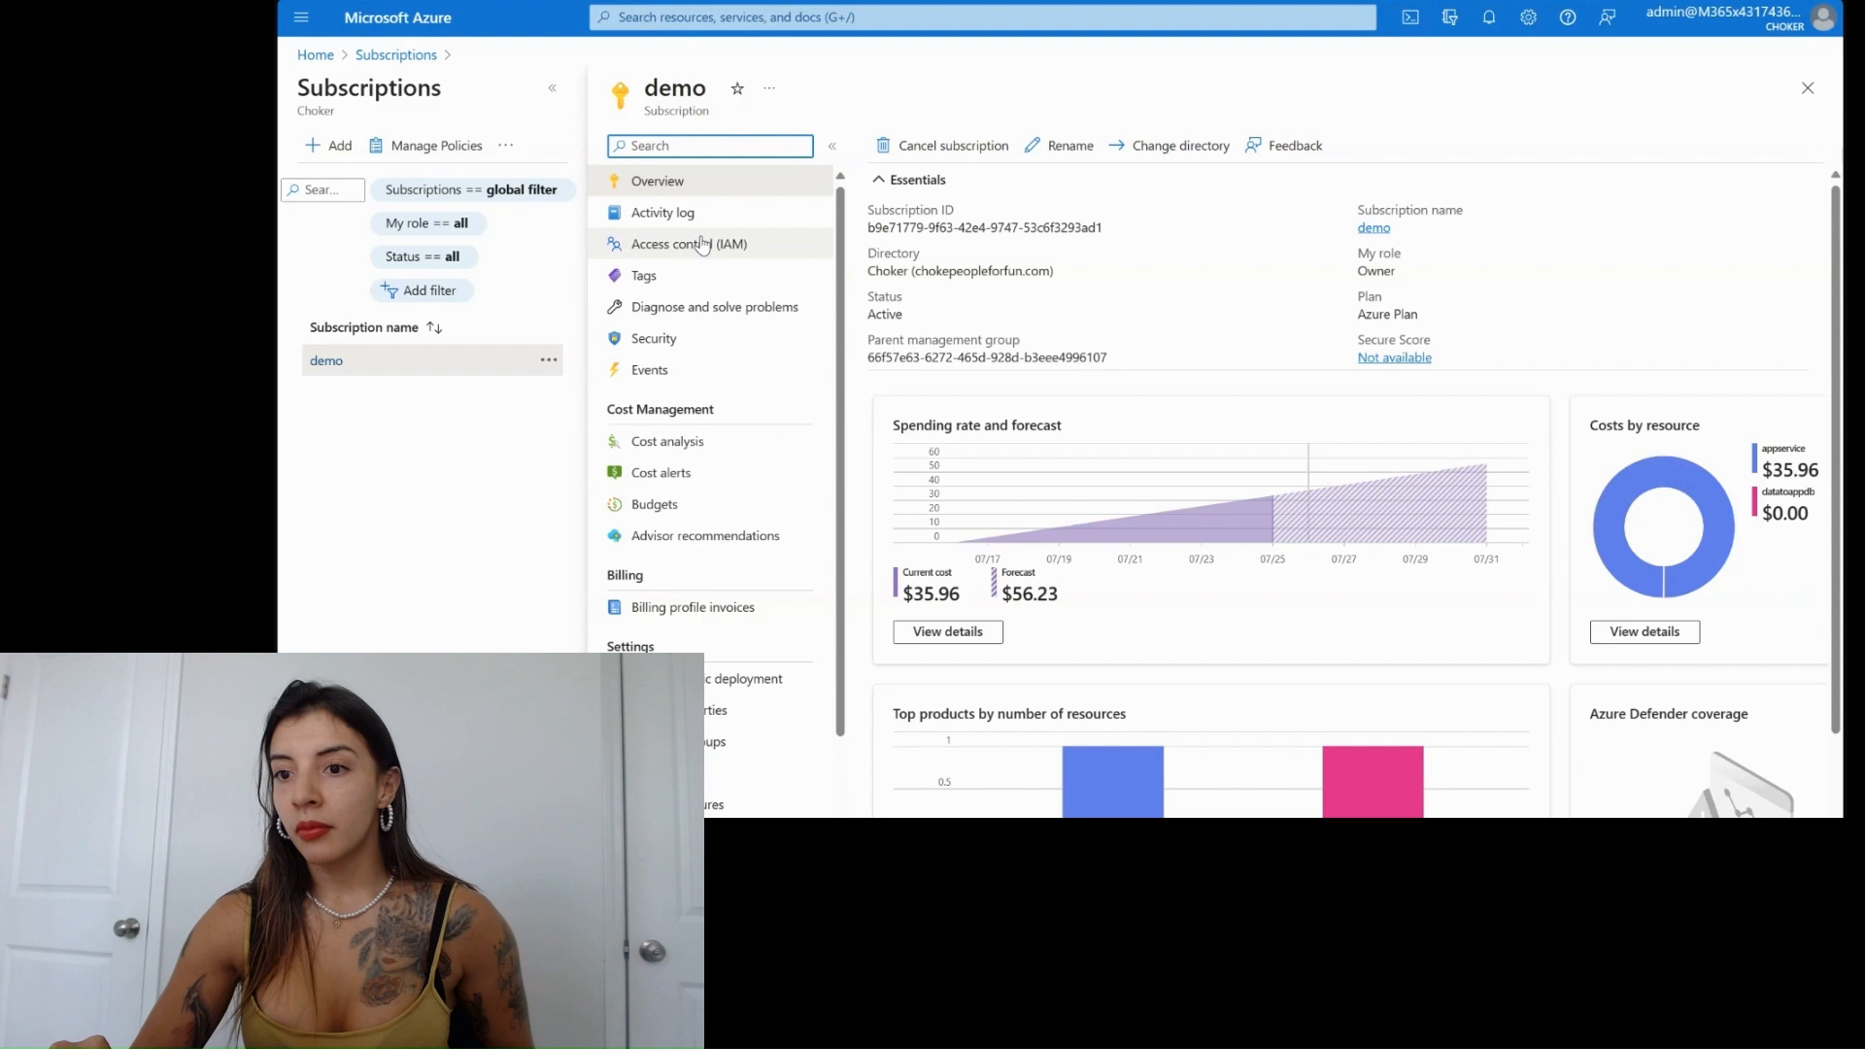
# - List demo's classic administrators to confirm the outside admin is a co-administrator, then return to Overview
pyautogui.click(688, 245)
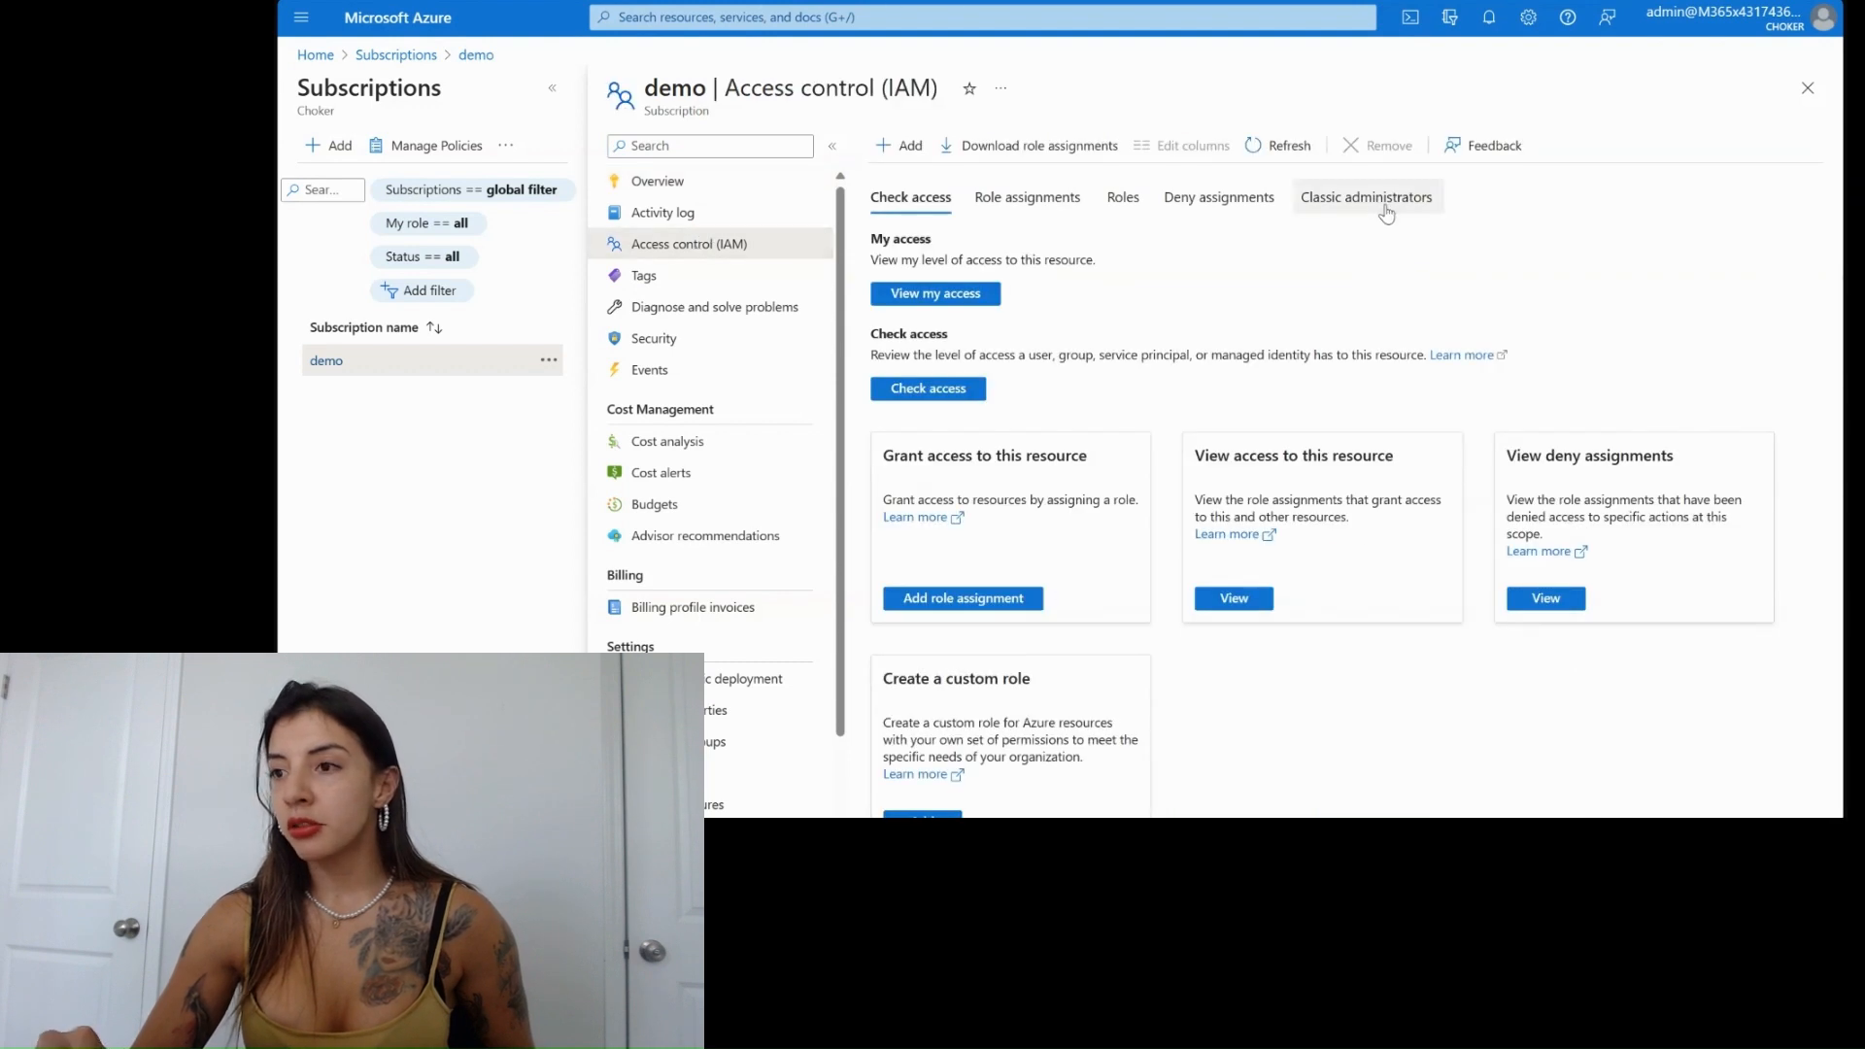
pyautogui.click(1366, 196)
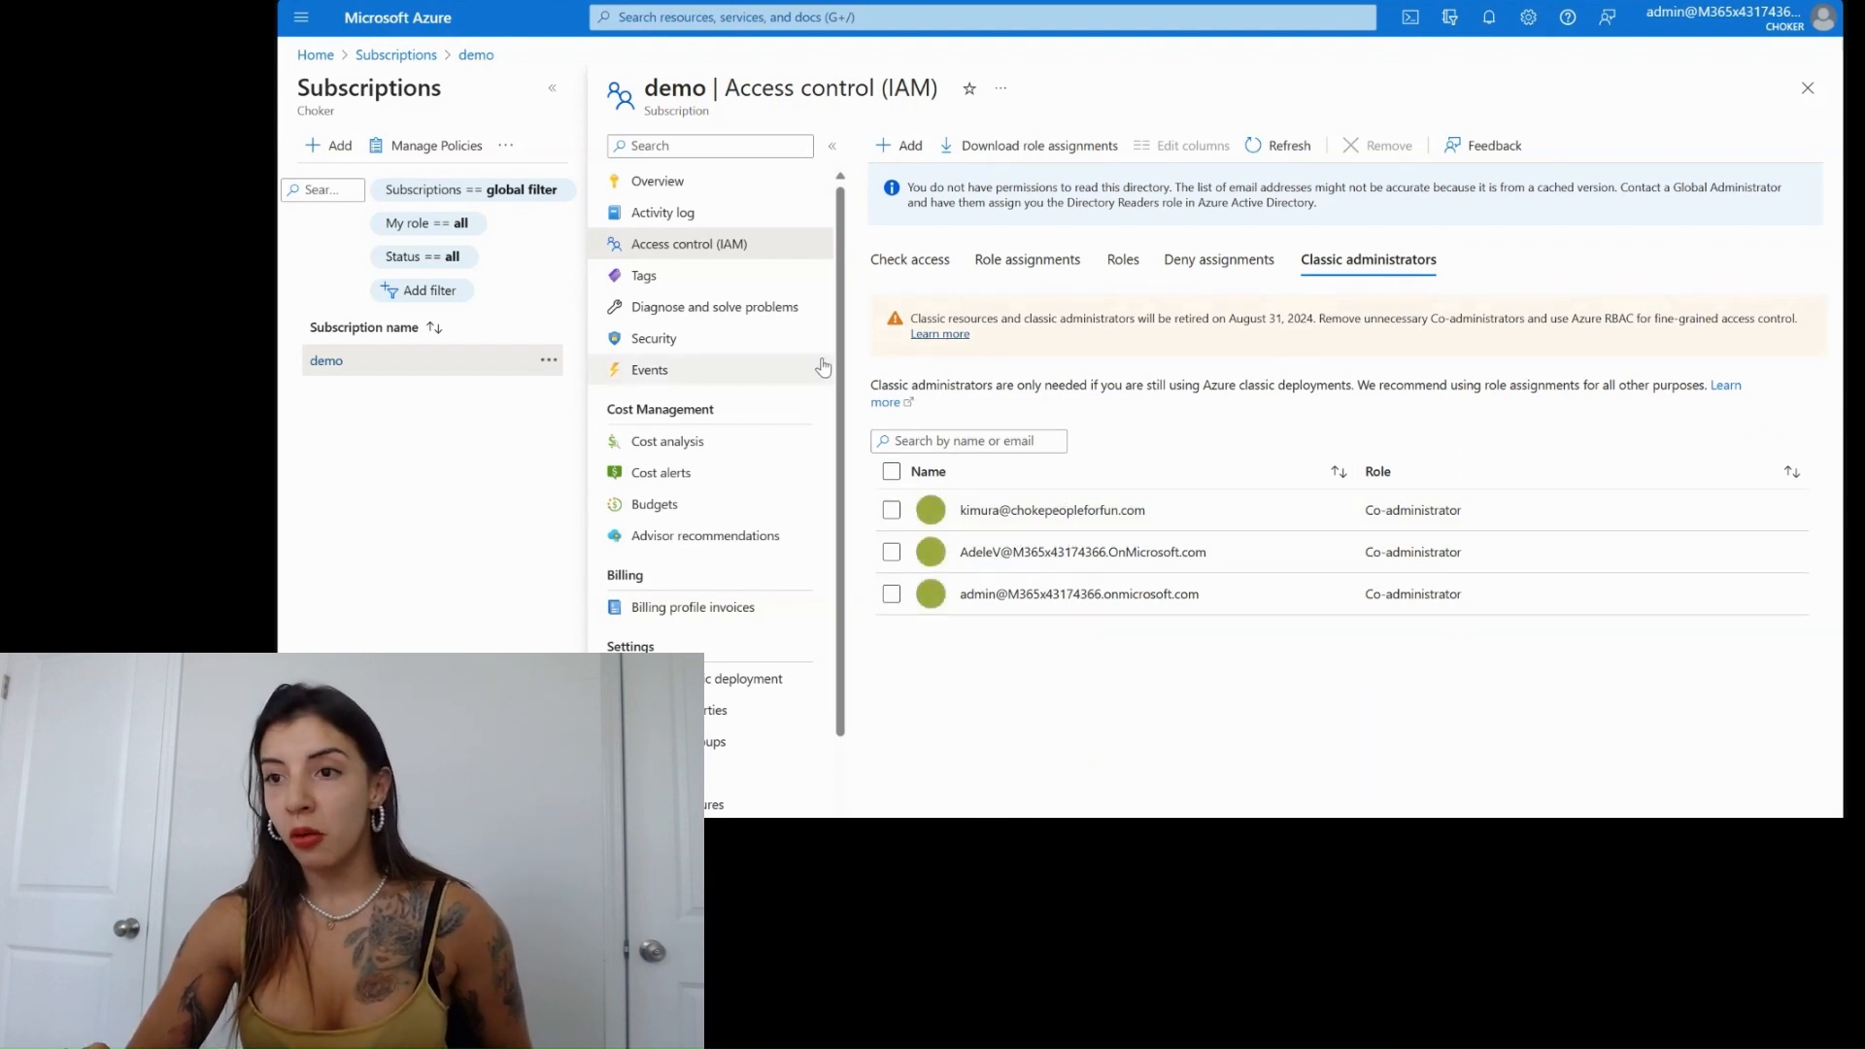
pyautogui.click(656, 180)
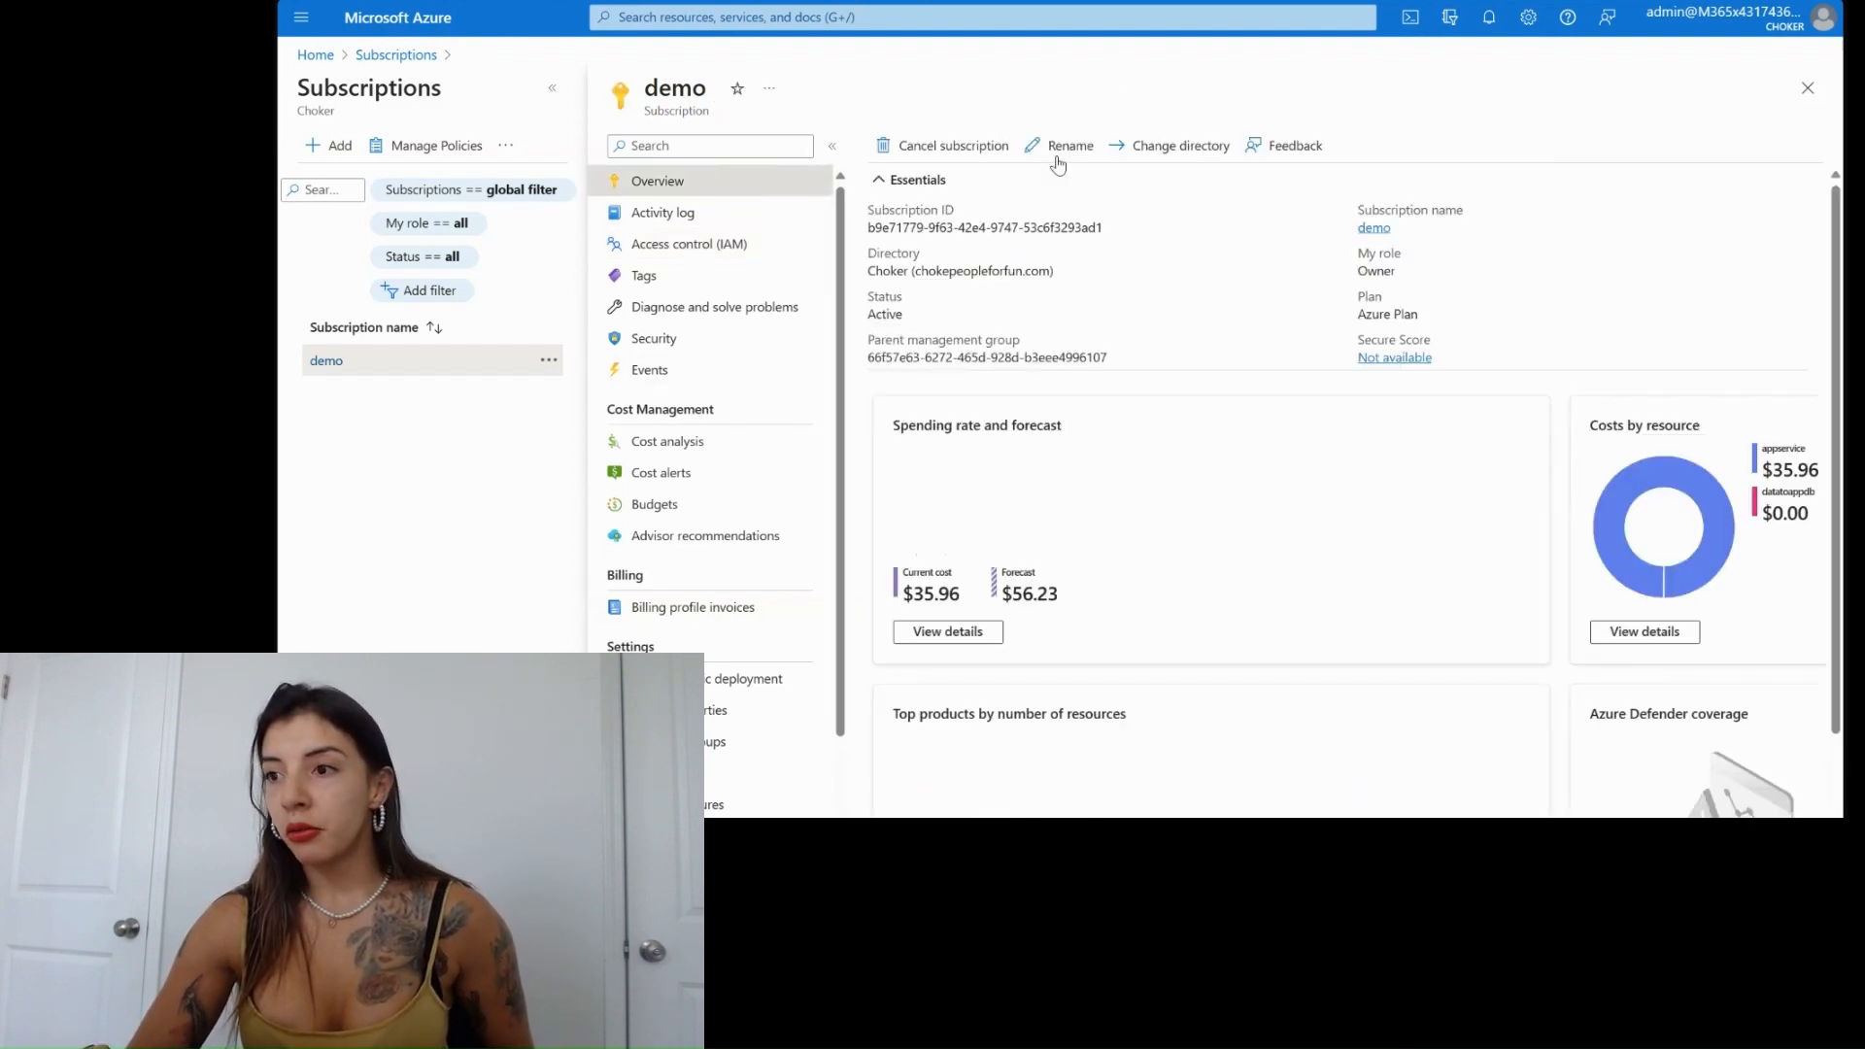
# - Change demo's directory to Contoso, acknowledging that role assignments will be lost
pyautogui.click(1177, 145)
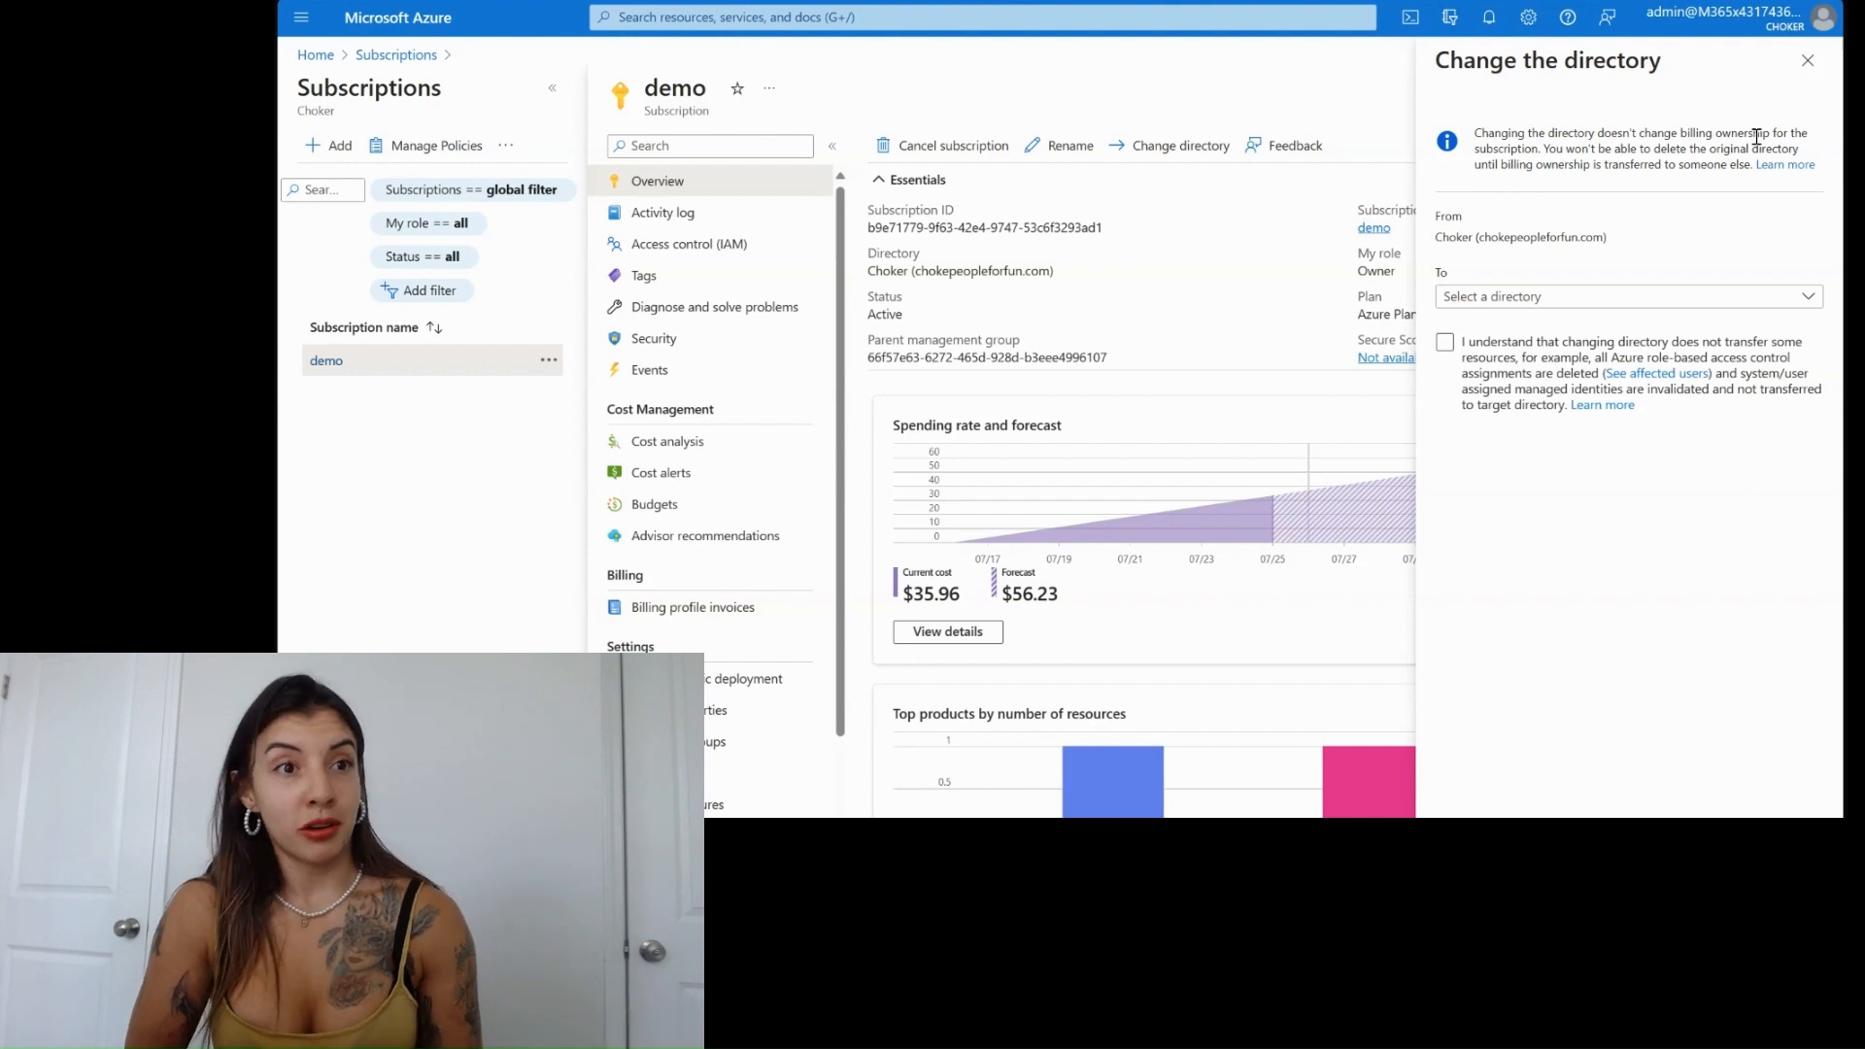
pyautogui.moveTo(1646, 186)
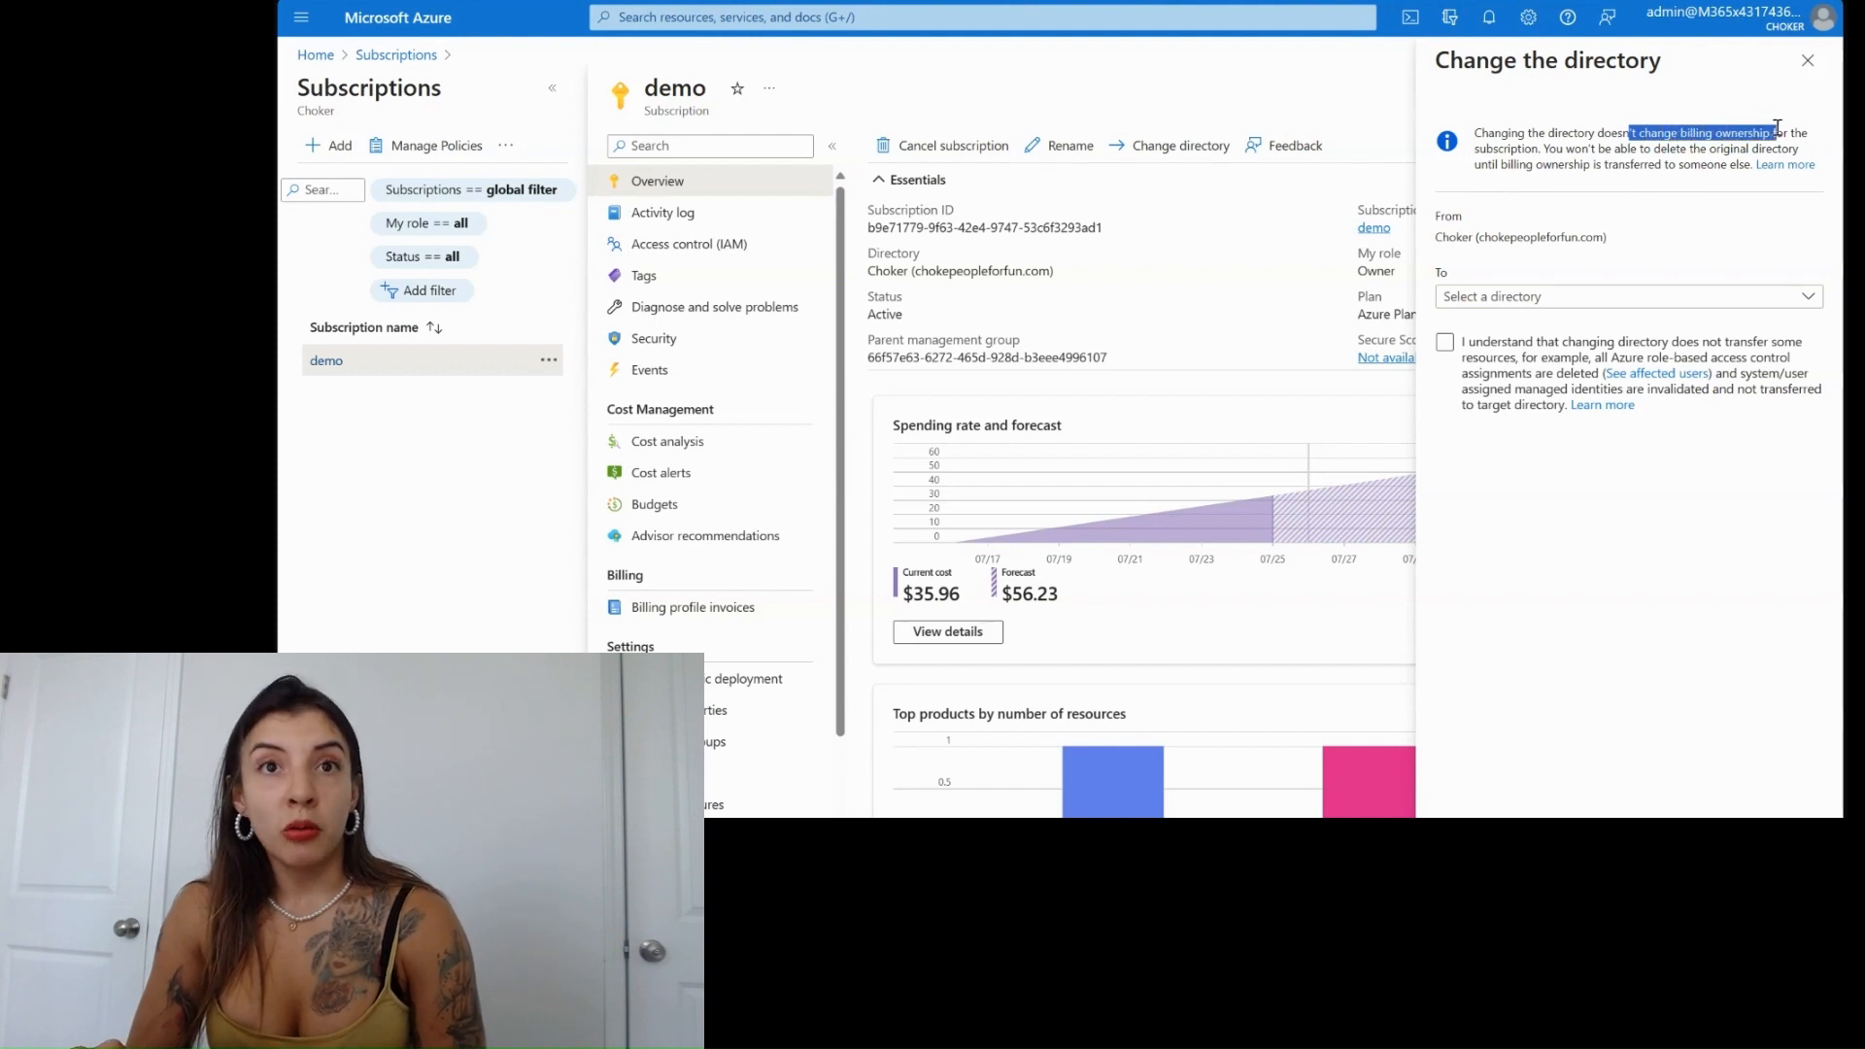
pyautogui.moveTo(1657, 171)
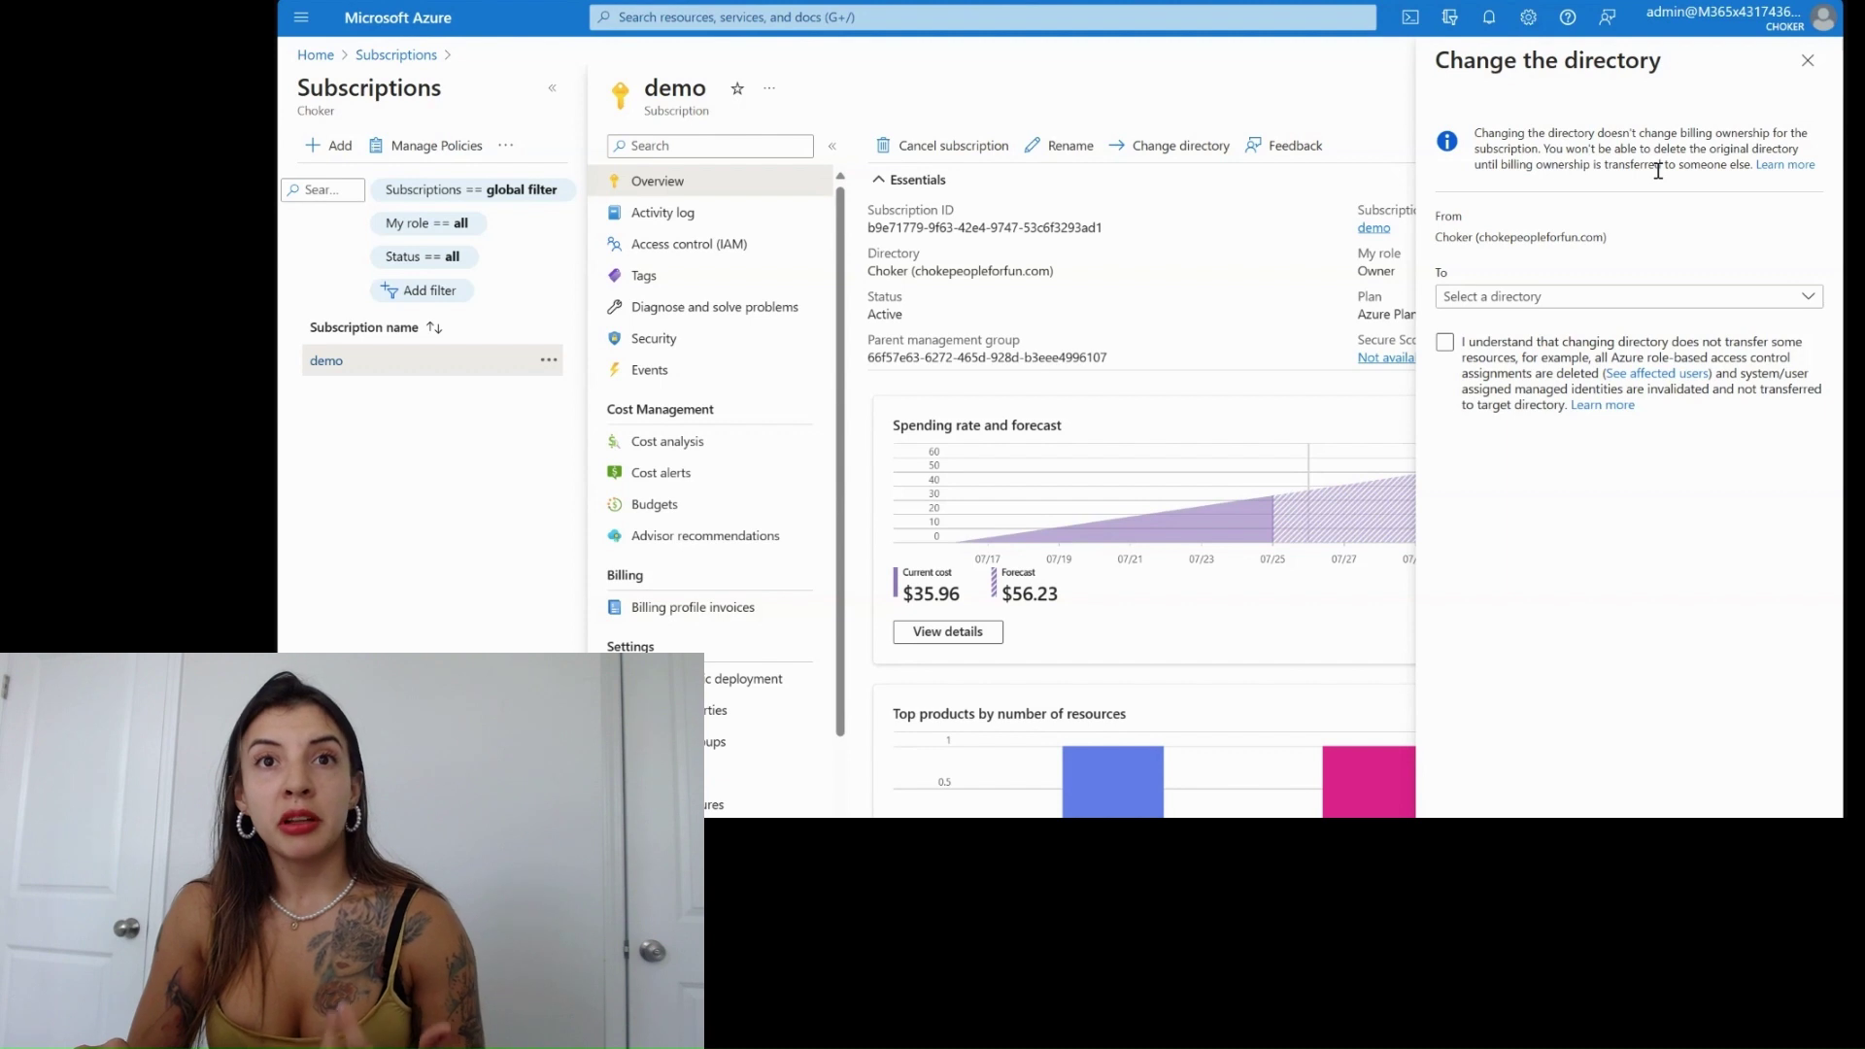
pyautogui.moveTo(1634, 206)
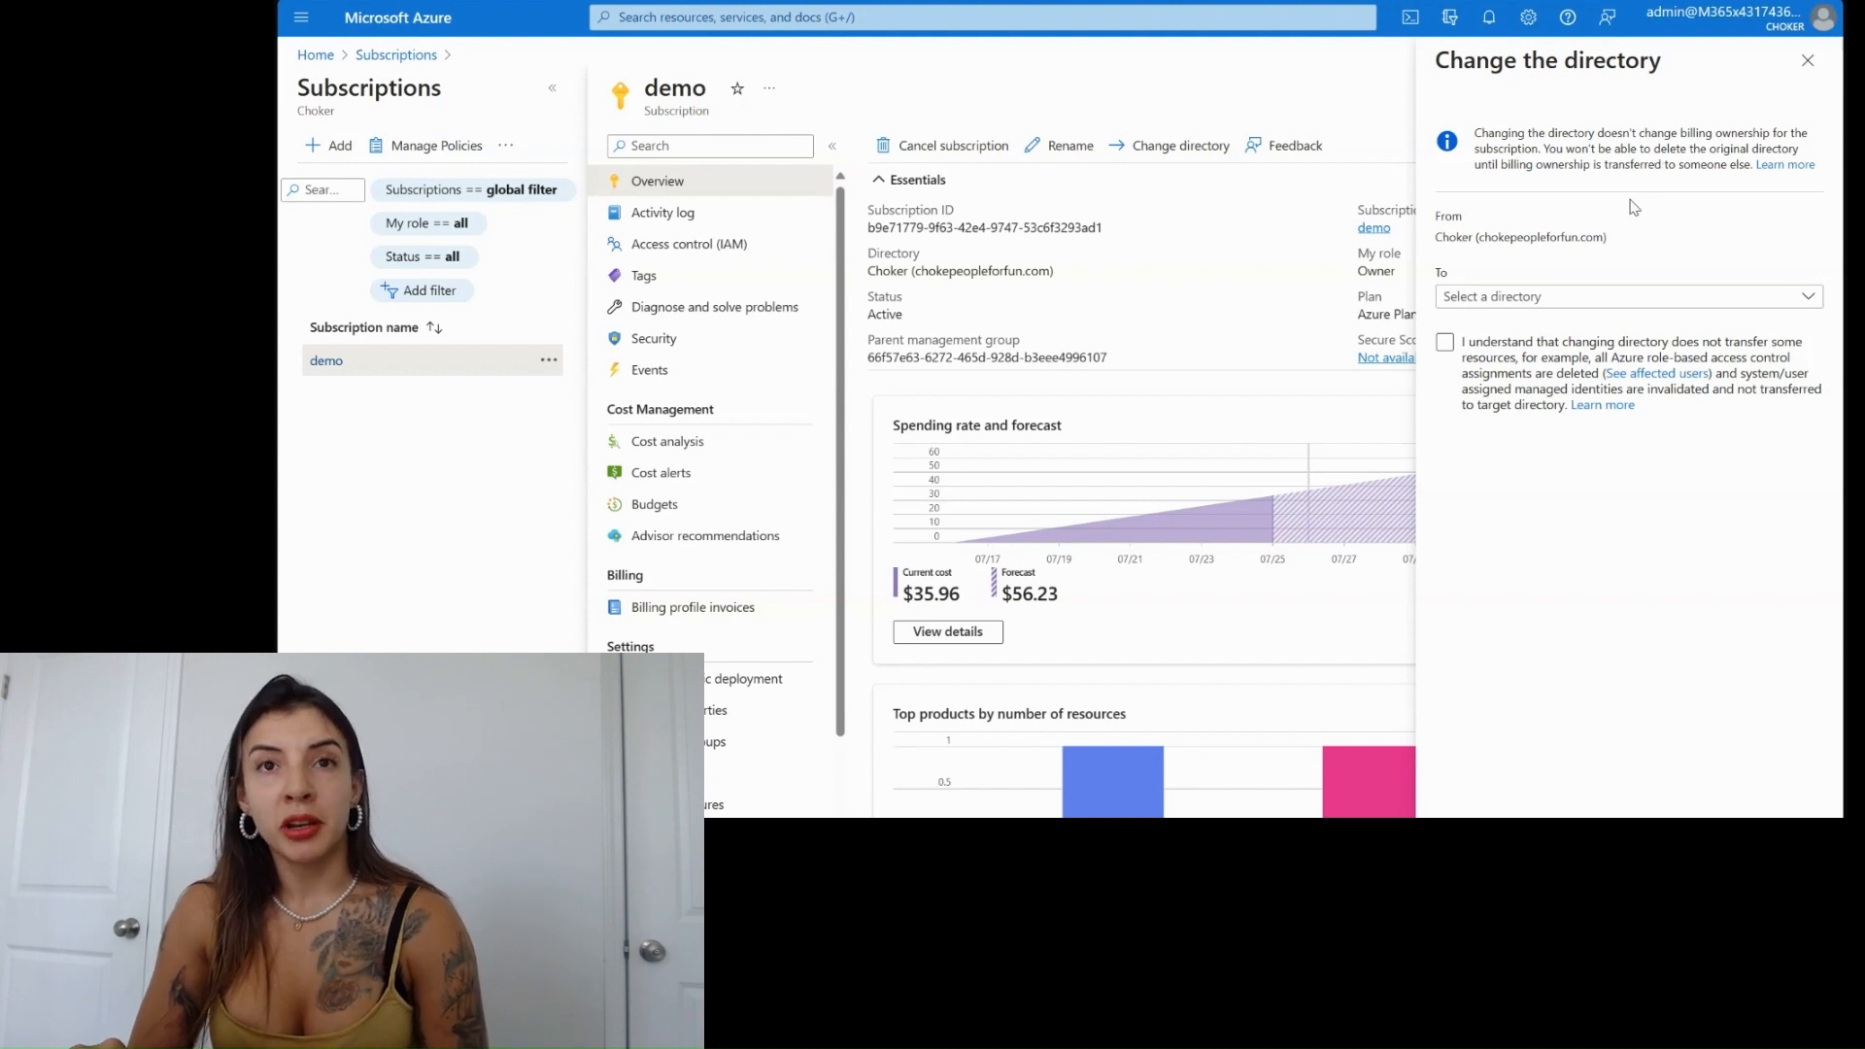
pyautogui.click(1627, 296)
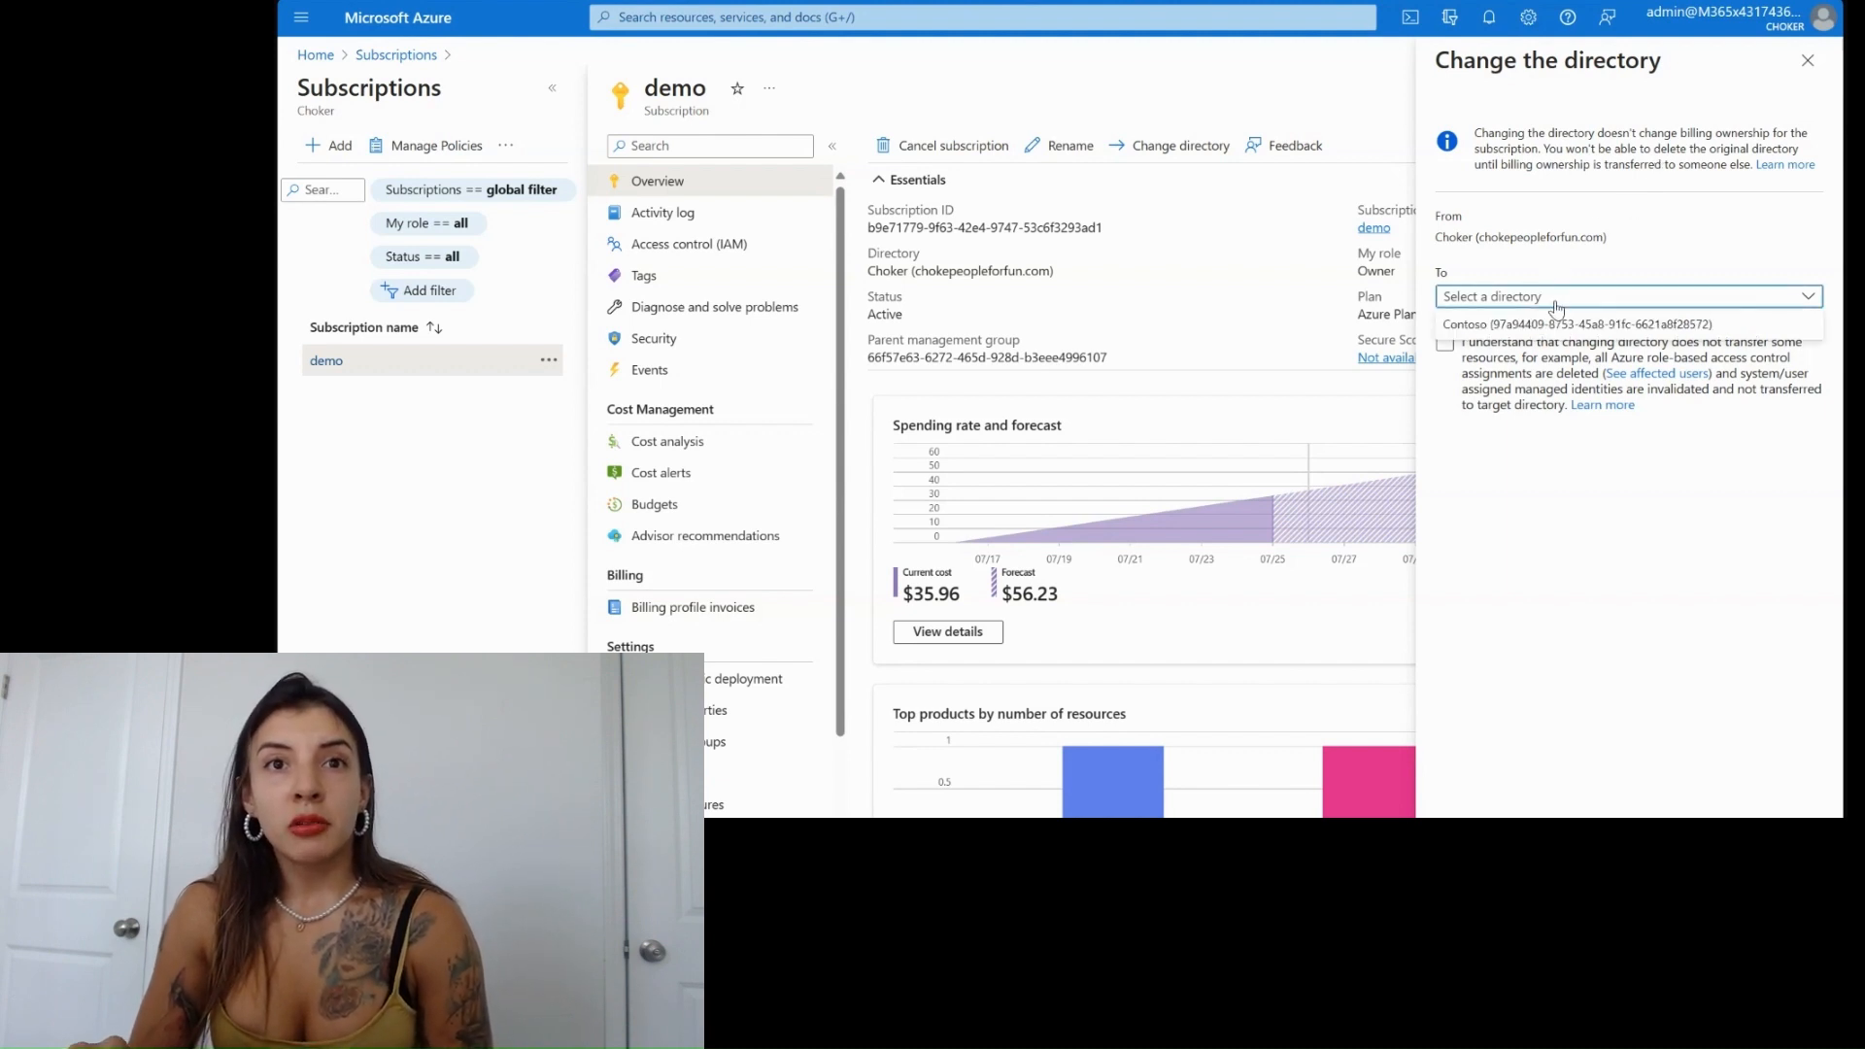
pyautogui.click(1552, 324)
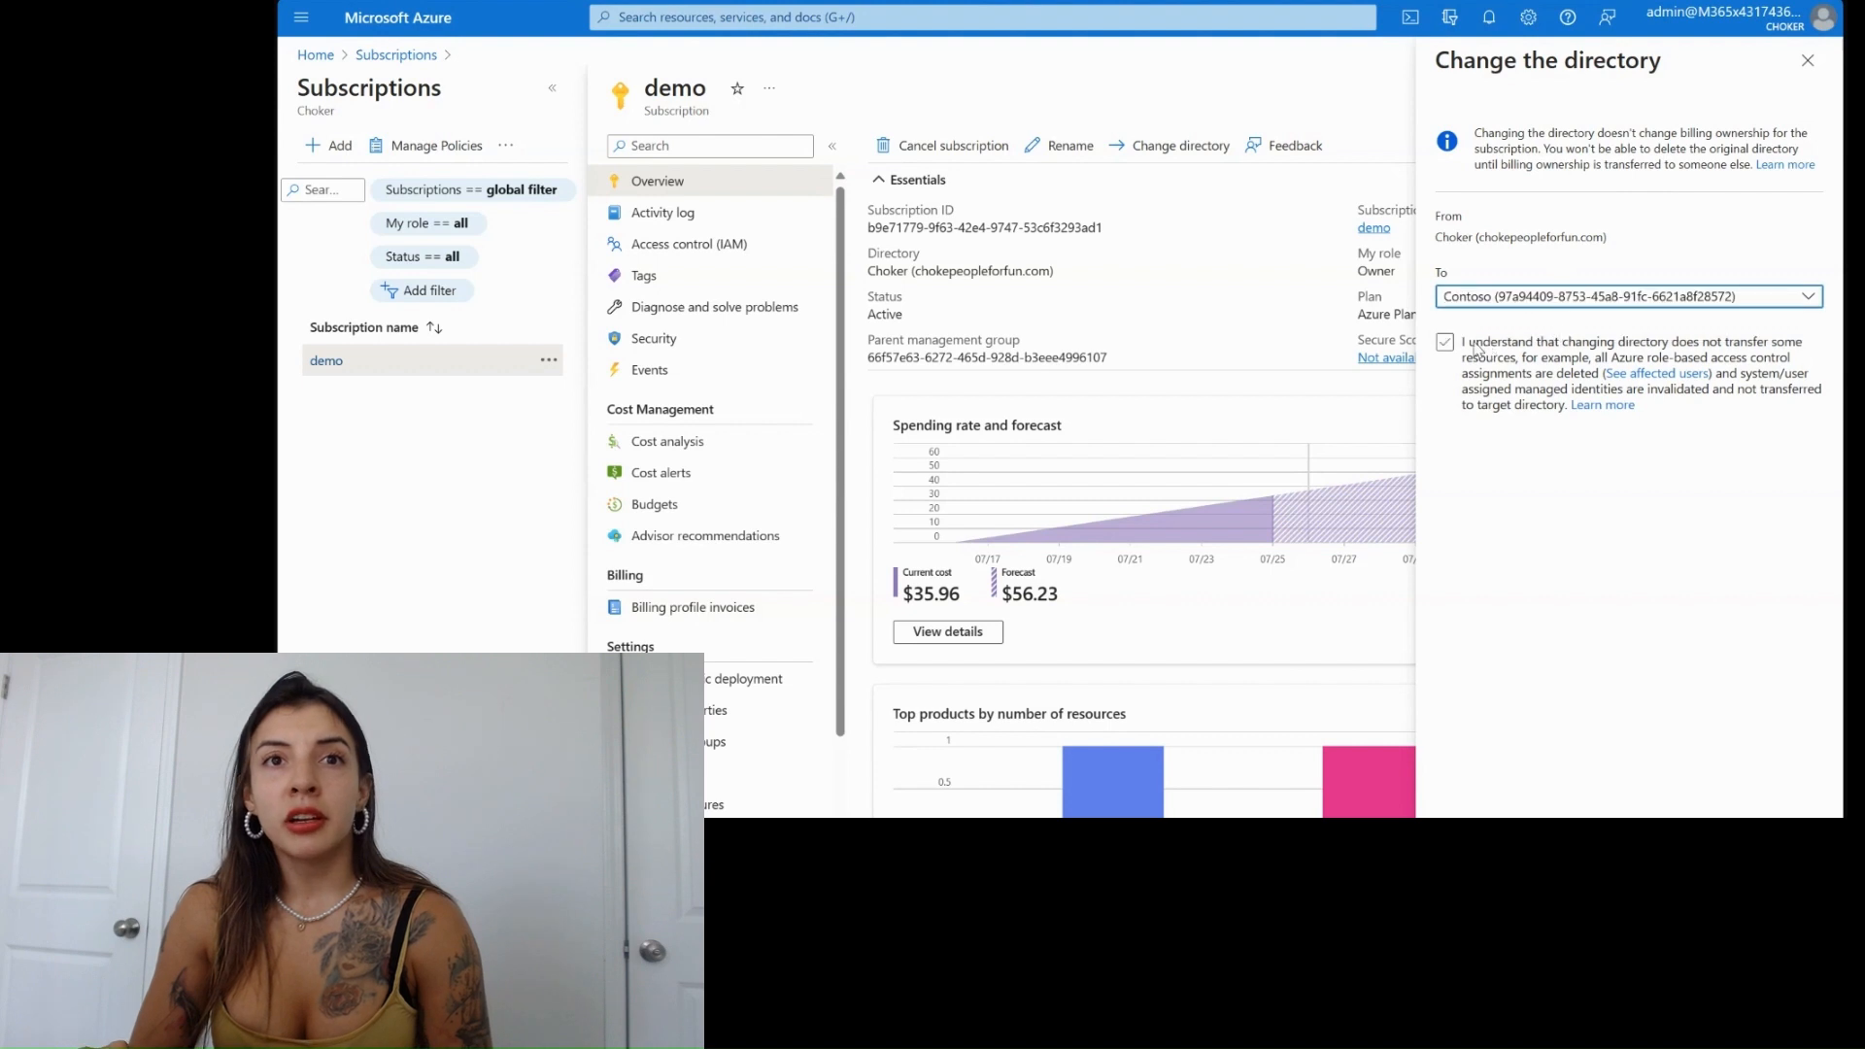
pyautogui.click(1444, 342)
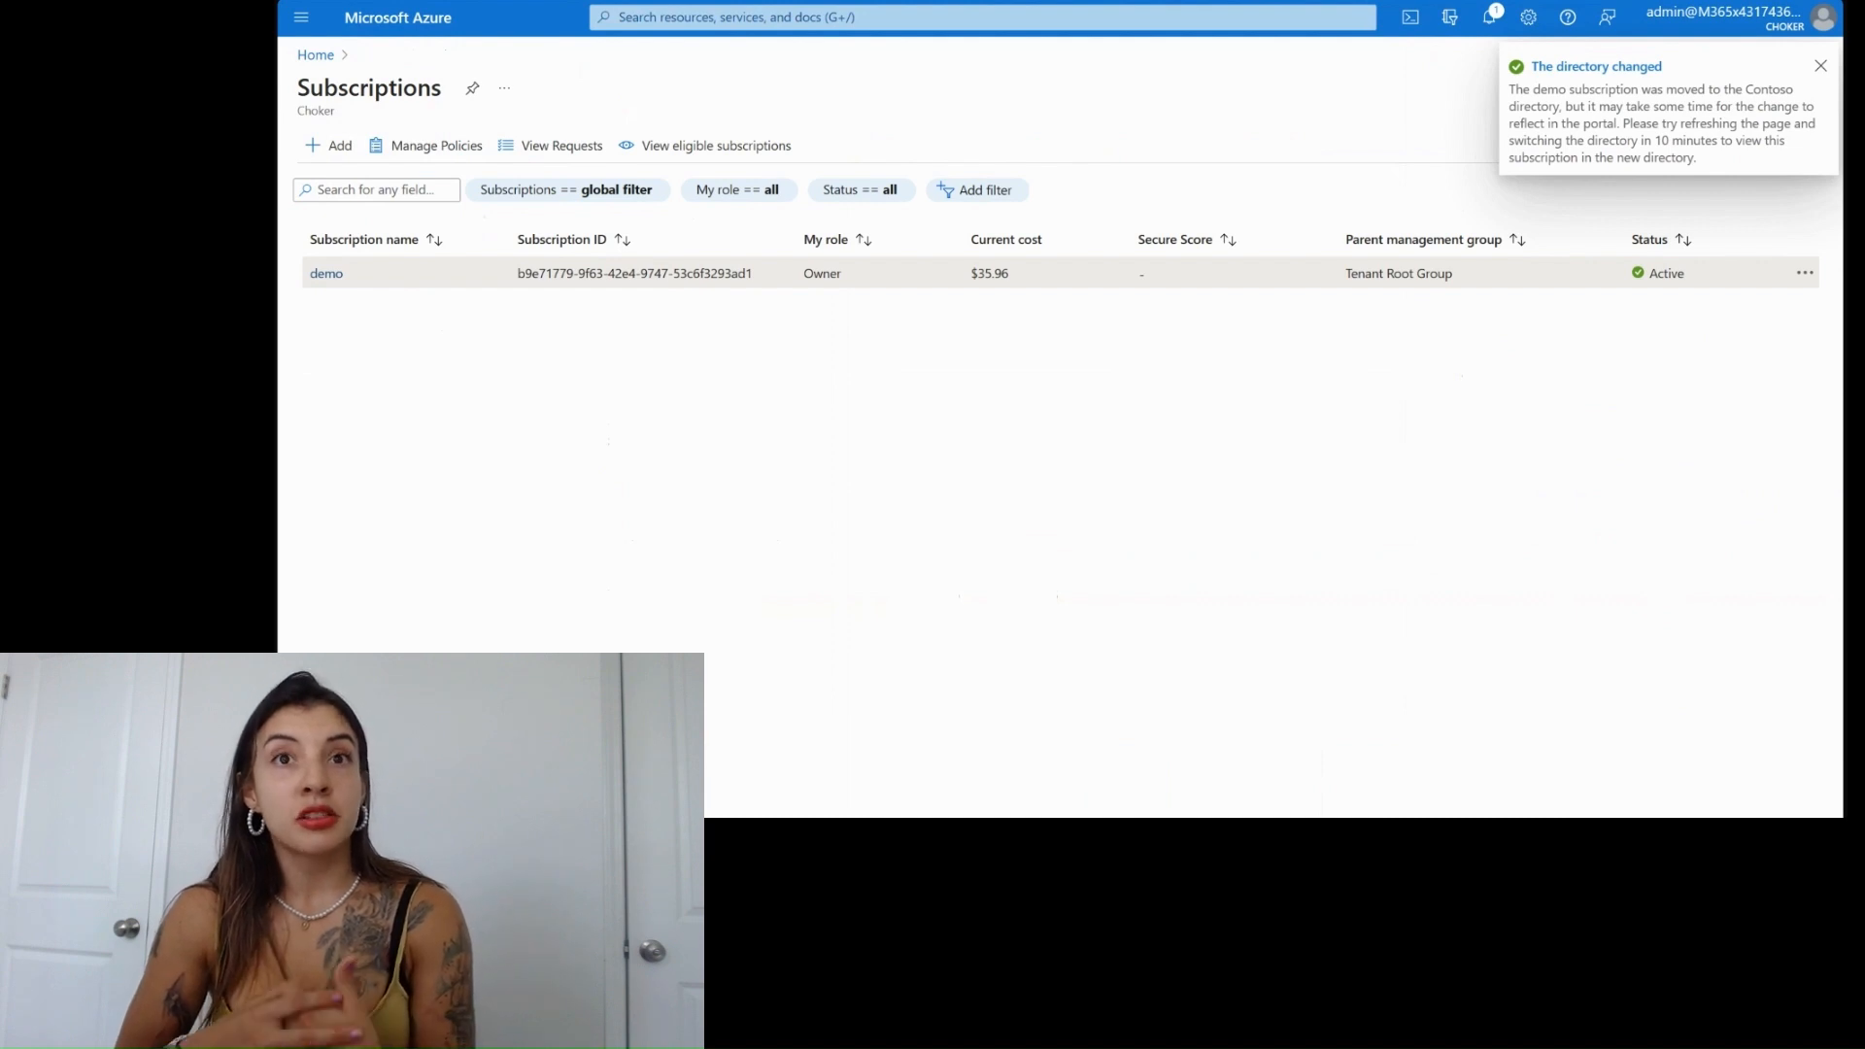
# - Dismiss the directory-changed notification and return to the Choker owner's portal session
pyautogui.click(1821, 66)
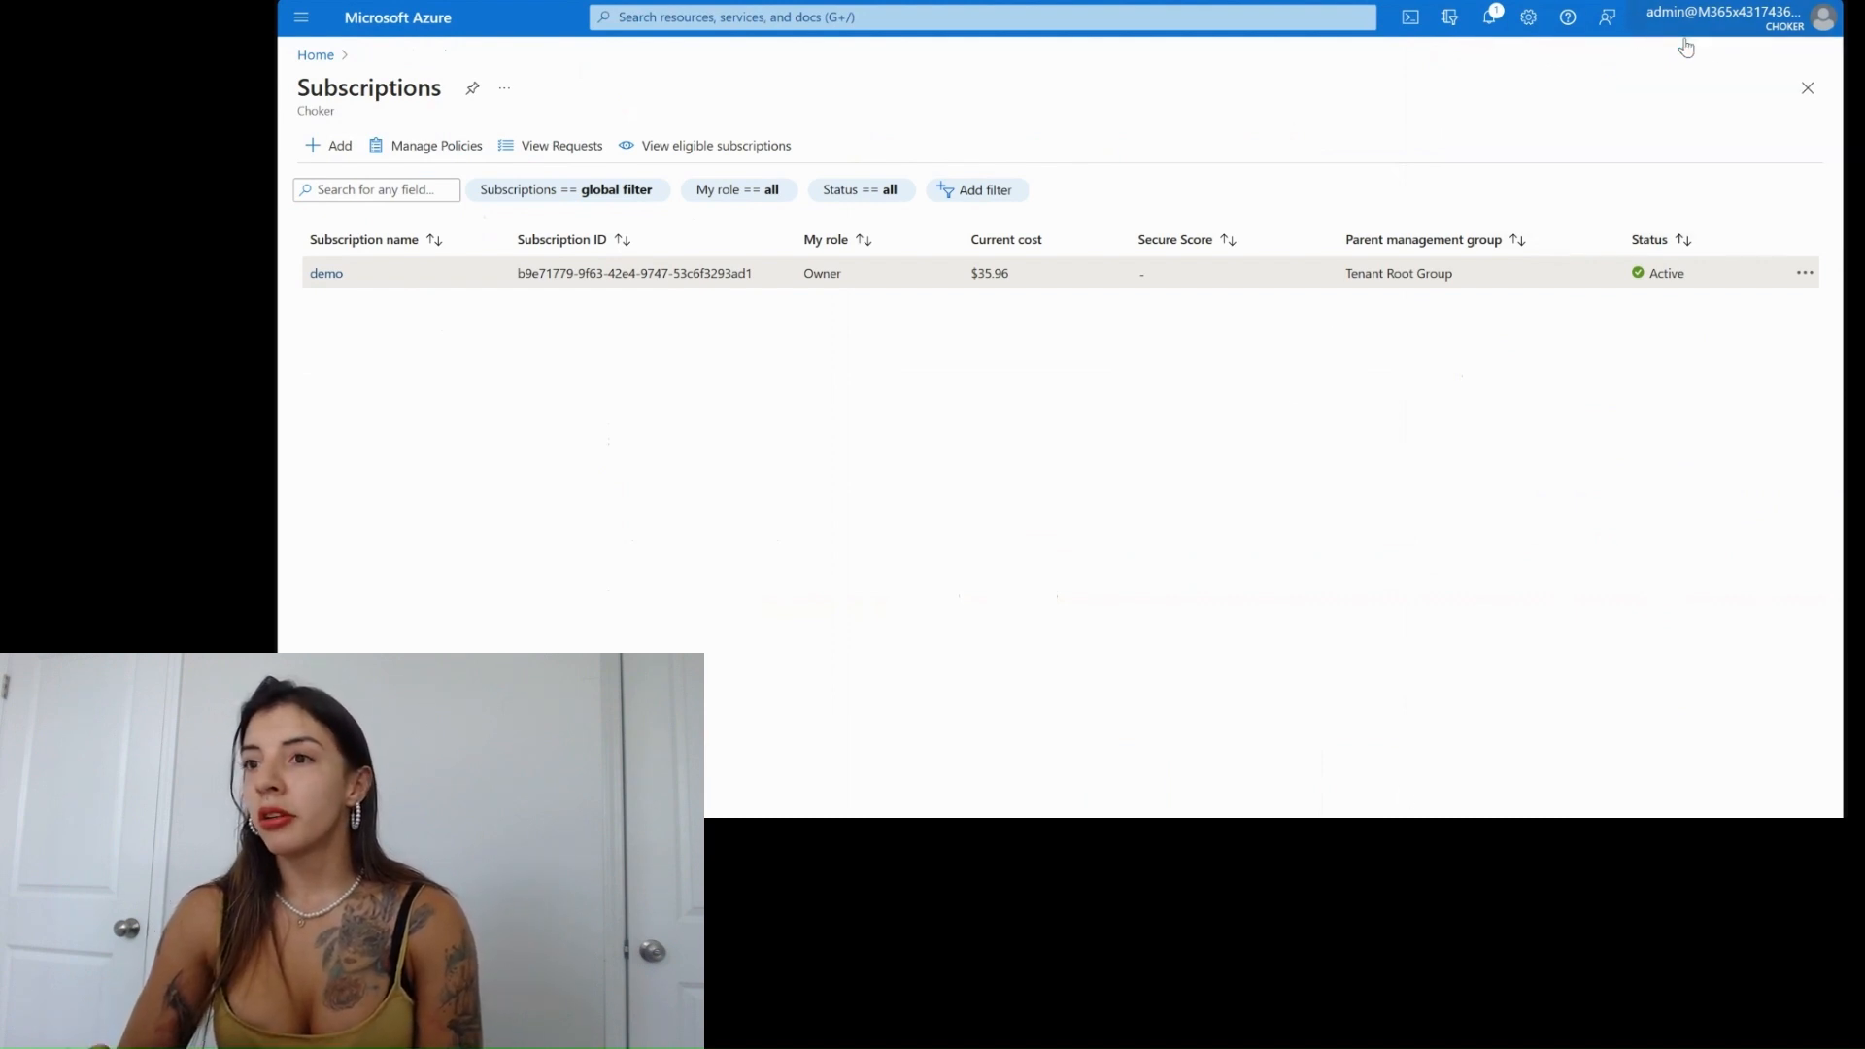
pyautogui.click(1822, 18)
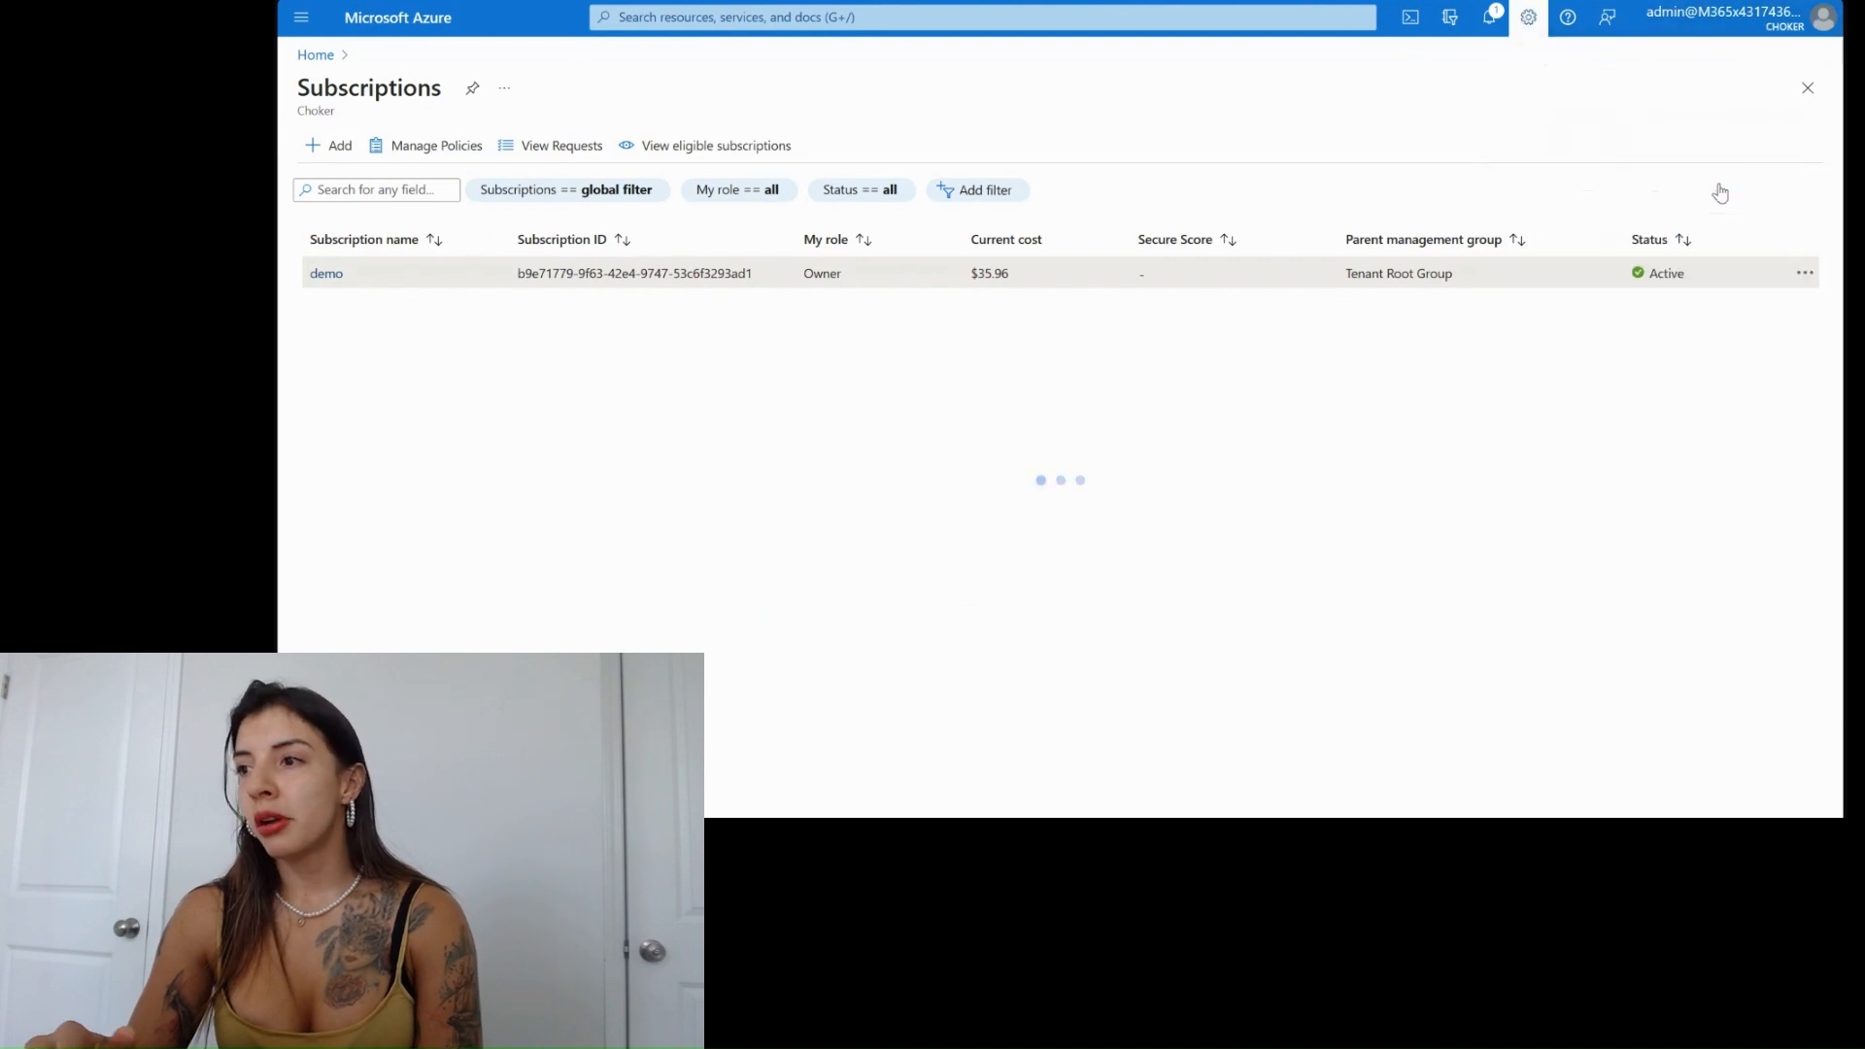
pyautogui.click(1530, 18)
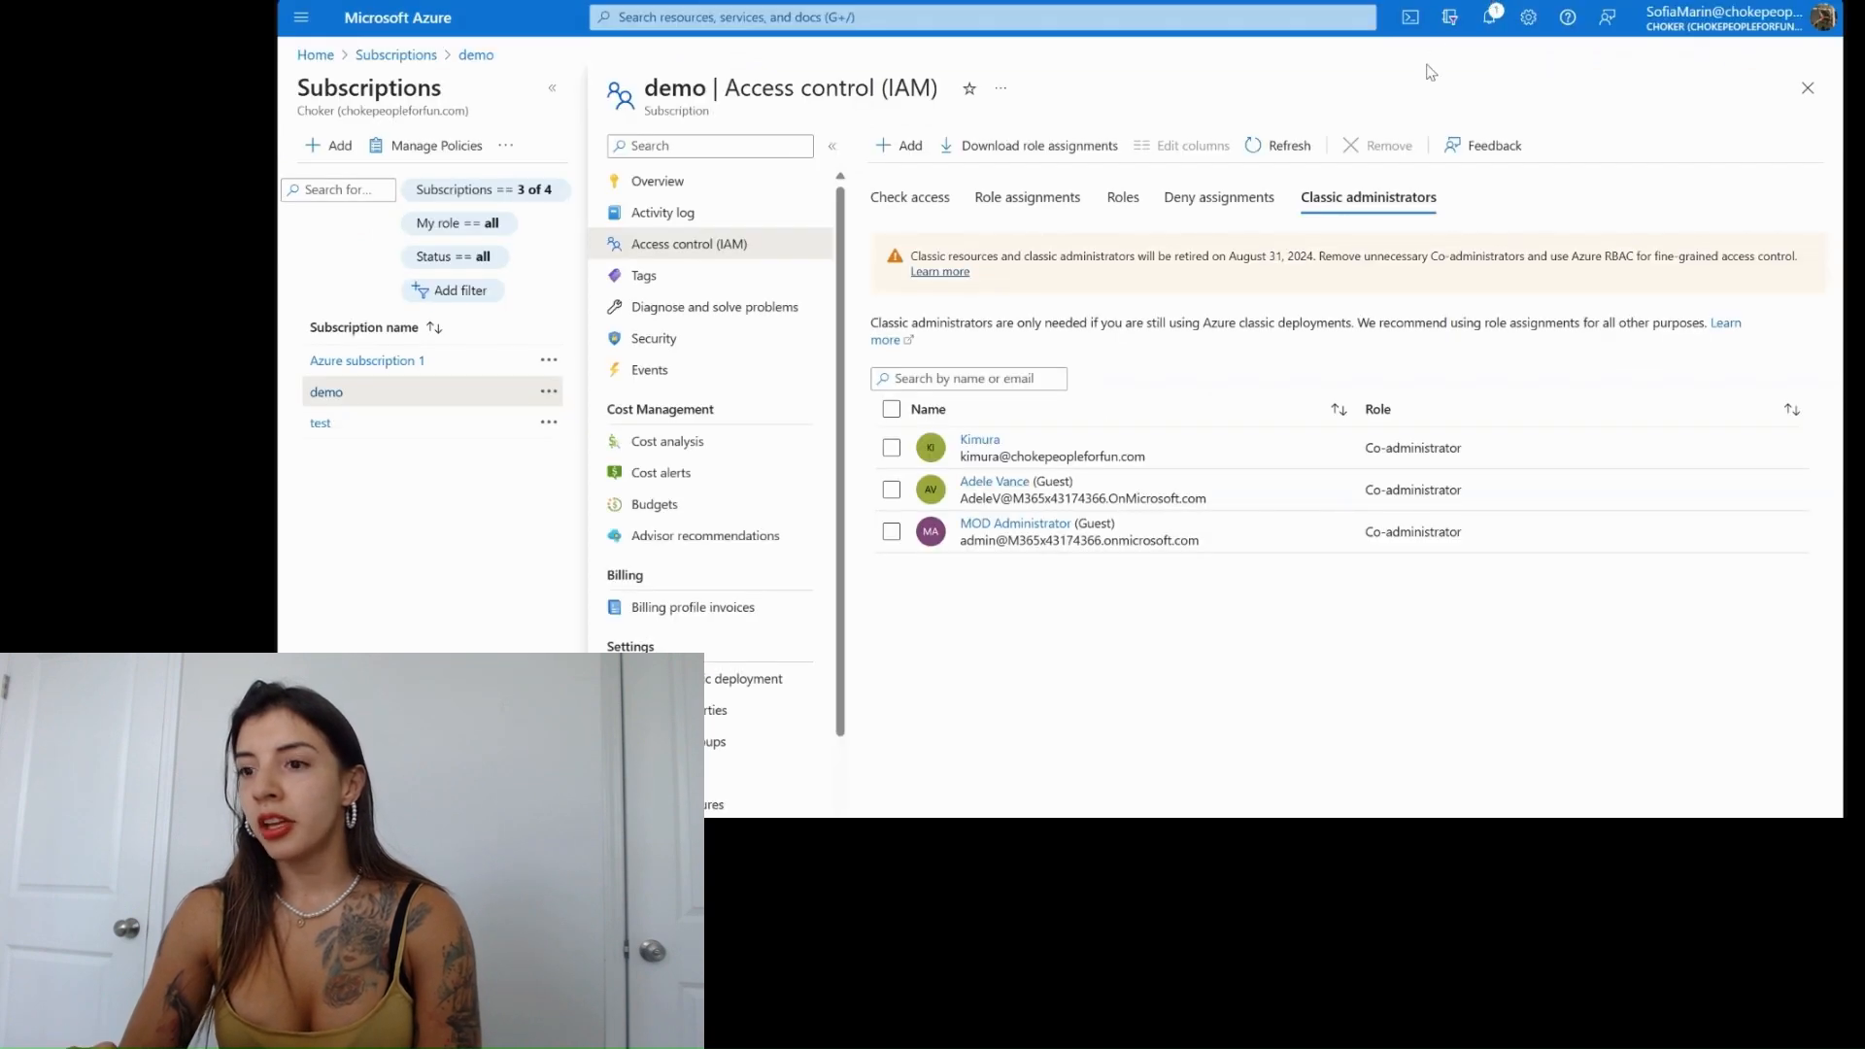
pyautogui.moveTo(1184, 43)
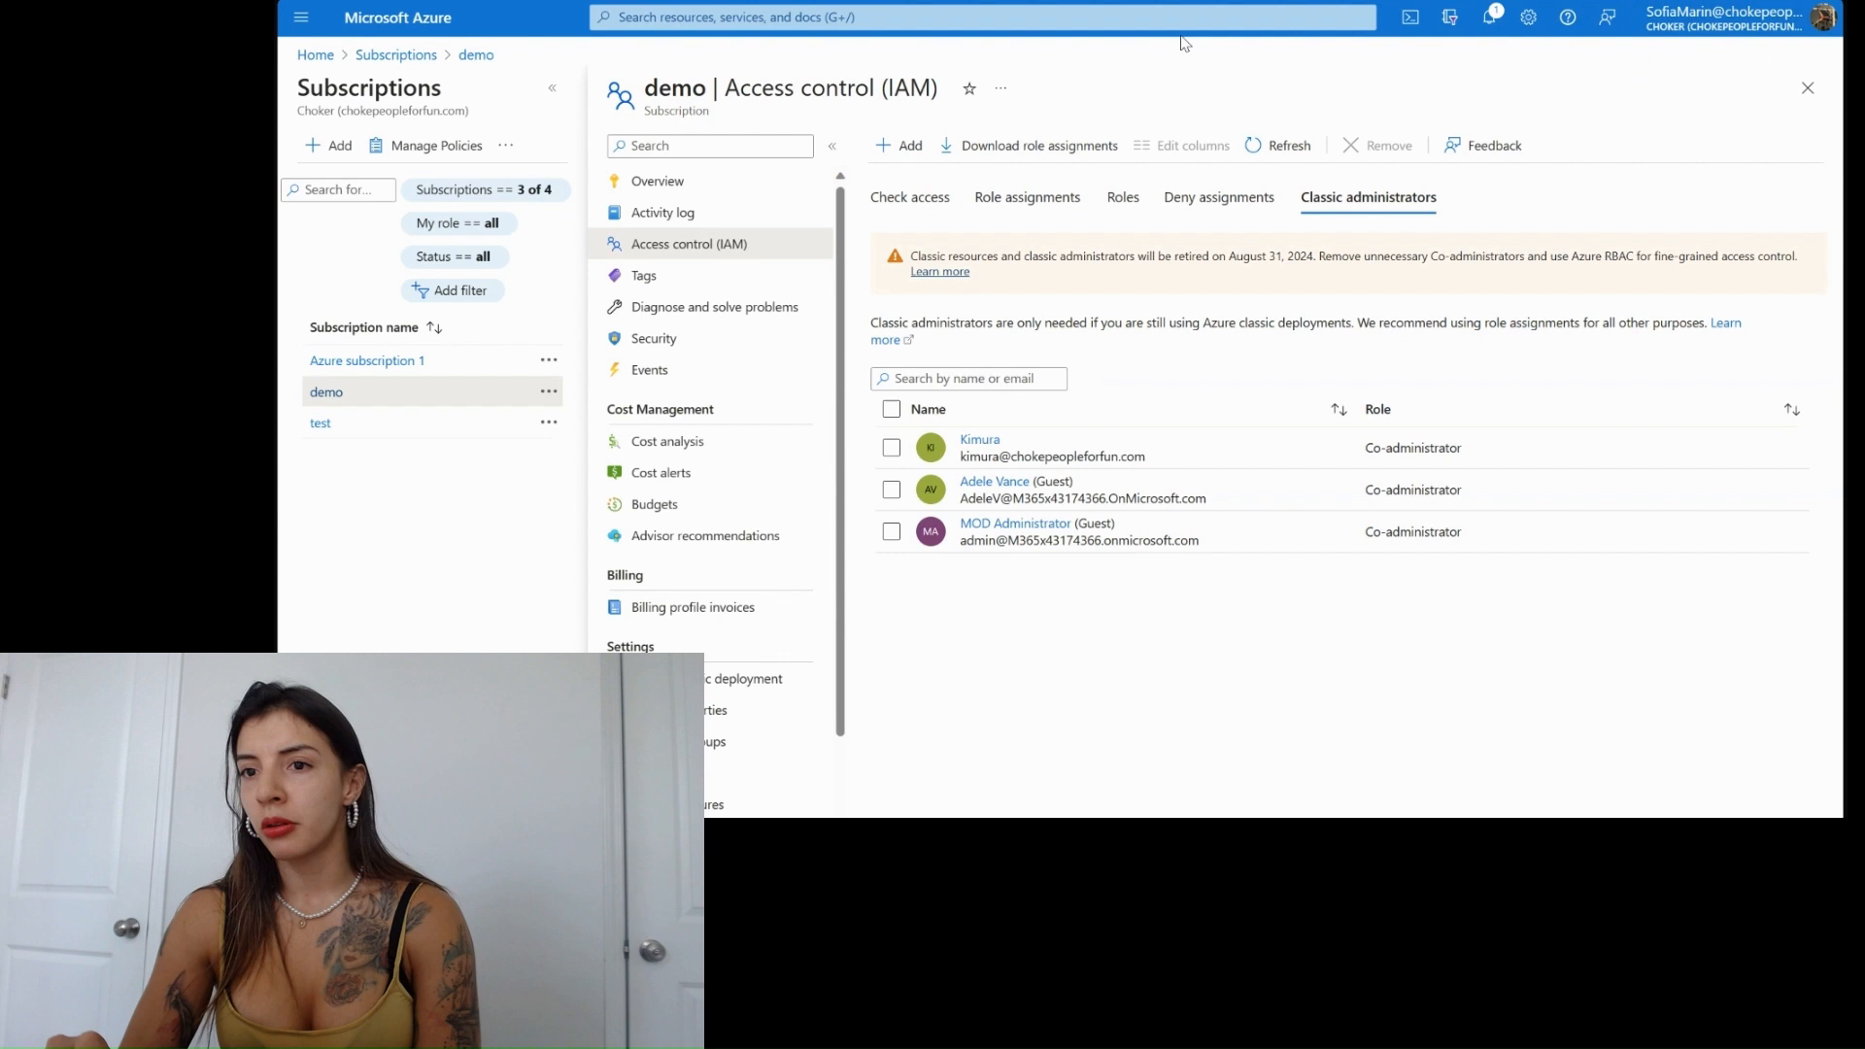
# - Reload the Choker subscriptions list and open the still-listed demo subscription
pyautogui.click(396, 54)
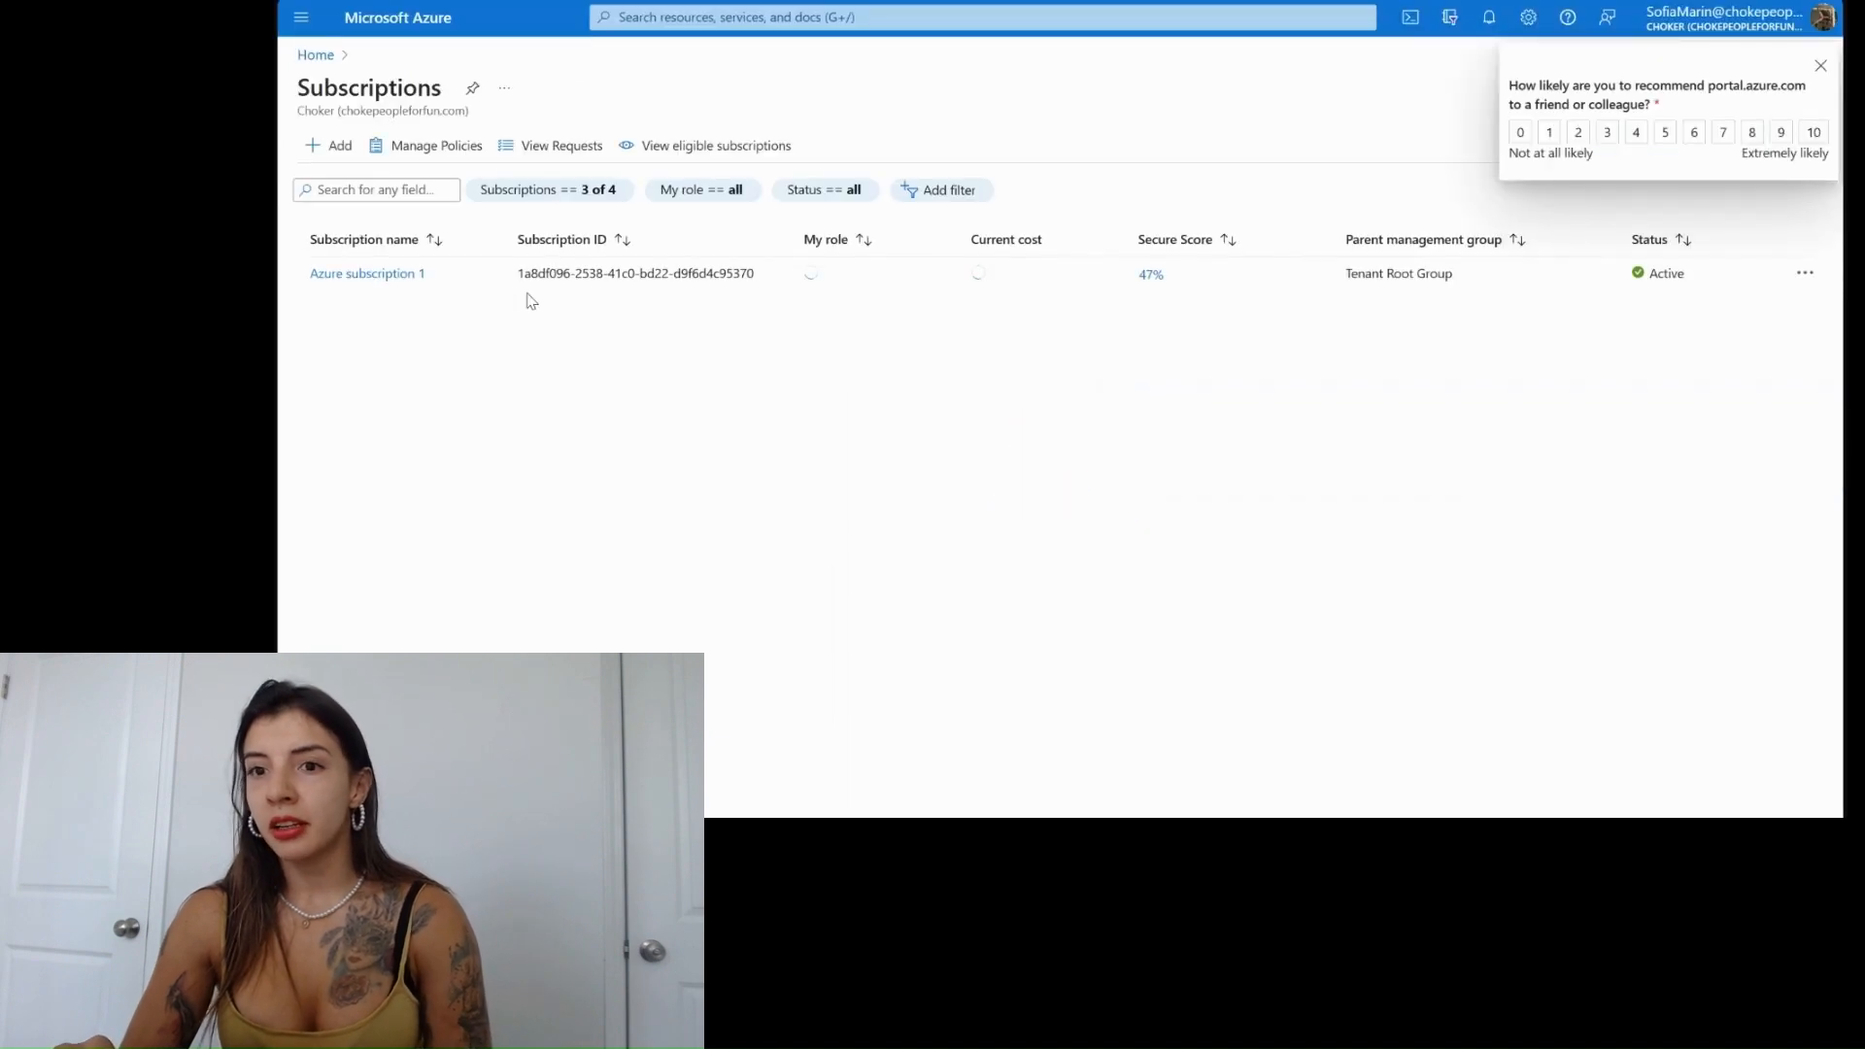
pyautogui.click(548, 188)
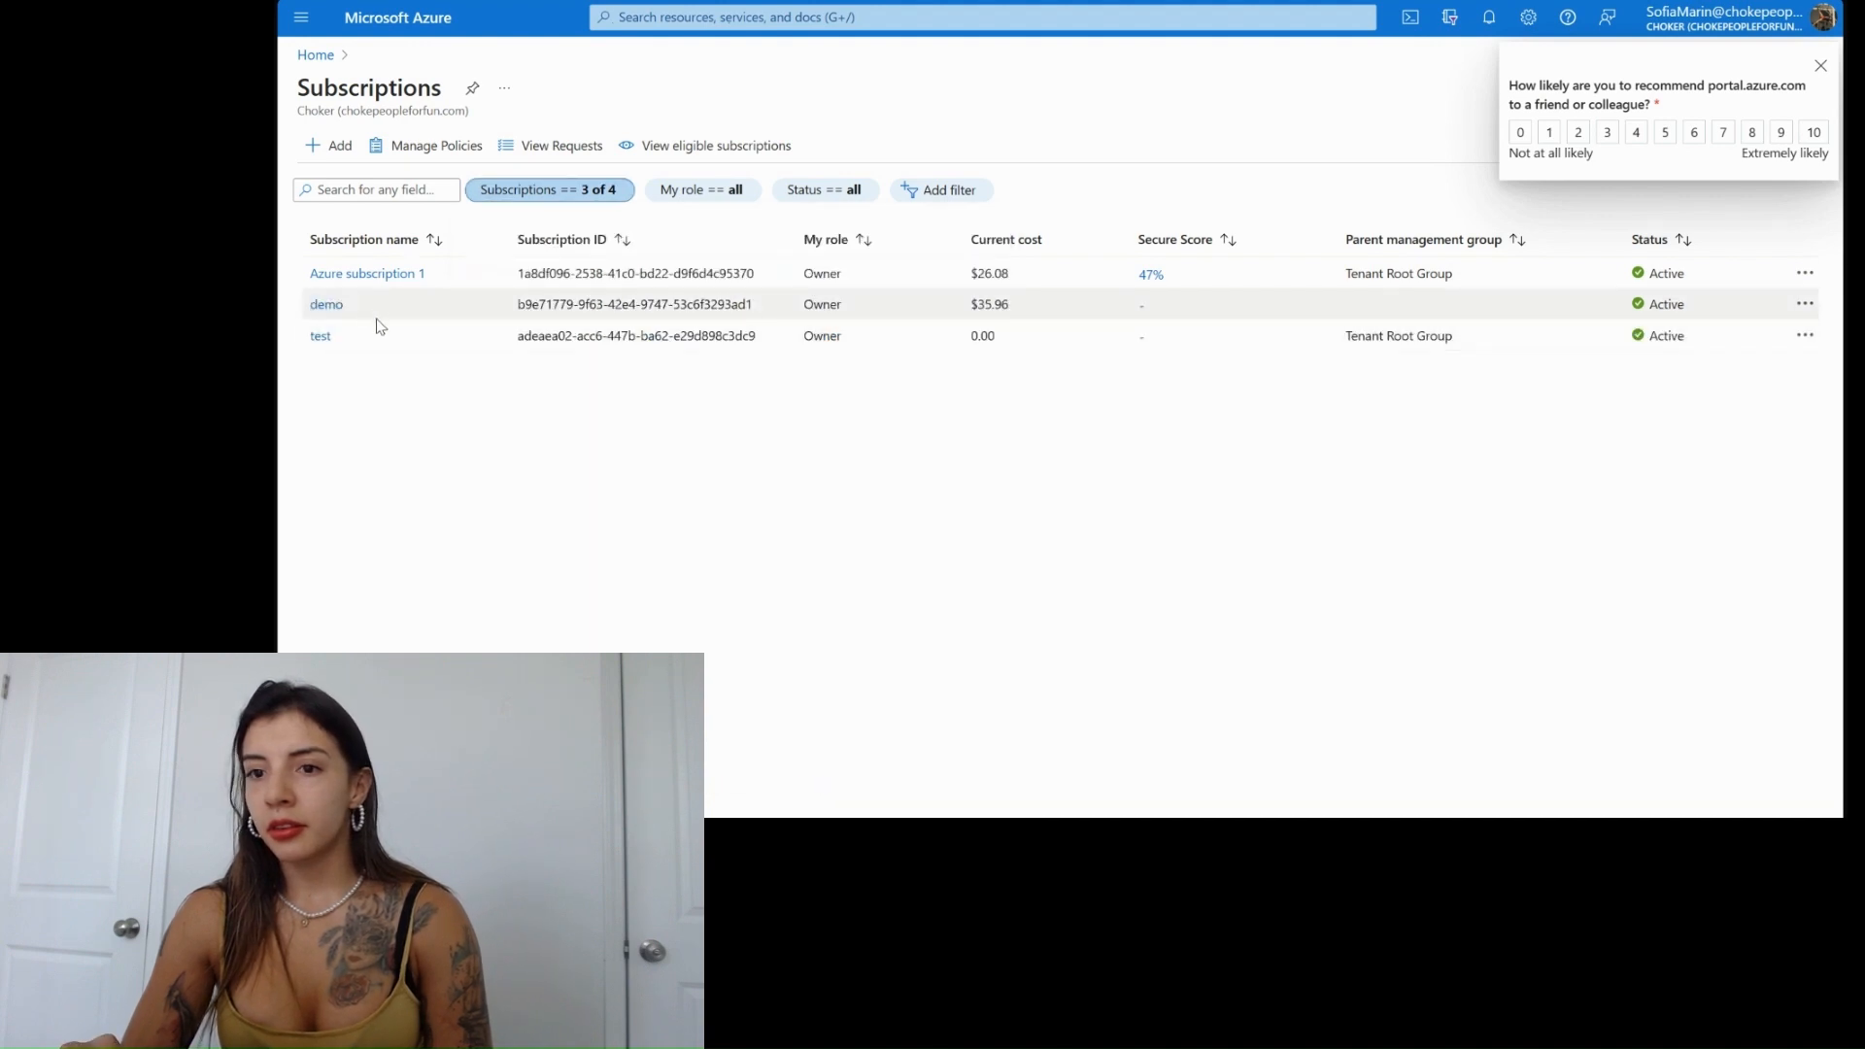
pyautogui.click(326, 304)
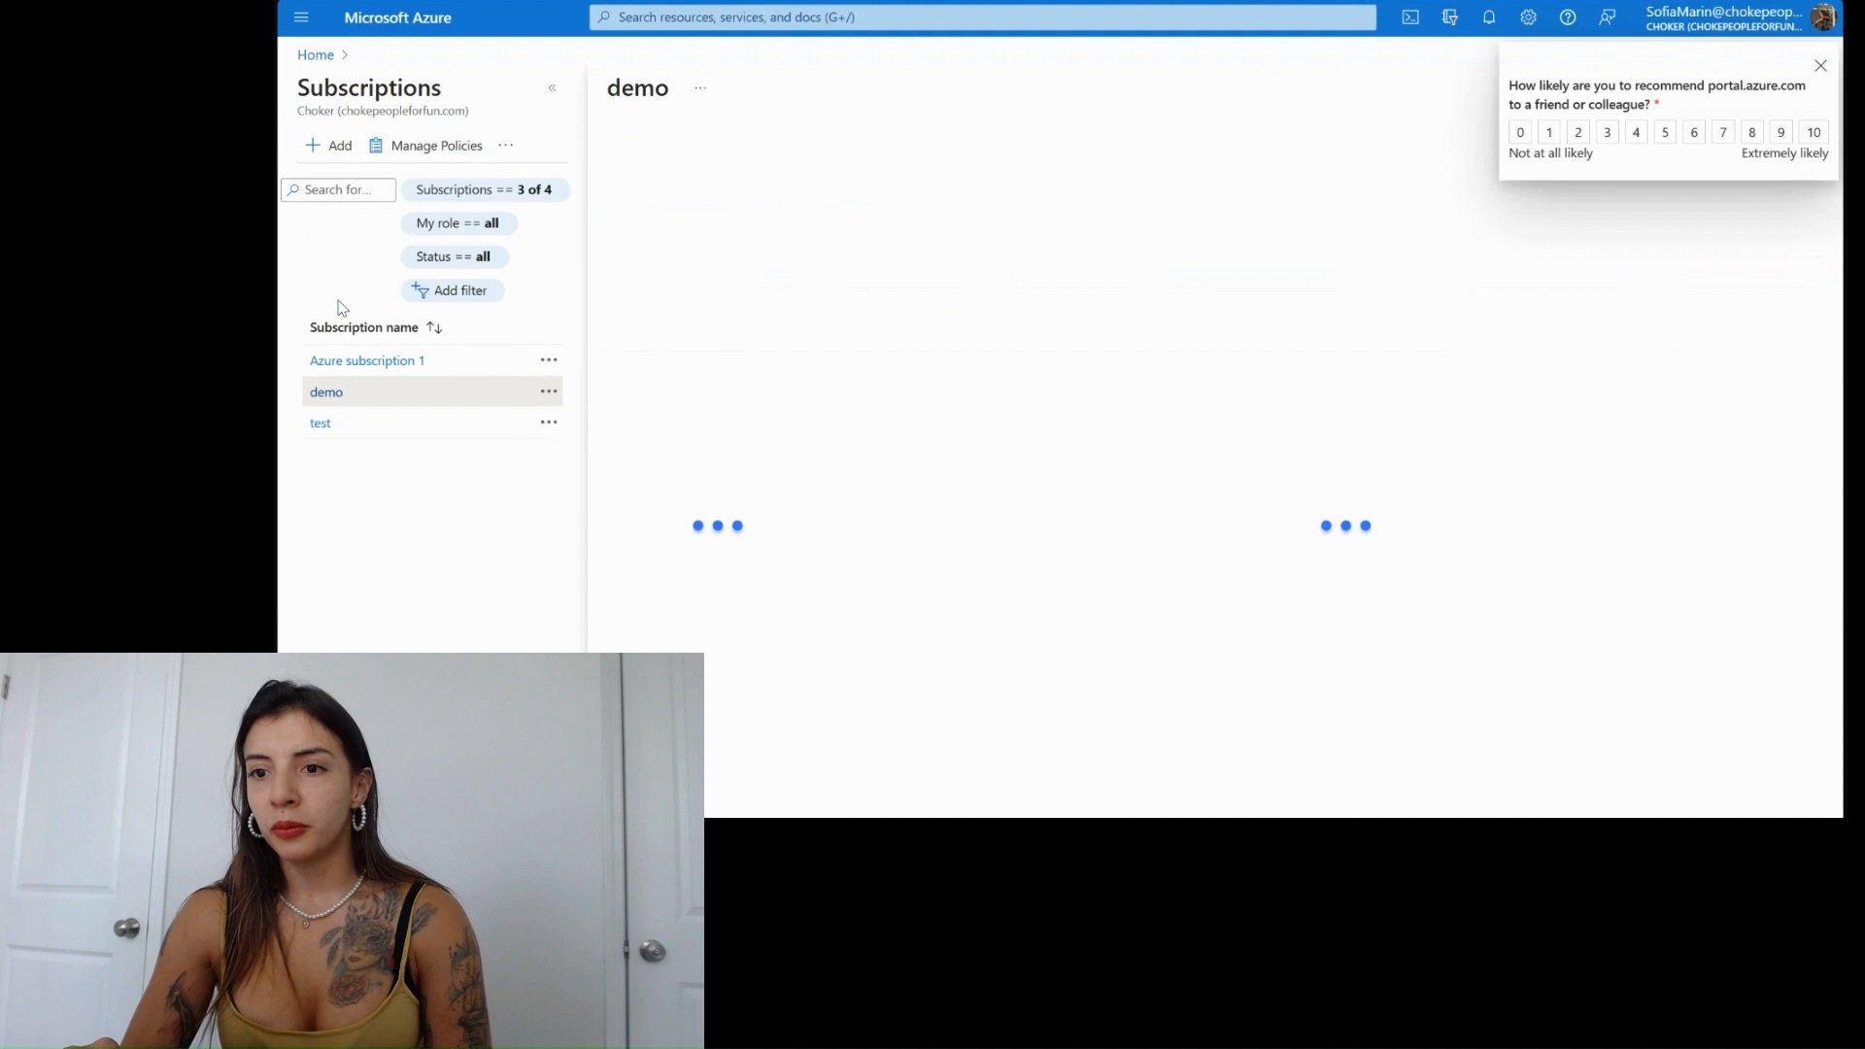
# - Switch to the Contoso directory account so its Welcome to Azure home page loads
pyautogui.click(326, 390)
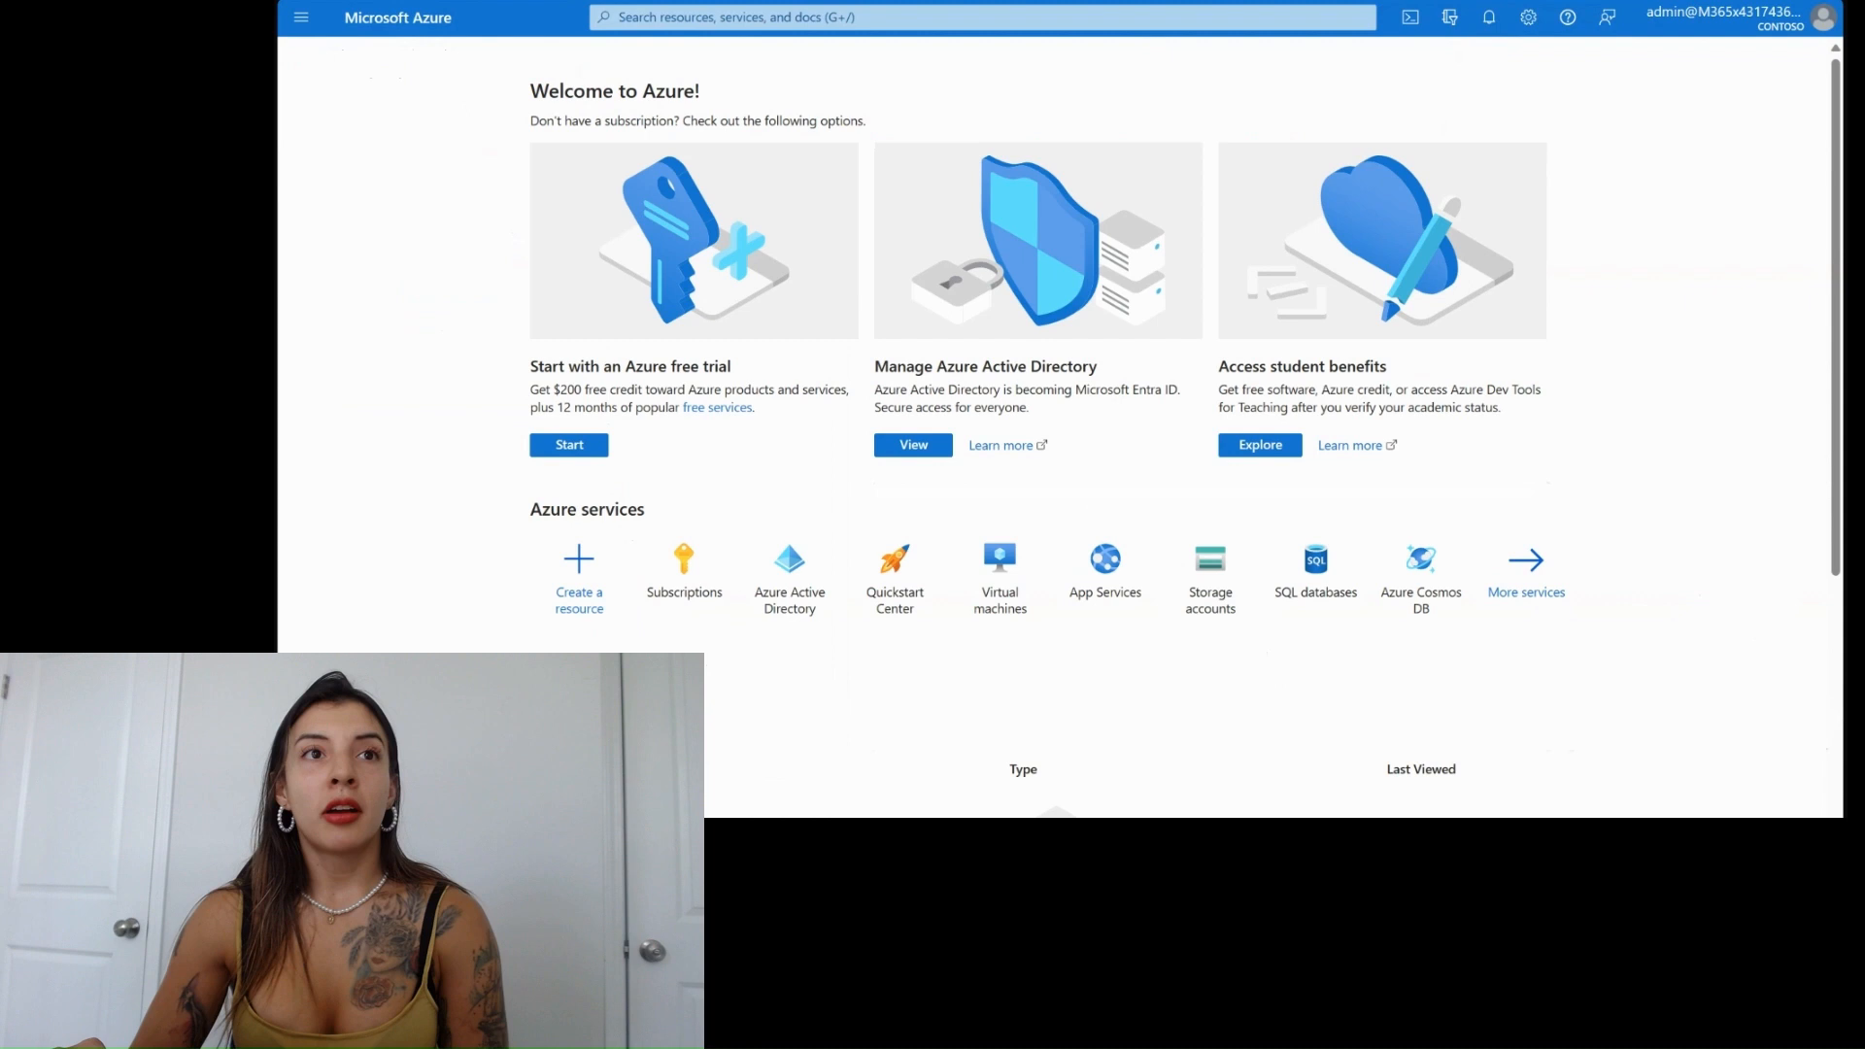
pyautogui.moveTo(1185, 74)
pyautogui.write('subs')
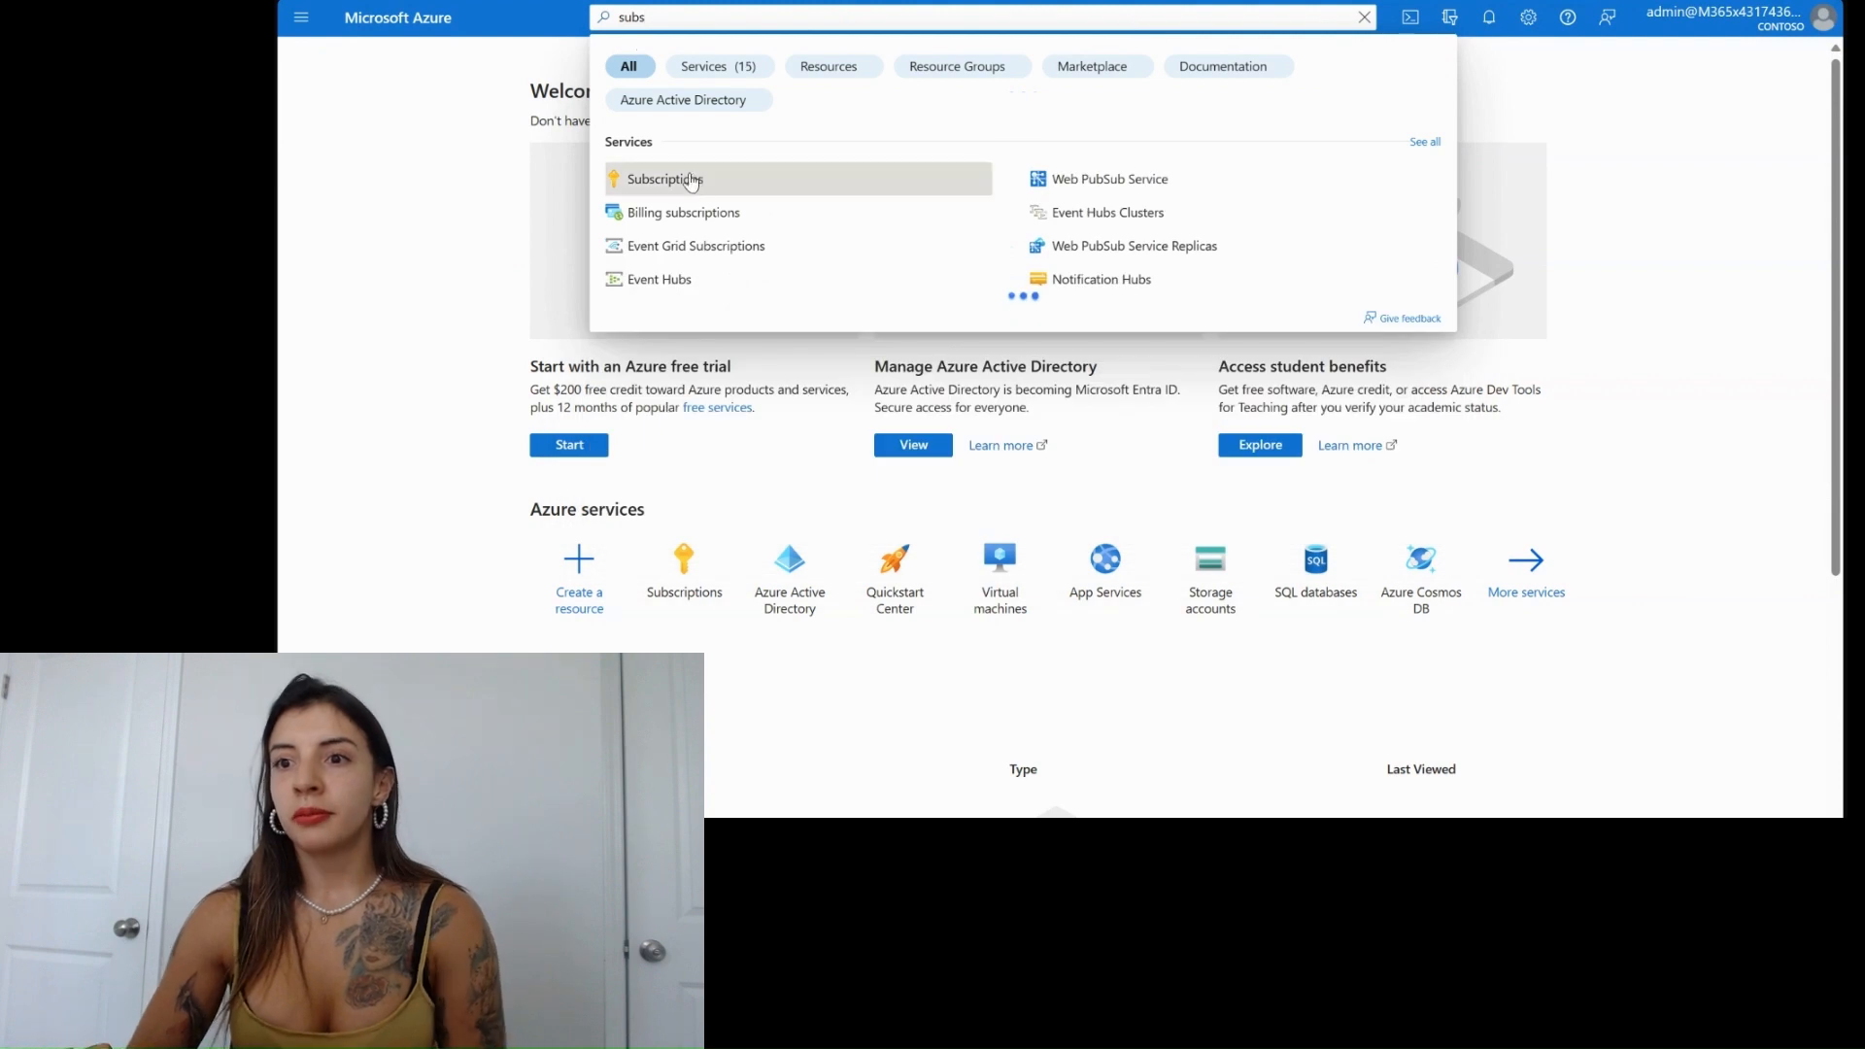
# - Show all Contoso subscriptions, where demo now appears, and open its overview
pyautogui.click(662, 179)
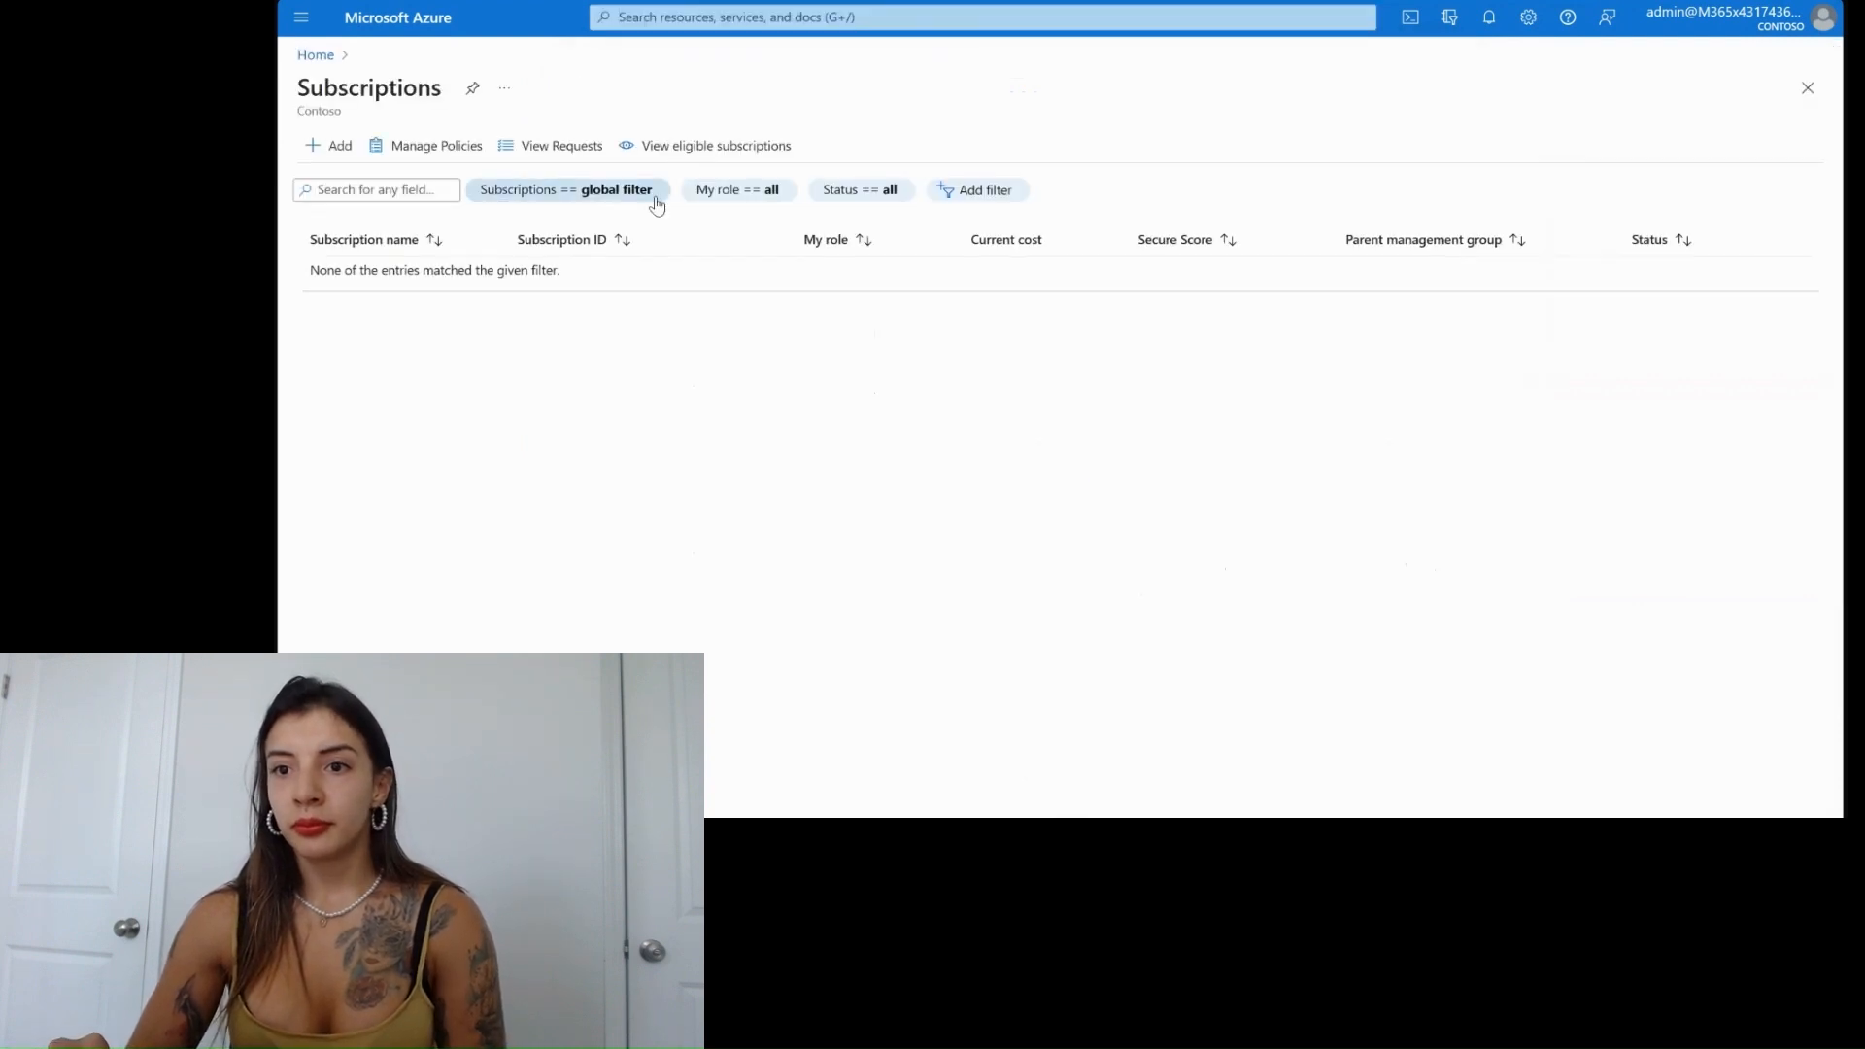
pyautogui.click(567, 188)
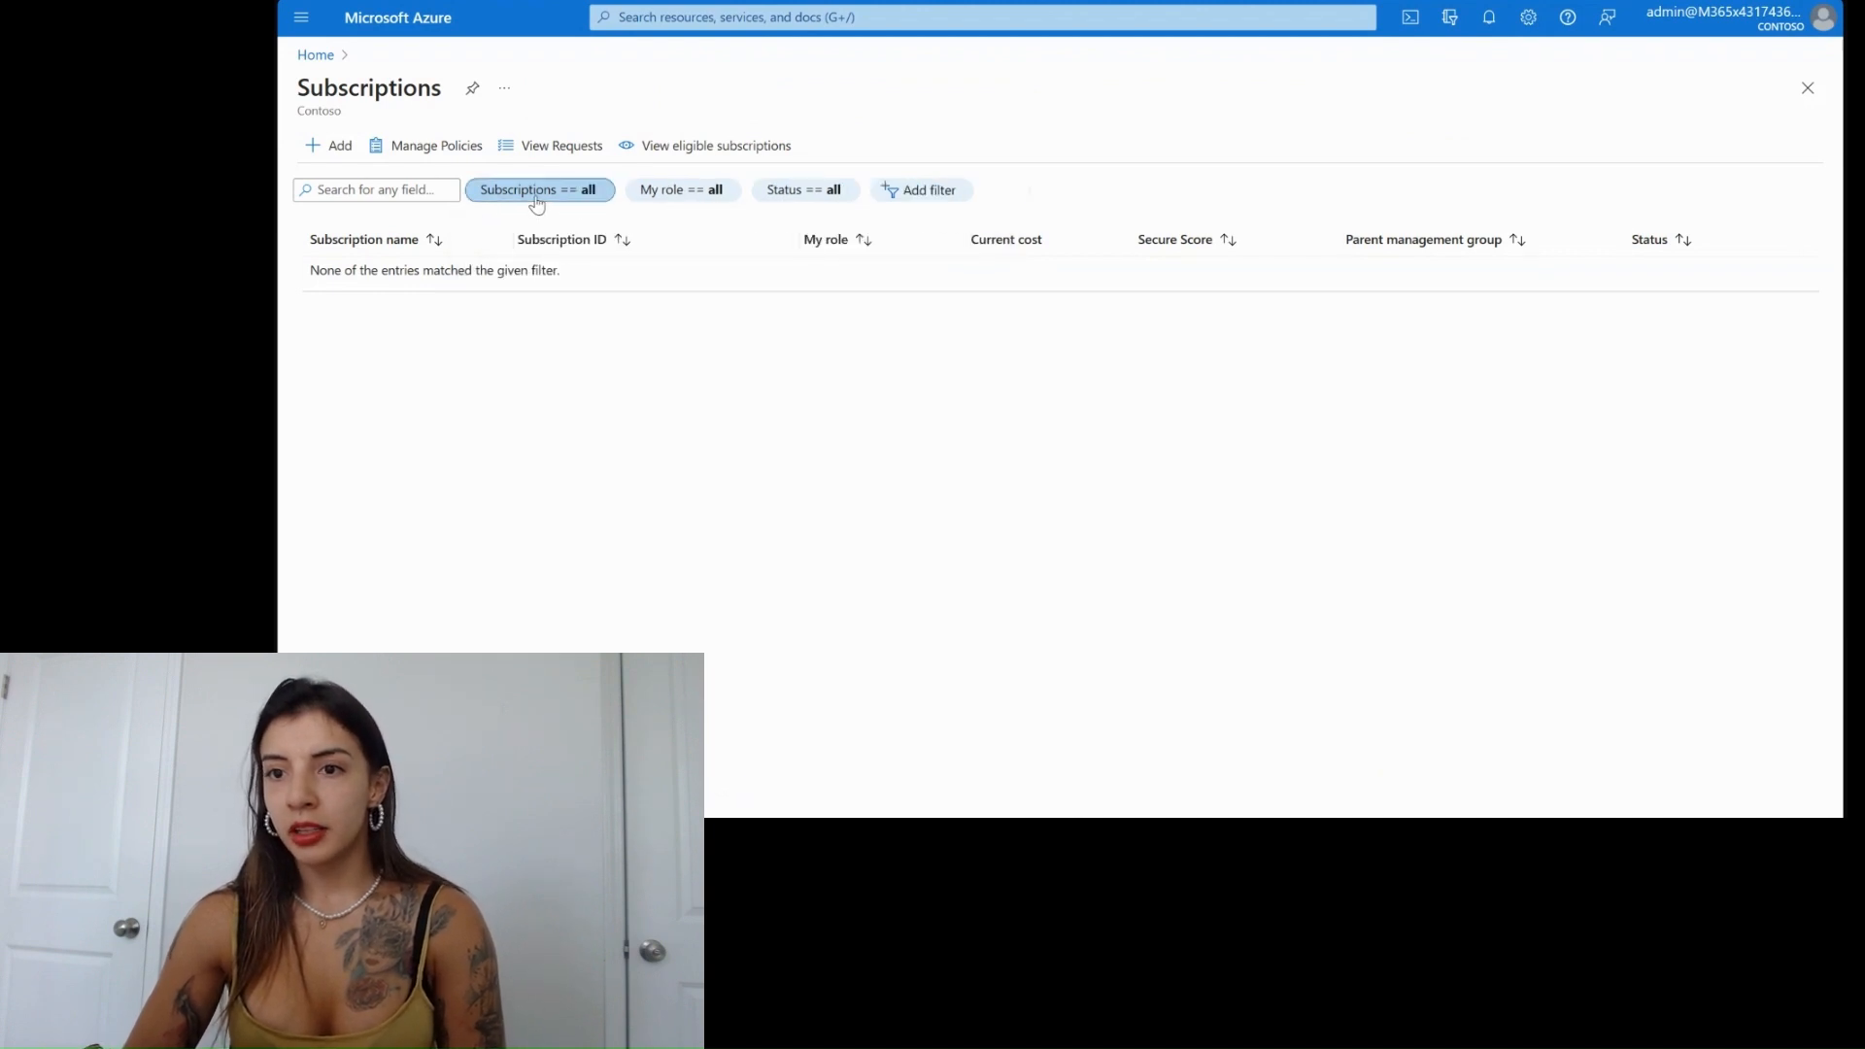
pyautogui.click(538, 189)
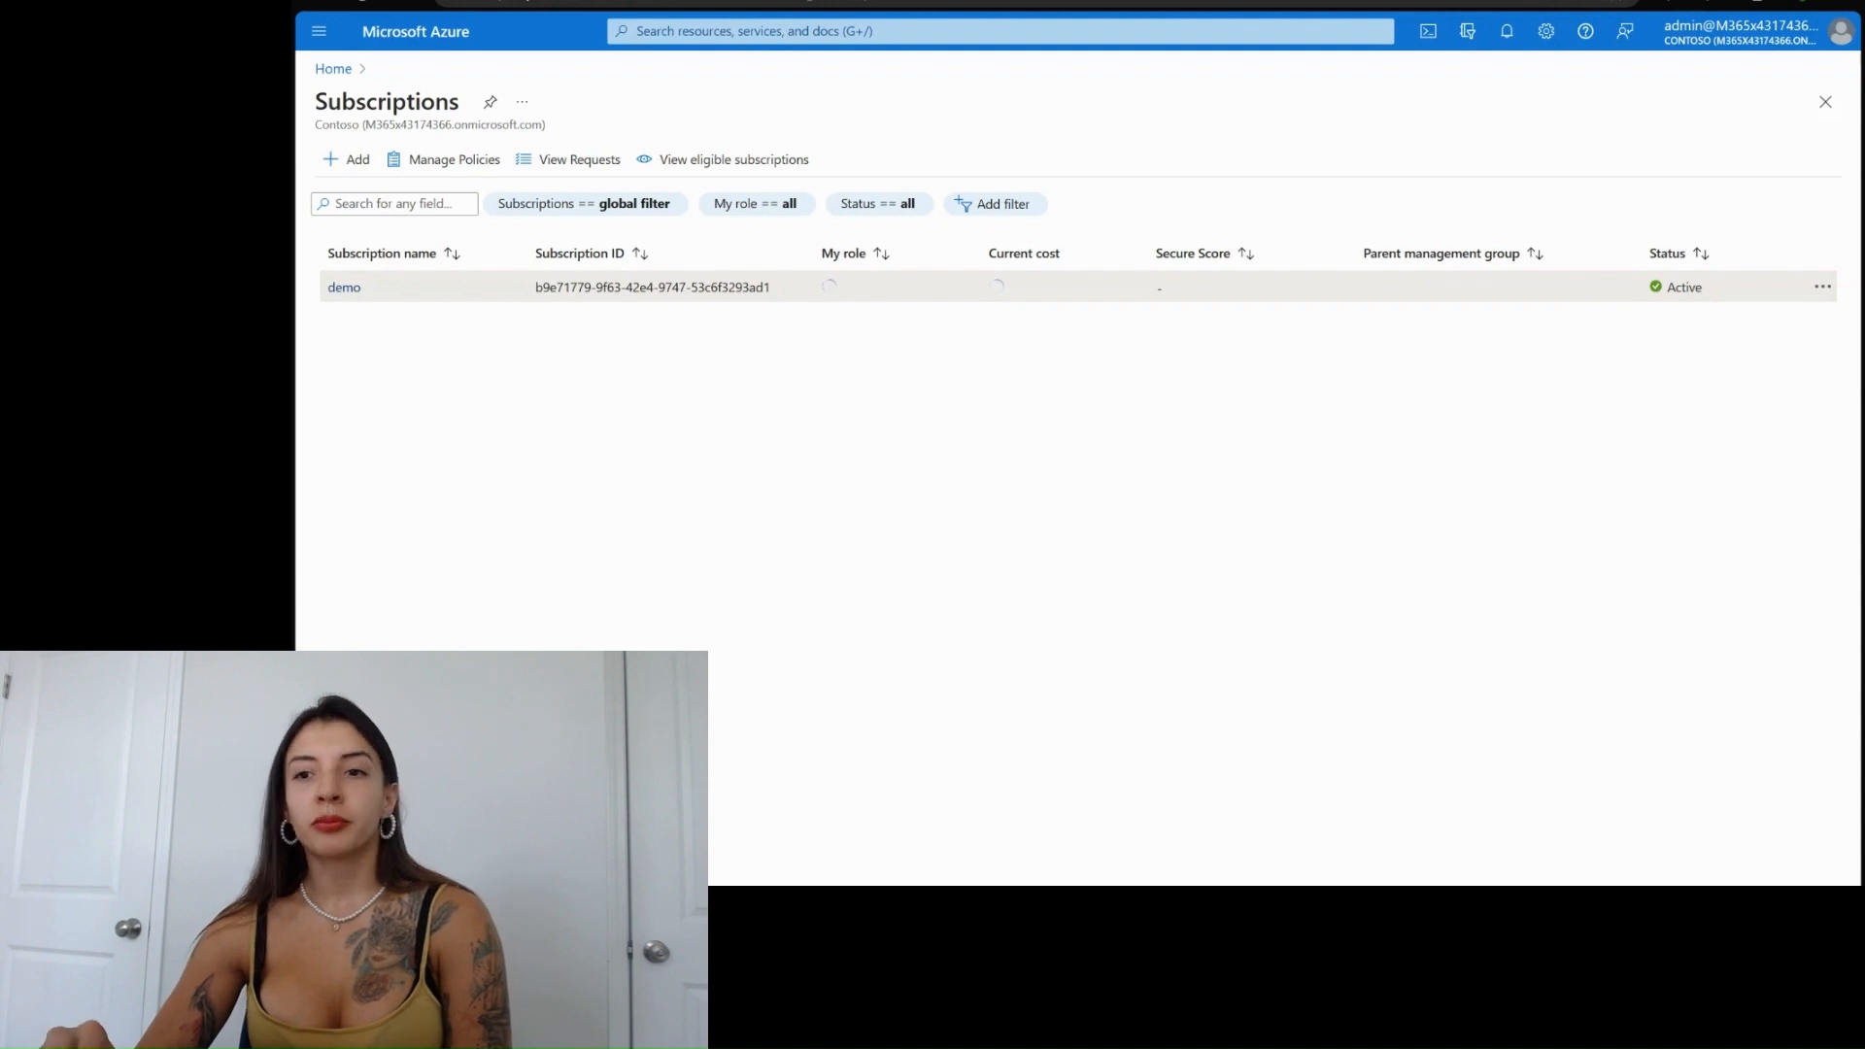
pyautogui.click(344, 287)
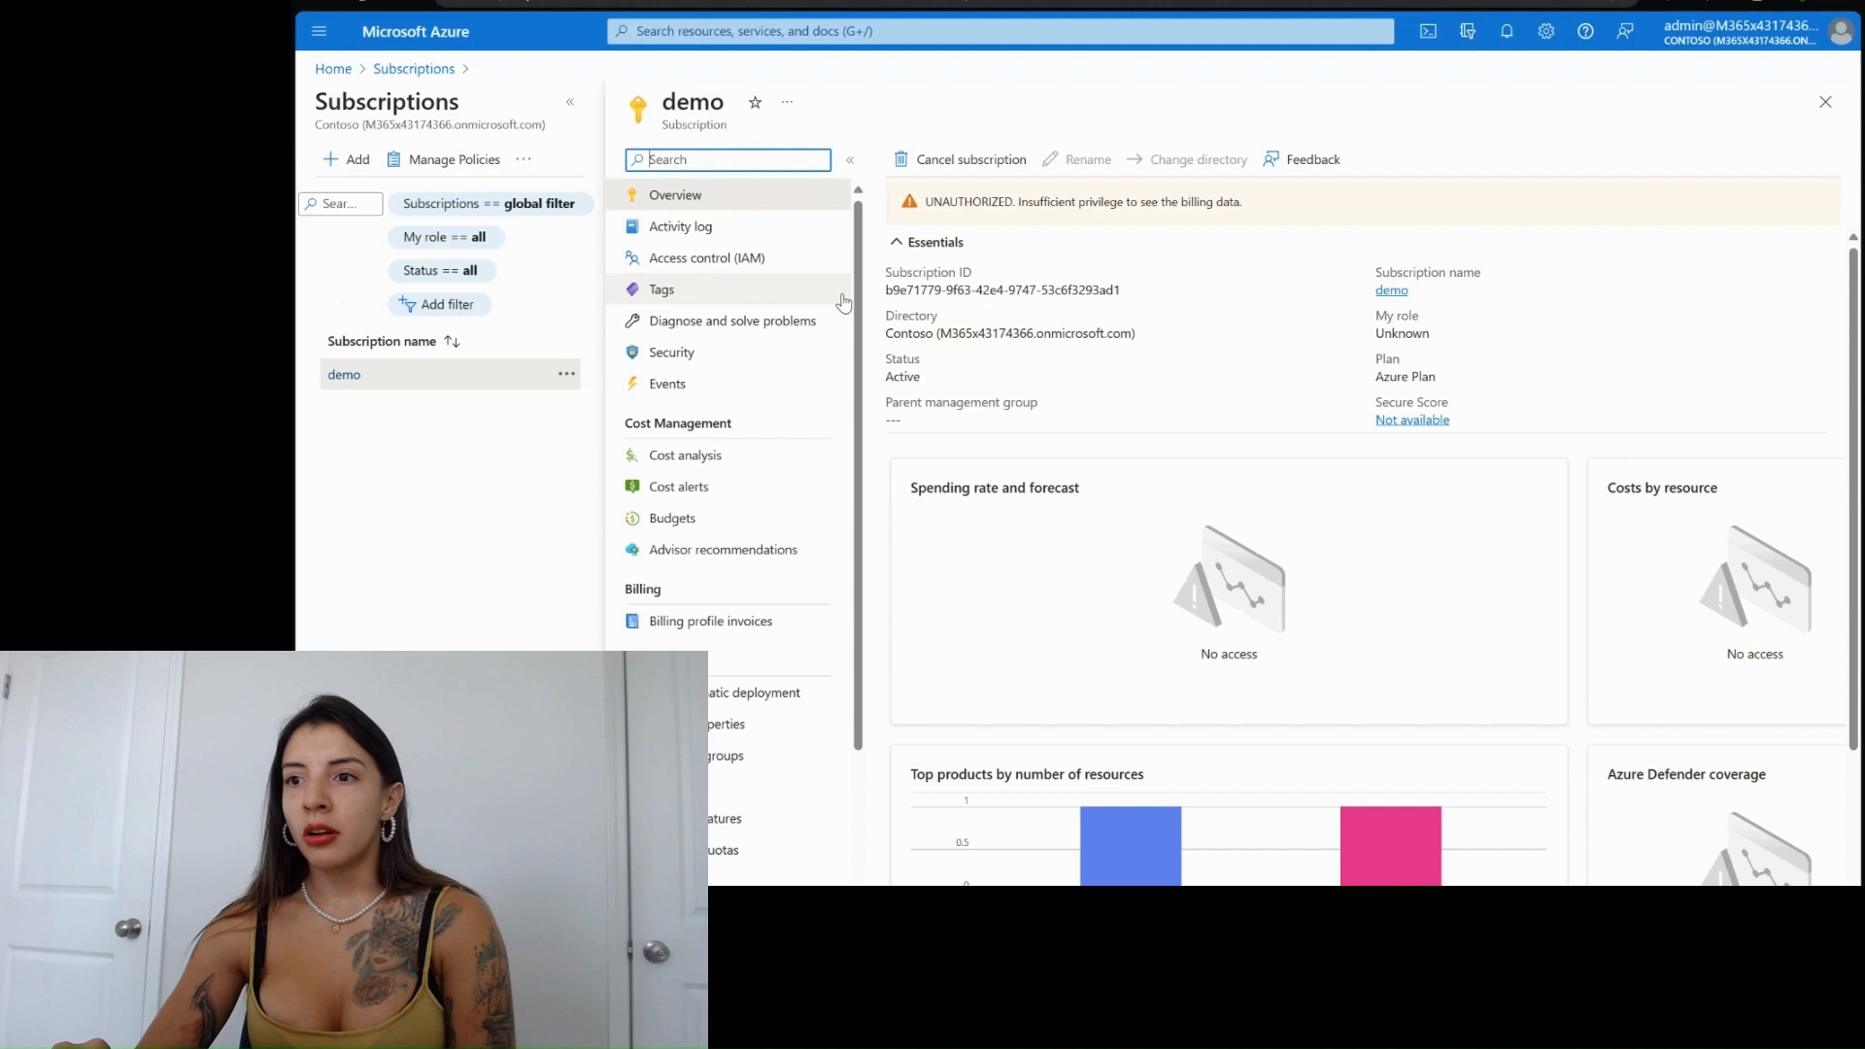
pyautogui.moveTo(1105, 193)
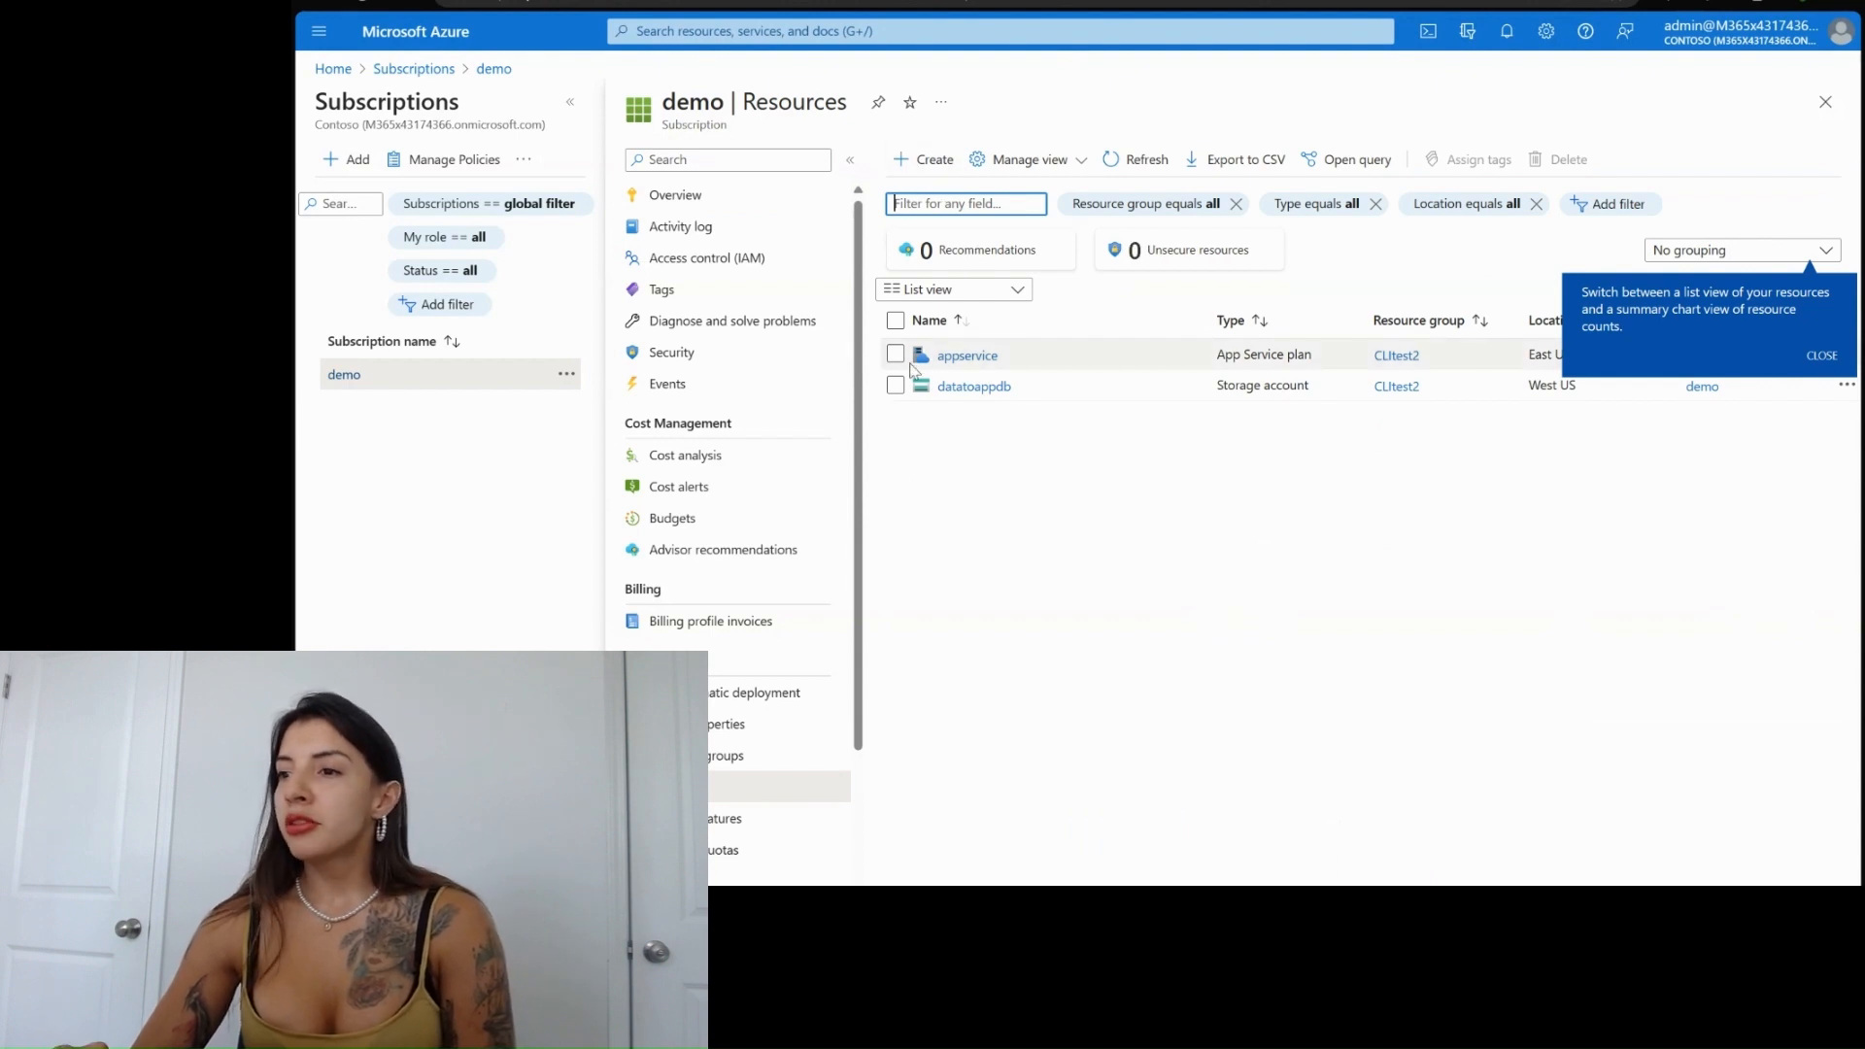
# - Select all demo resources (appservice, datatoappdb), delete them confirming with 'yes', and dismiss the notification
pyautogui.click(894, 318)
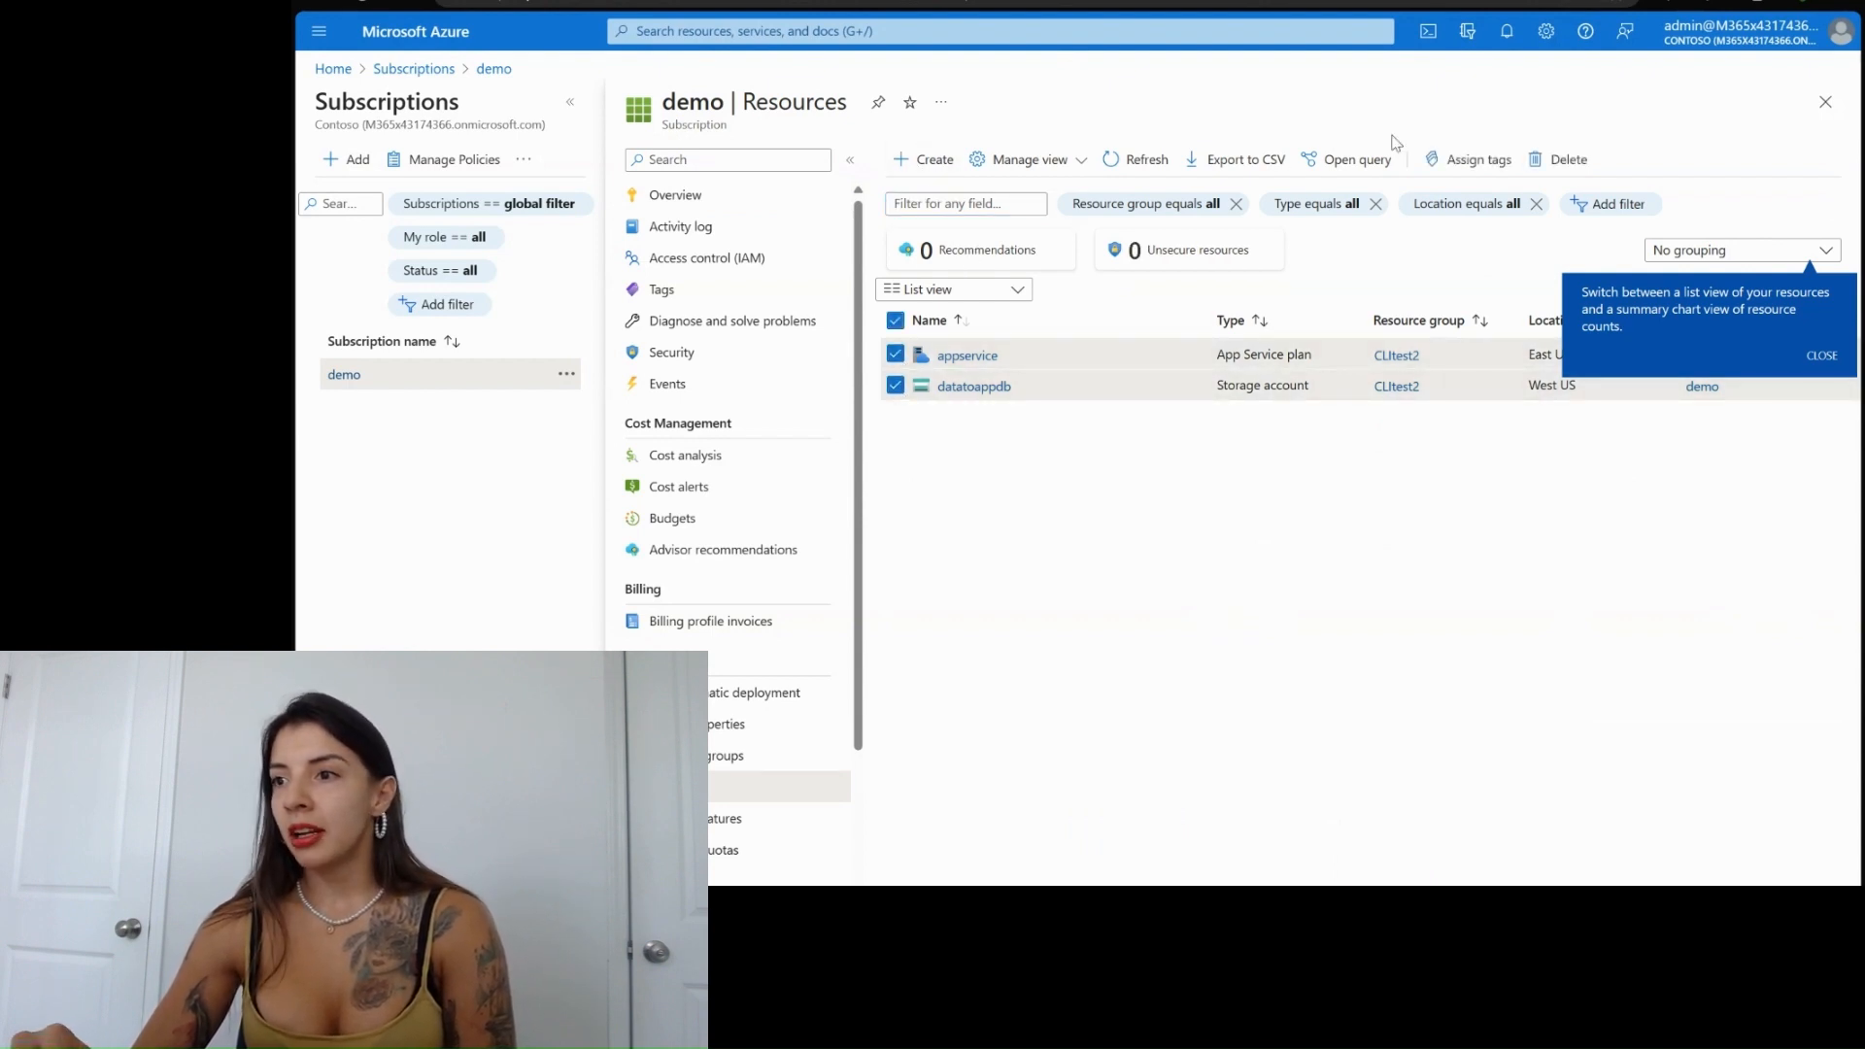
pyautogui.click(1568, 157)
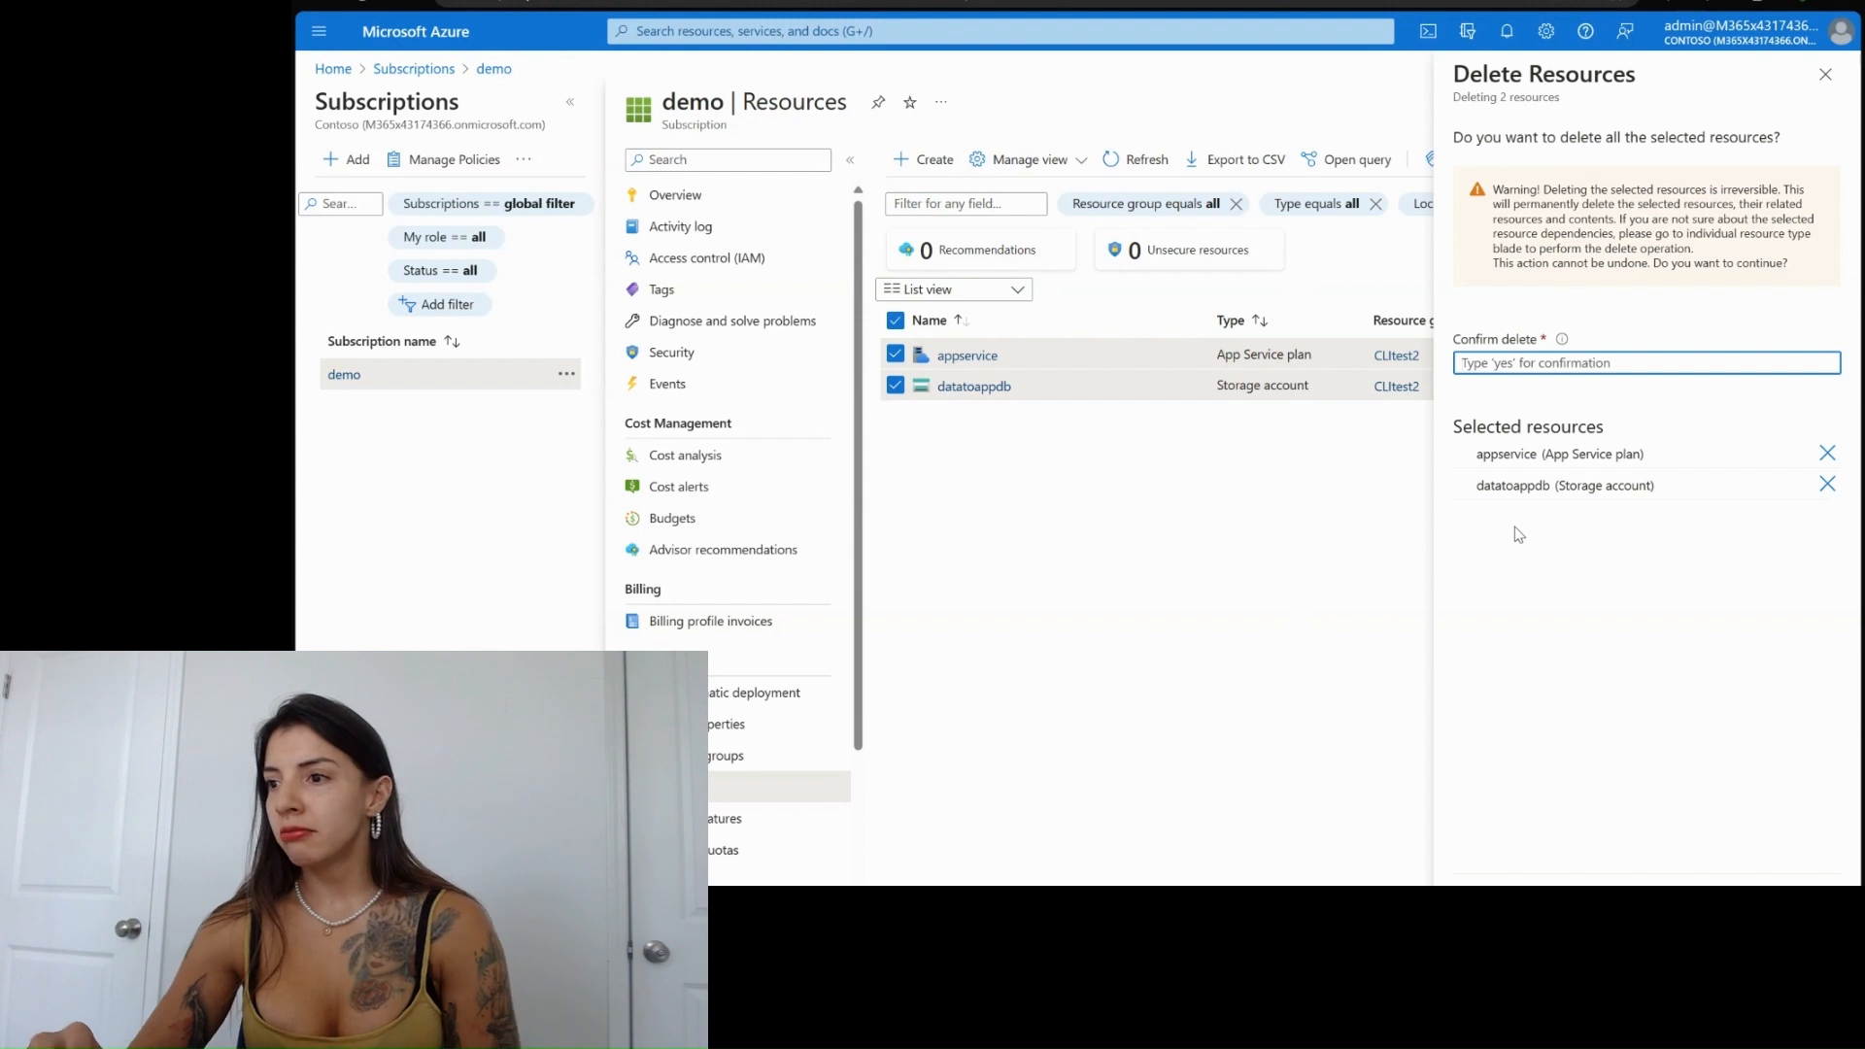
pyautogui.write('ye')
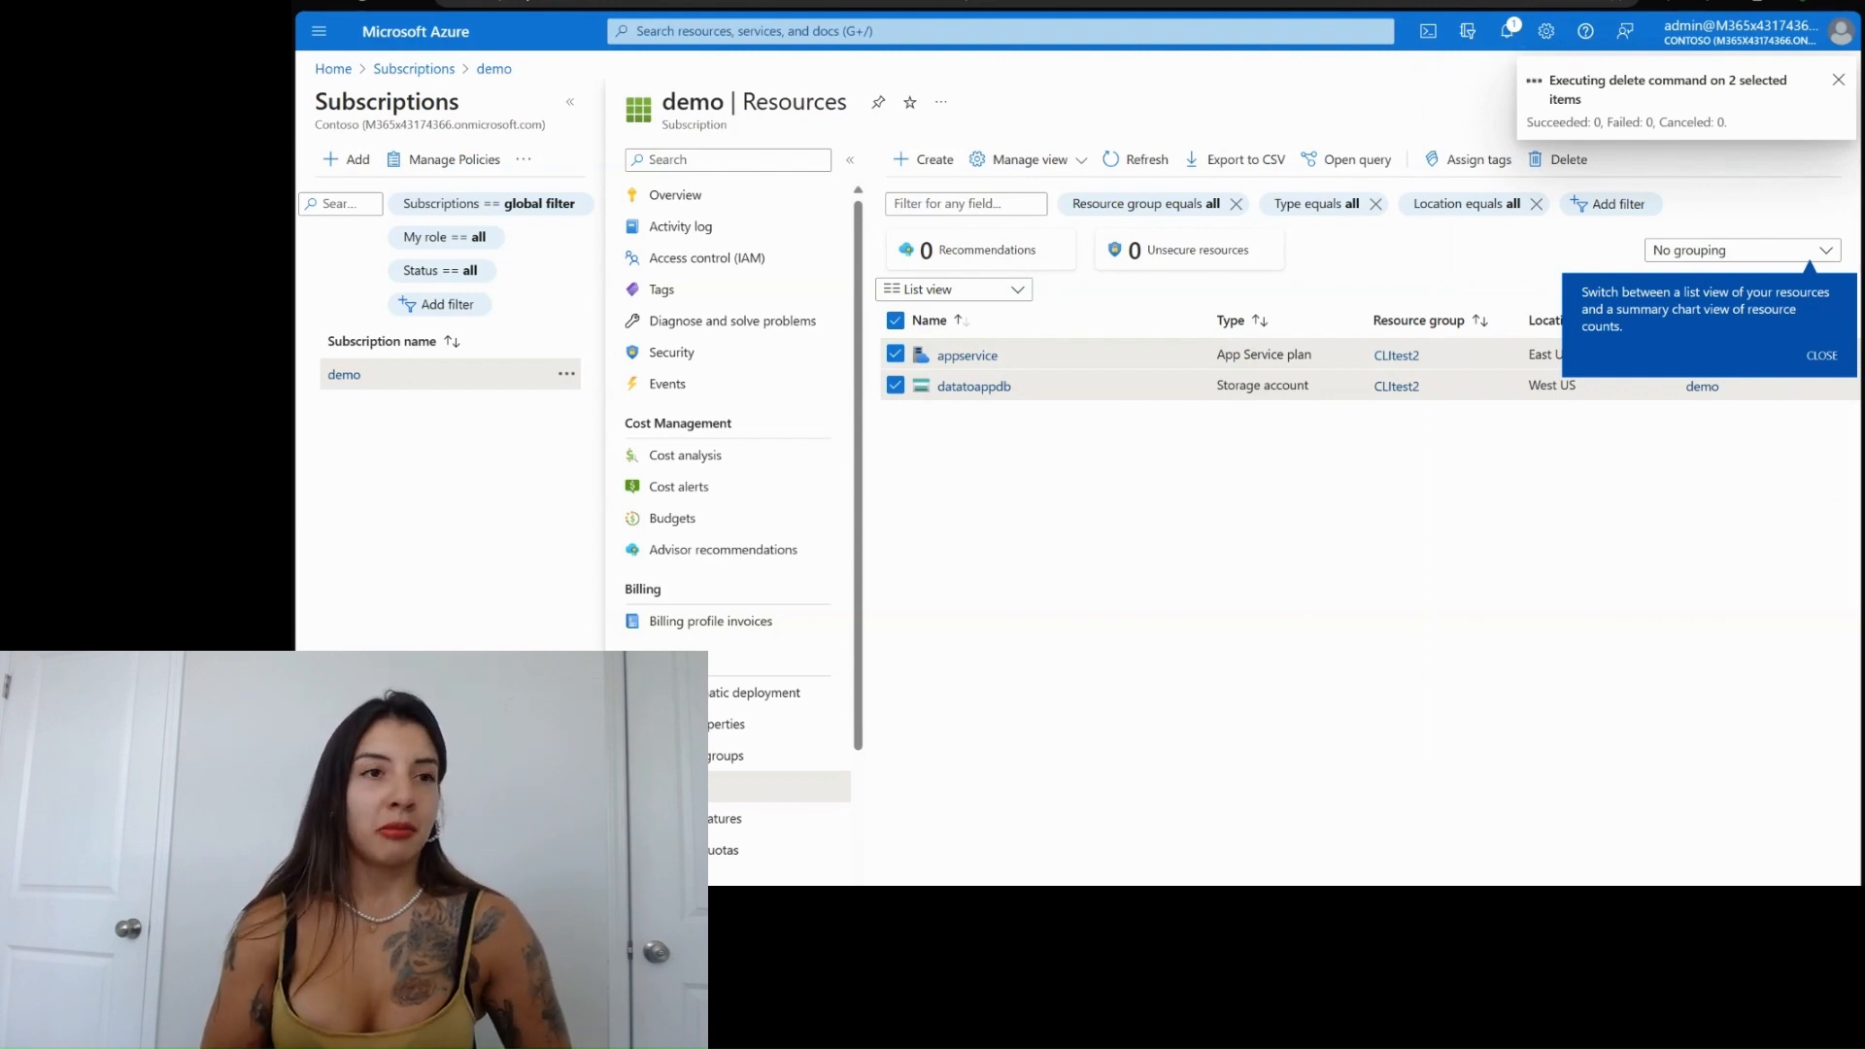
pyautogui.click(1838, 79)
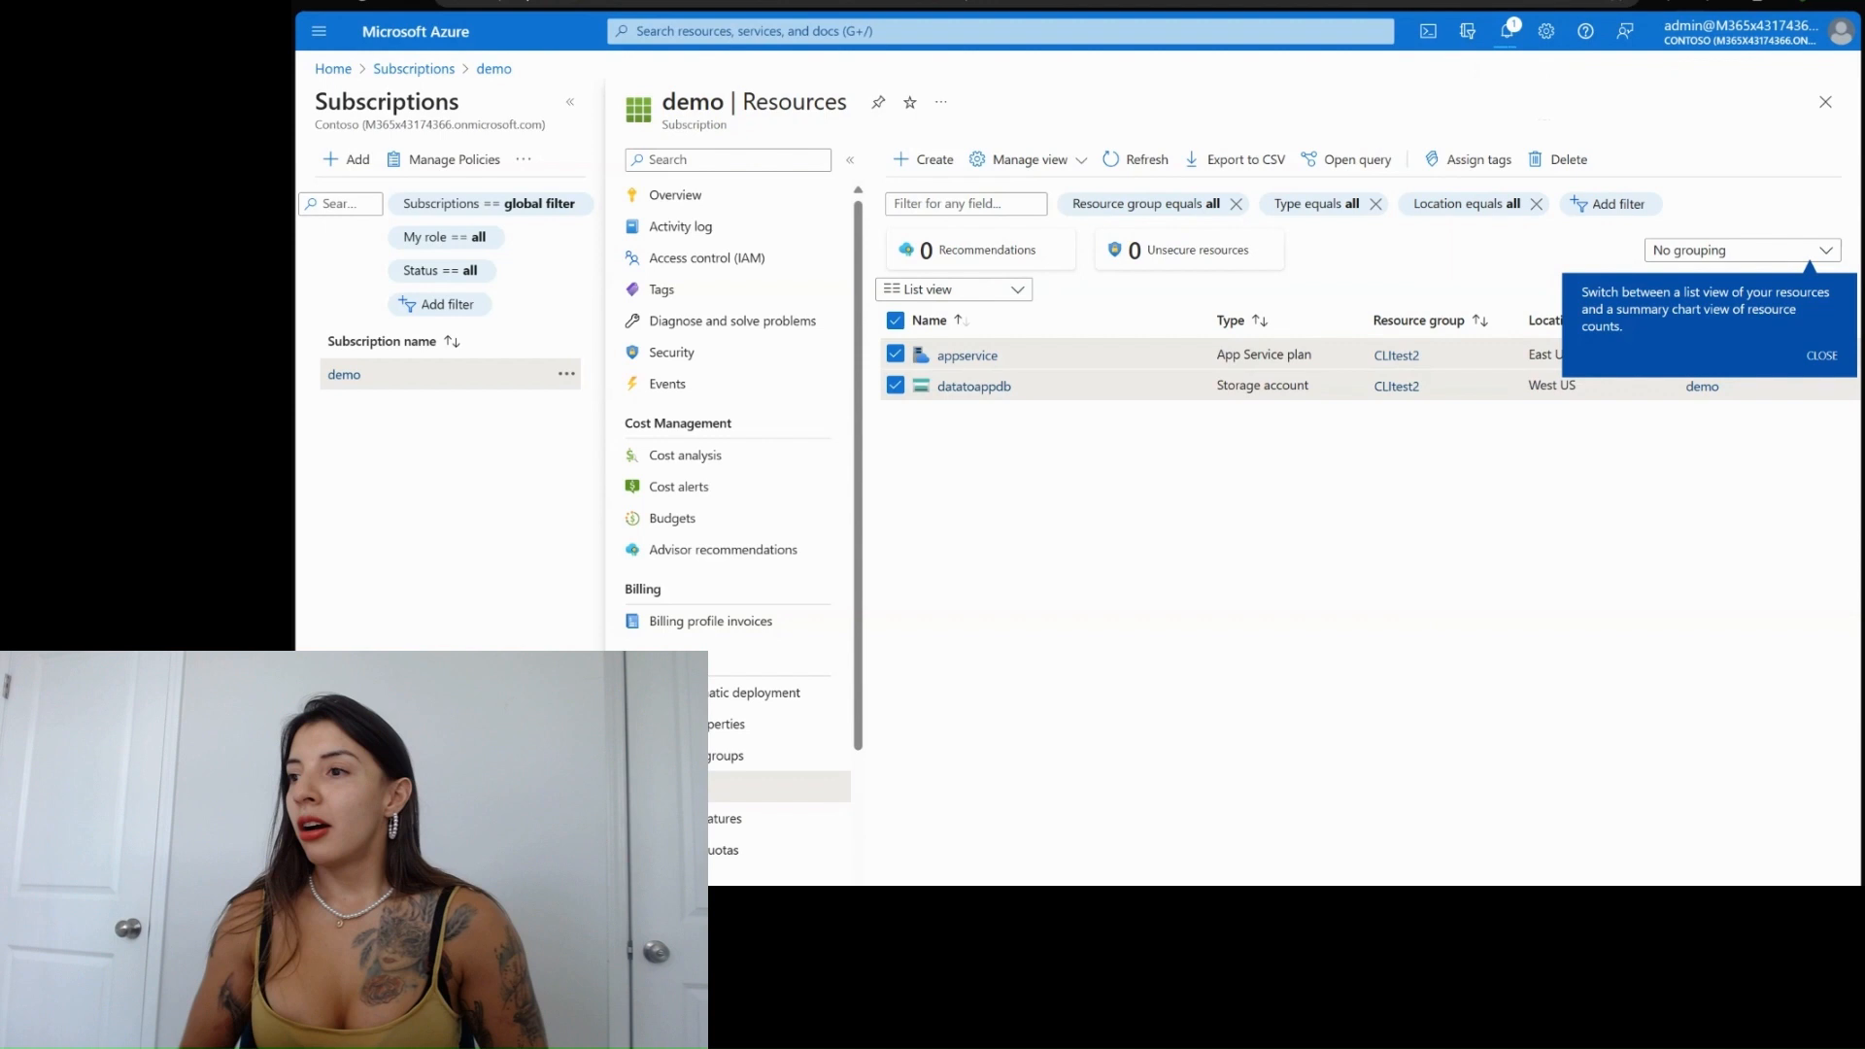
# - Start a new virtual machine named lmthhacker in demo and run validation, which fails on networking
pyautogui.click(932, 158)
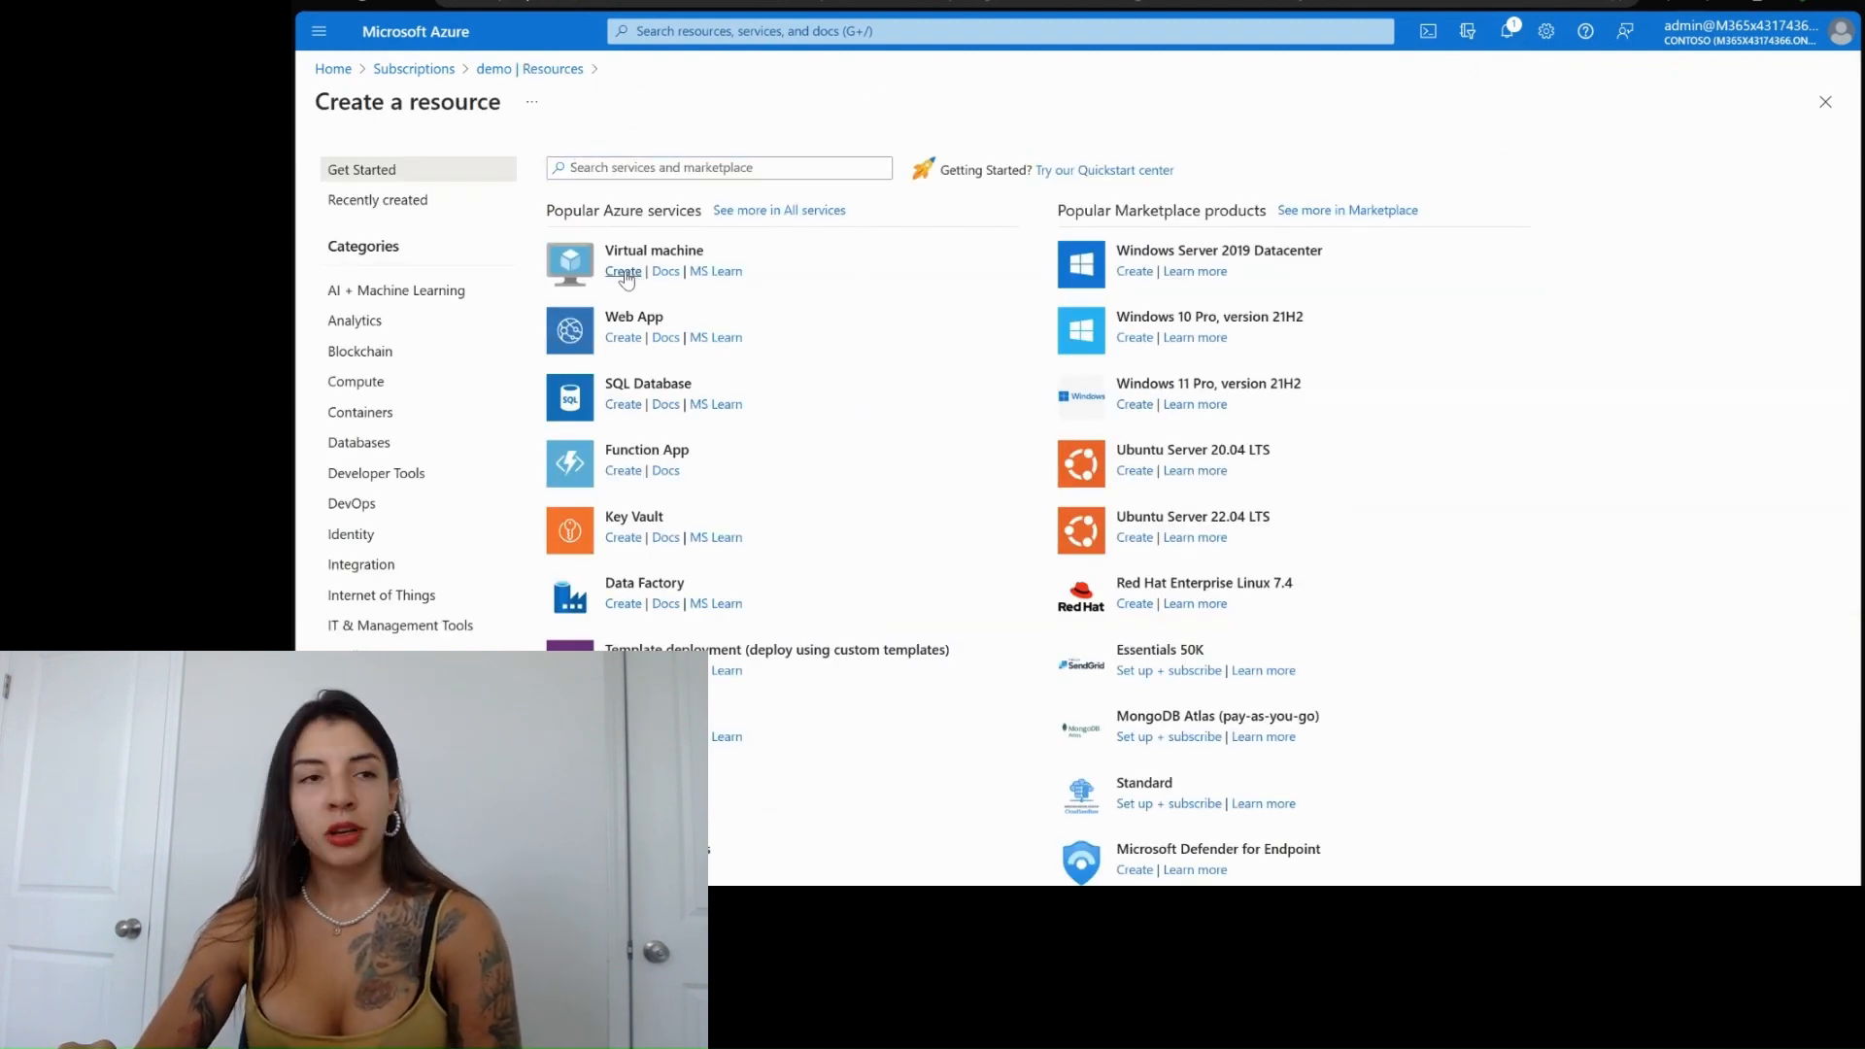
pyautogui.click(622, 272)
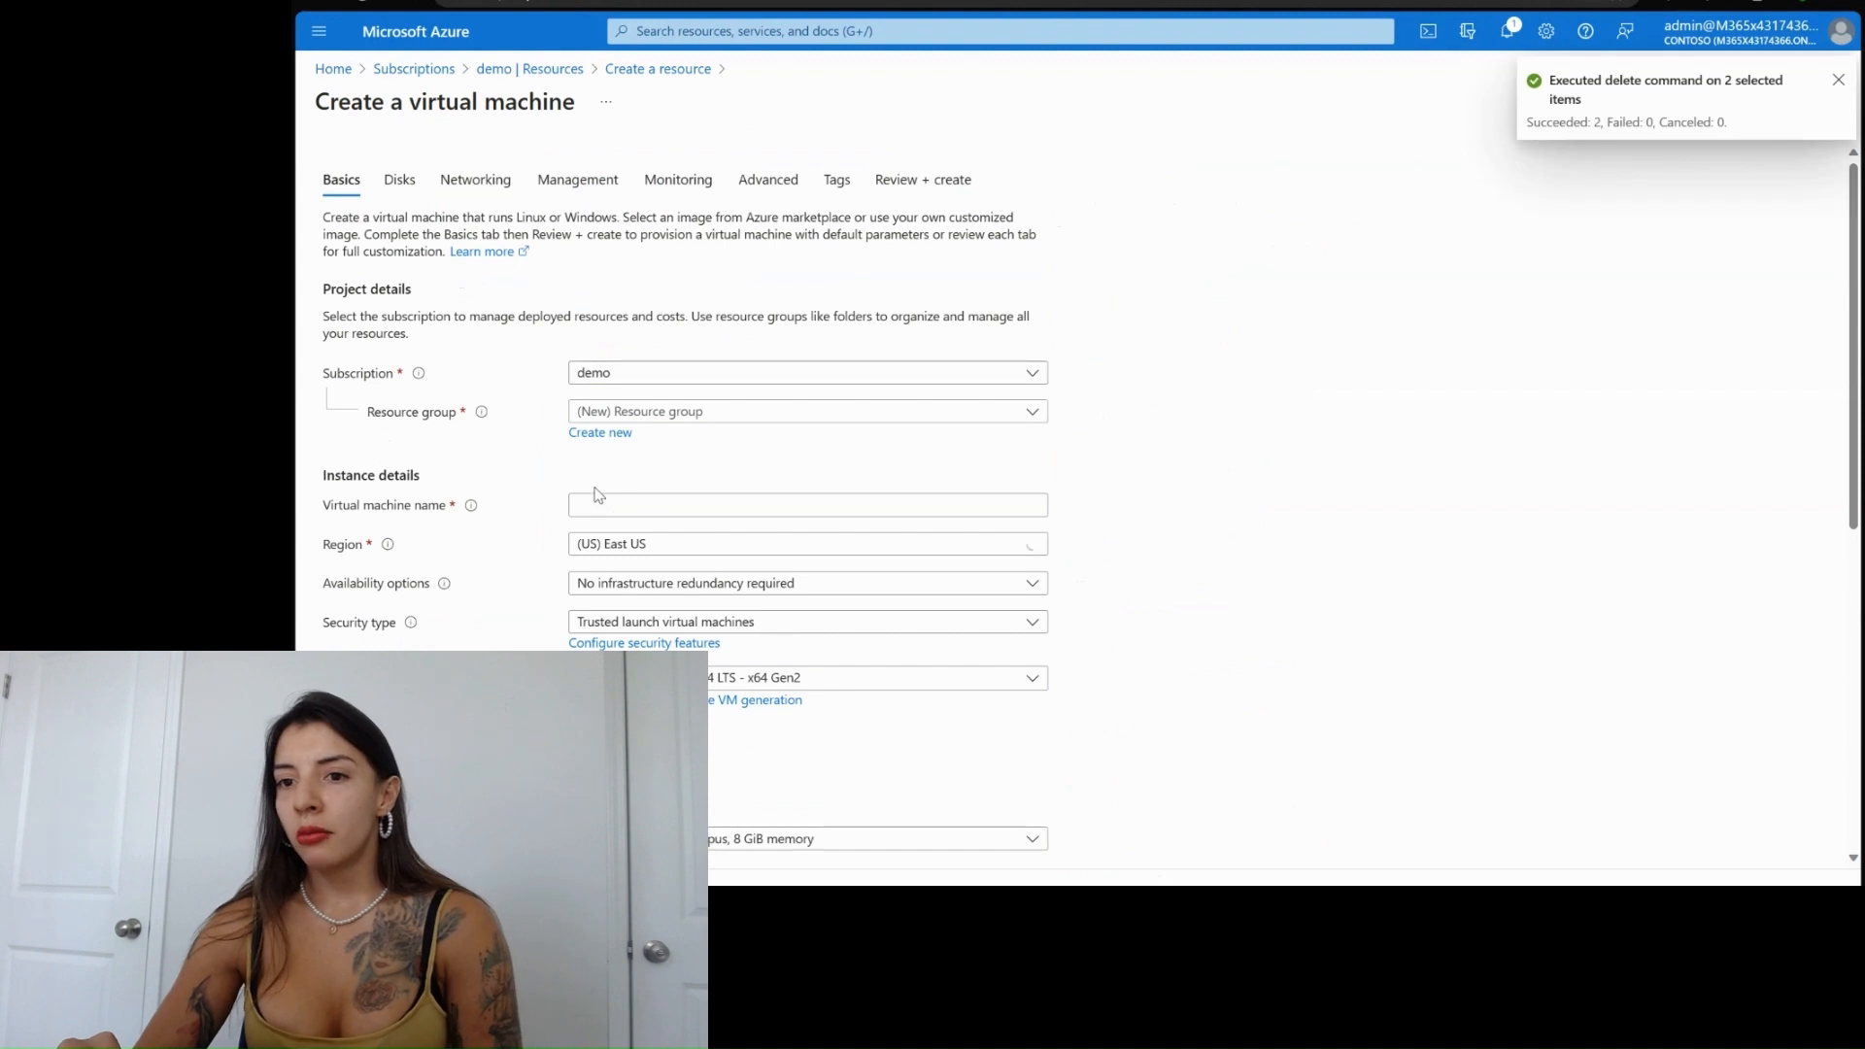
pyautogui.click(806, 506)
pyautogui.write('lmt')
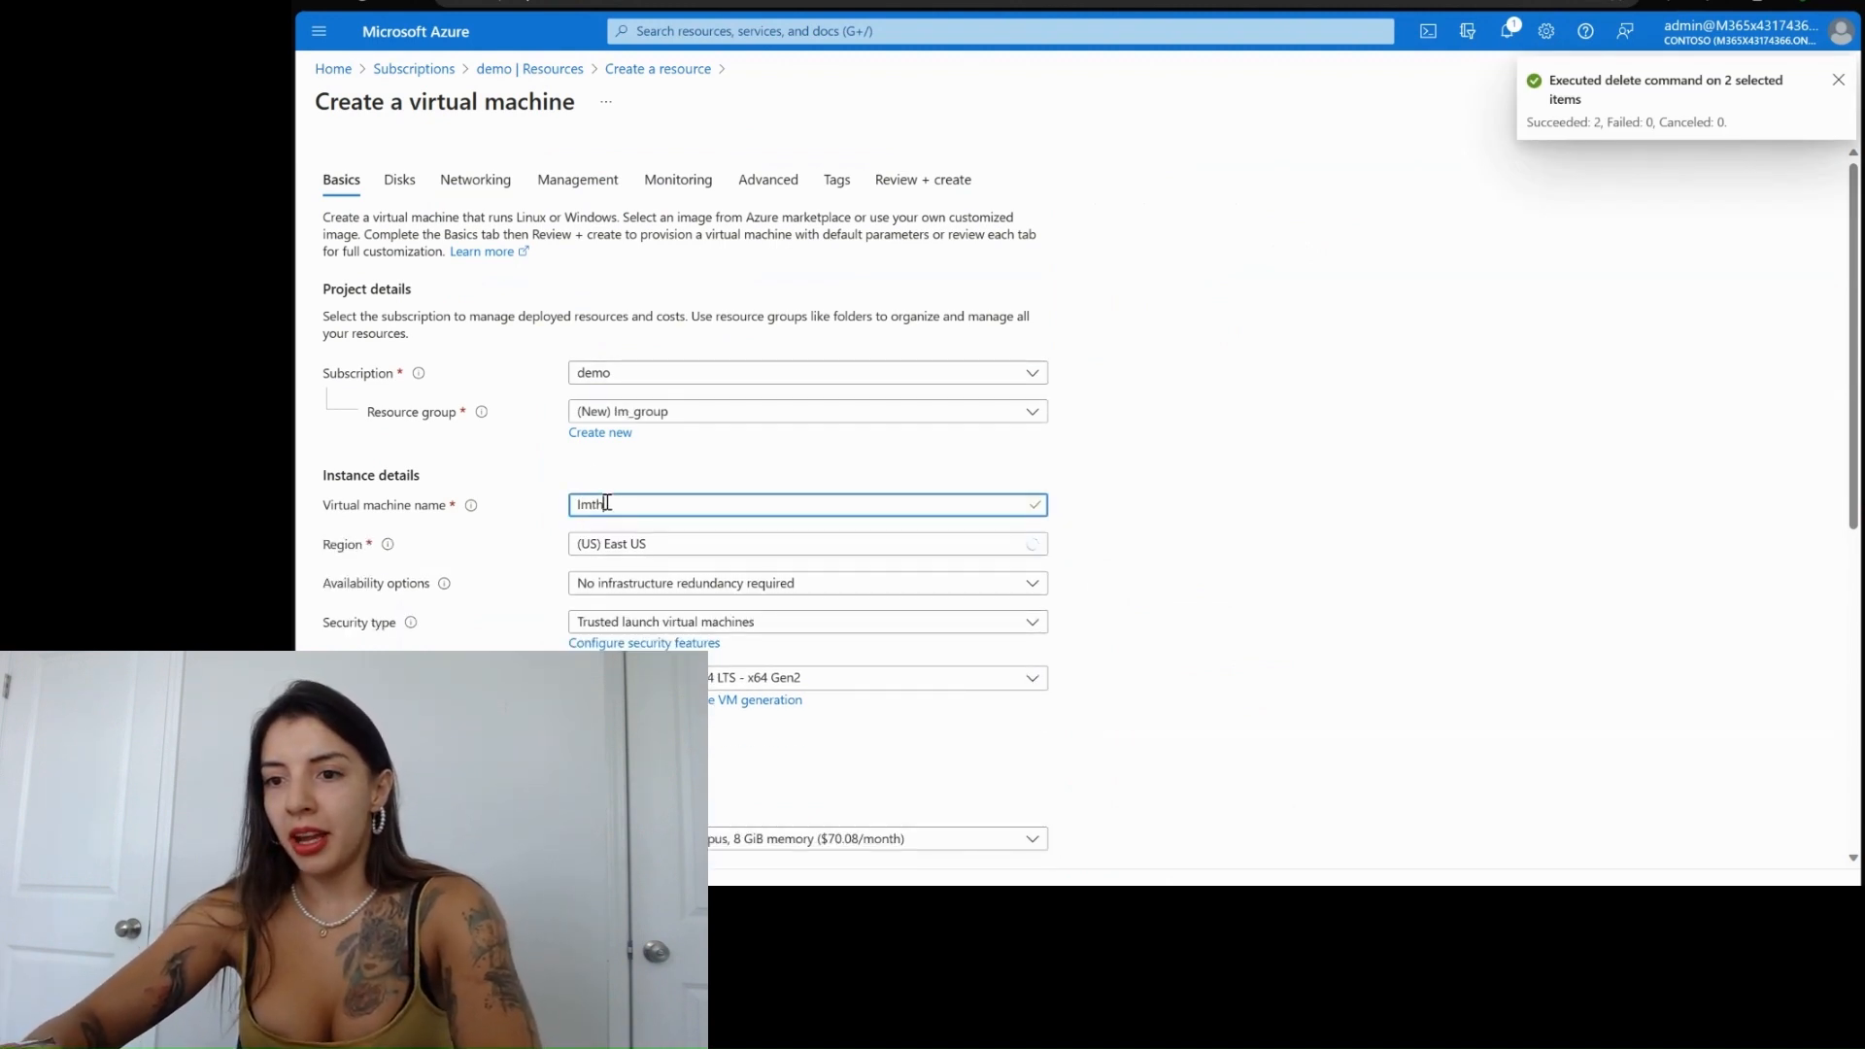
pyautogui.write('hacker')
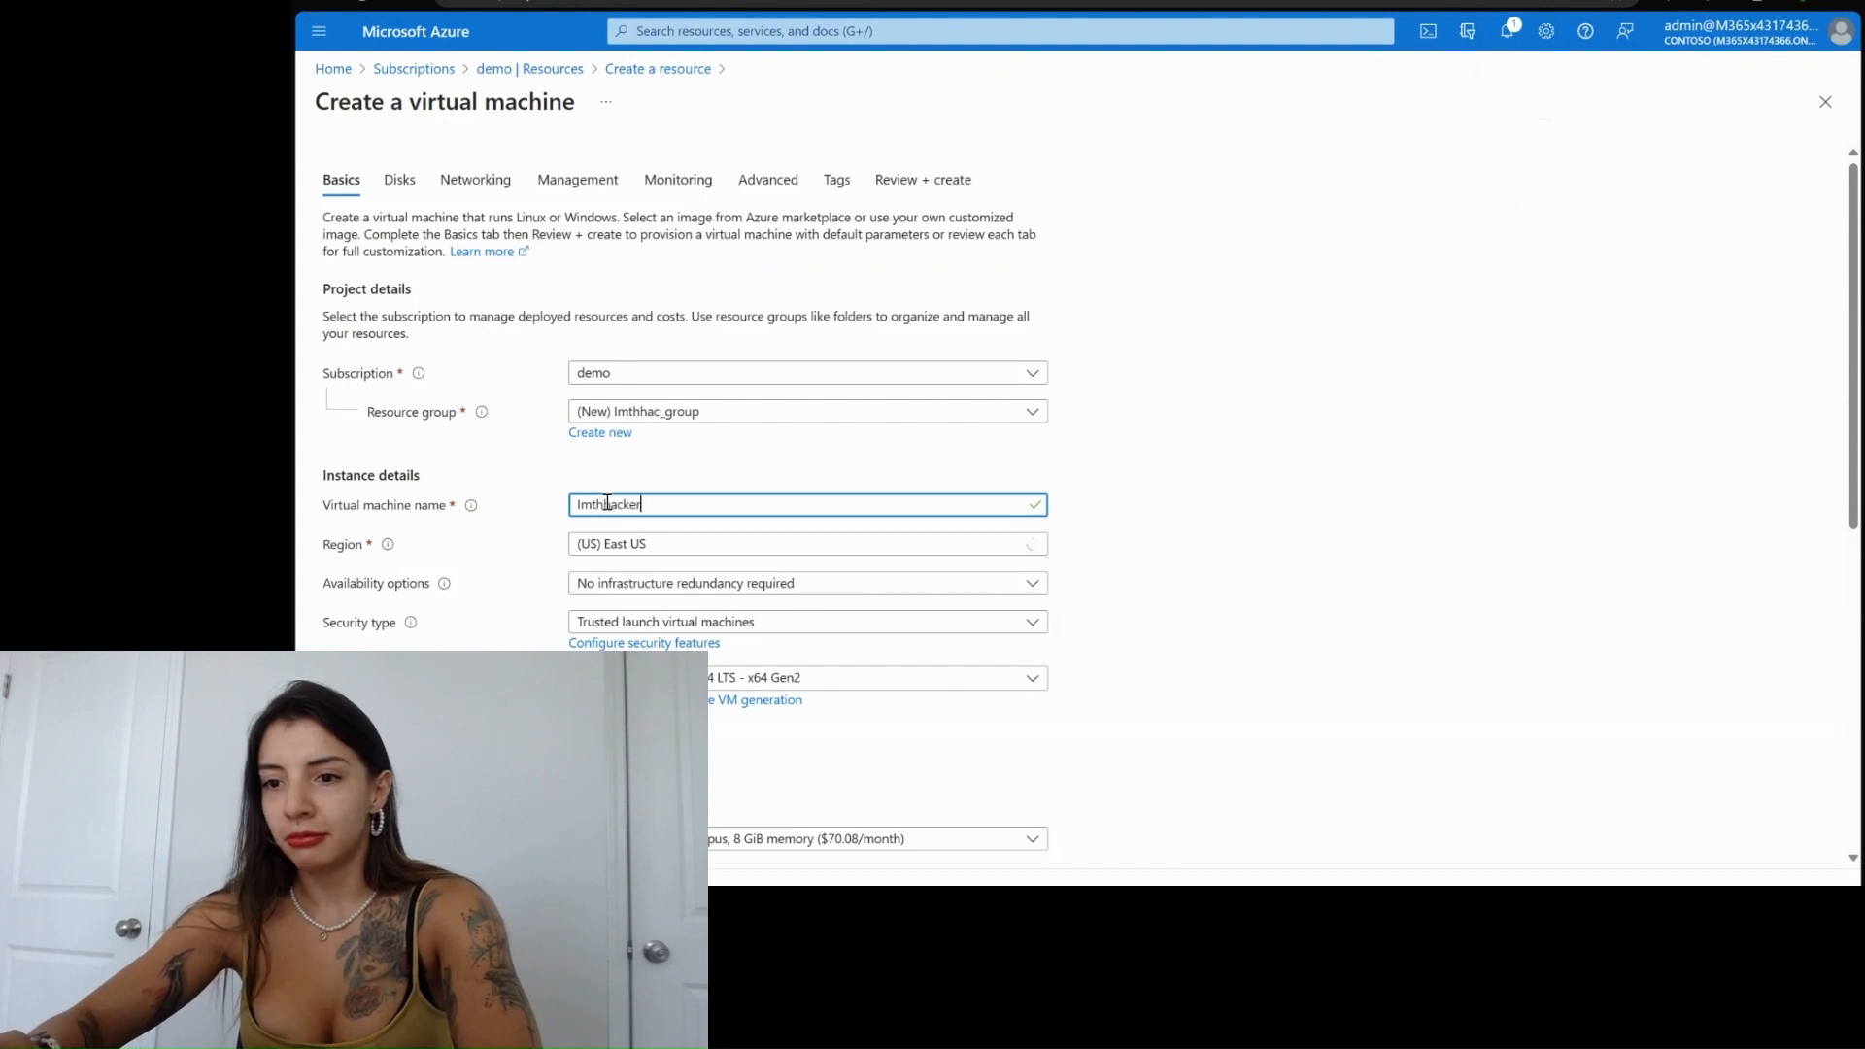
pyautogui.scroll(-3)
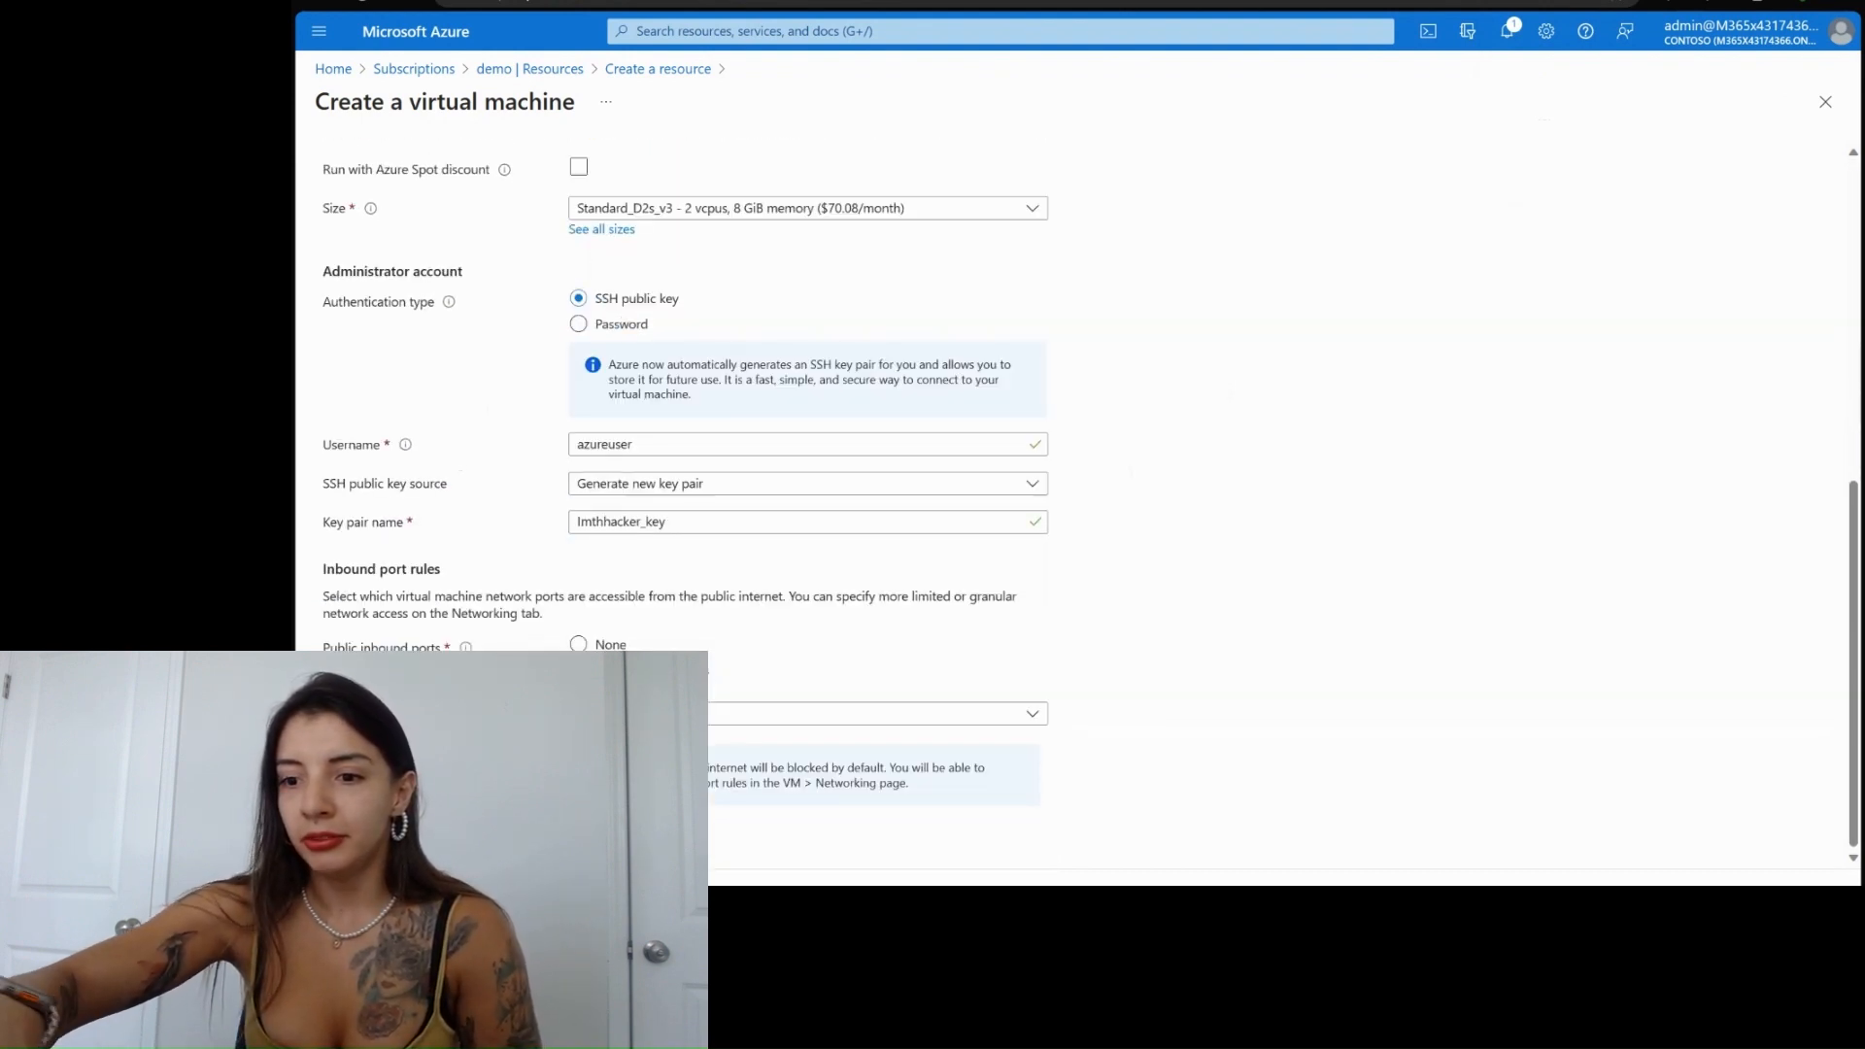
pyautogui.click(925, 179)
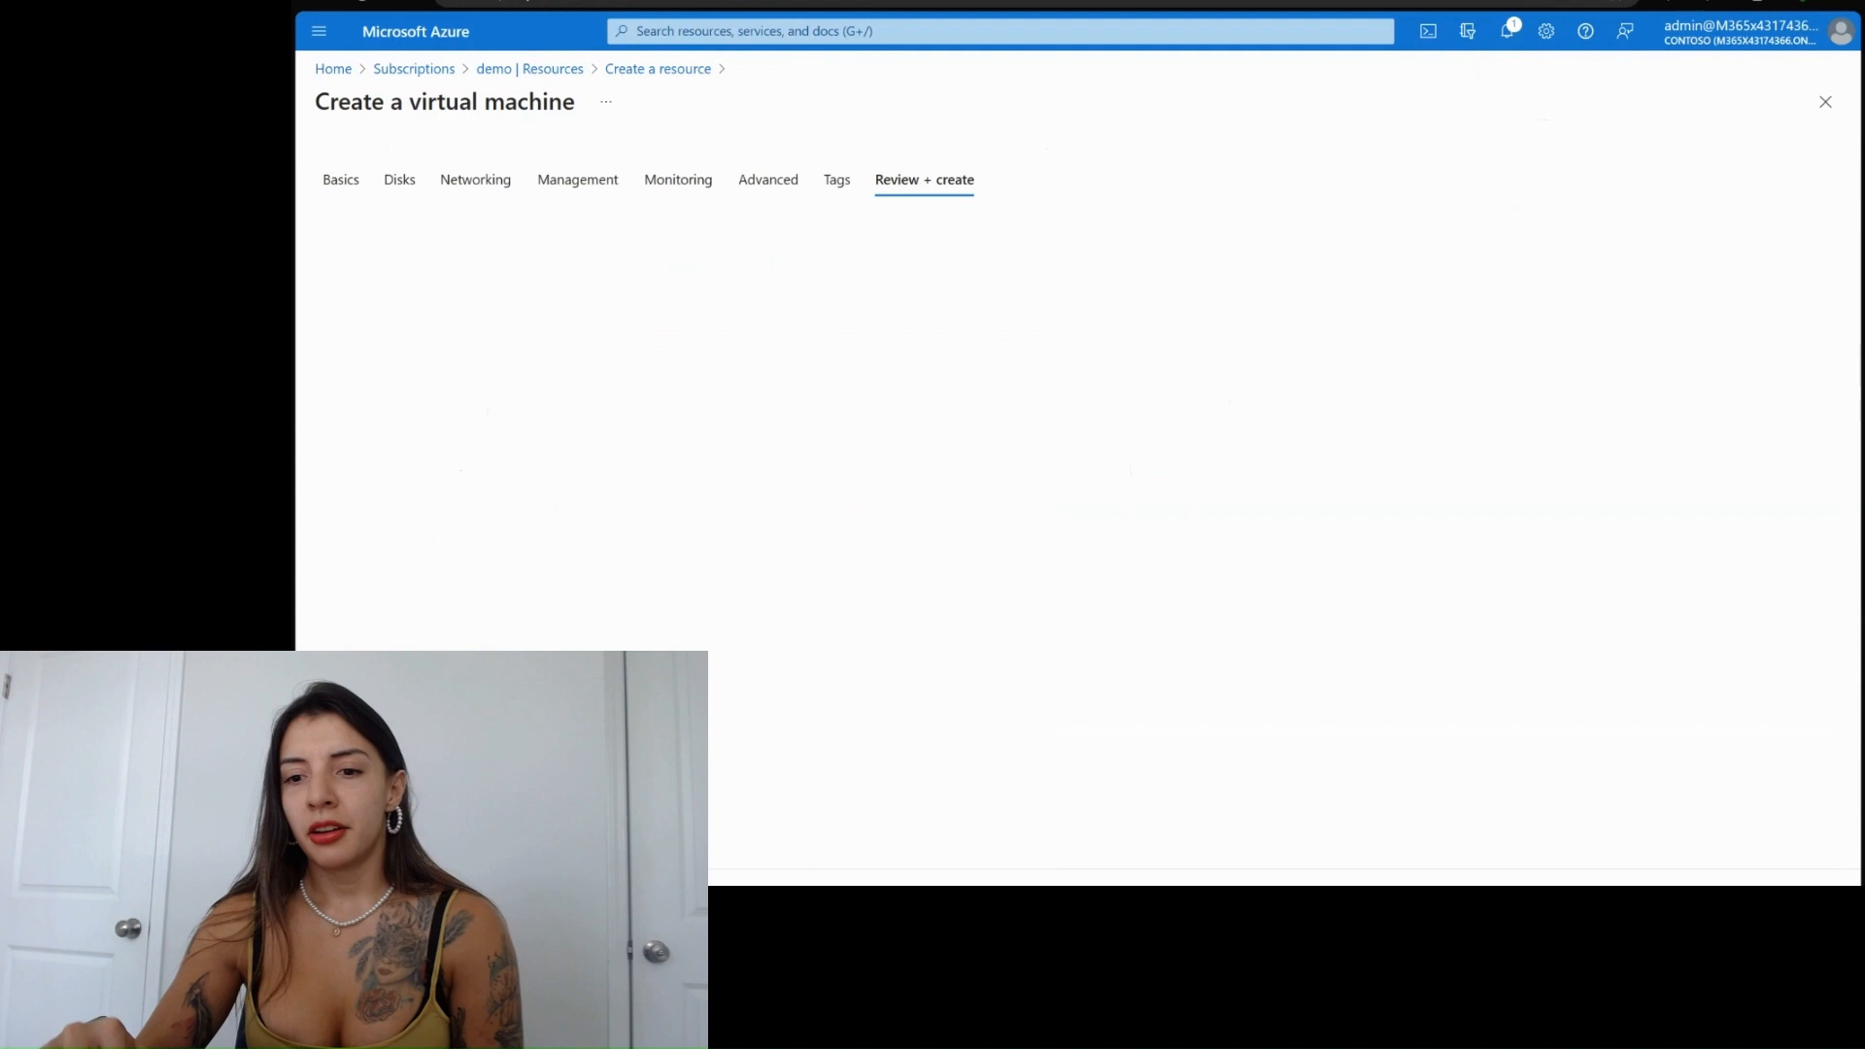
pyautogui.click(923, 178)
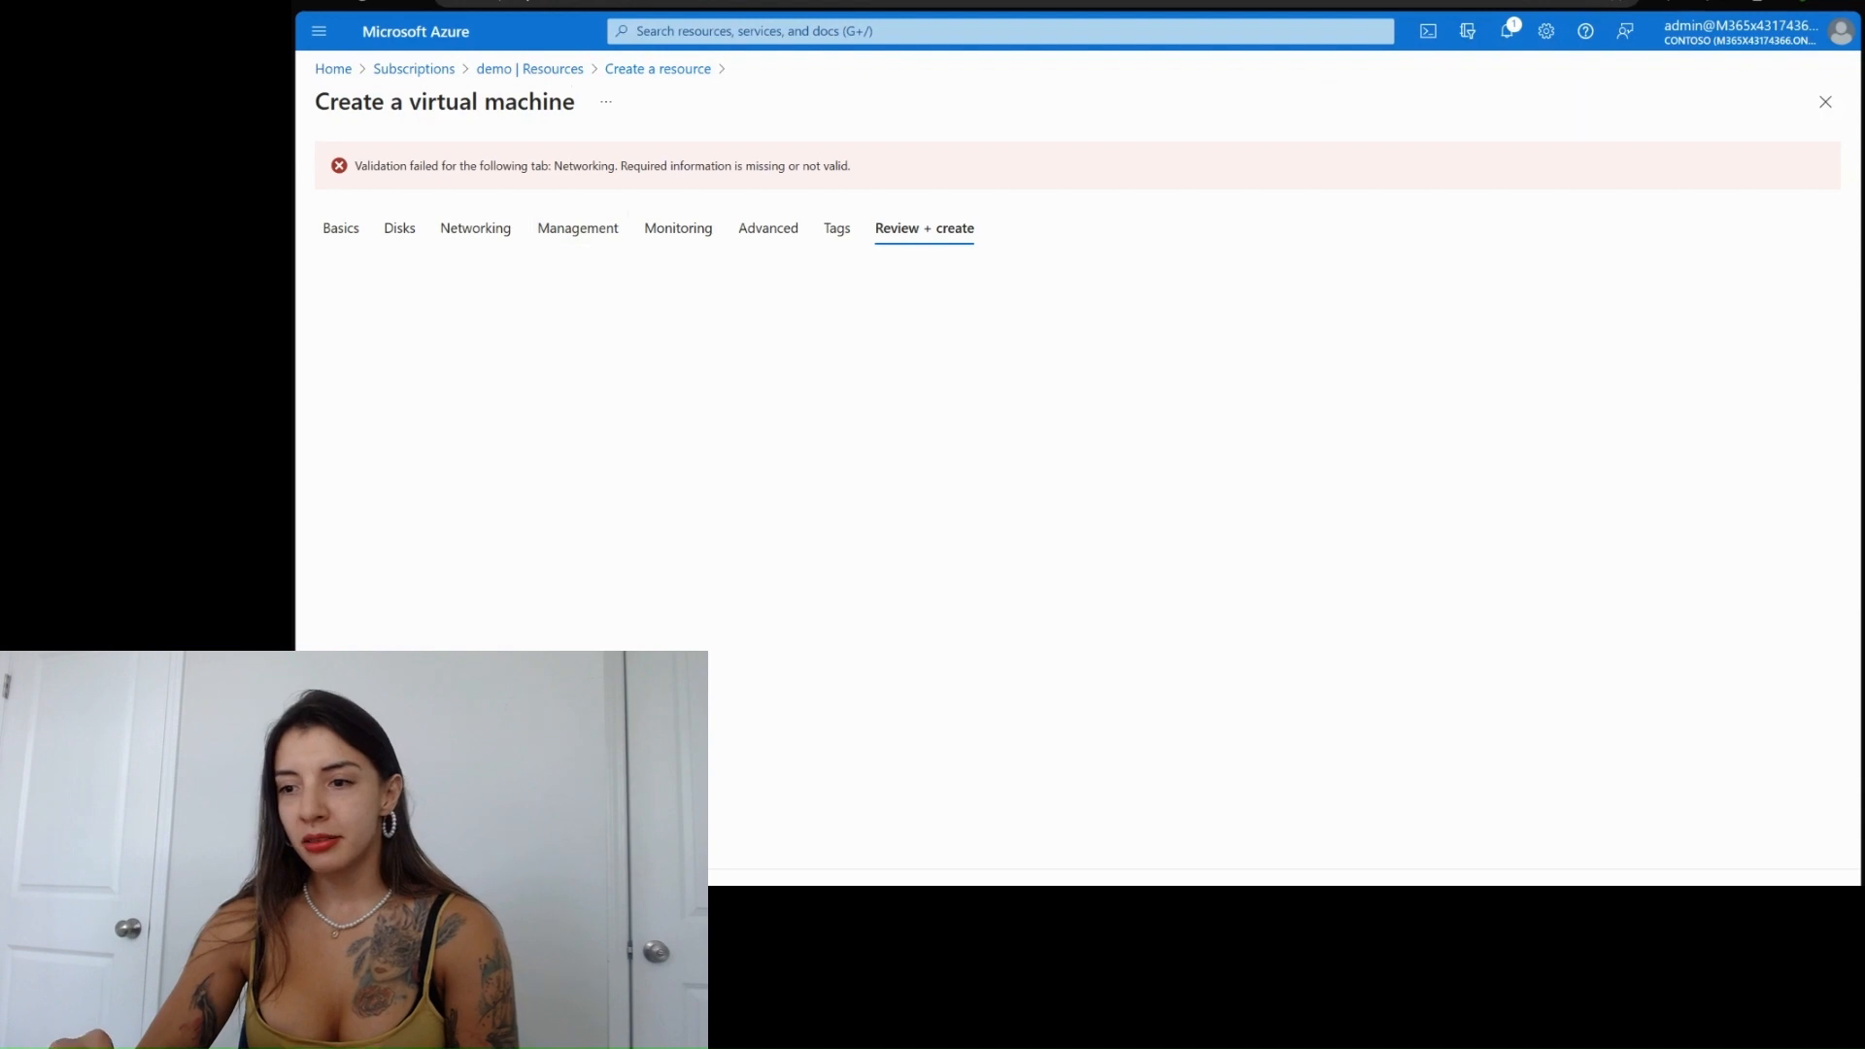
# - Enable 'Delete public IP and NIC when VM is deleted', revalidate and start creating the VM
pyautogui.click(474, 227)
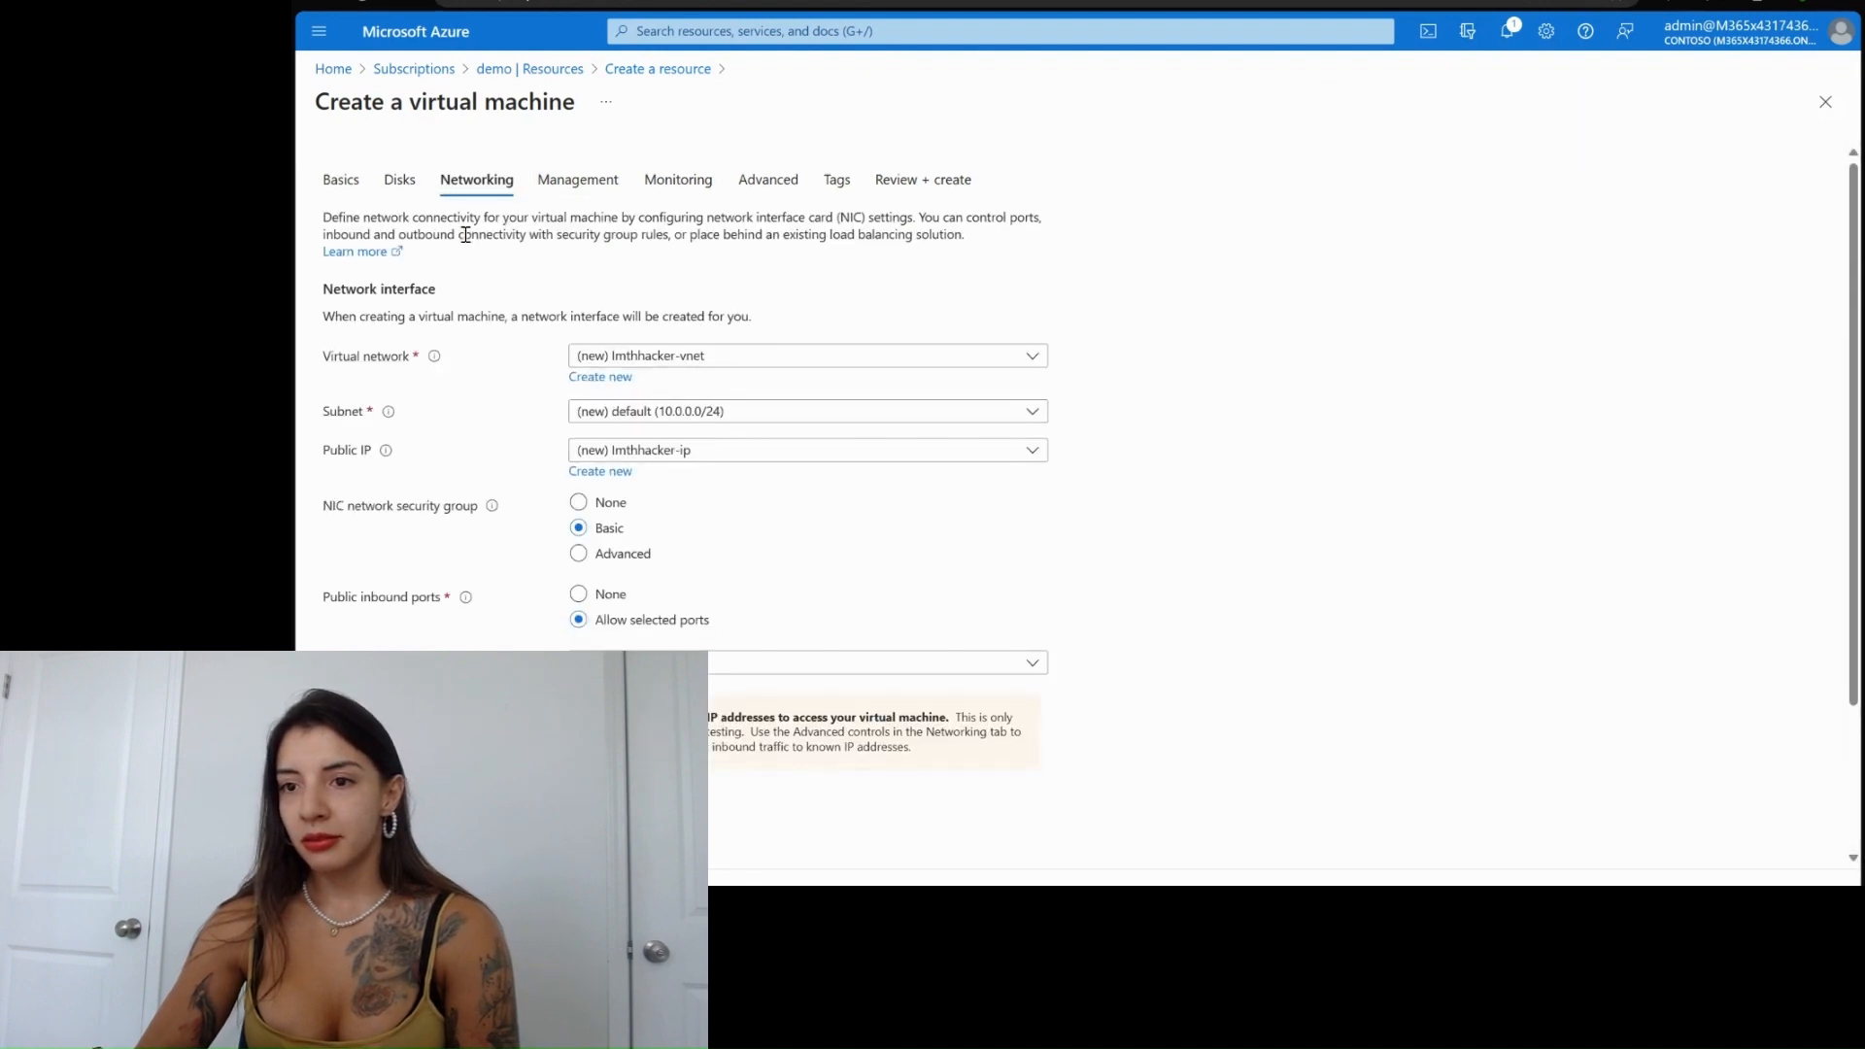
pyautogui.scroll(-3)
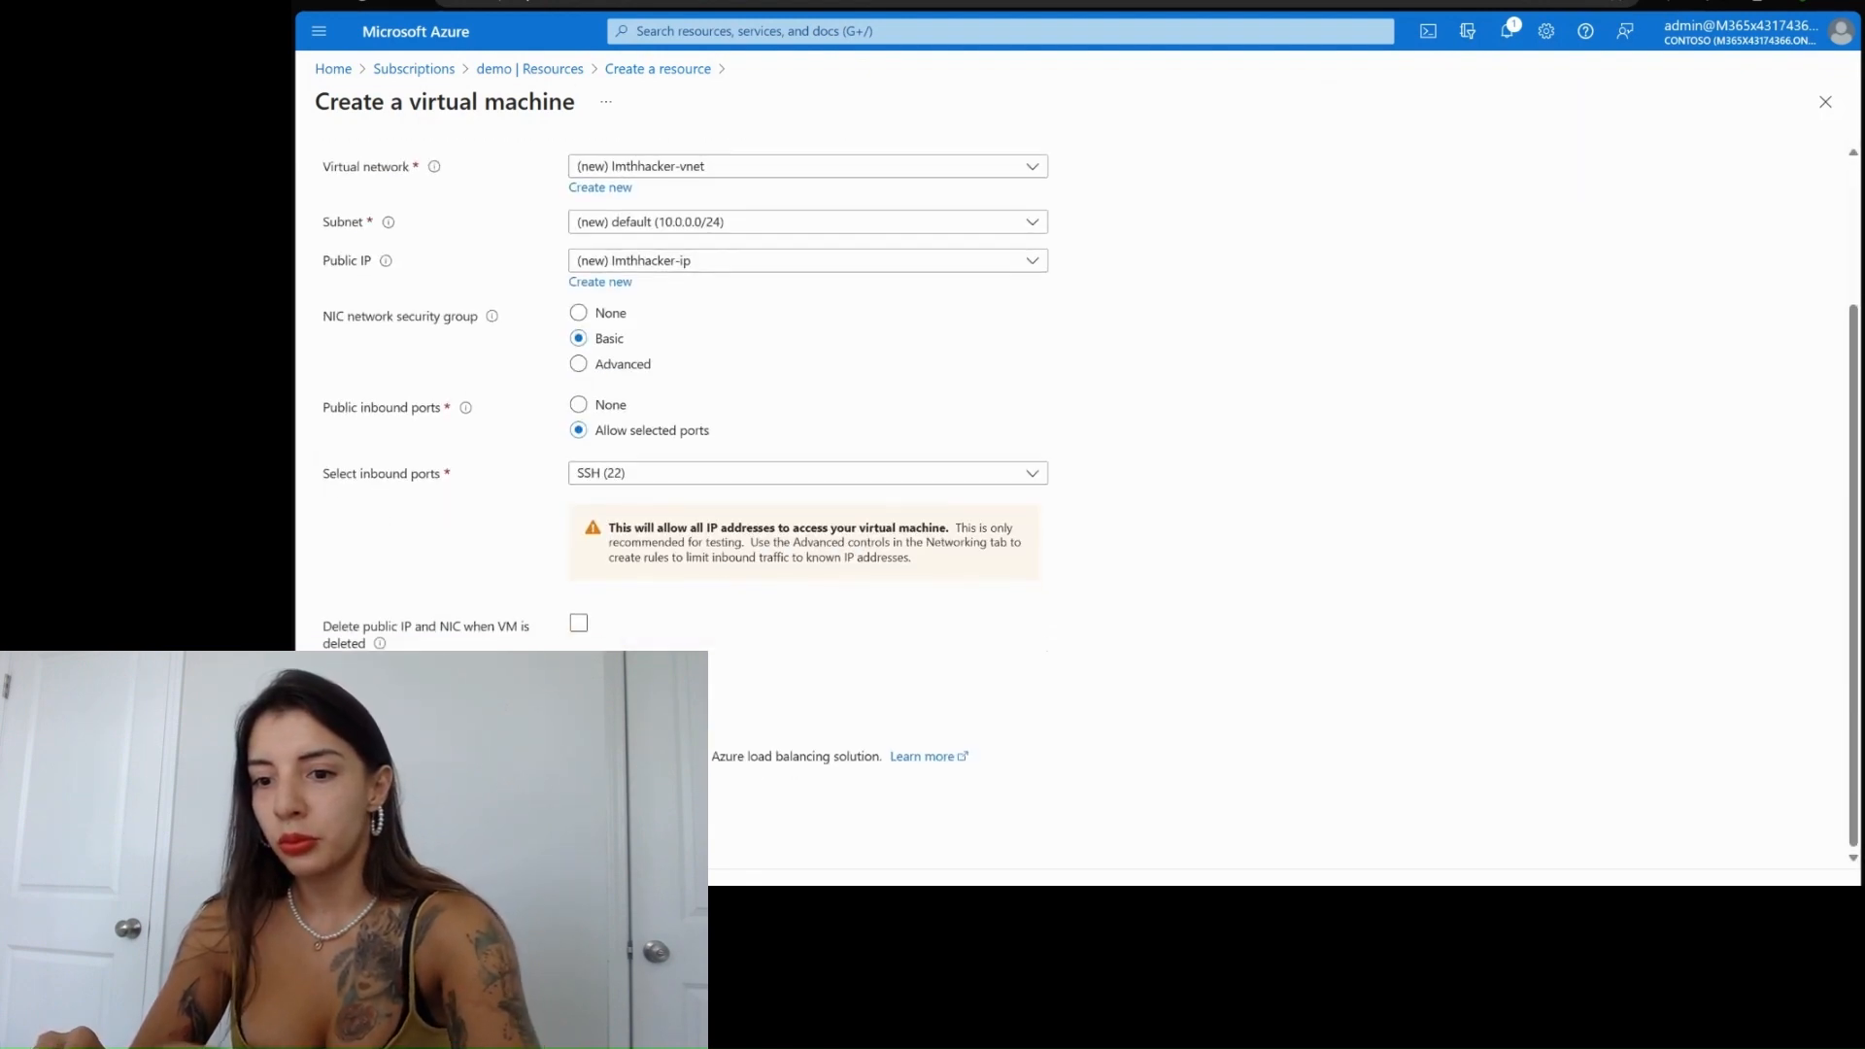
pyautogui.click(579, 624)
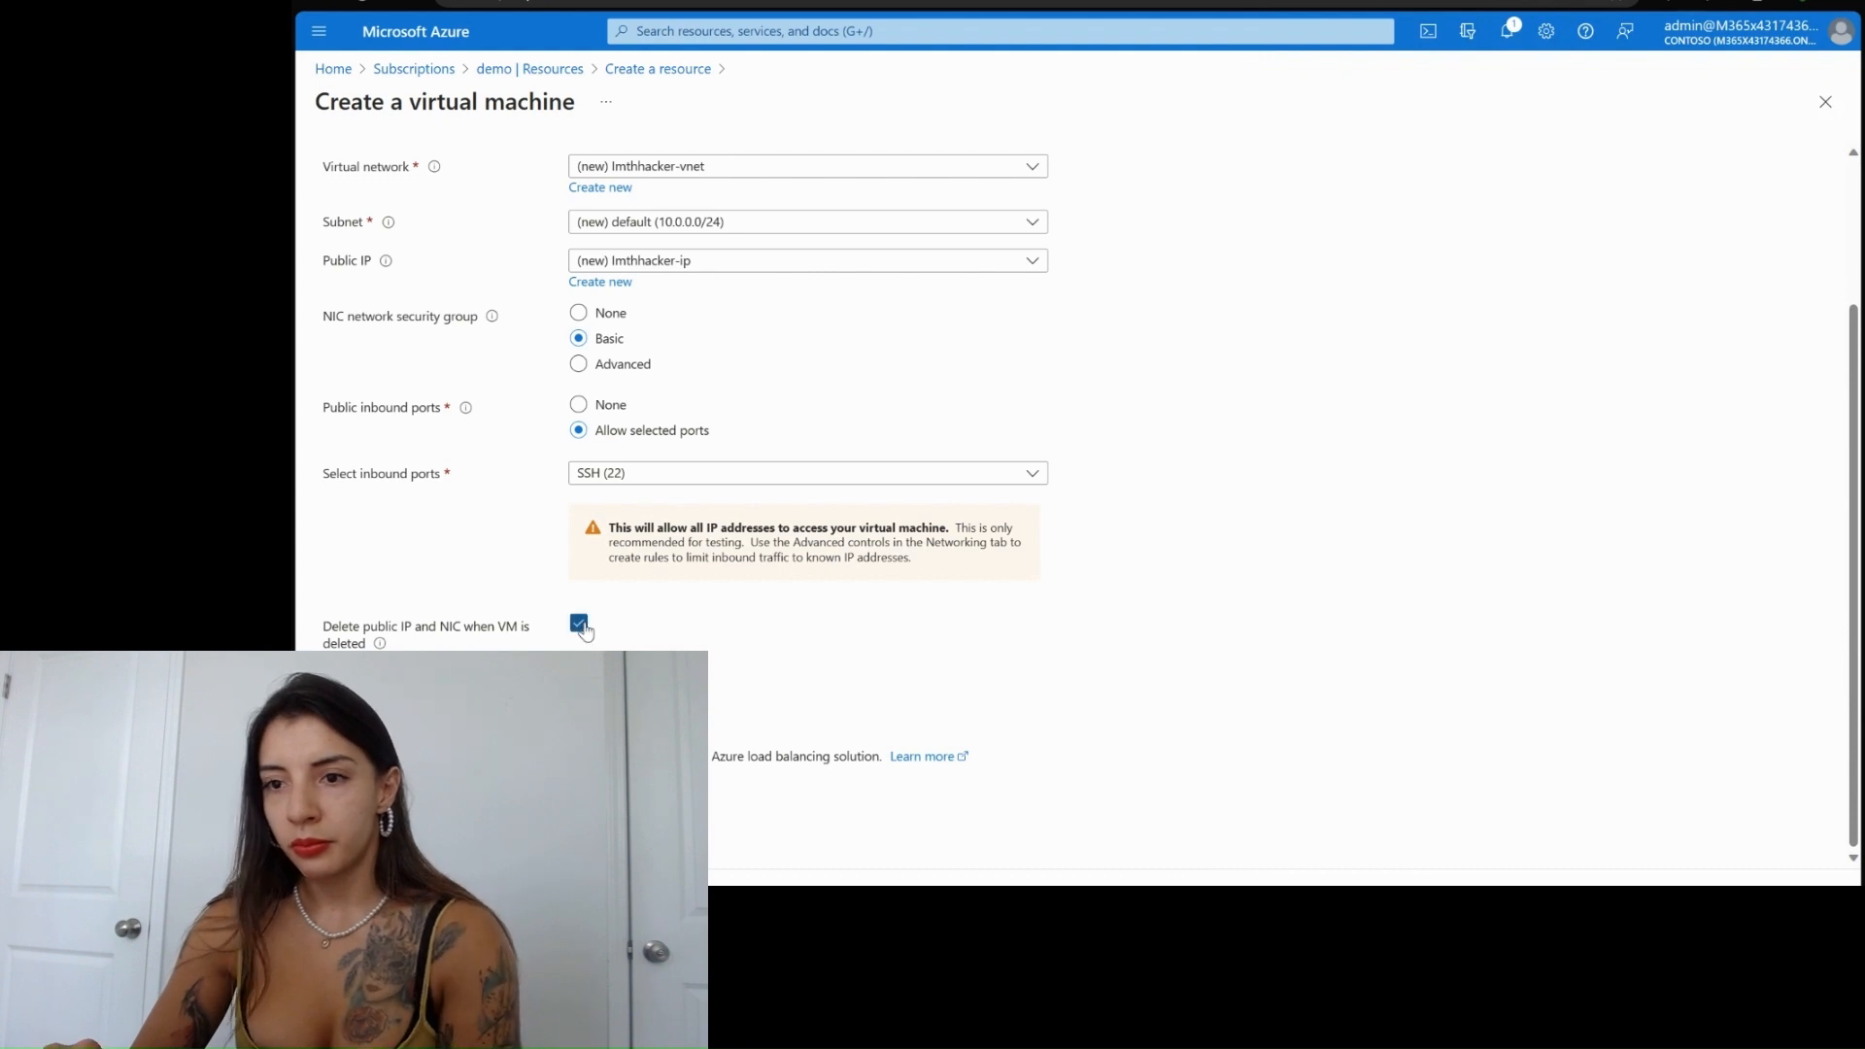
pyautogui.click(925, 178)
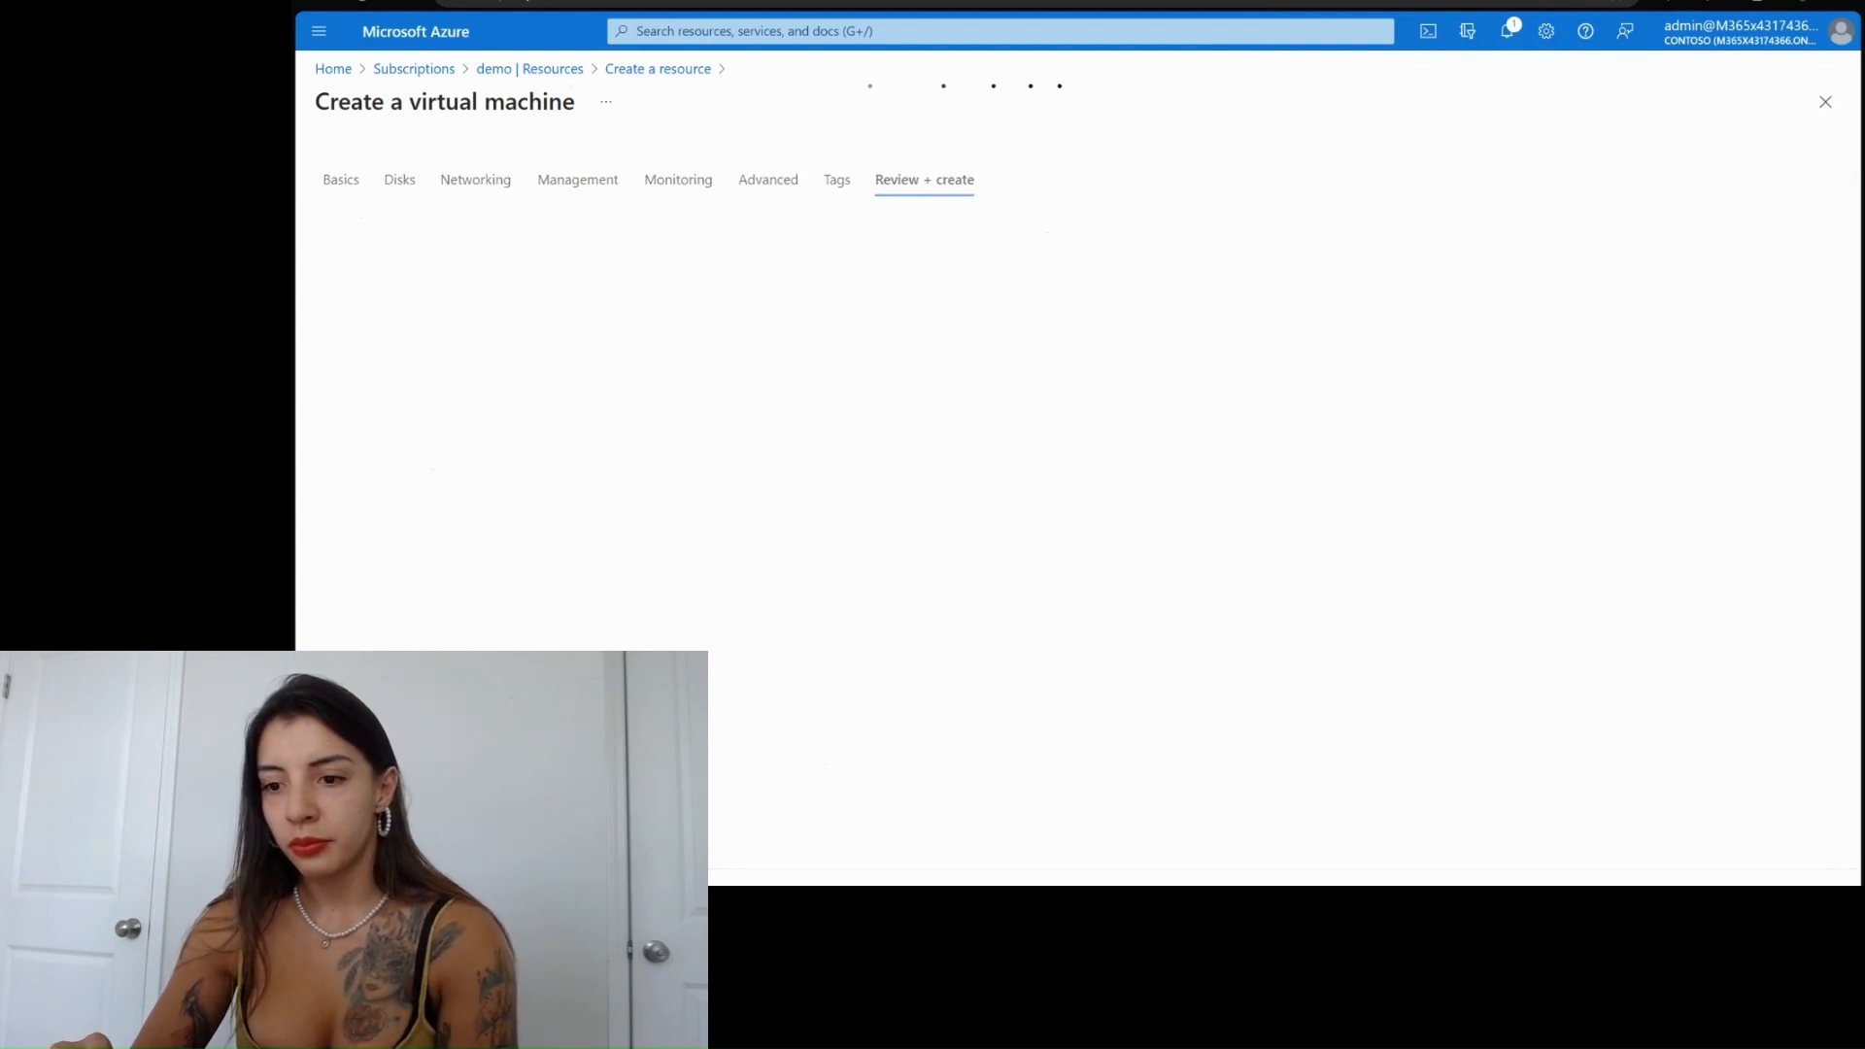
pyautogui.click(925, 178)
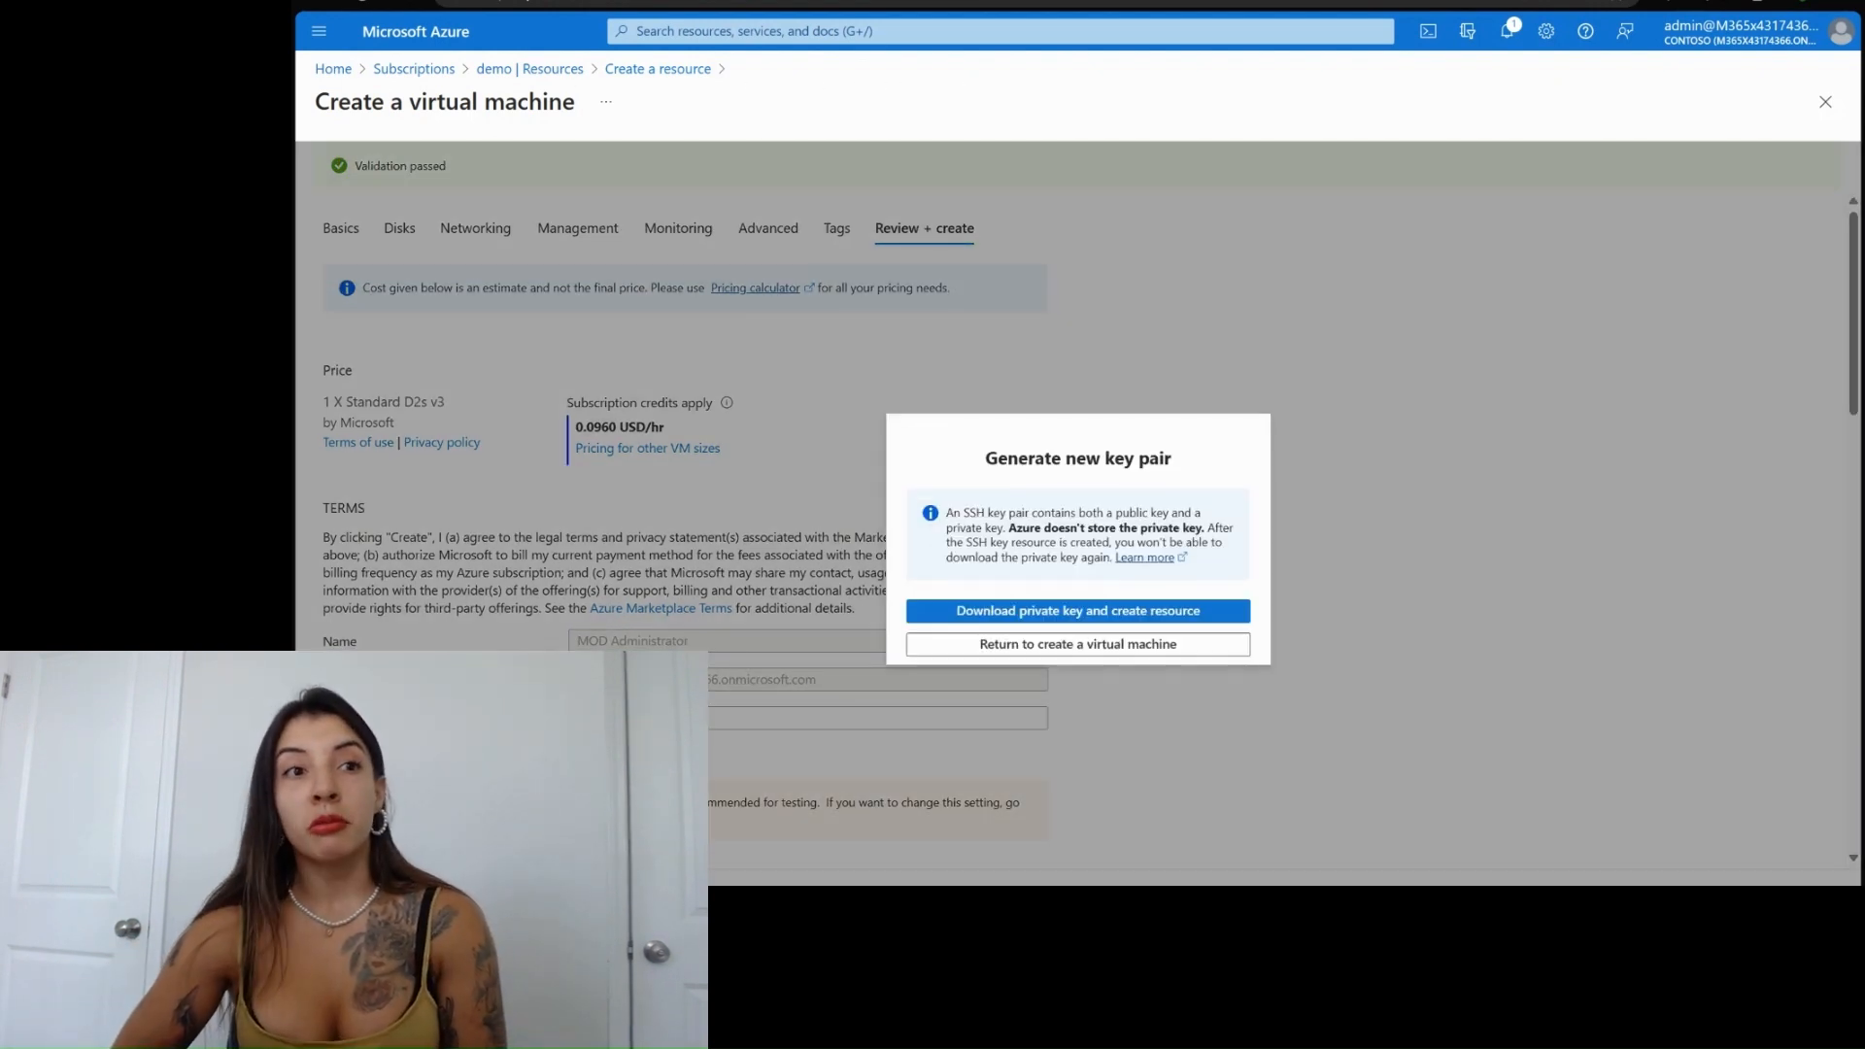
pyautogui.moveTo(1032, 676)
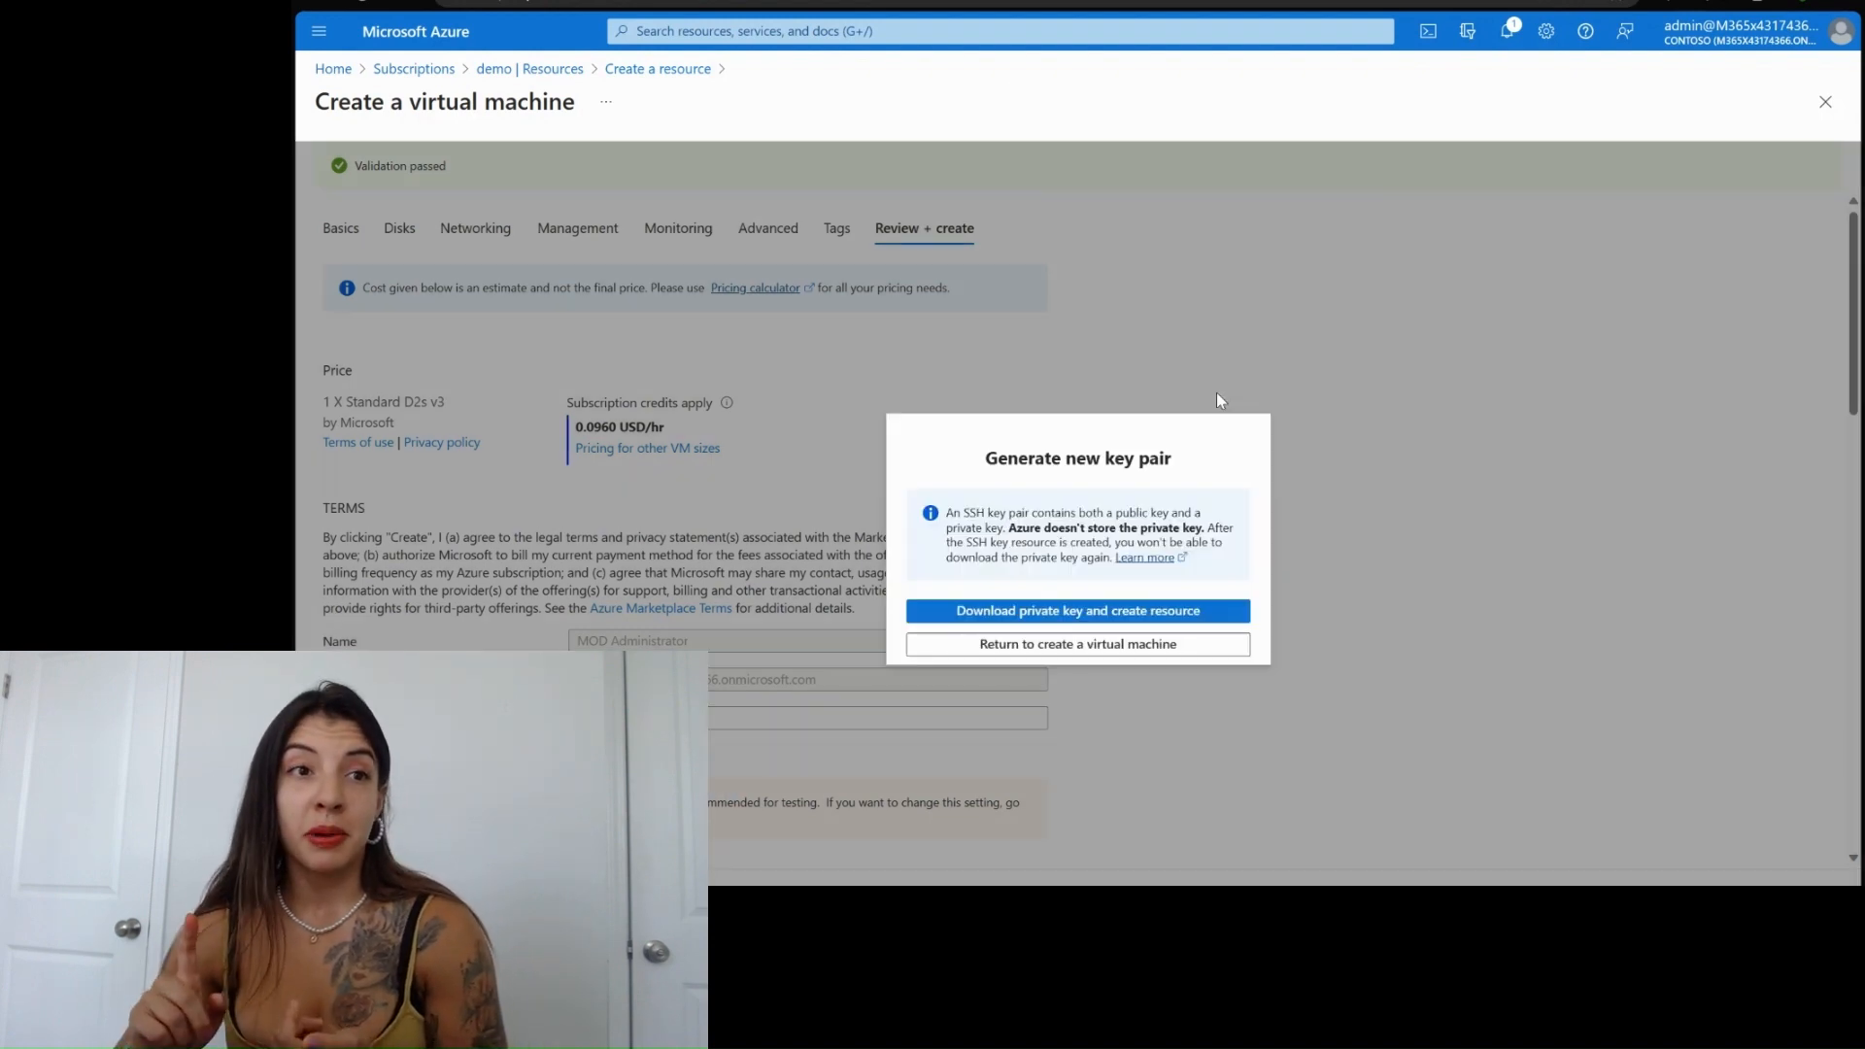
# - Download the lmthhacker private key to create the VM, then delete lmthhacker_key.pem from Downloads
pyautogui.click(1075, 610)
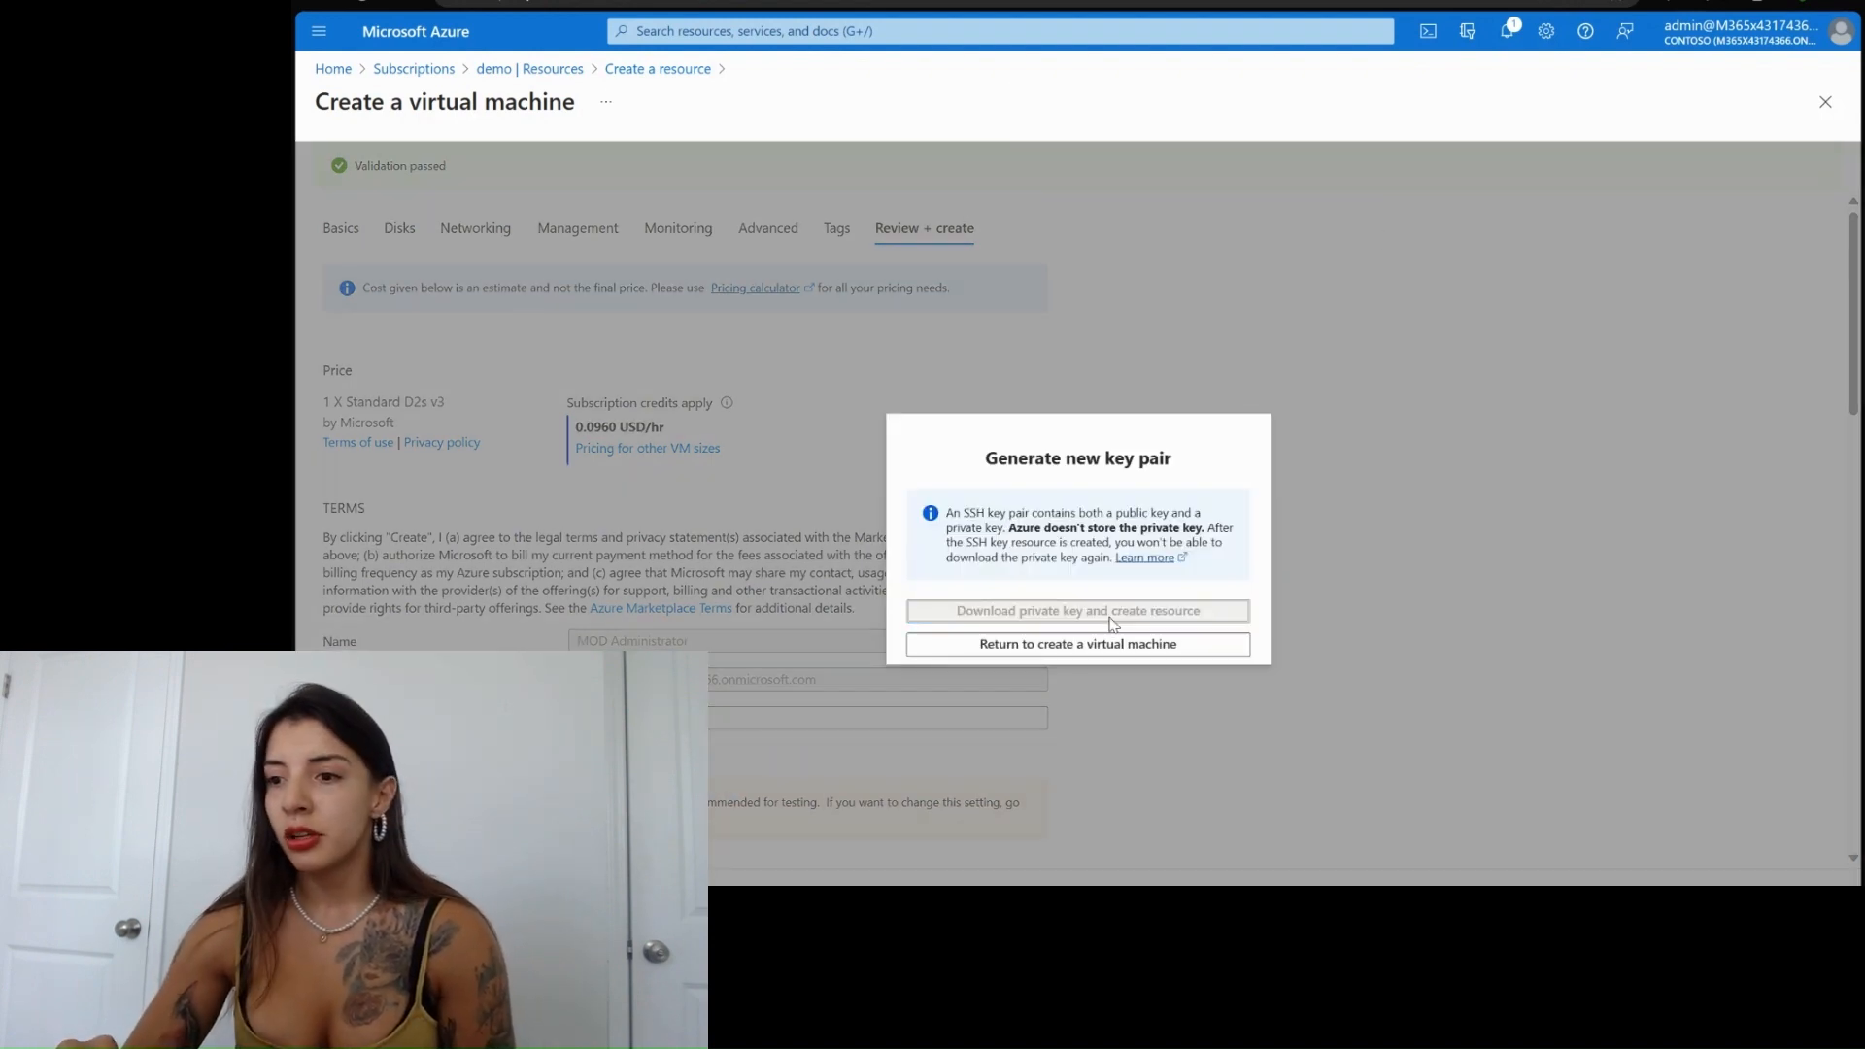
pyautogui.click(1077, 610)
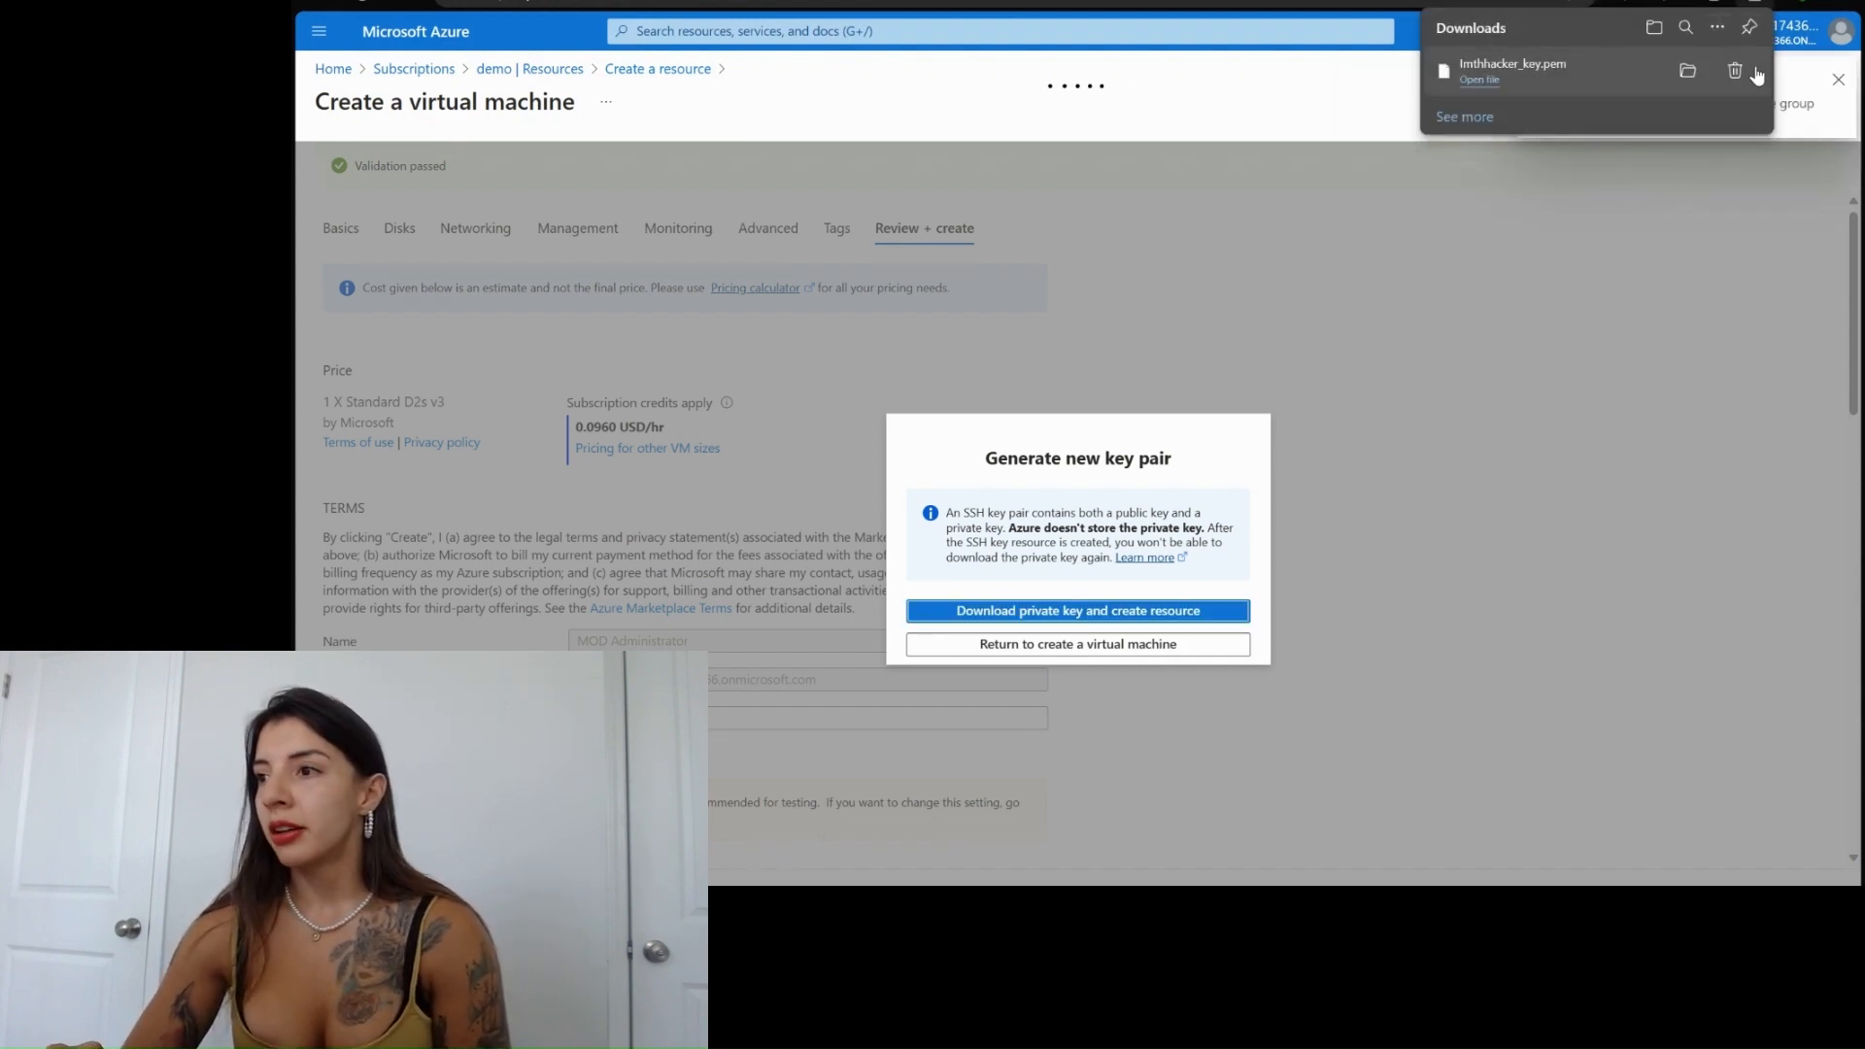
pyautogui.click(1735, 72)
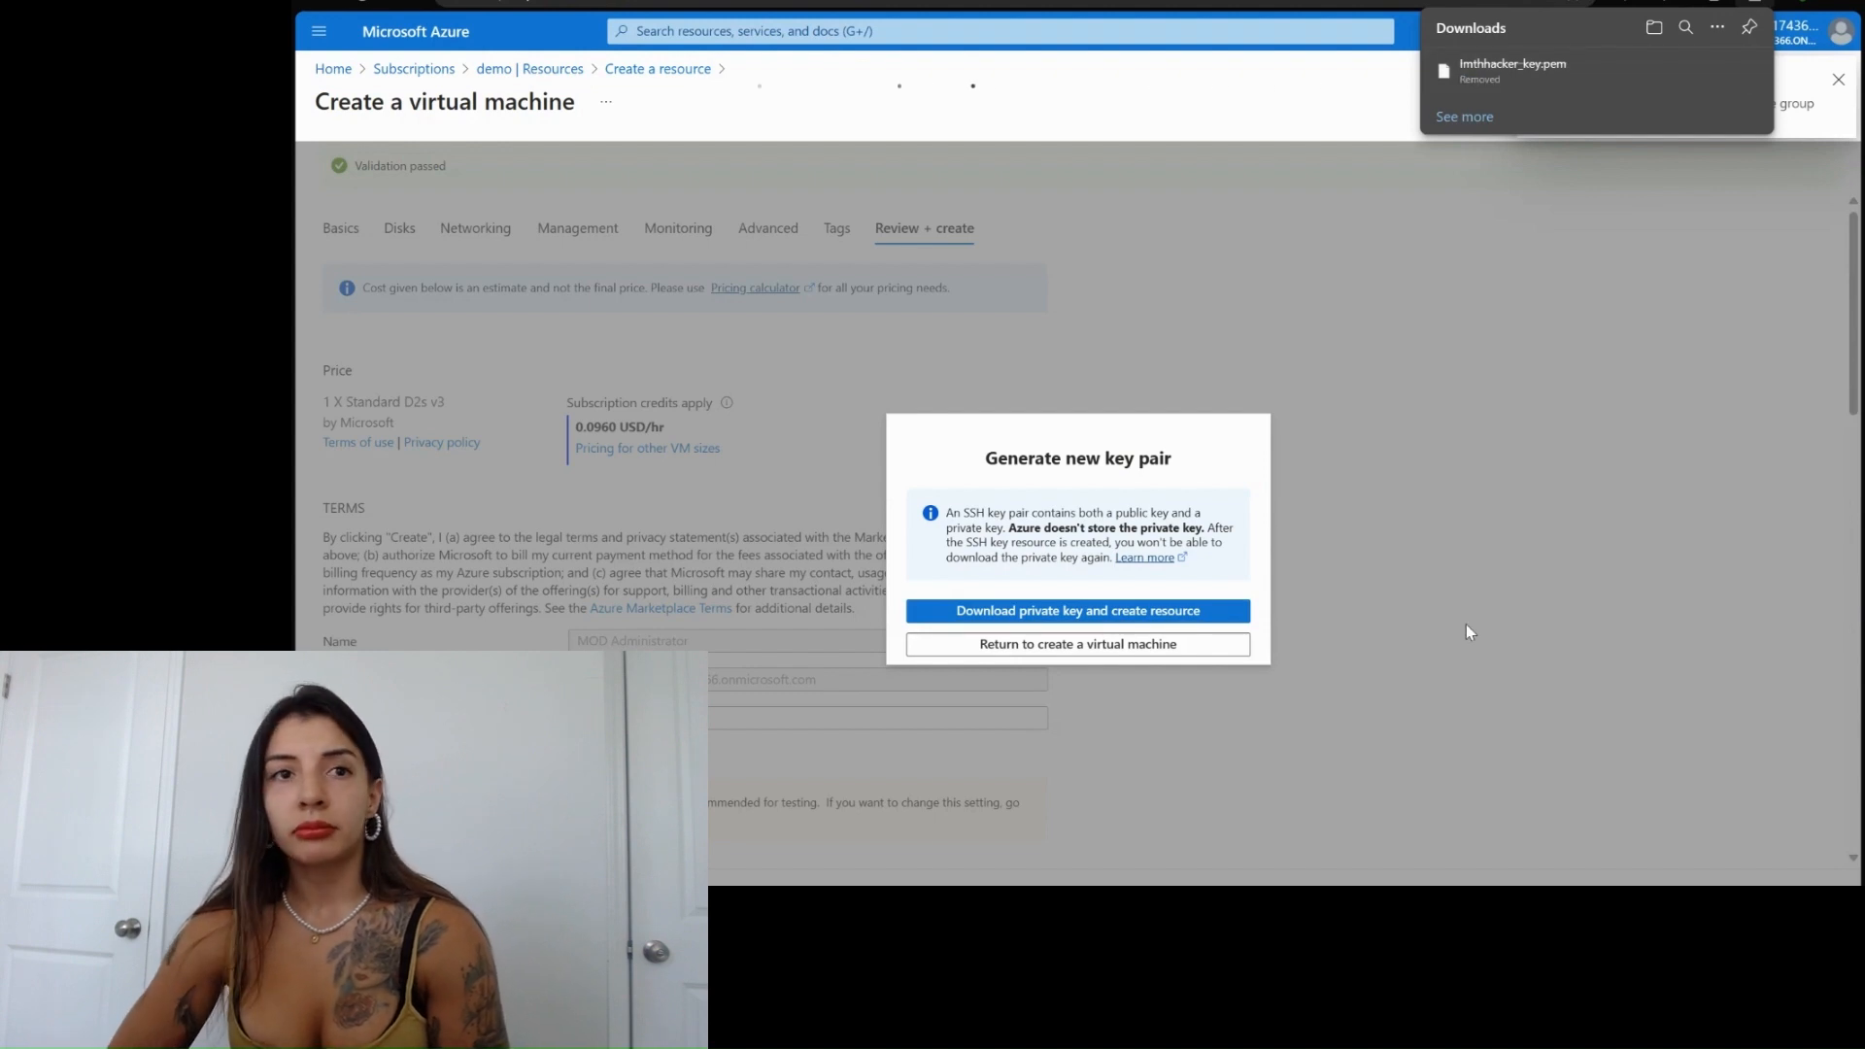
pyautogui.moveTo(1204, 448)
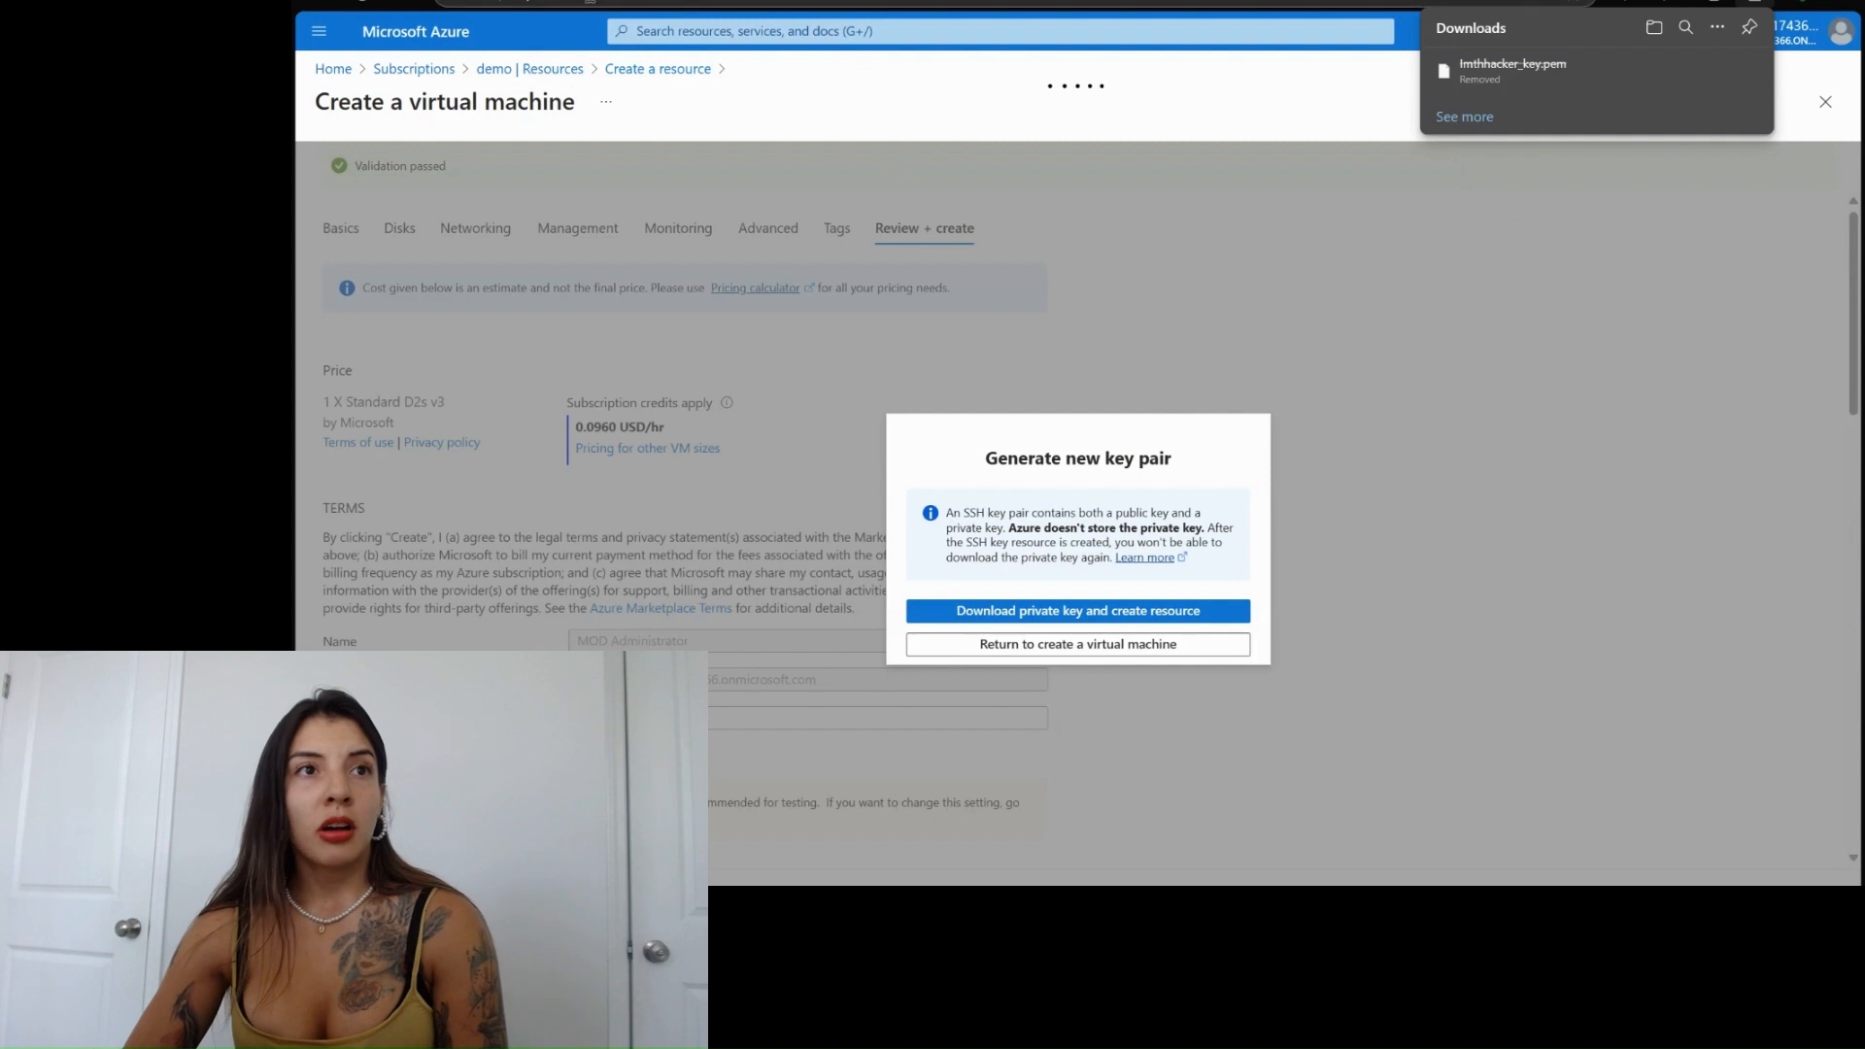
# - From the owner's session, view demo's empty Resource groups and the failing Cost analysis page
pyautogui.click(1074, 610)
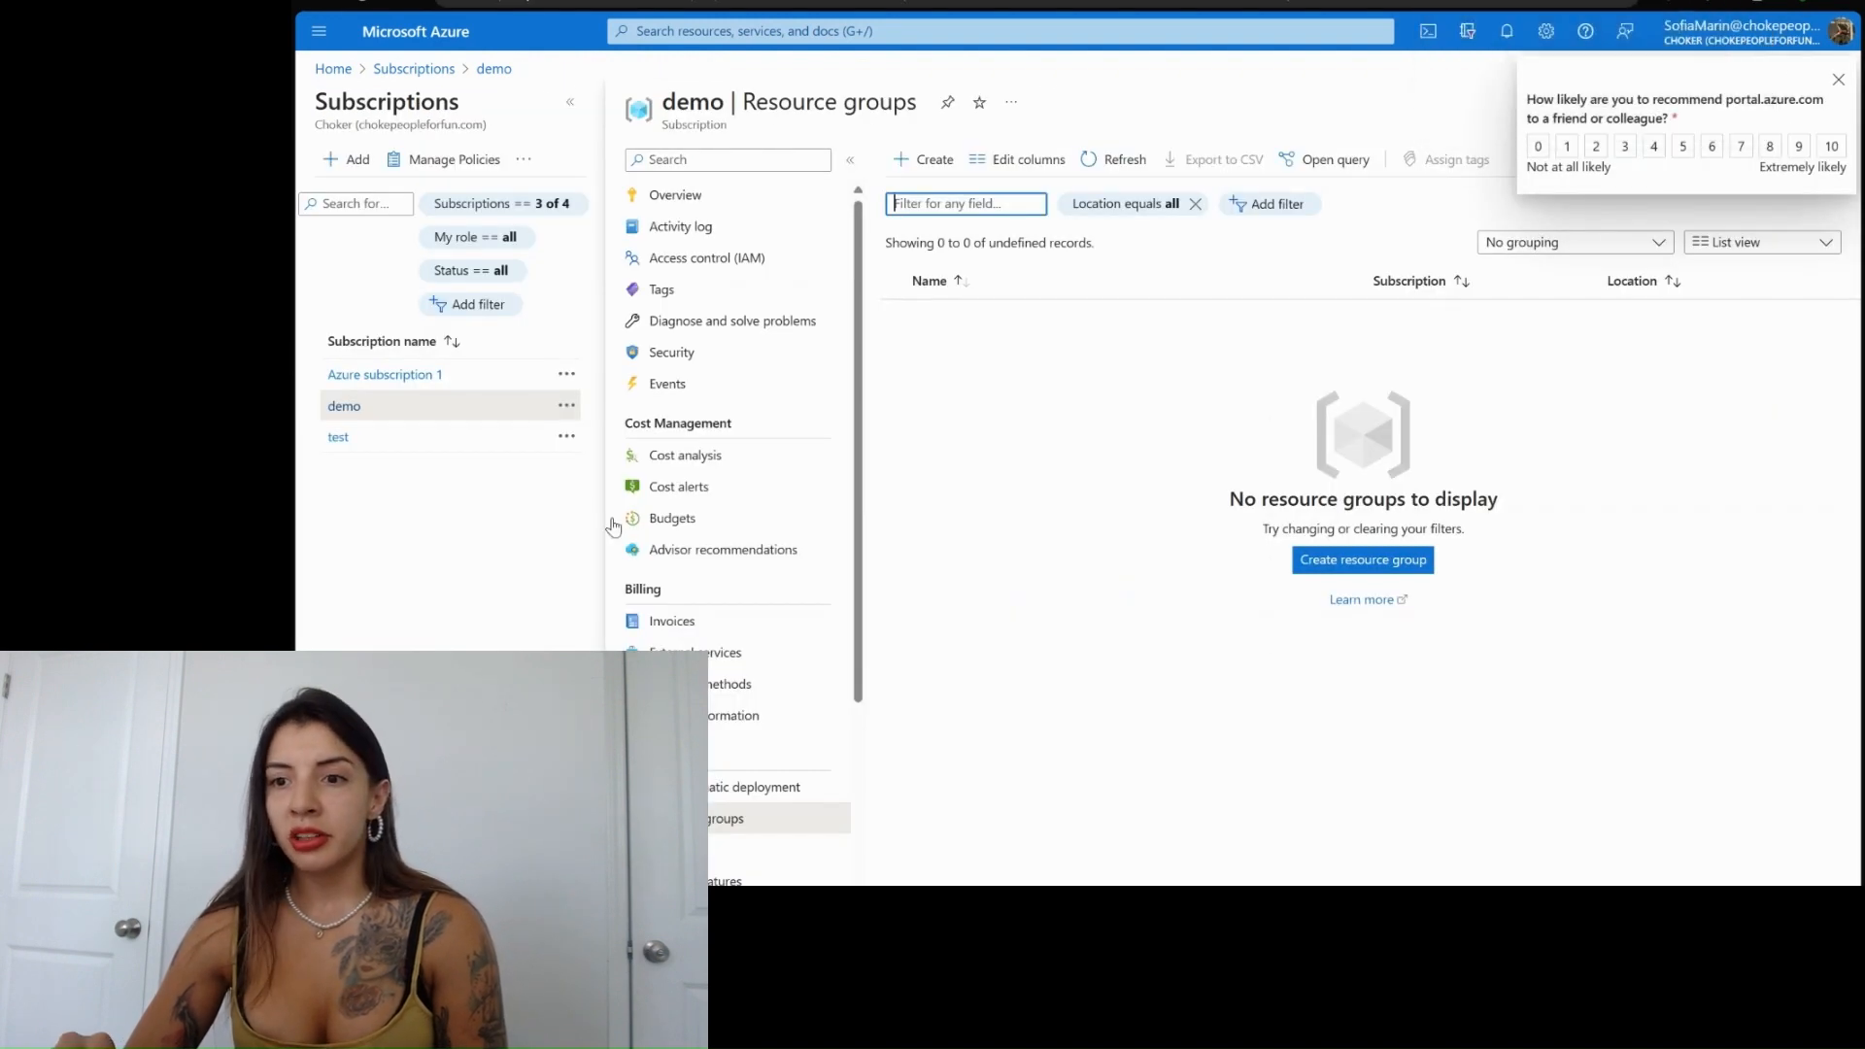
pyautogui.moveTo(695, 637)
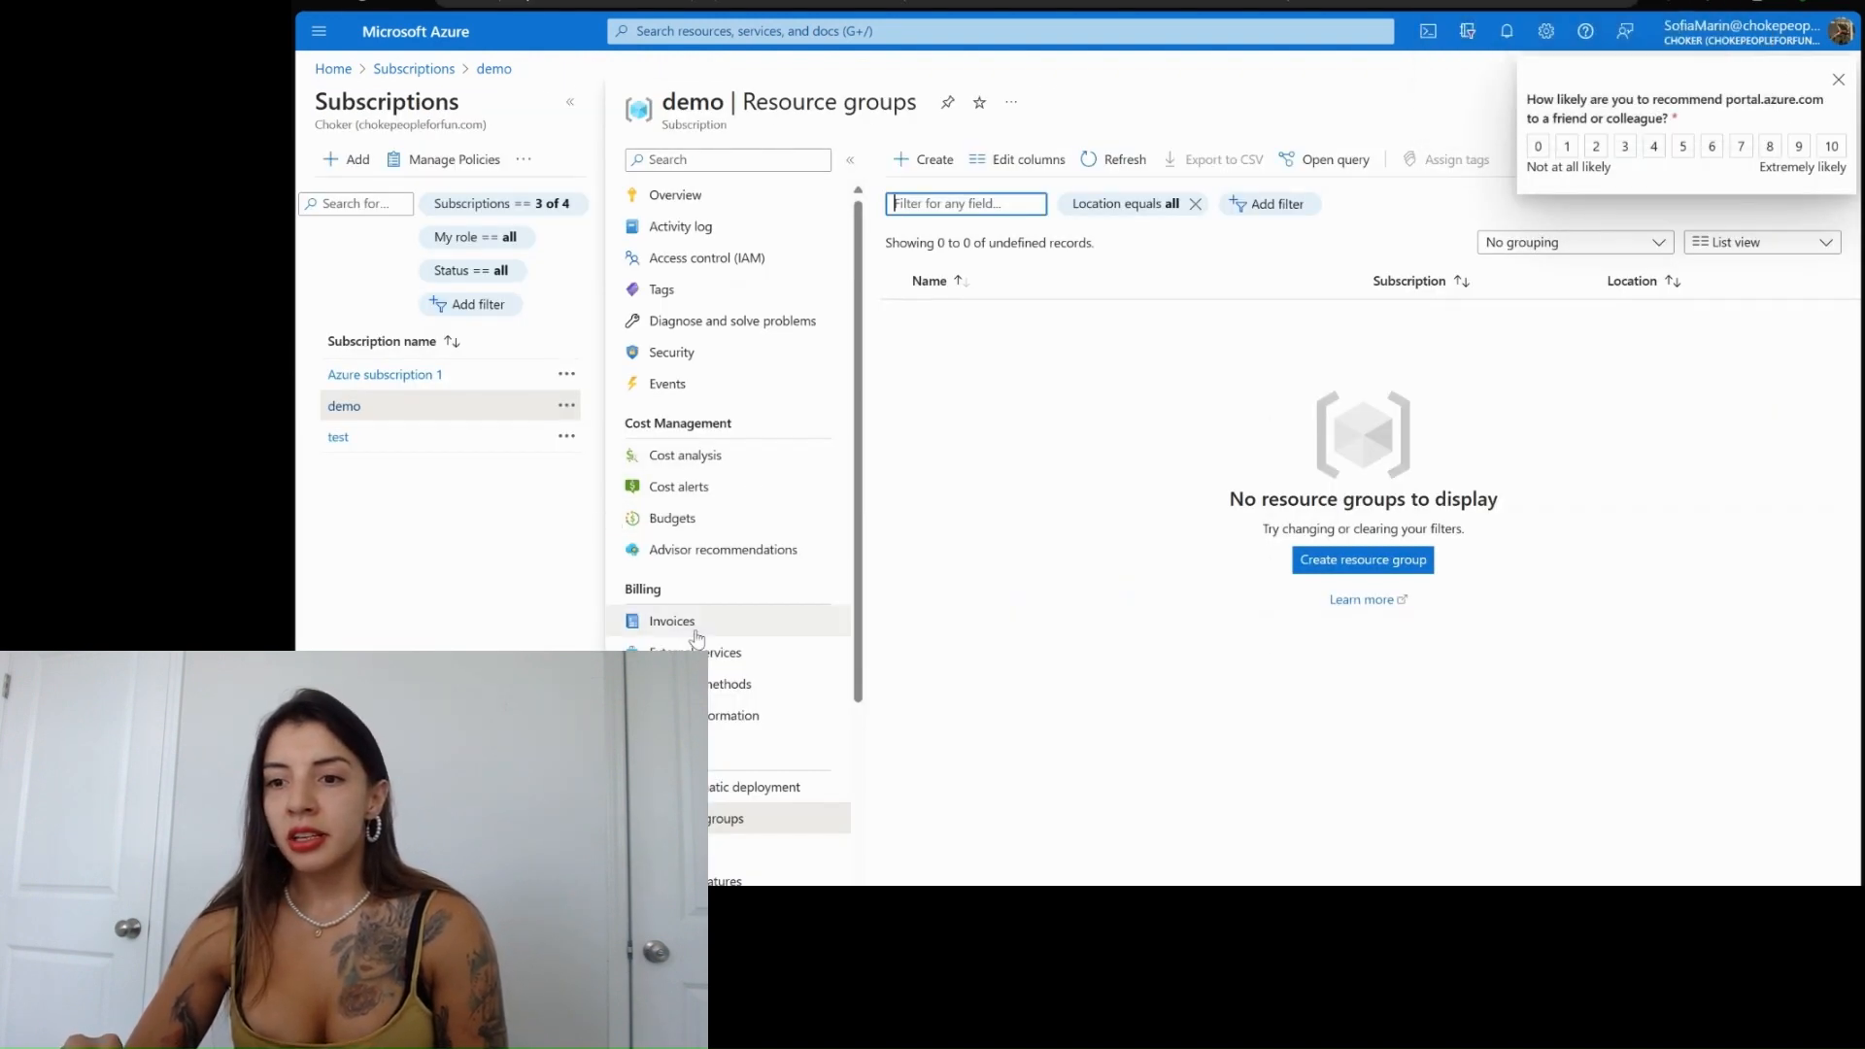
pyautogui.moveTo(684, 454)
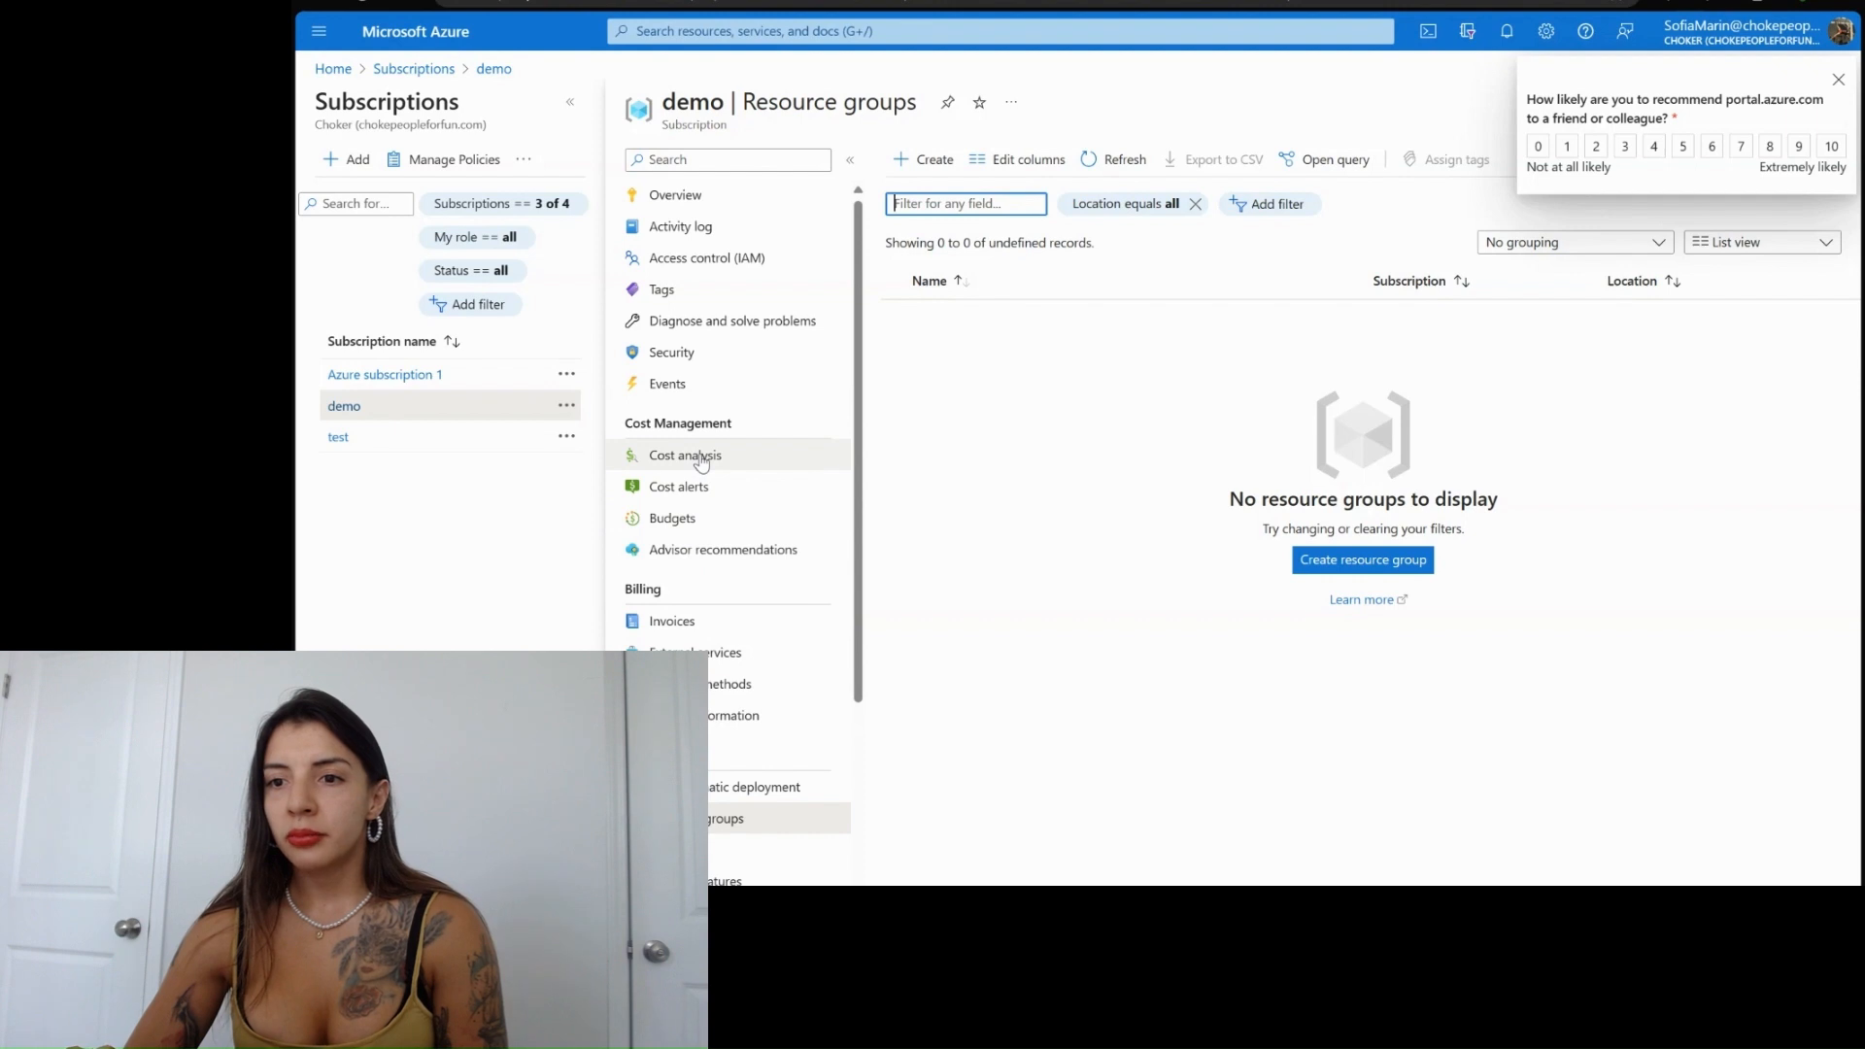
pyautogui.click(684, 454)
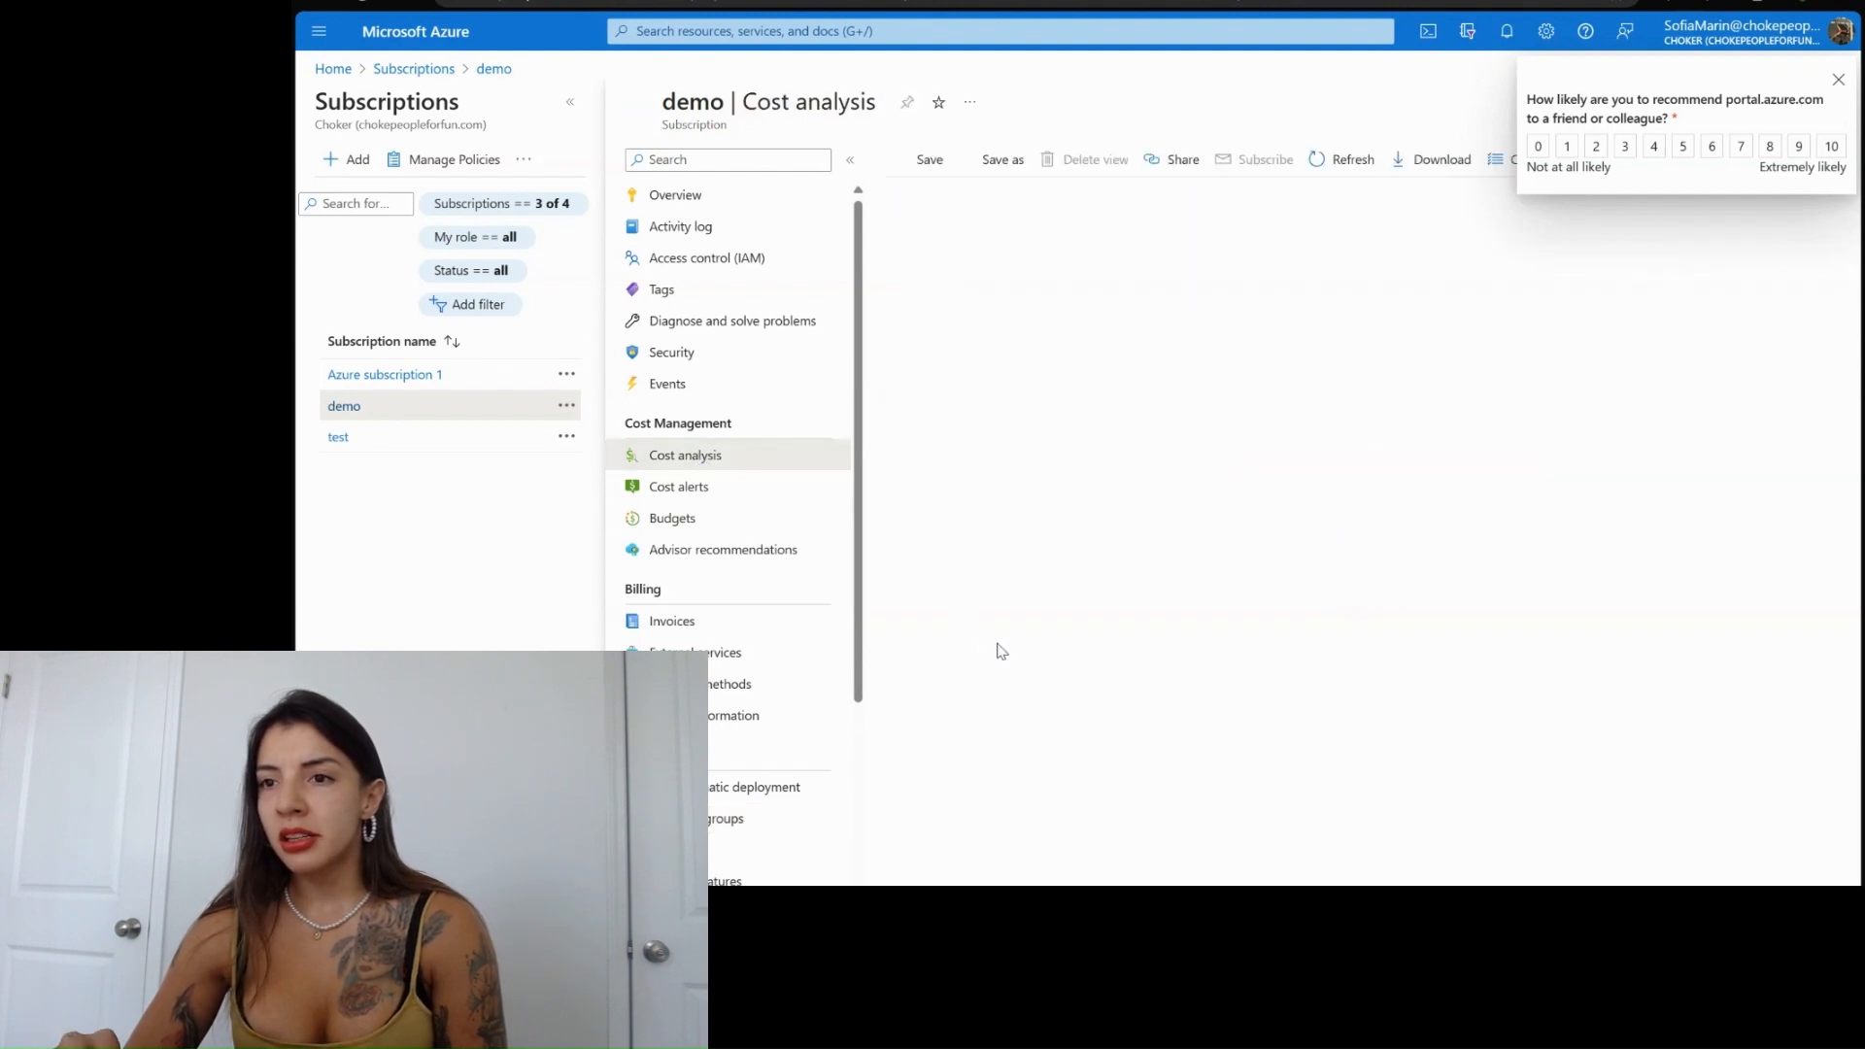
pyautogui.click(686, 455)
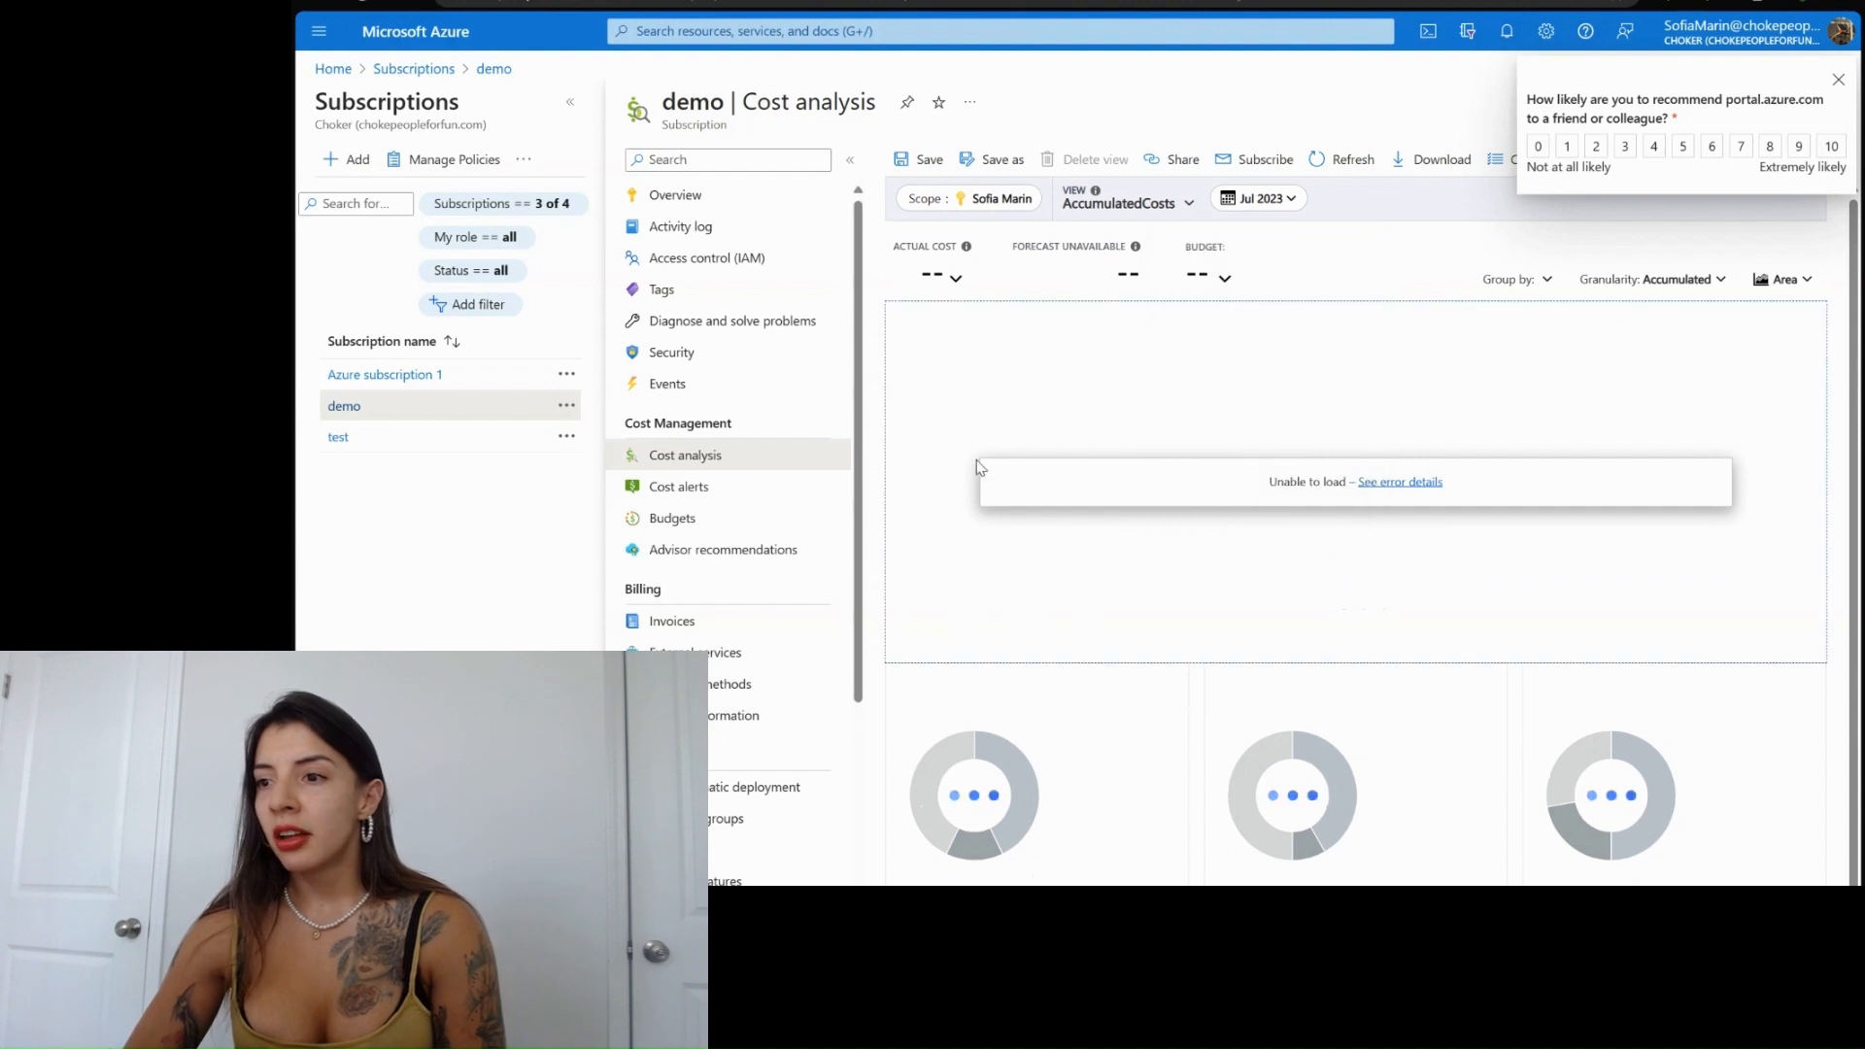
pyautogui.moveTo(1636, 536)
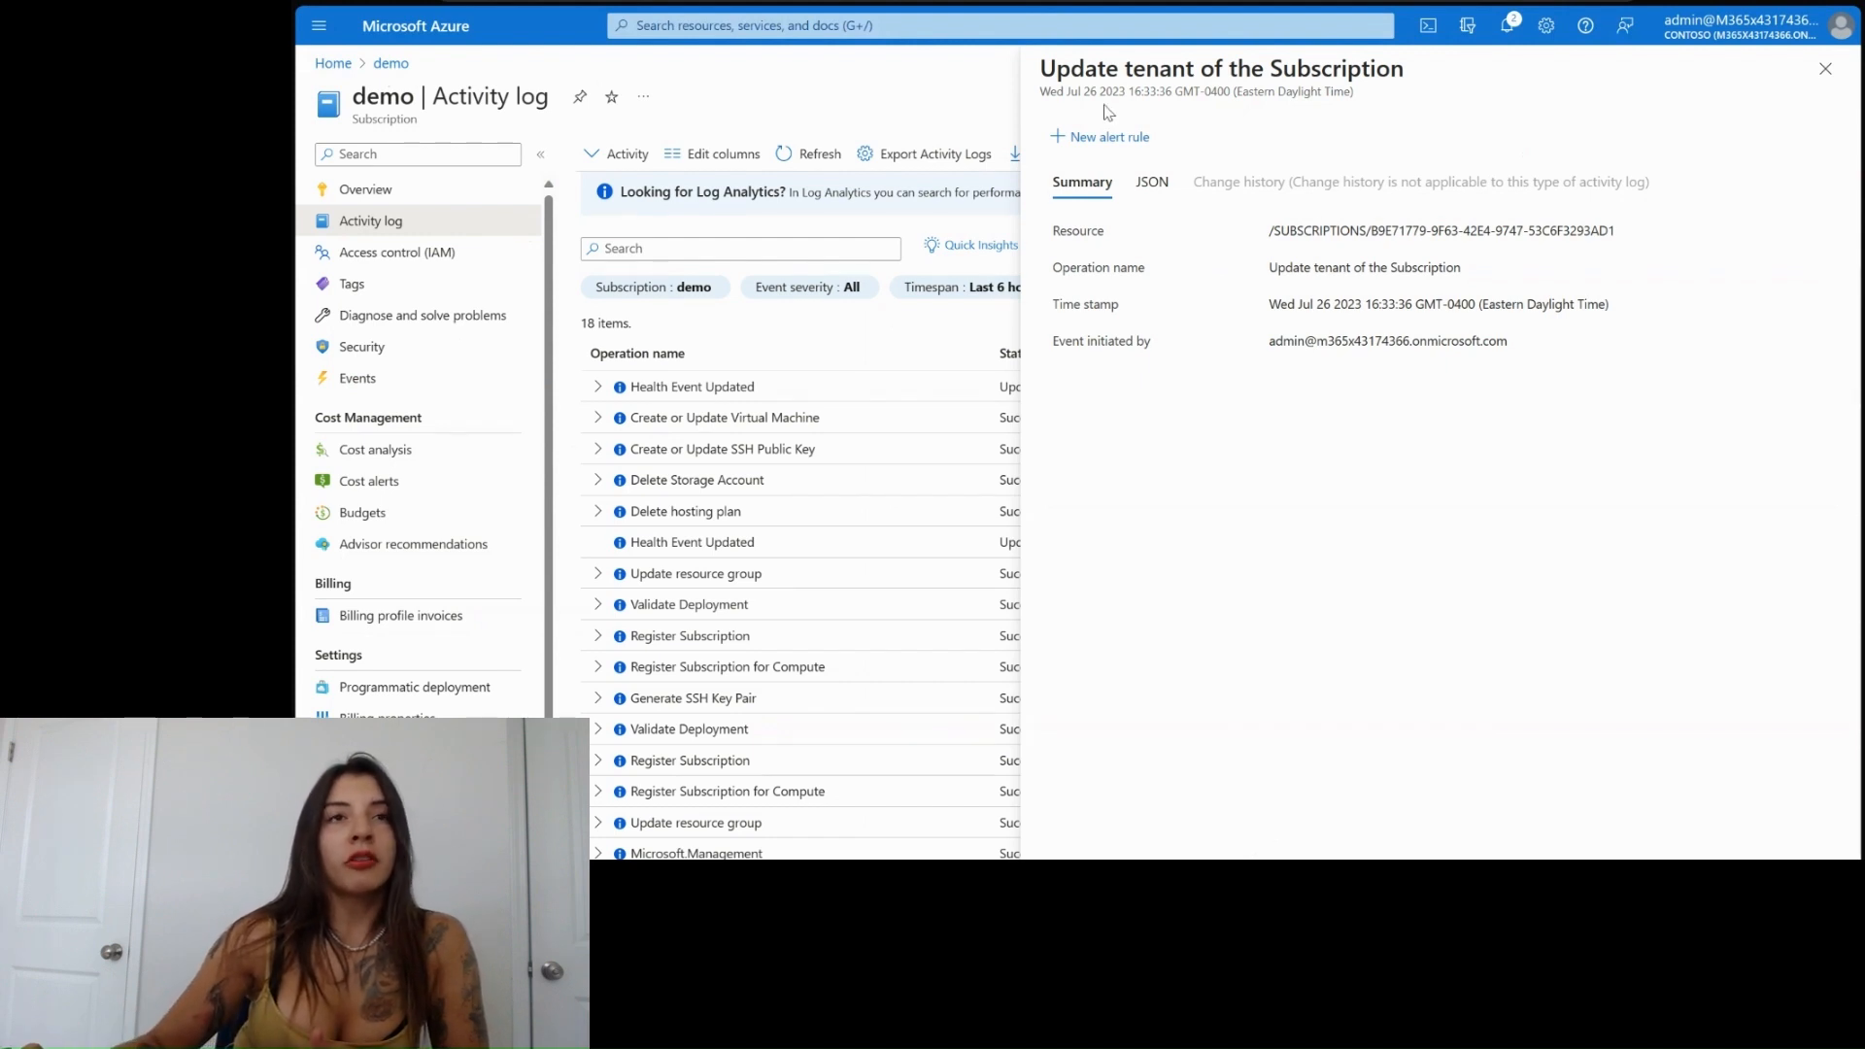
pyautogui.moveTo(1321, 288)
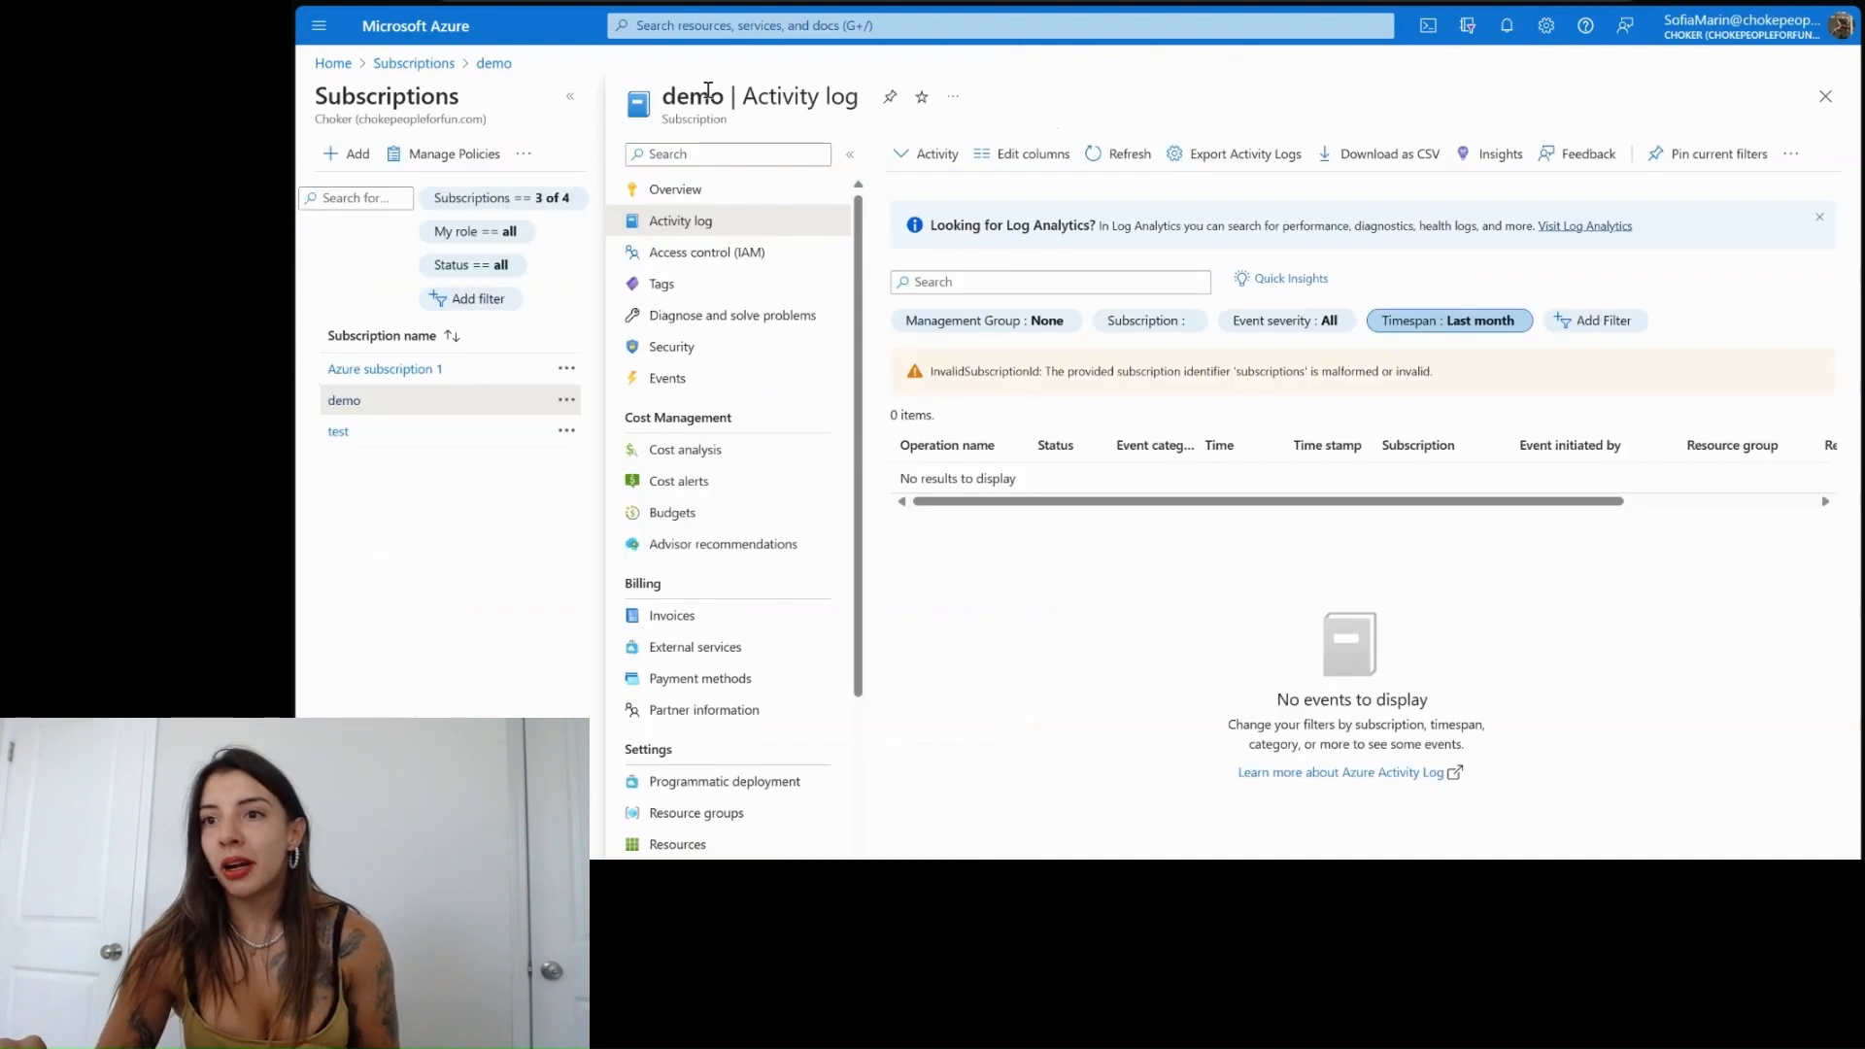
pyautogui.moveTo(1247, 480)
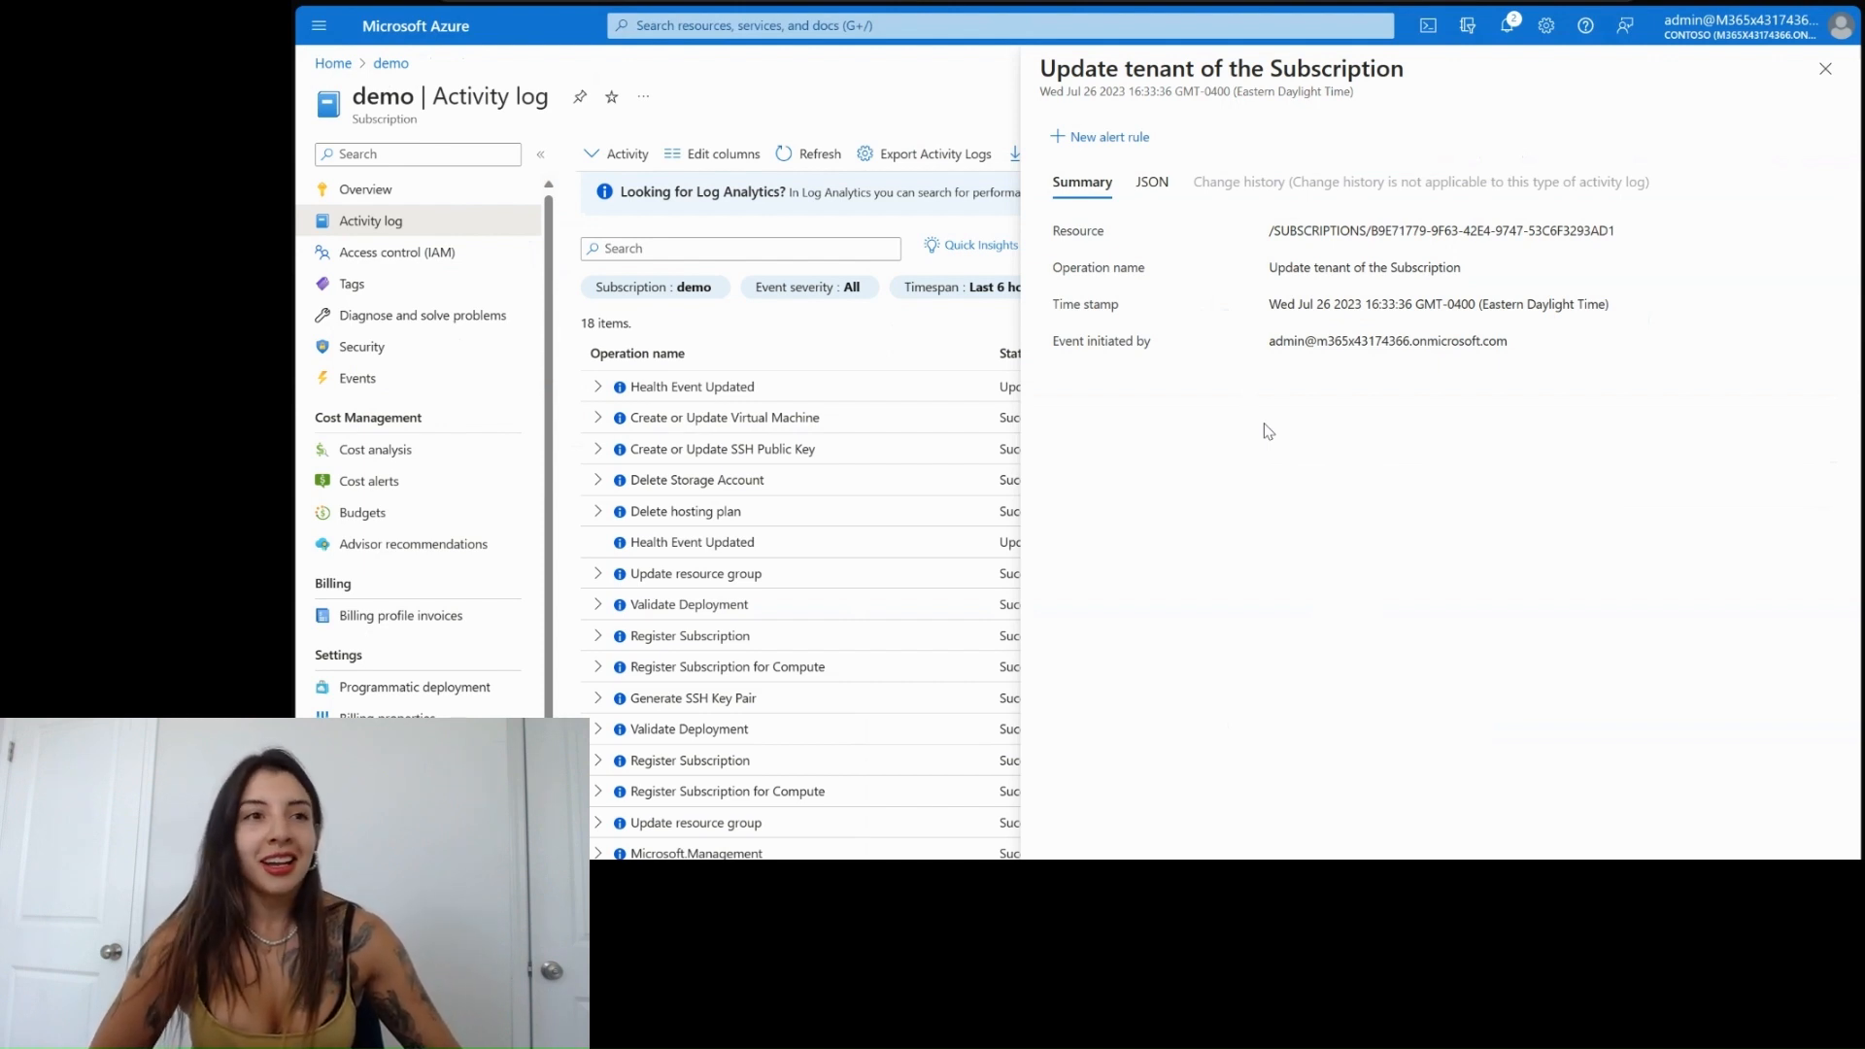
pyautogui.moveTo(1057, 511)
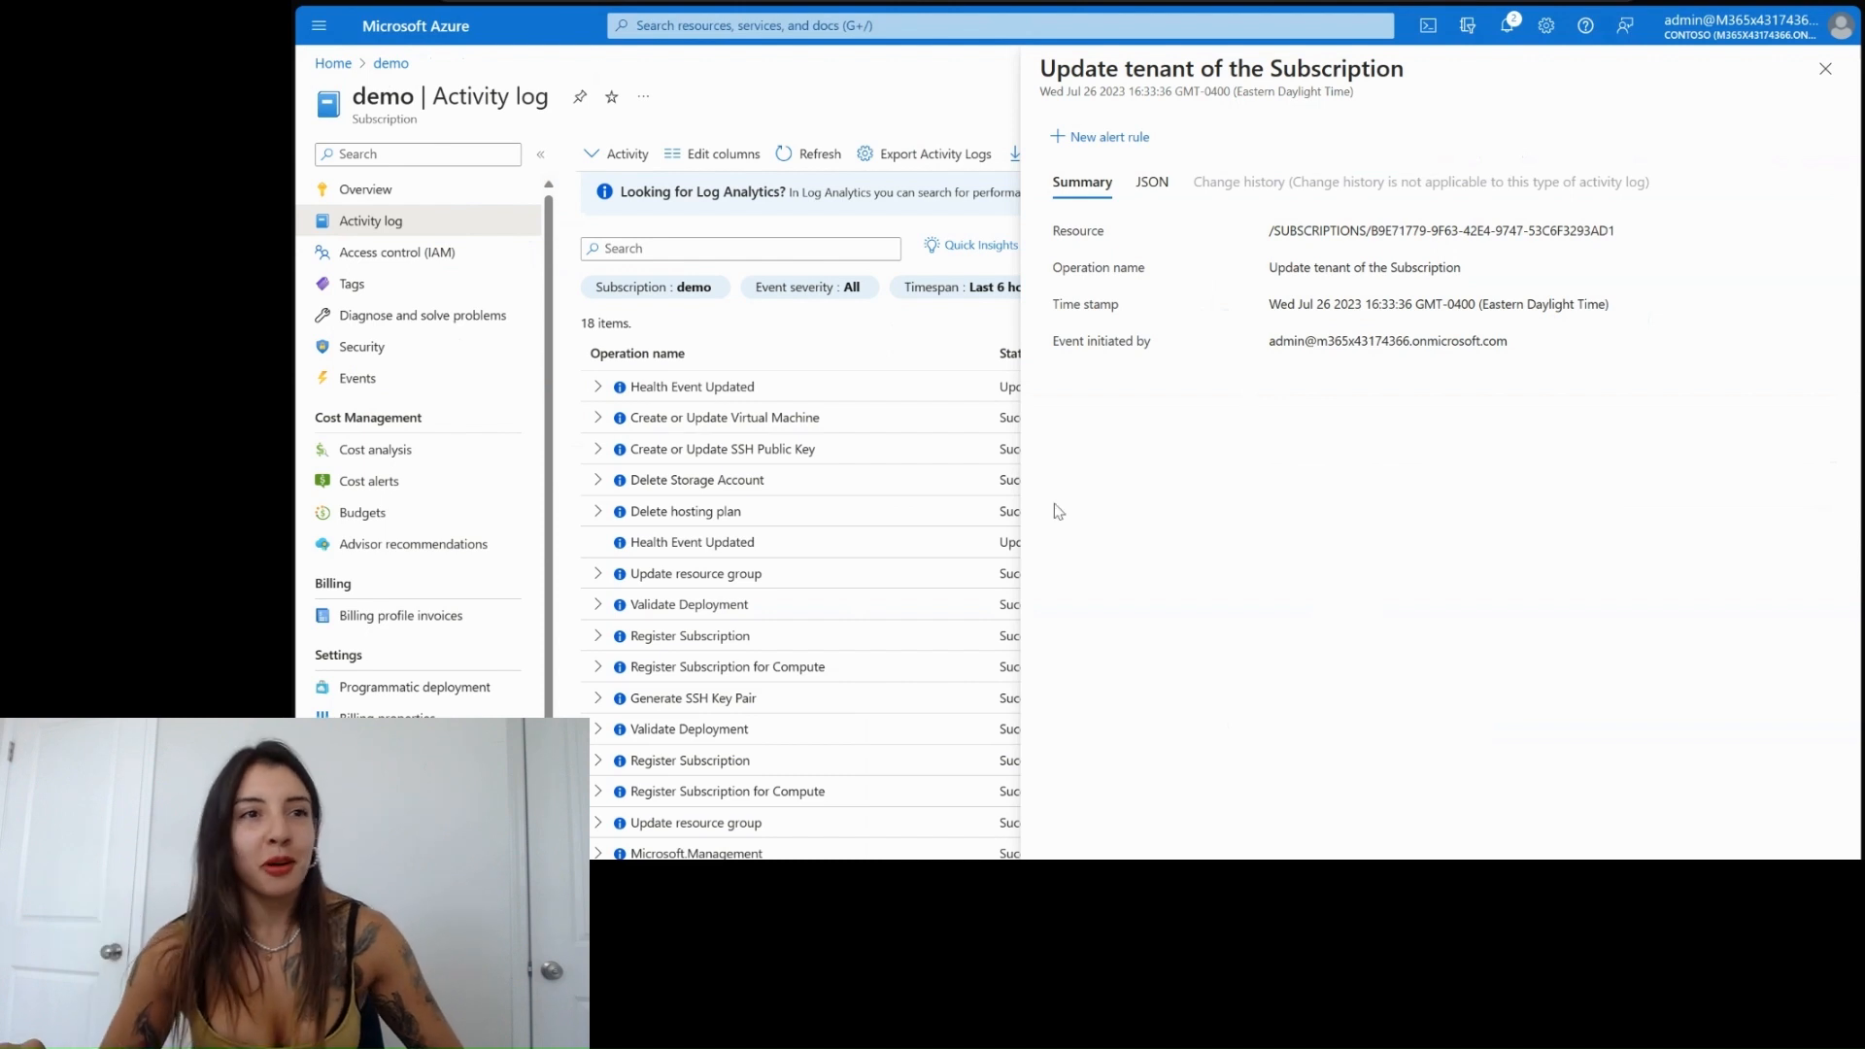
# - View details of the 'Update resource group' event in the Contoso activity log
pyautogui.click(694, 821)
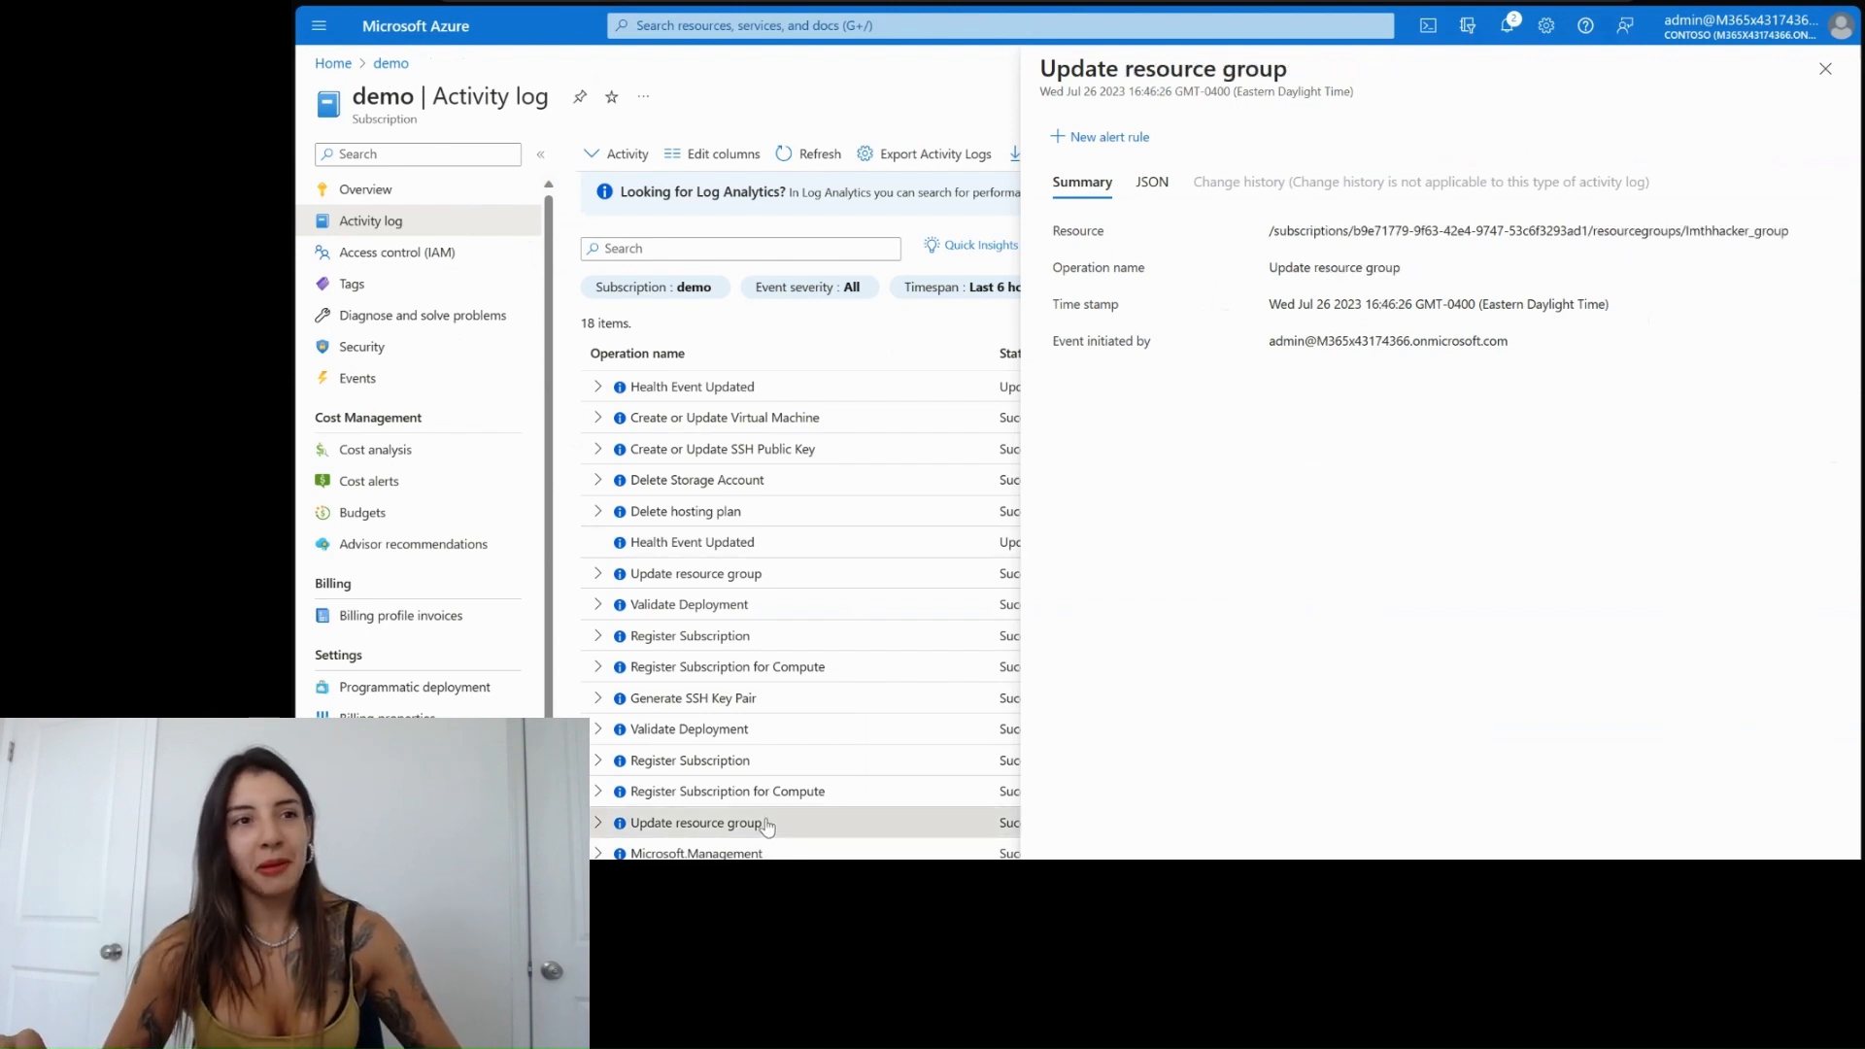